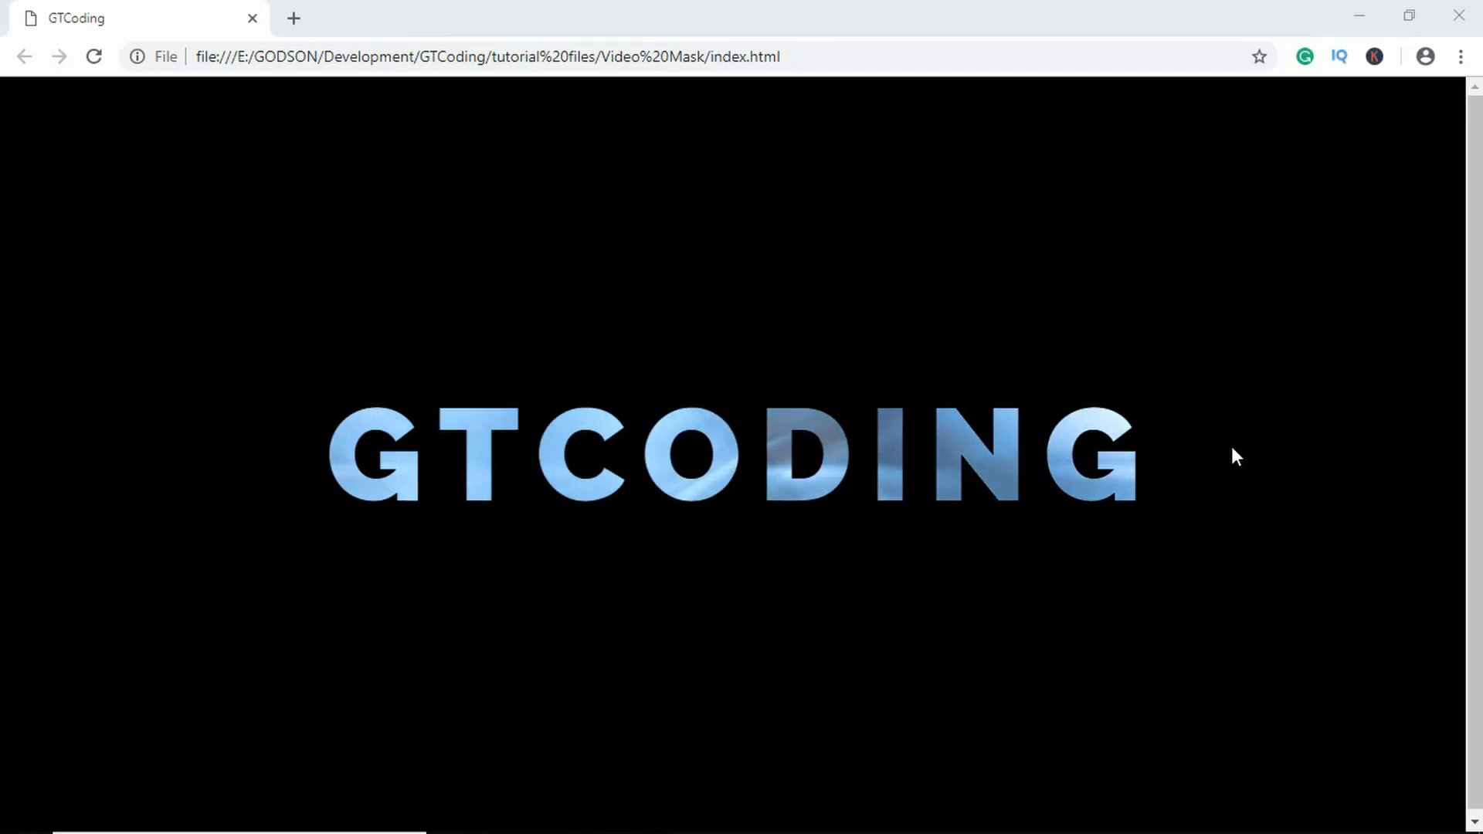
{"action": "mouse_move", "coordinate": [223, 450]}
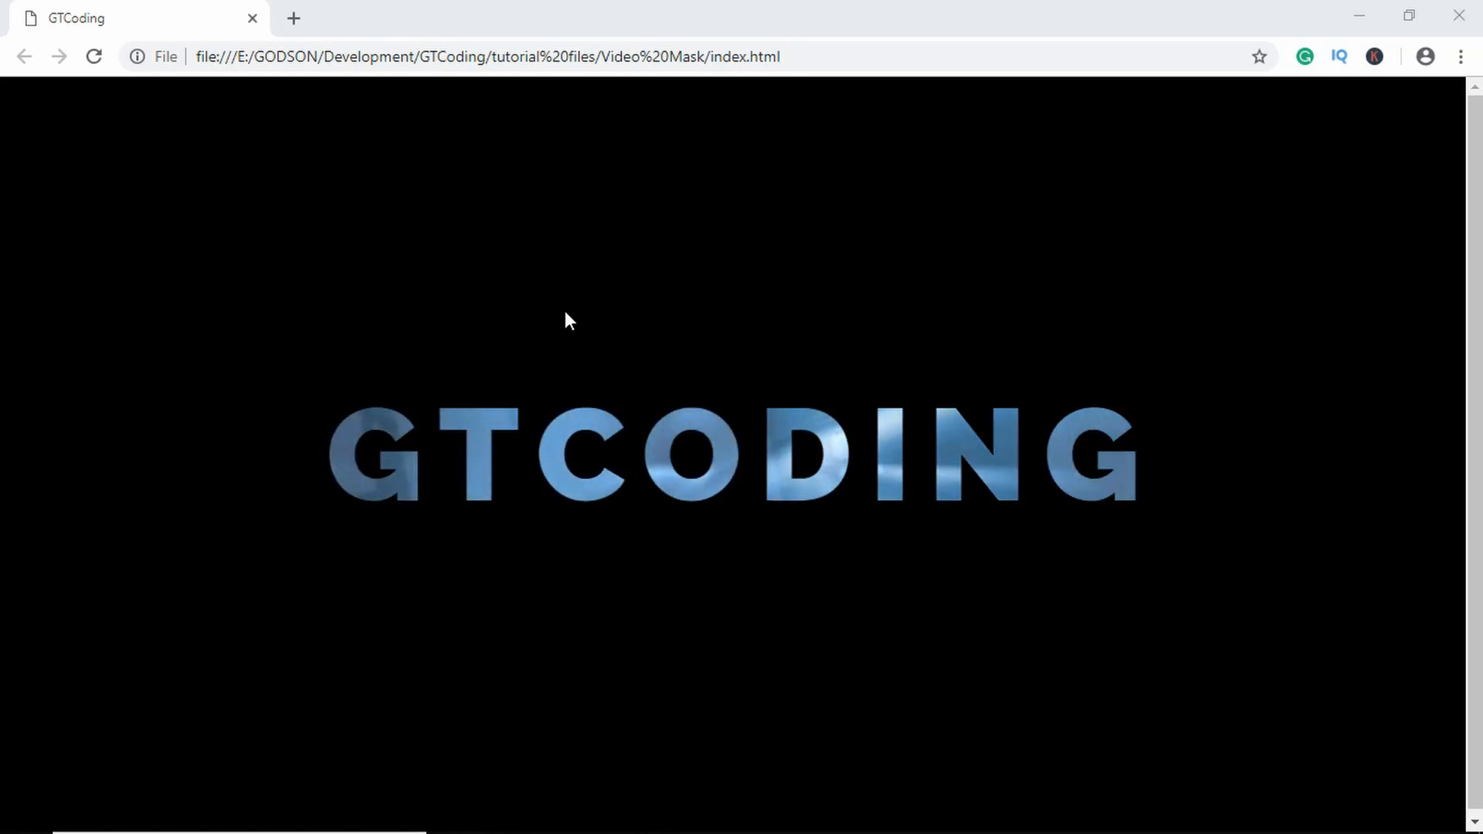
{"action": "mouse_move", "coordinate": [246, 634]}
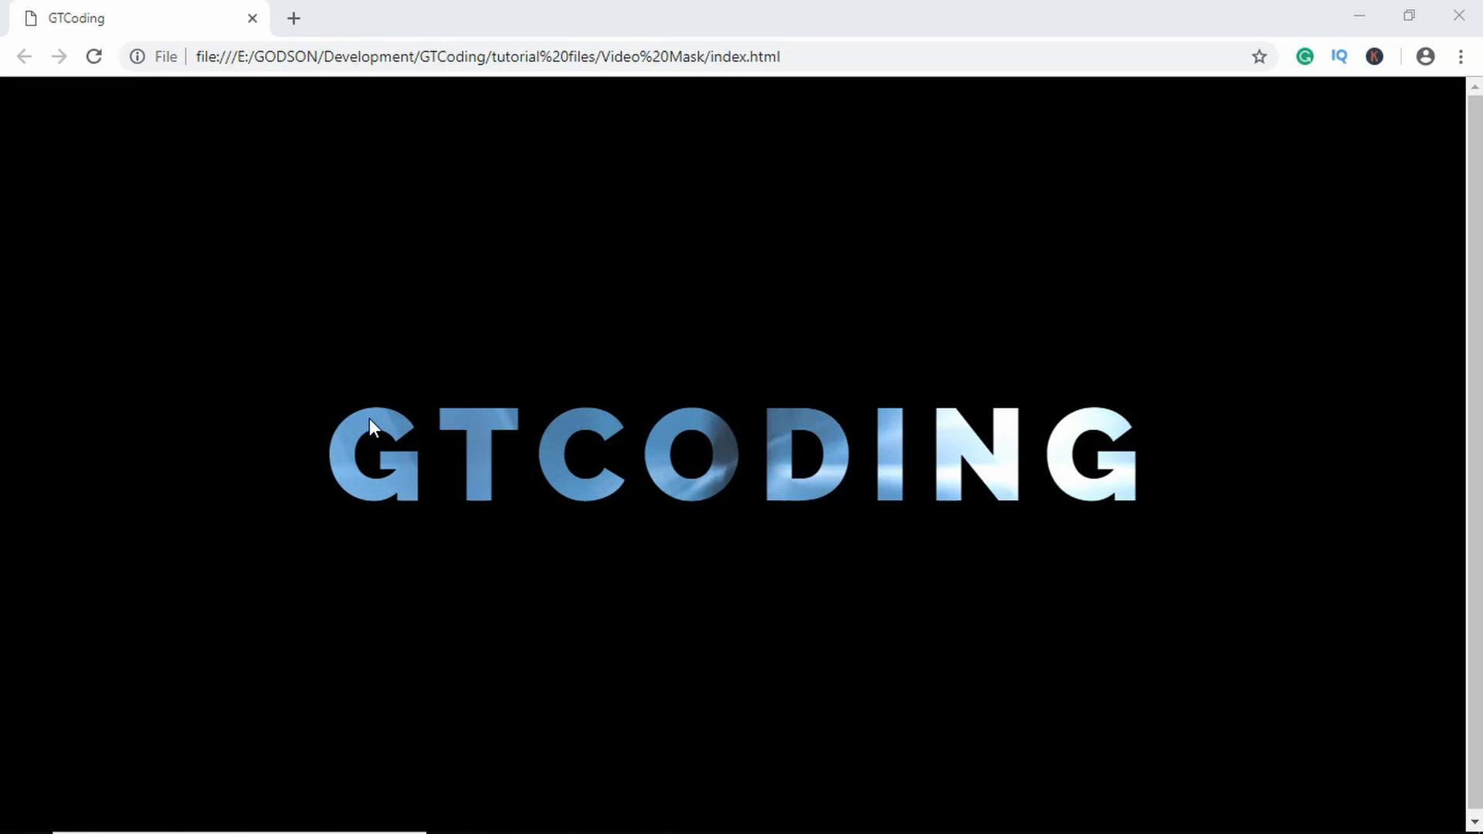
{"action": "mouse_move", "coordinate": [1208, 396]}
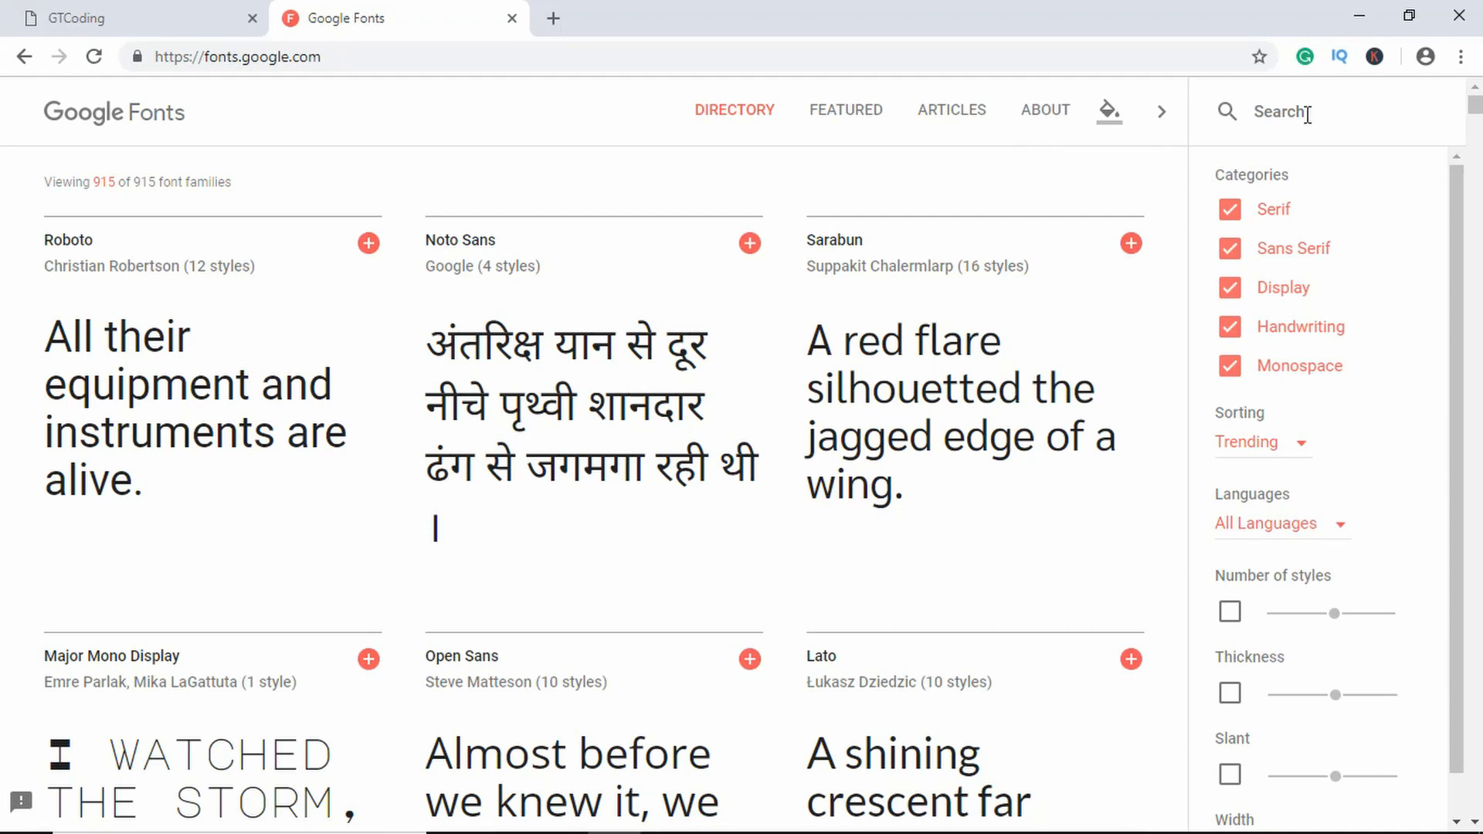
- Search Raleway, choose the Black 900 weight, add it to the selection and show its embed code
{"action": "type", "text": "Raleway"}
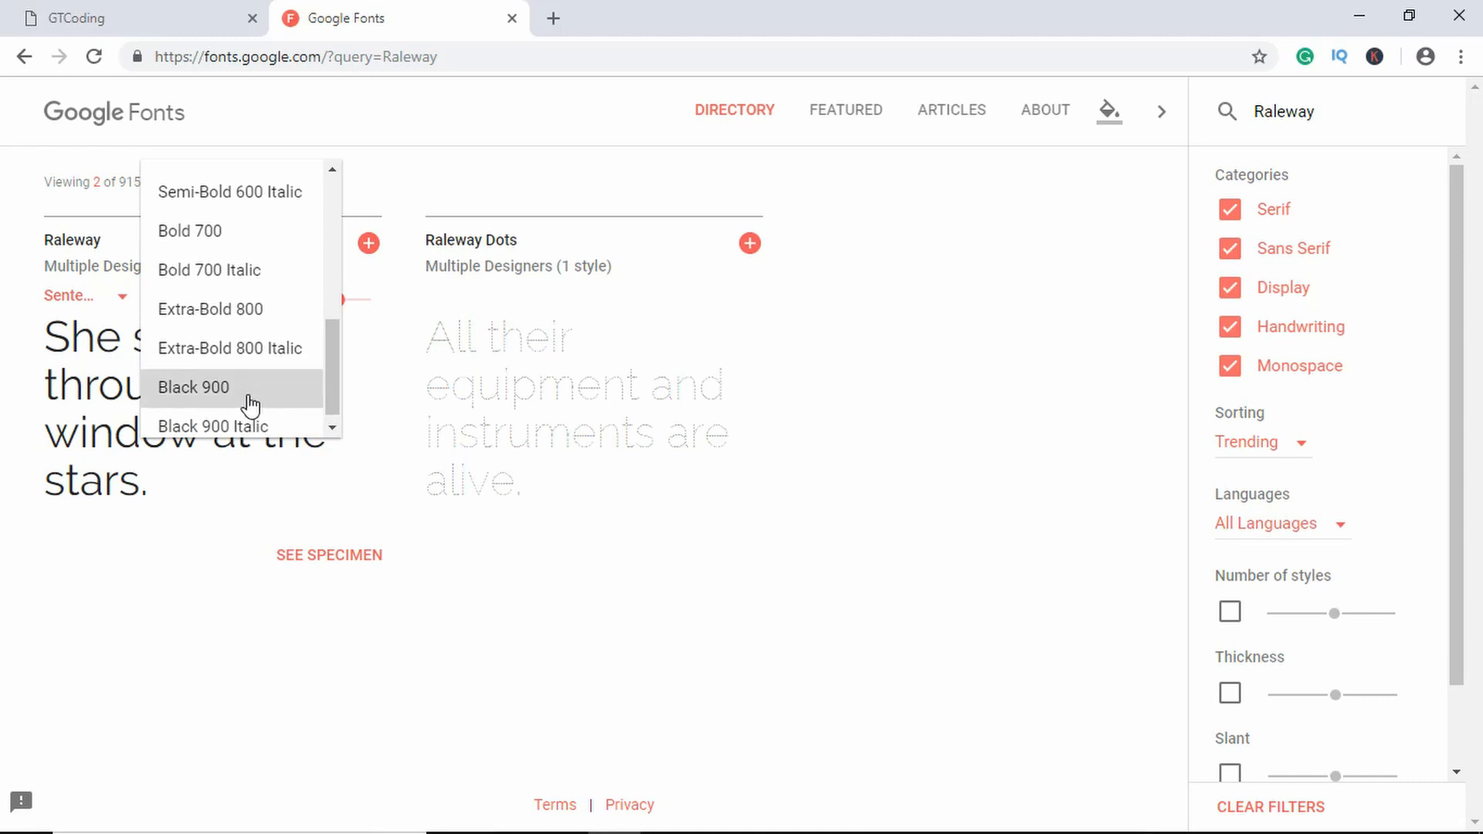
{"action": "left_click", "coordinate": [194, 386]}
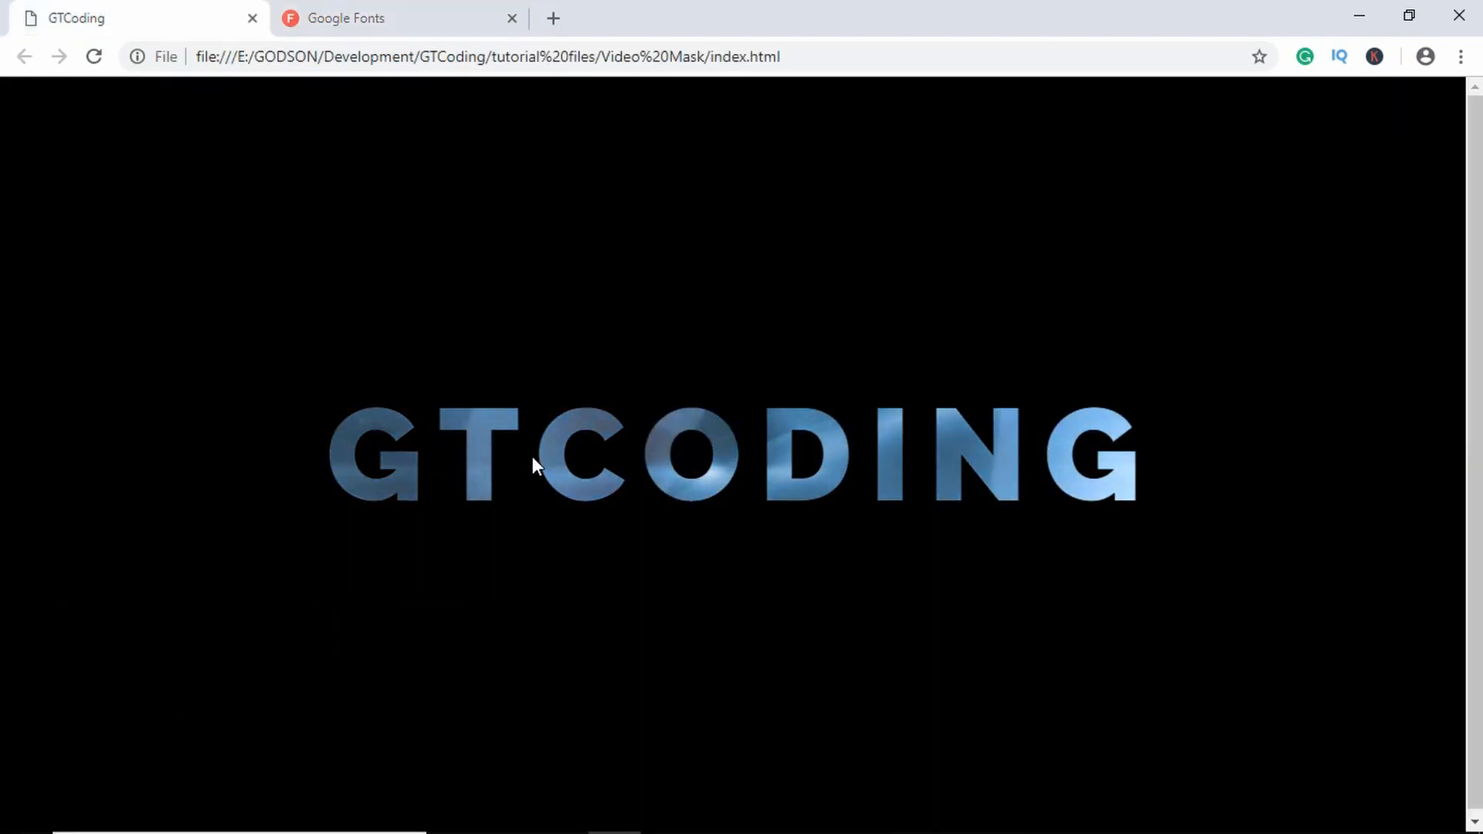
{"action": "mouse_move", "coordinate": [383, 12]}
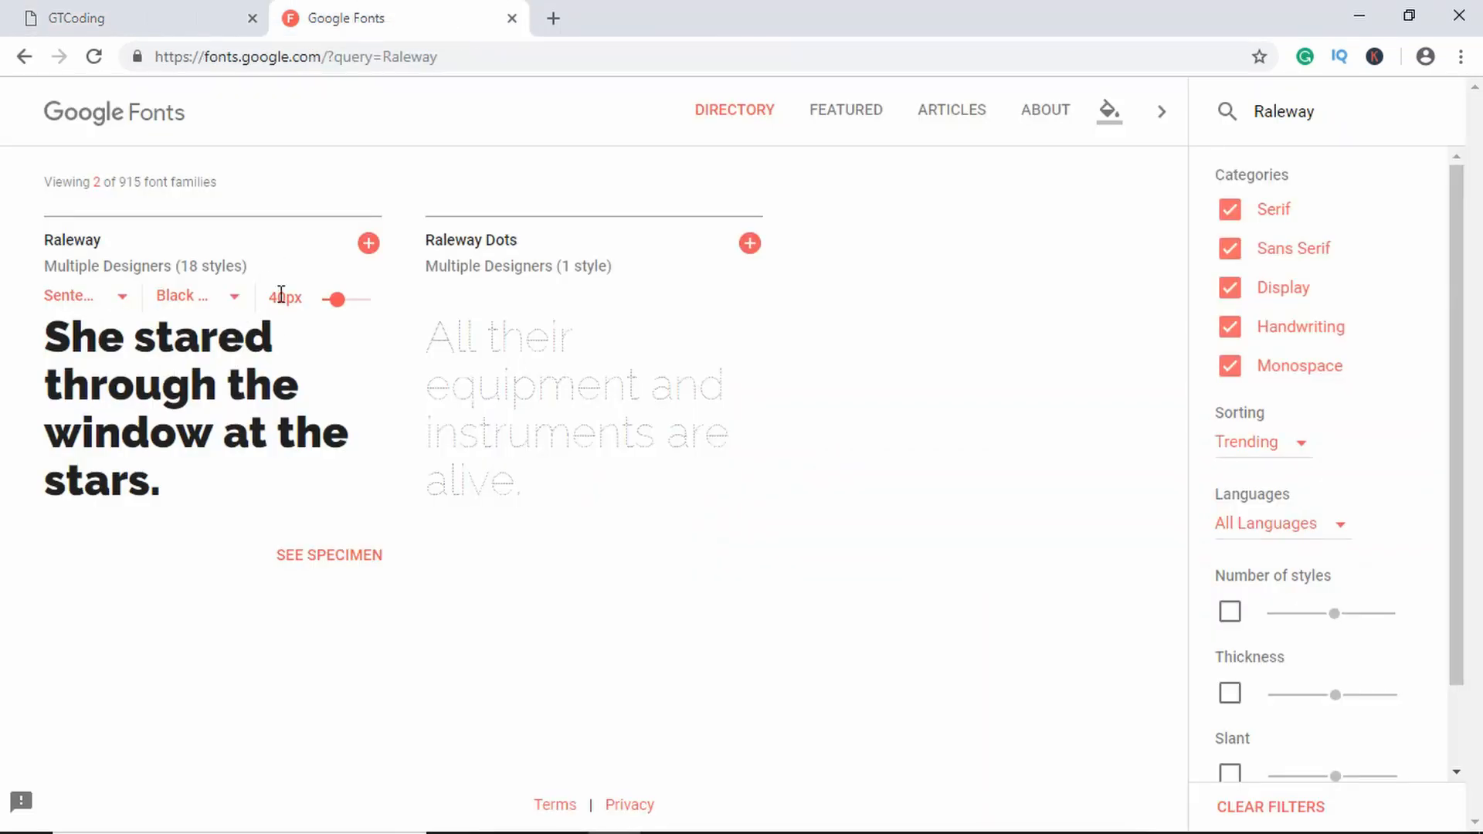
{"action": "mouse_move", "coordinate": [368, 242]}
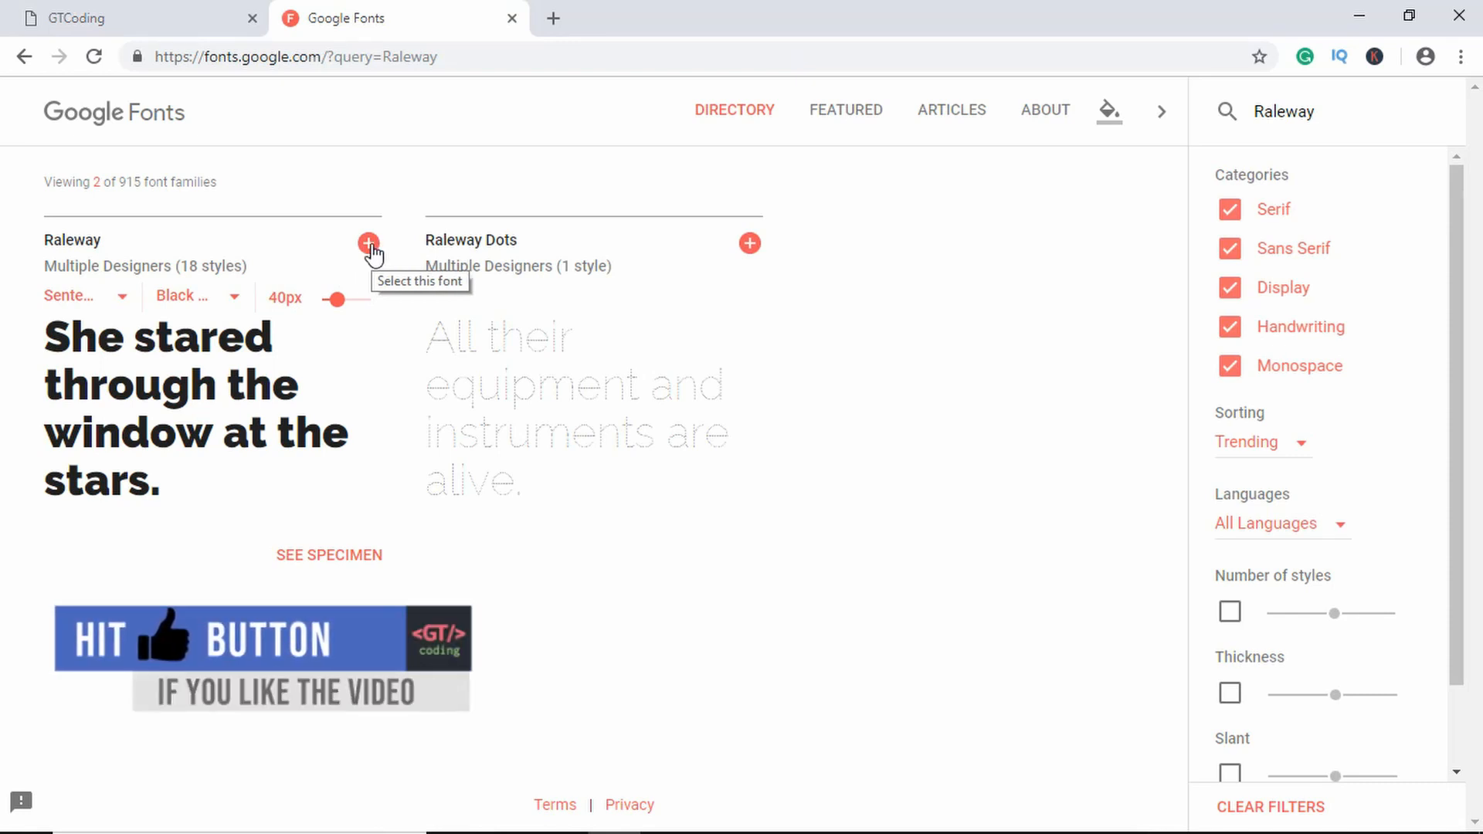
{"action": "left_click", "coordinate": [368, 245]}
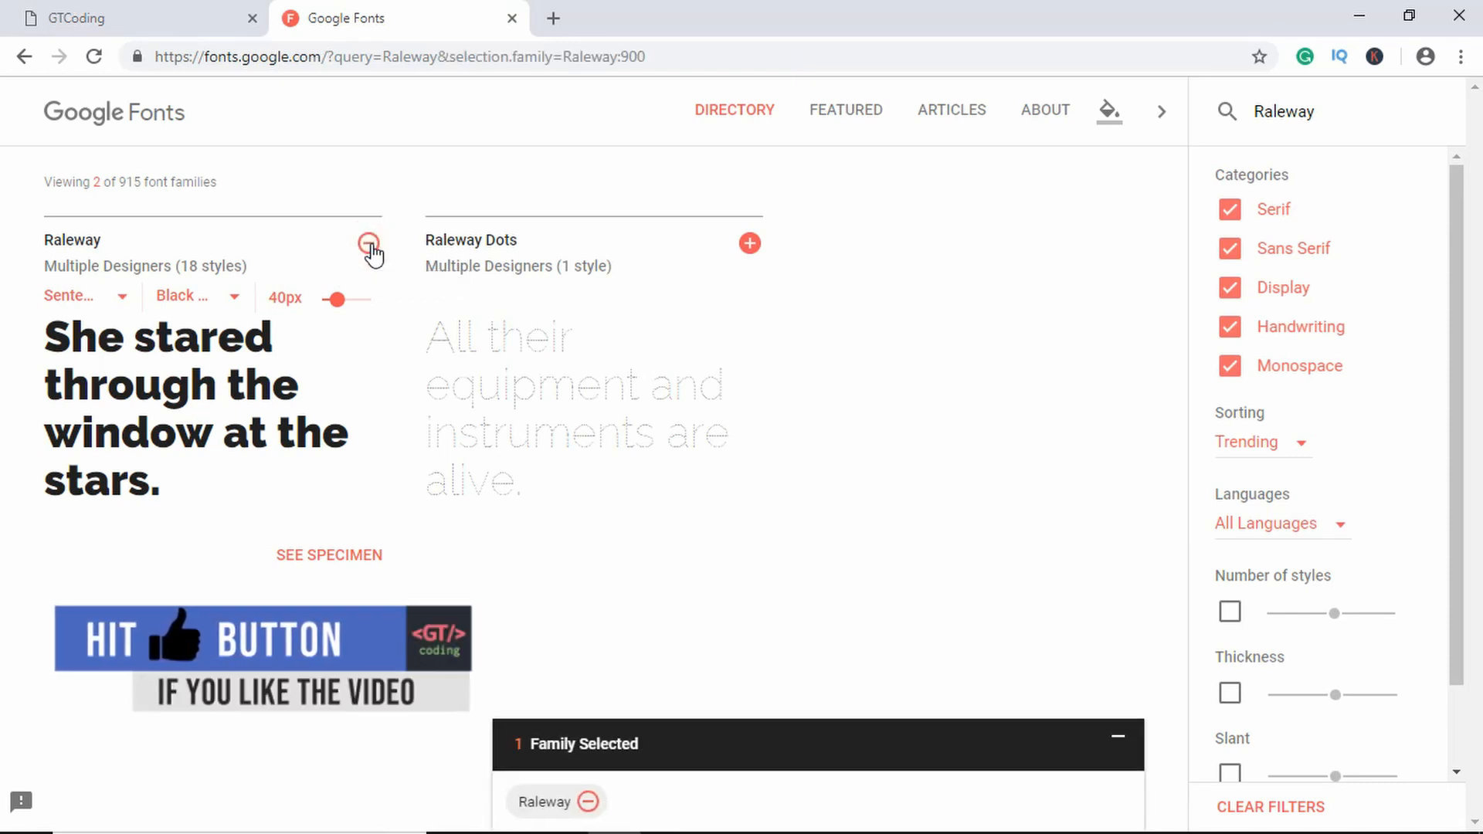
{"action": "left_click", "coordinate": [584, 743]}
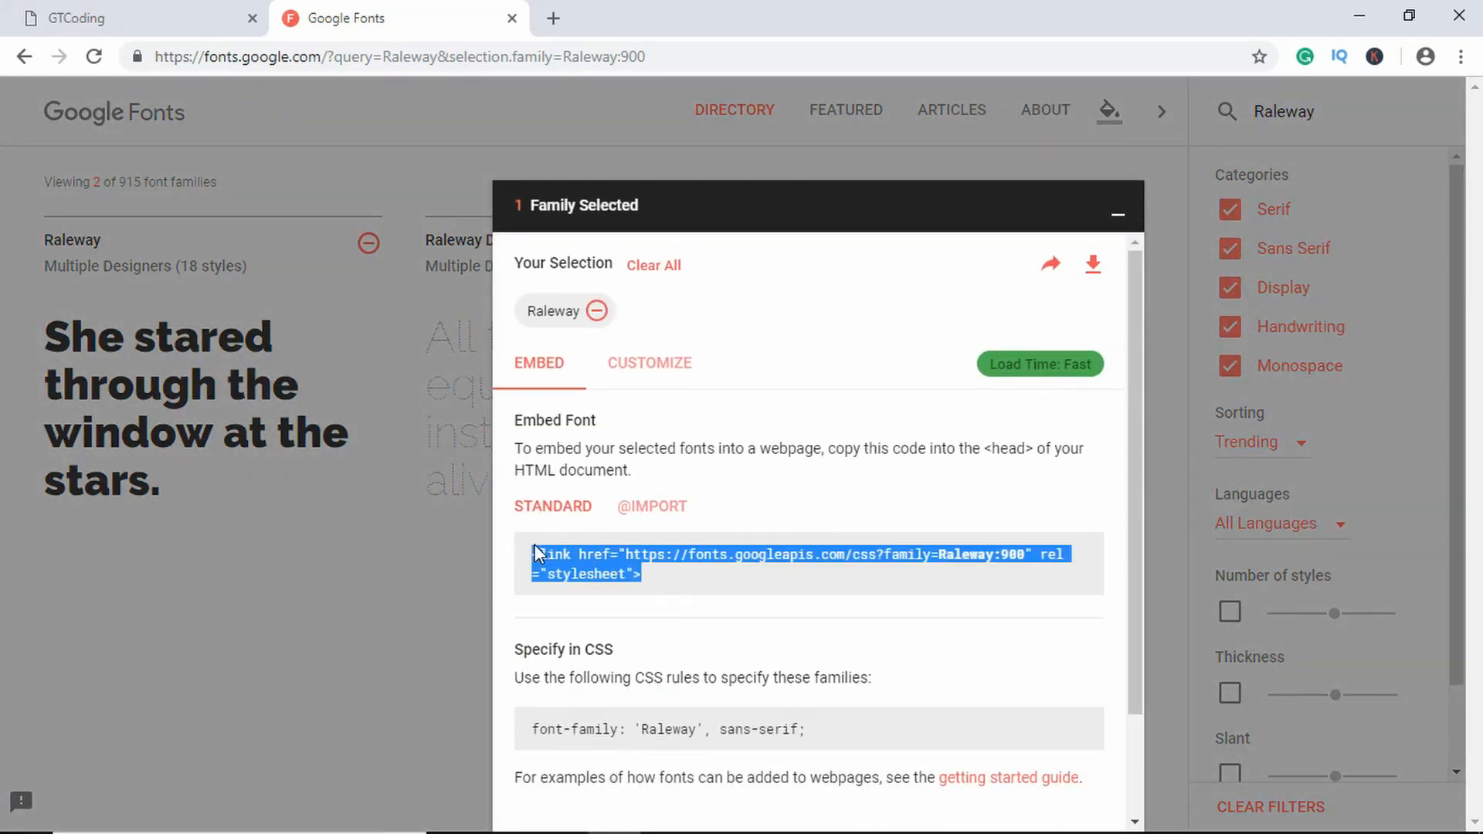
{"action": "mouse_move", "coordinate": [933, 207]}
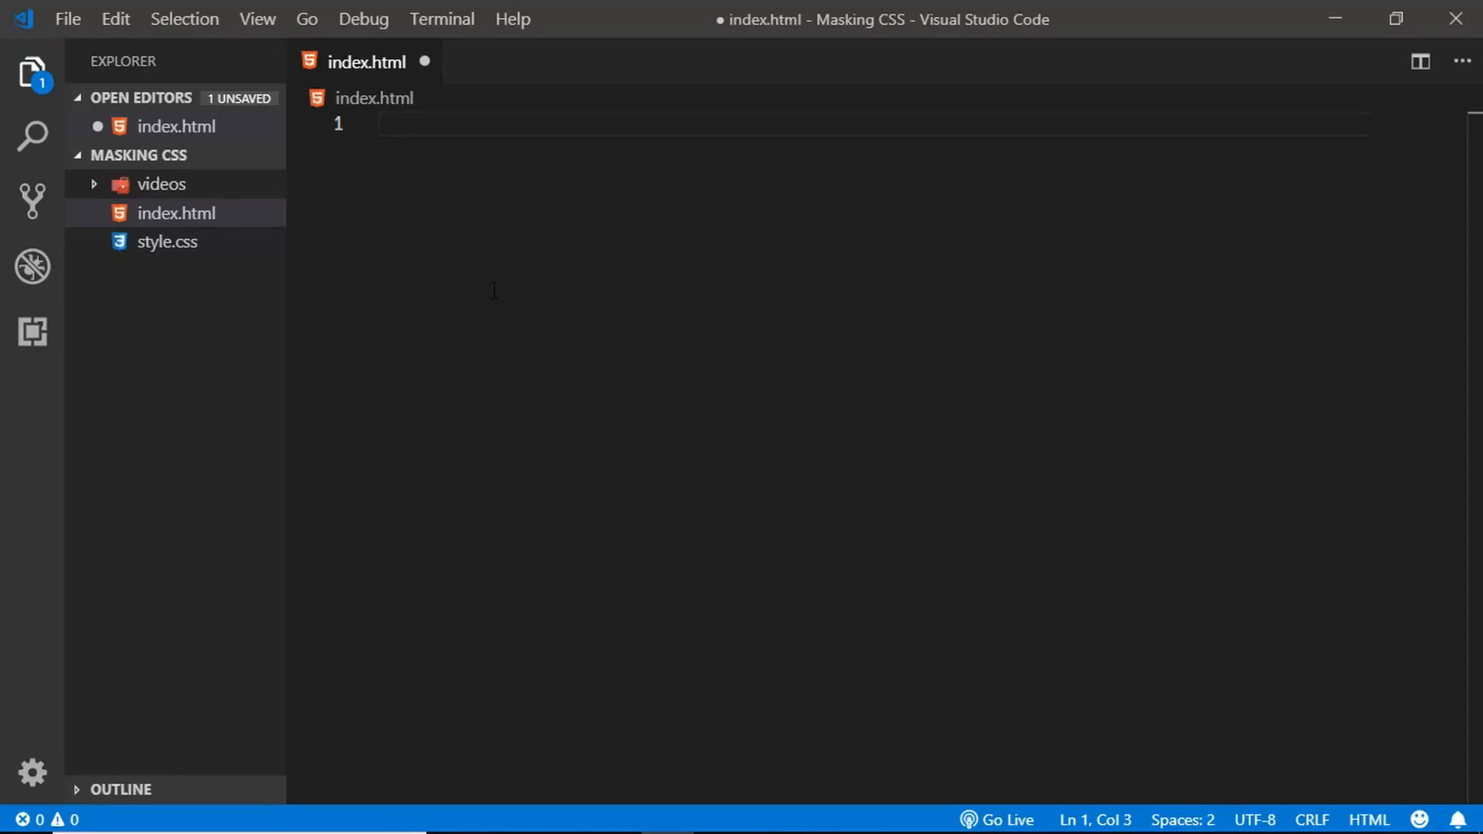
{"action": "mouse_move", "coordinate": [157, 207]}
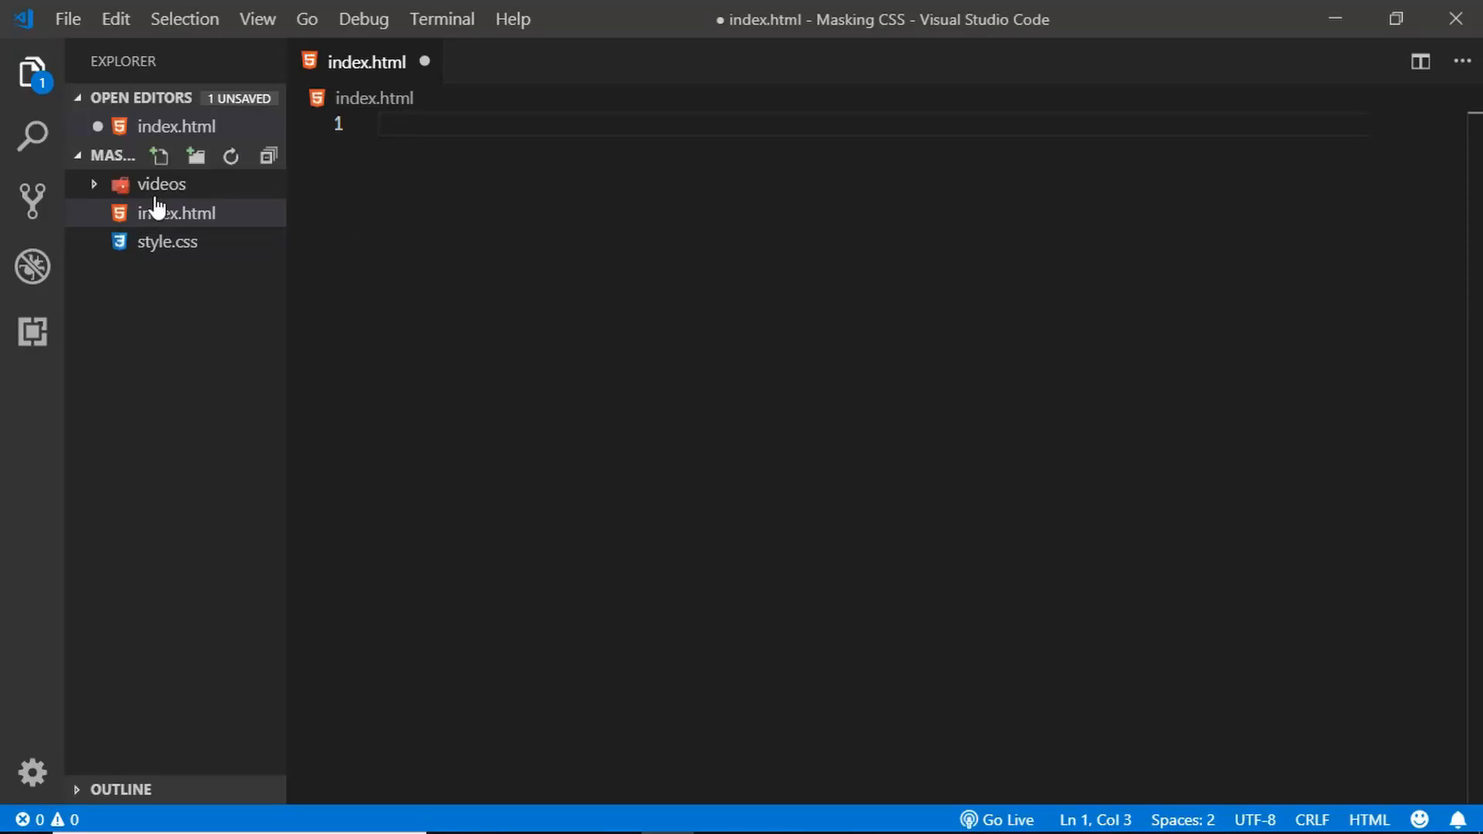
- Peek at the videos folder, then expand the ! Emmet abbreviation into HTML boilerplate in index.html
{"action": "left_click", "coordinate": [160, 184]}
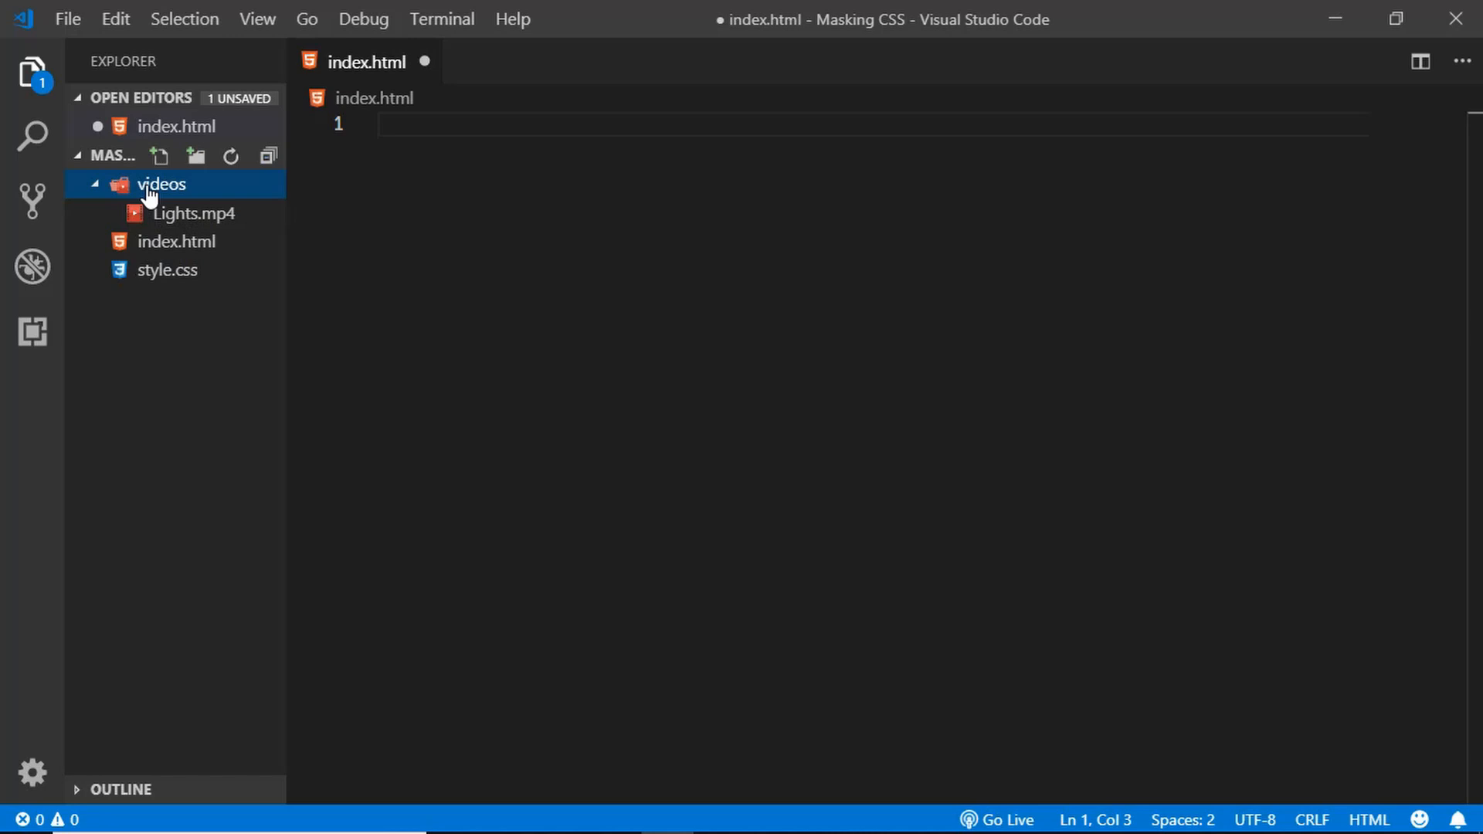
{"action": "mouse_move", "coordinate": [224, 230]}
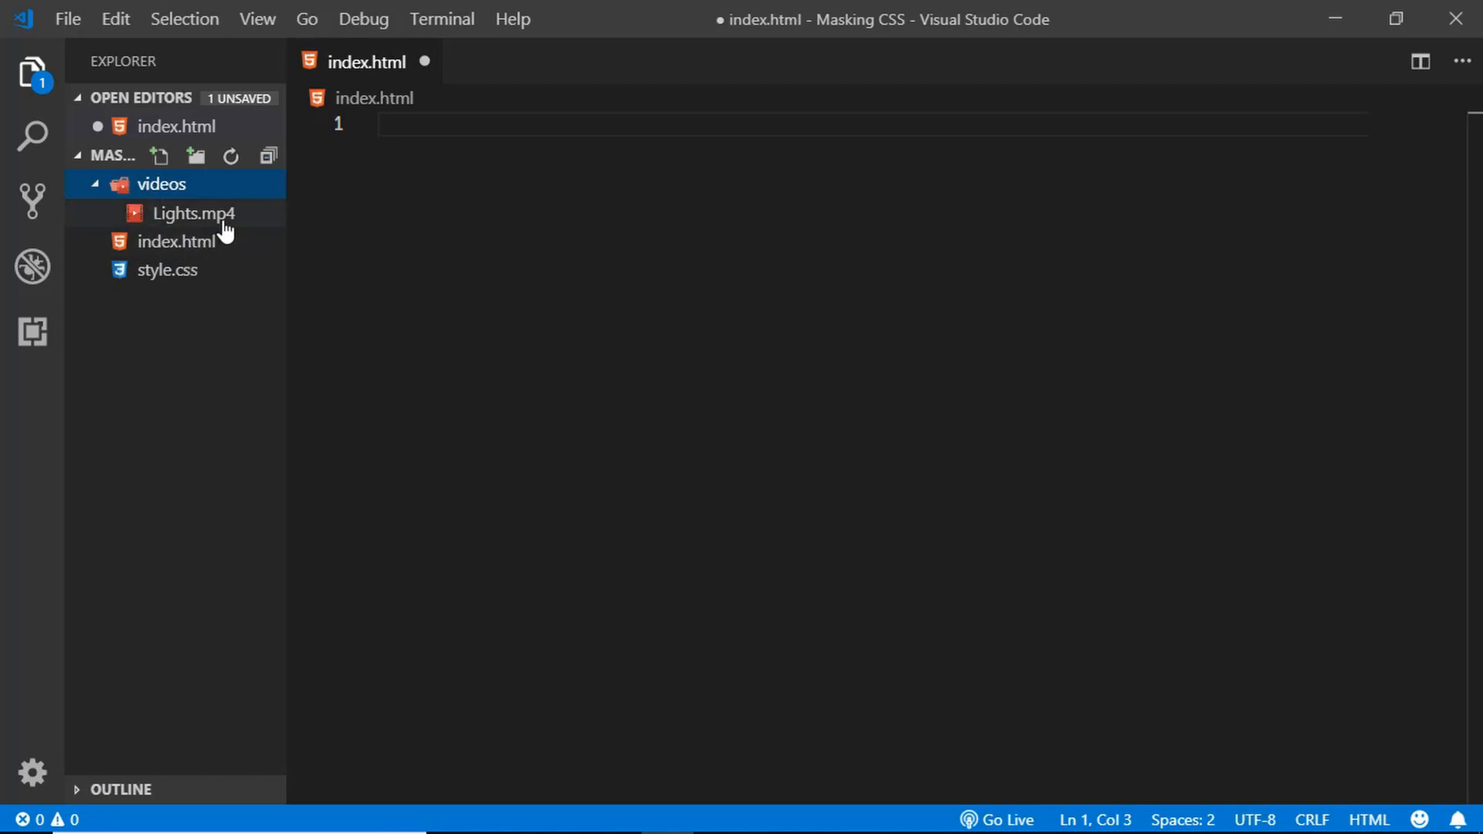
{"action": "left_click", "coordinate": [158, 184]}
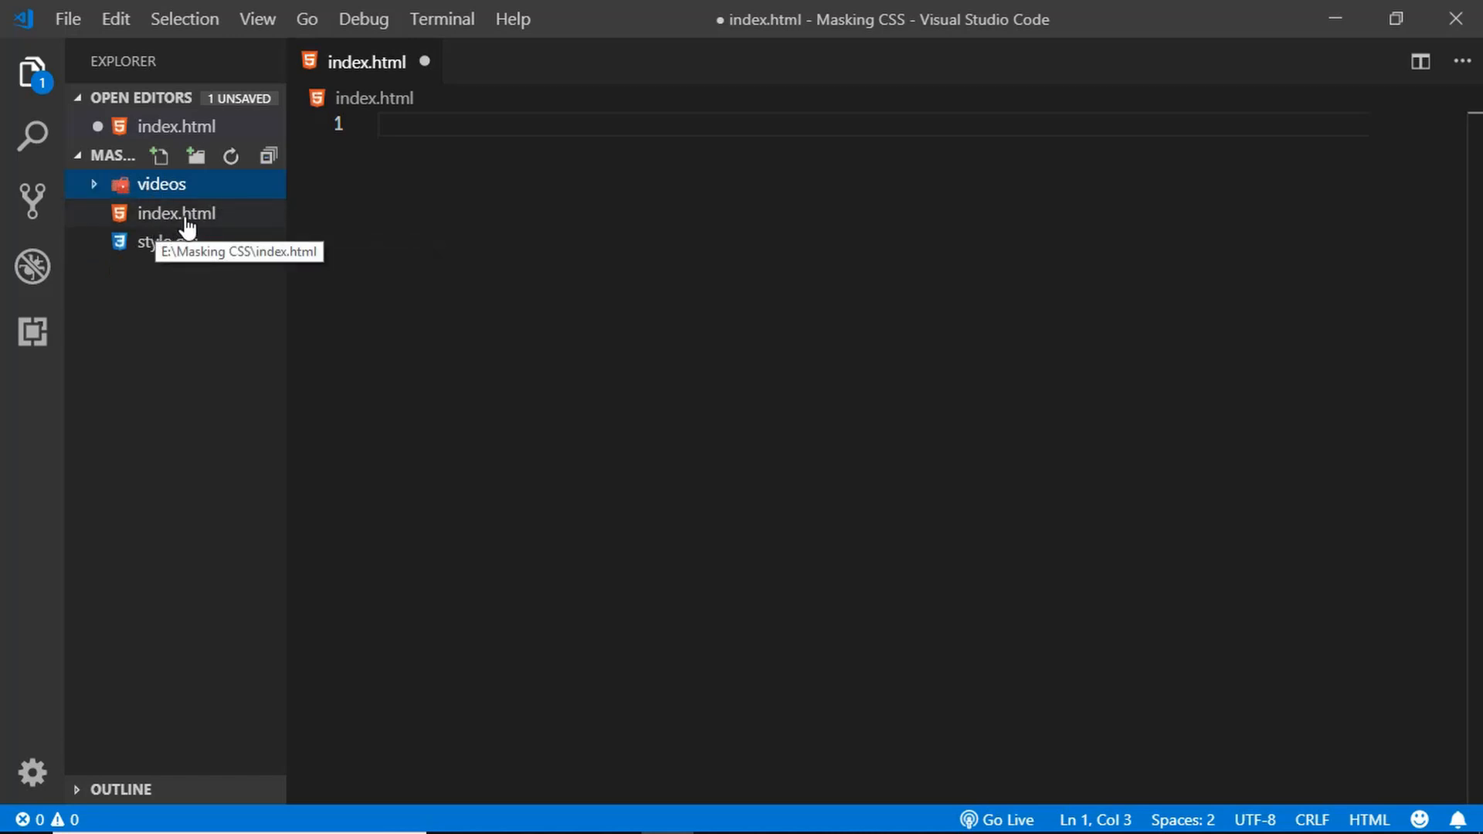
{"action": "mouse_move", "coordinate": [201, 224]}
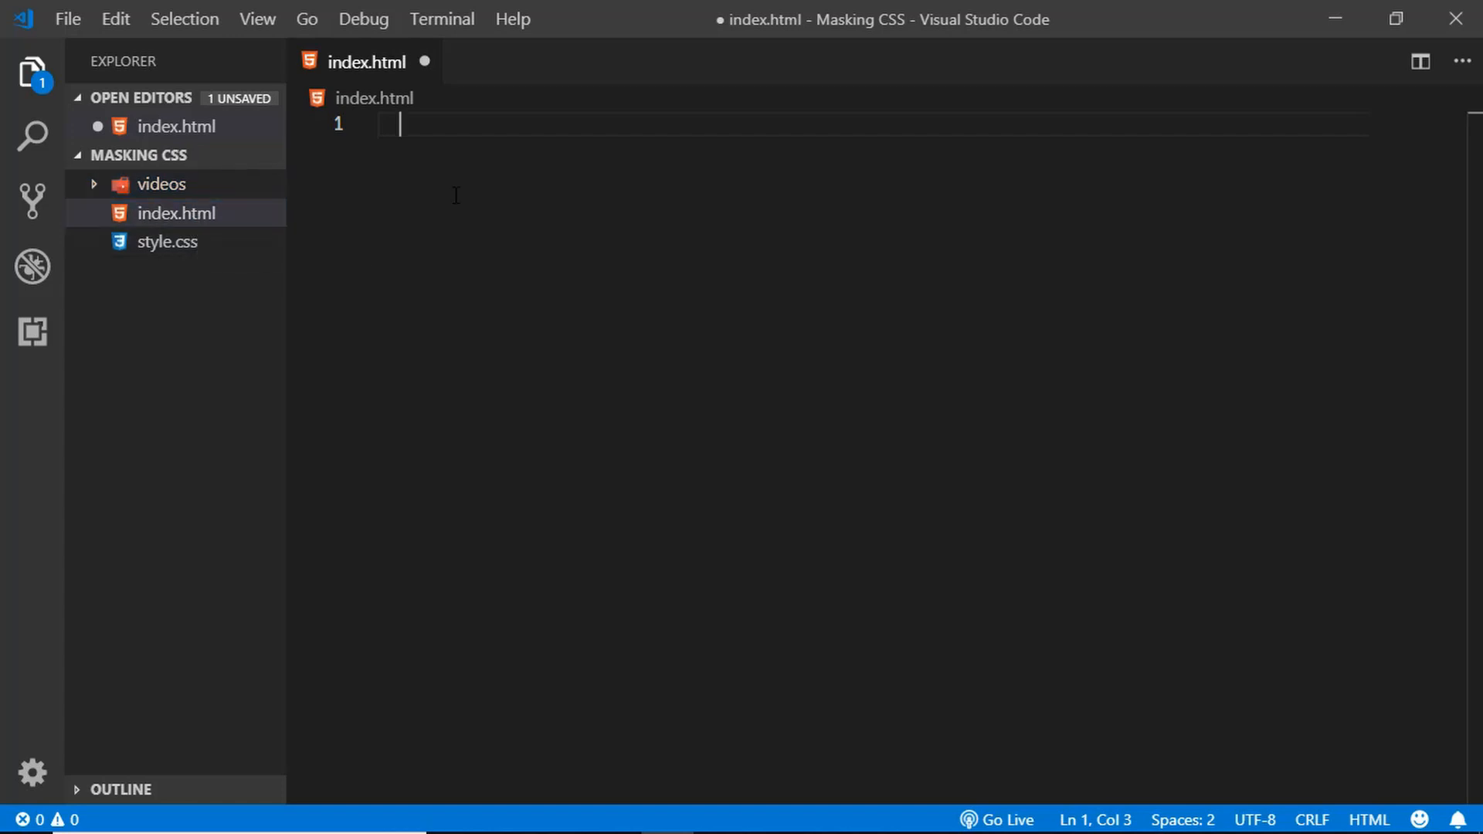
{"action": "type", "text": "!"}
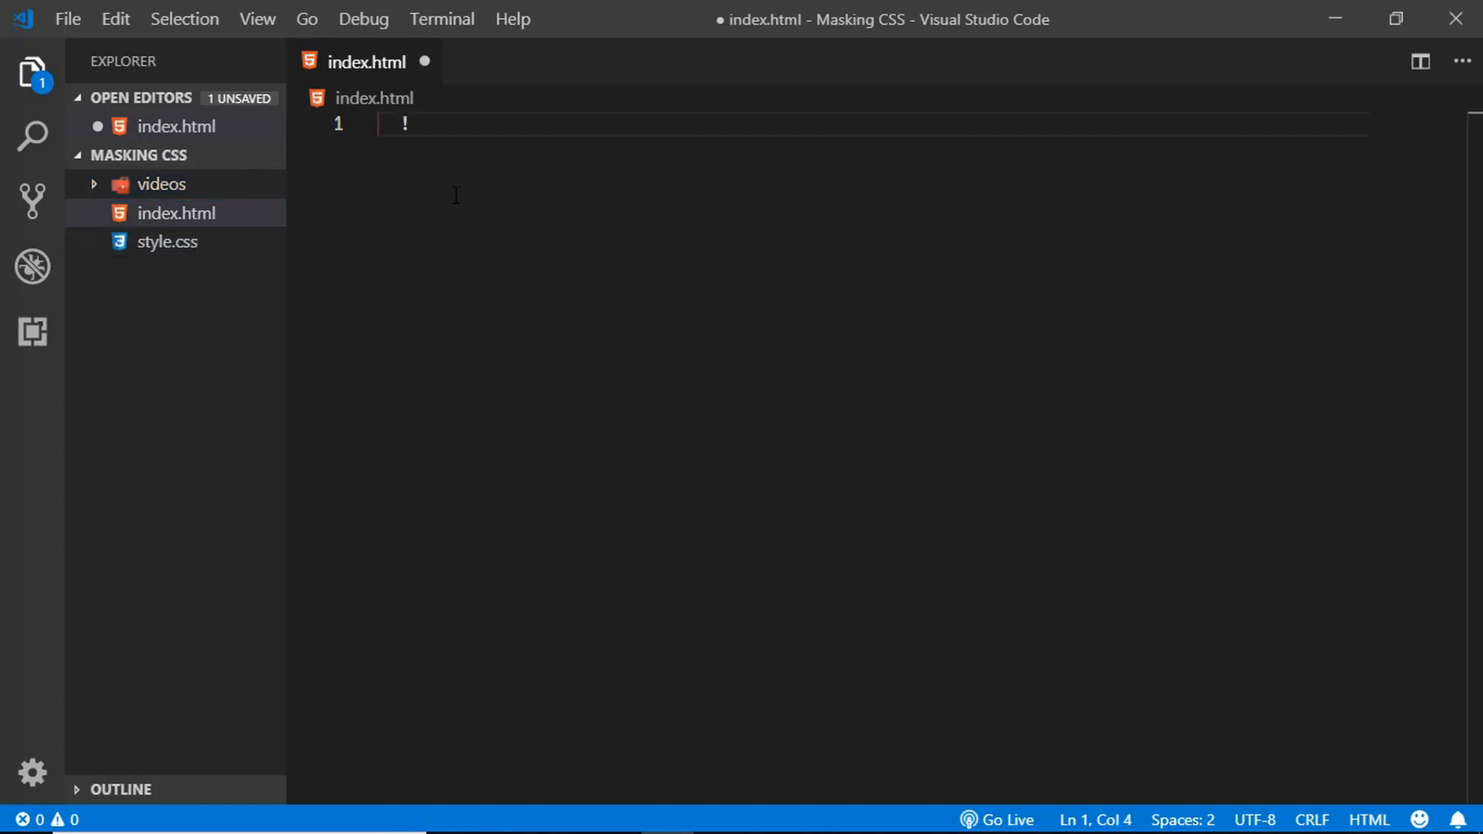
{"action": "type", "text": "!"}
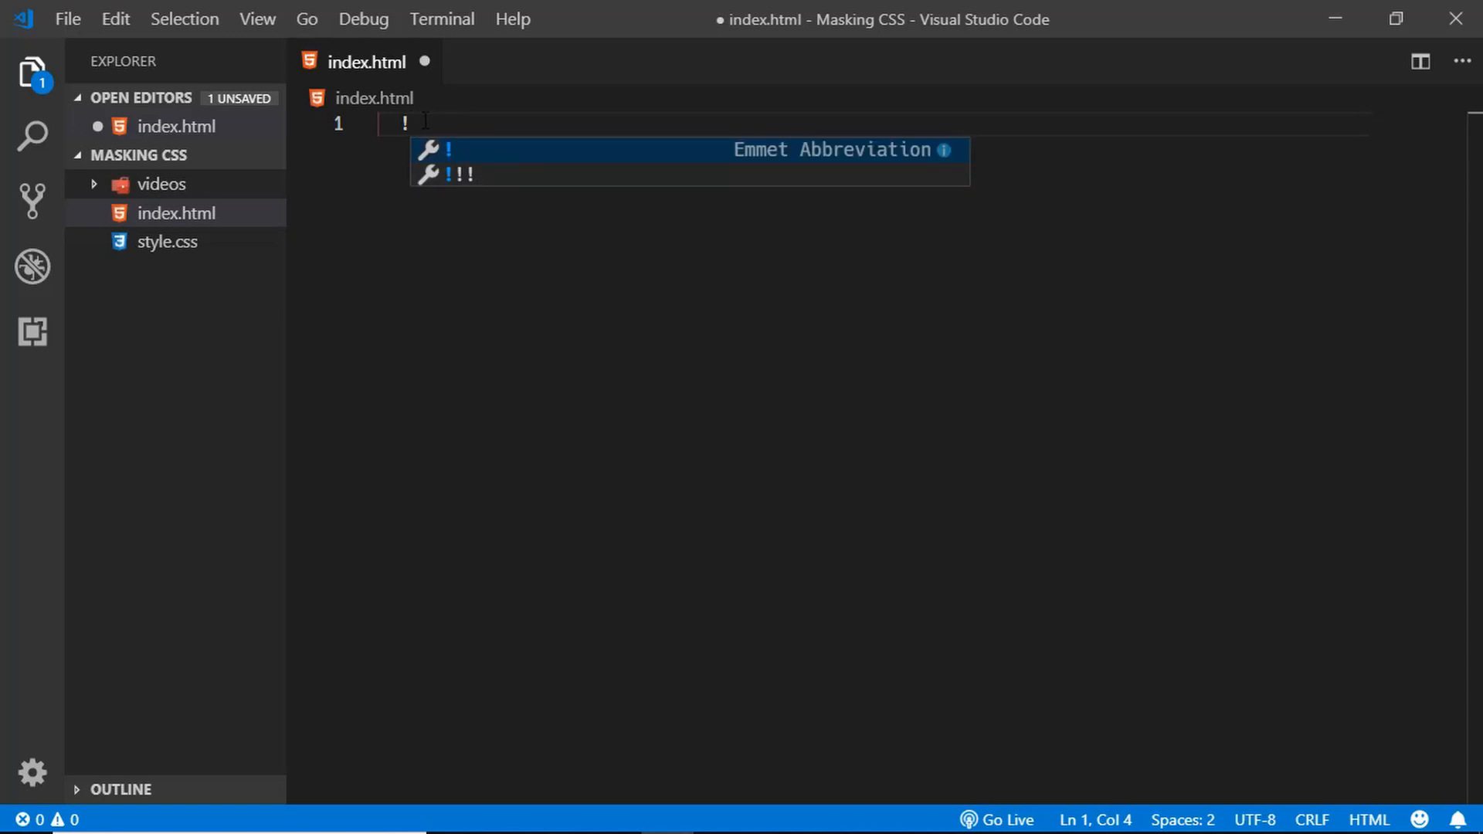
{"action": "key", "text": "Tab"}
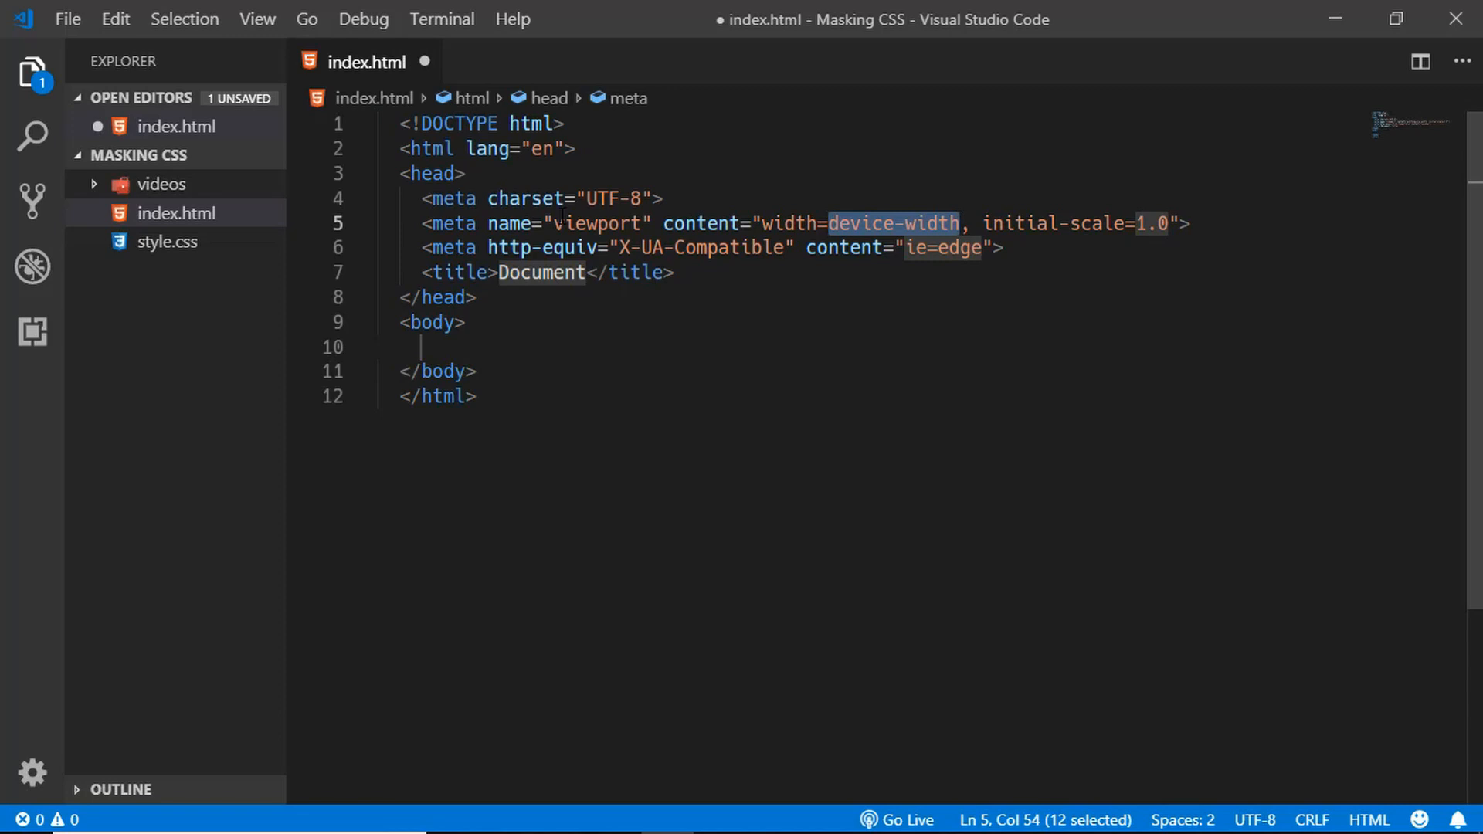
- Replace the placeholder Document title with GTCoding
{"action": "double_click", "coordinate": [541, 272]}
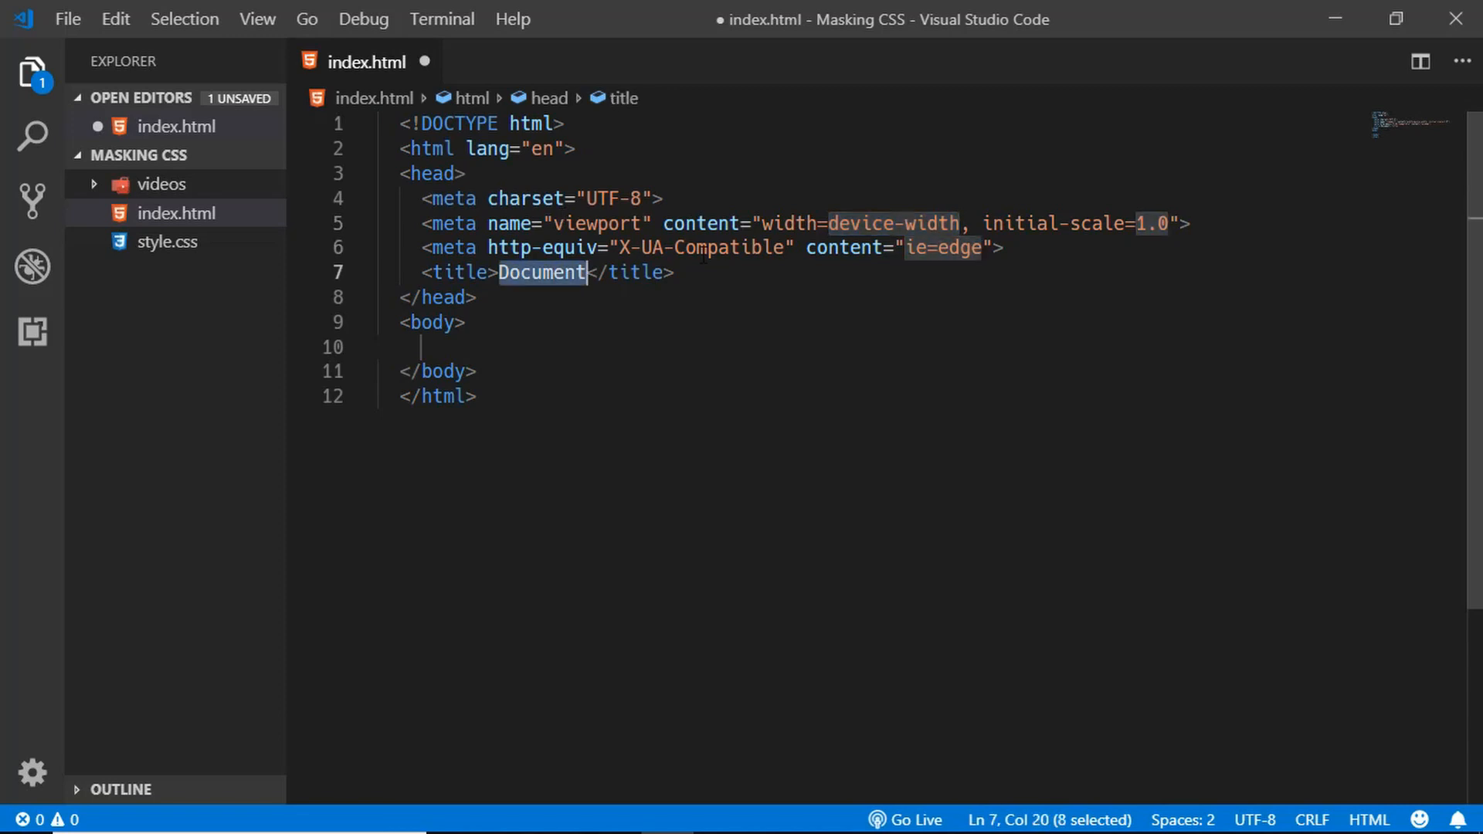
{"action": "type", "text": "GTCoding"}
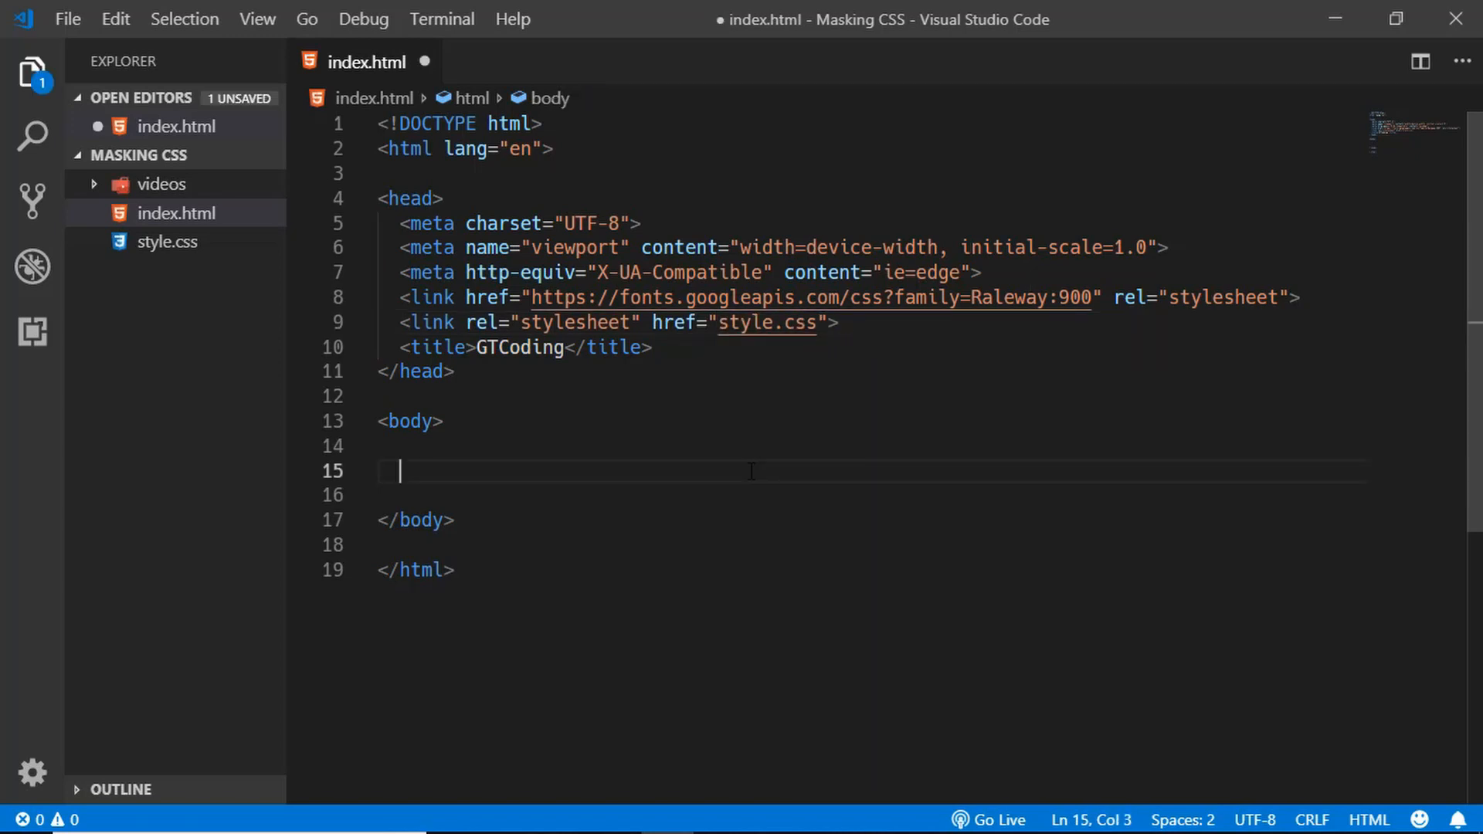
- Add a video element sourced from videos/Lights.mp4 in the body
{"action": "type", "text": "vid"}
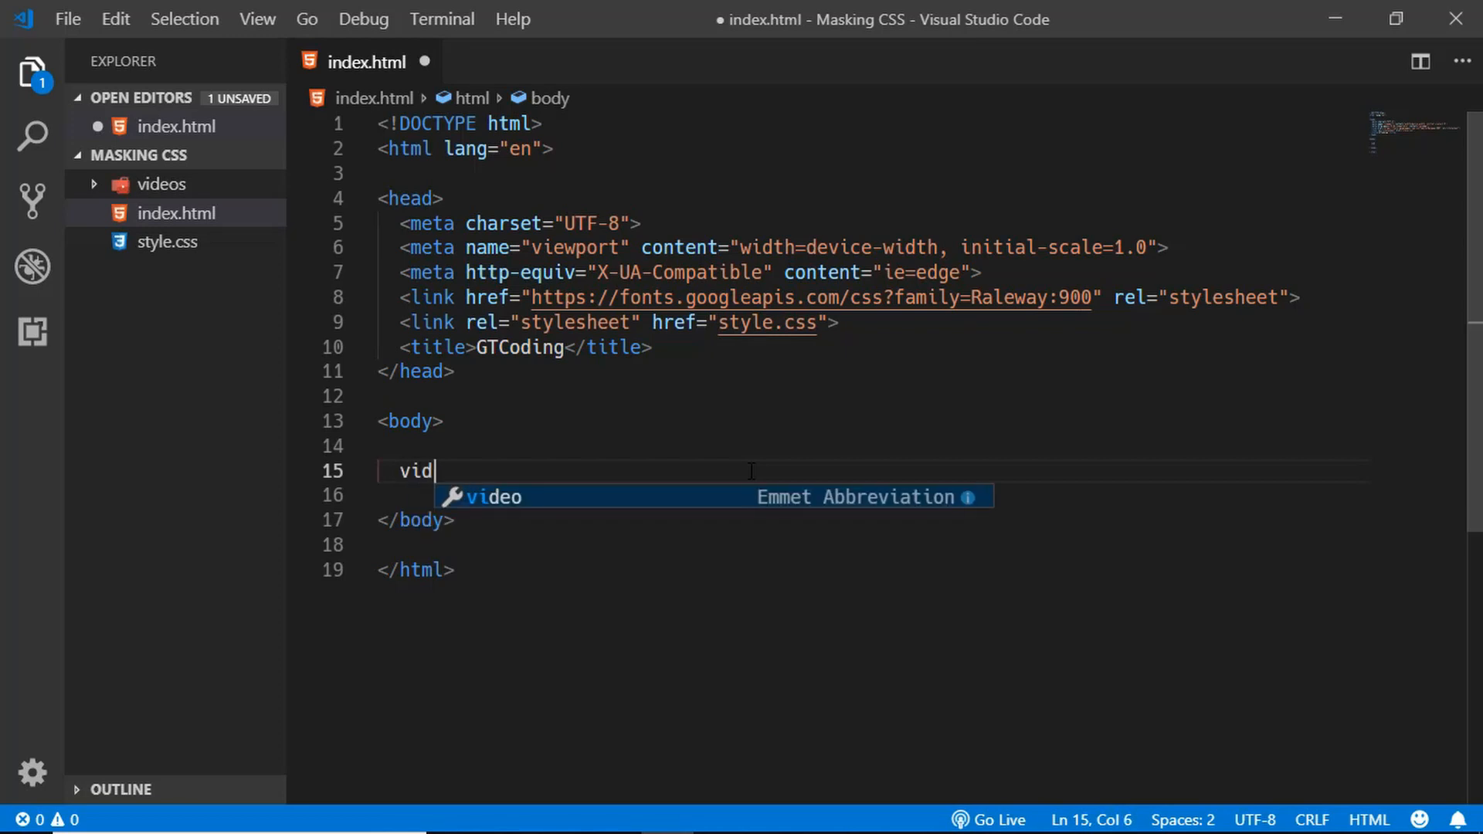
{"action": "key", "text": "Tab"}
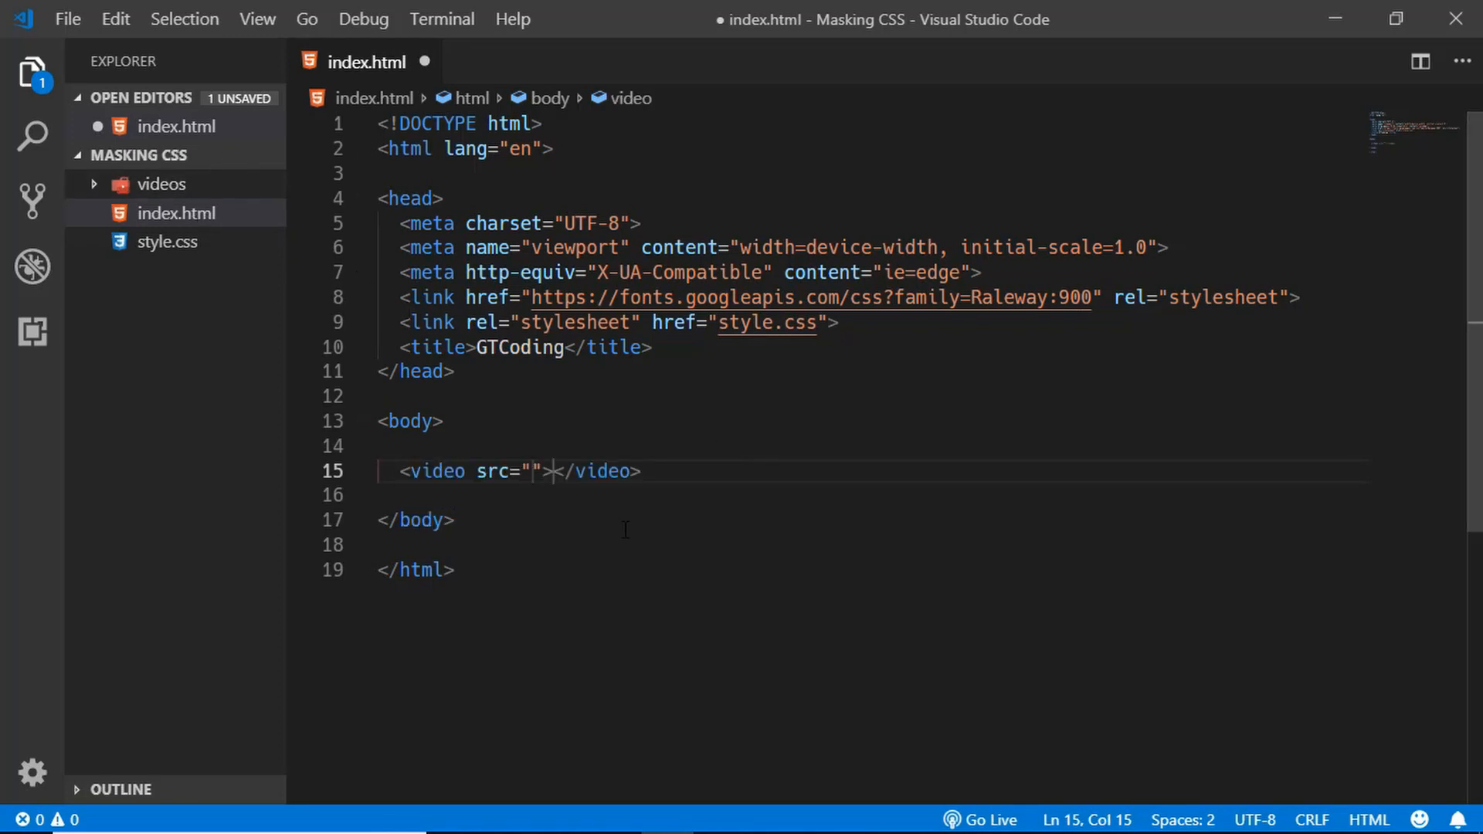
{"action": "type", "text": "videos"}
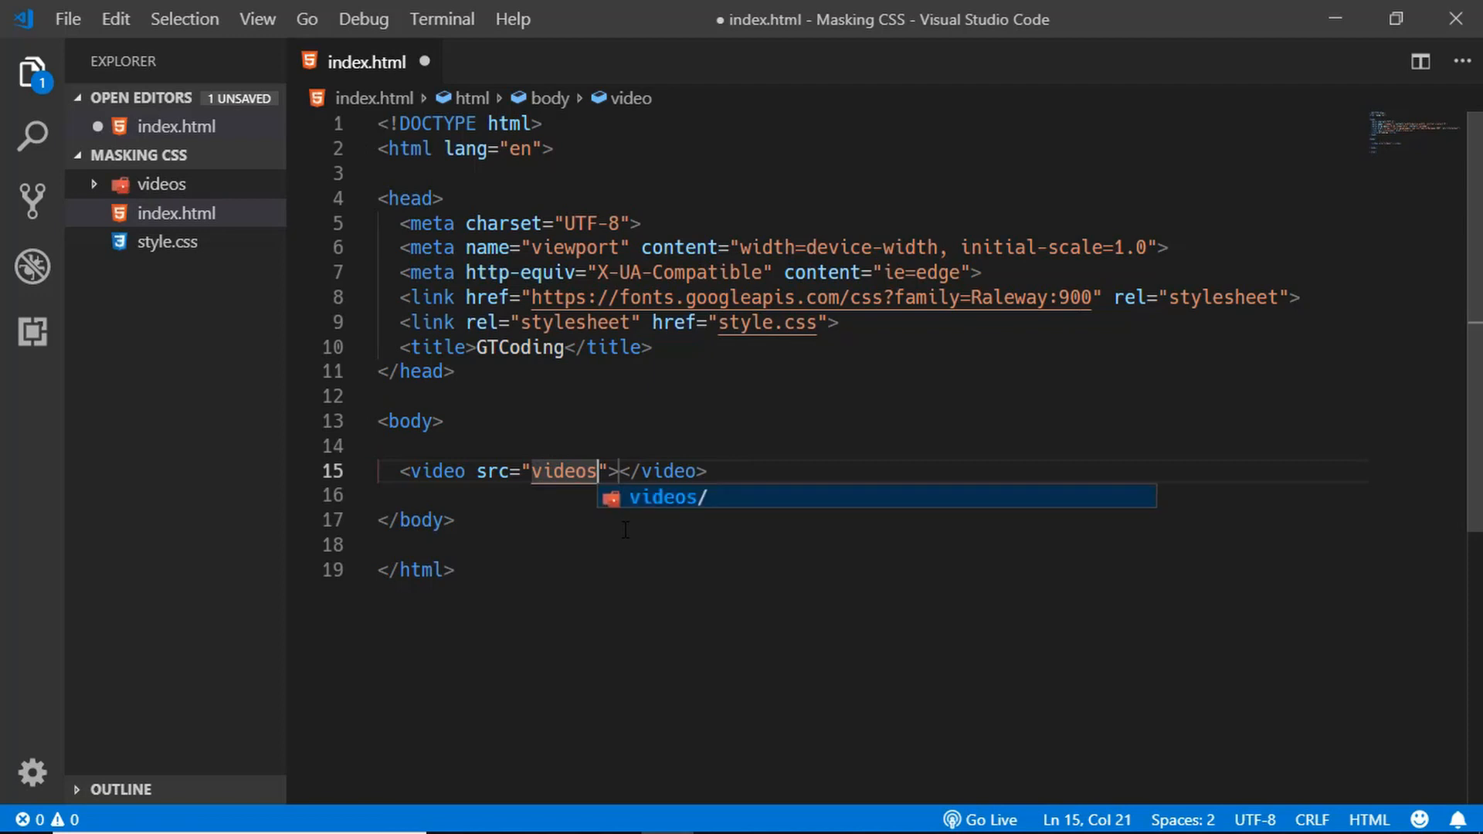
{"action": "type", "text": "/Lights.mp4"}
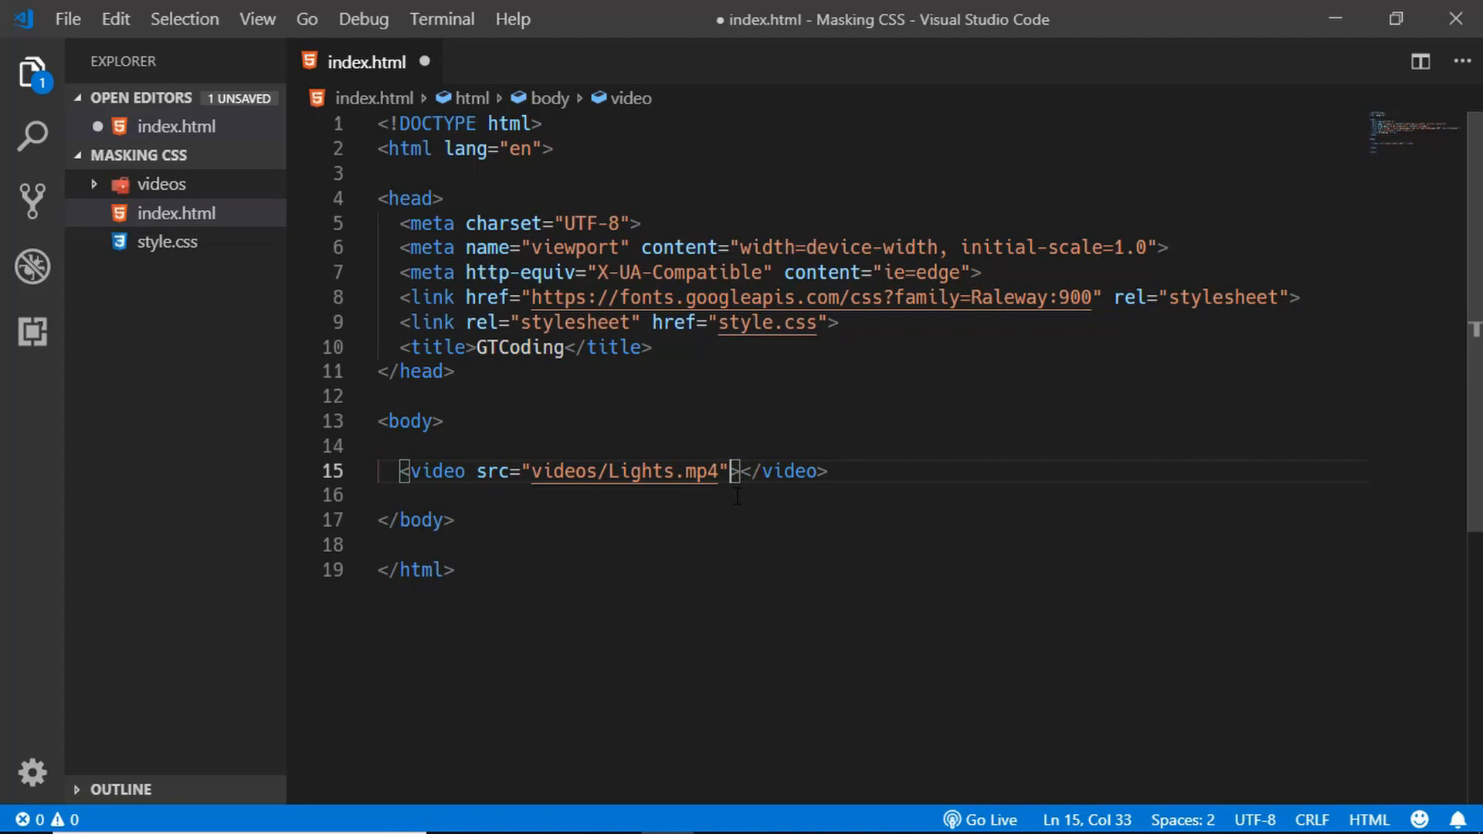
- Give the video the loop, muted and autoplay attributes
{"action": "type", "text": "loop"}
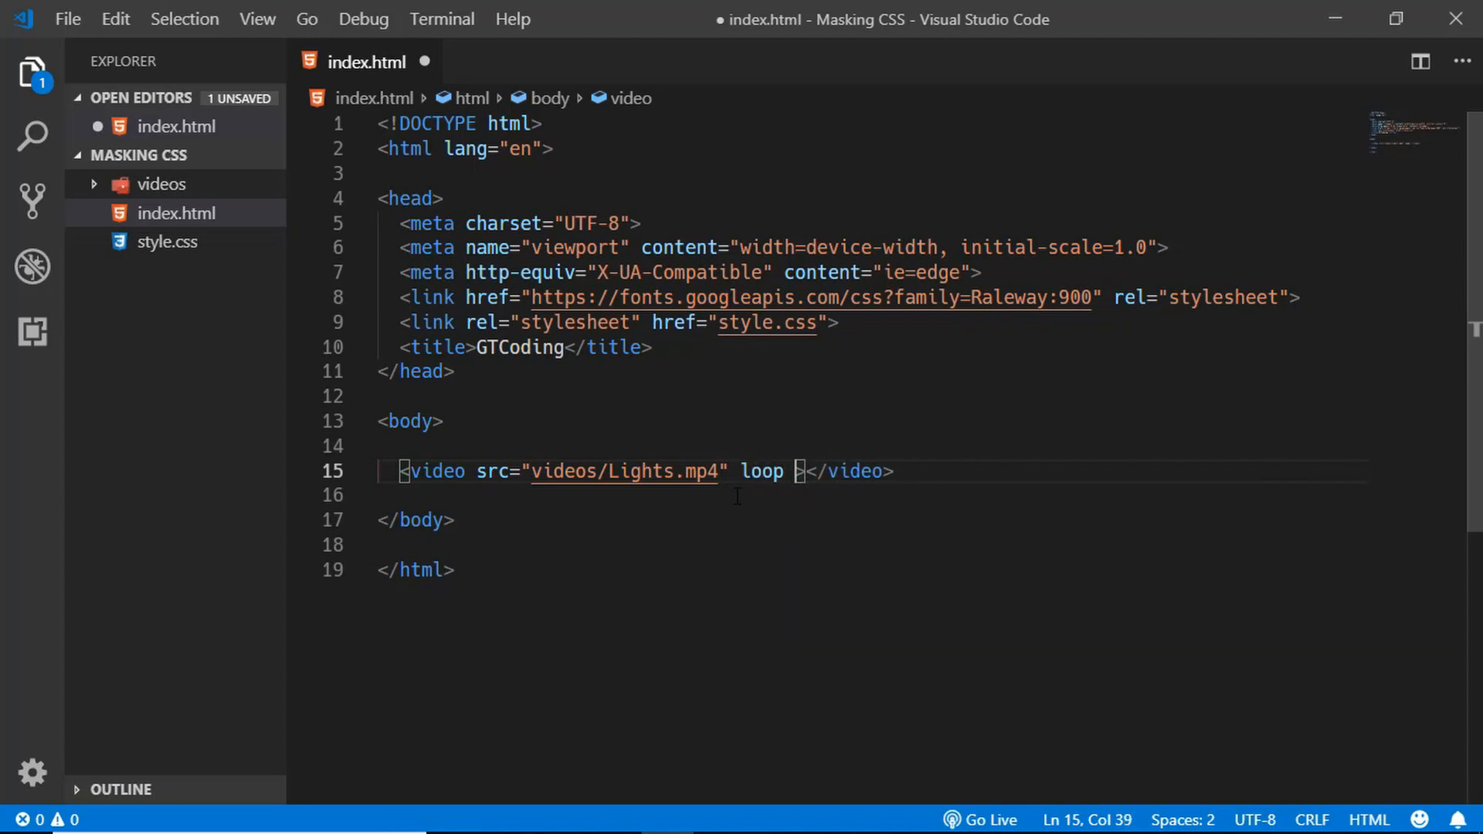
{"action": "type", "text": "muted"}
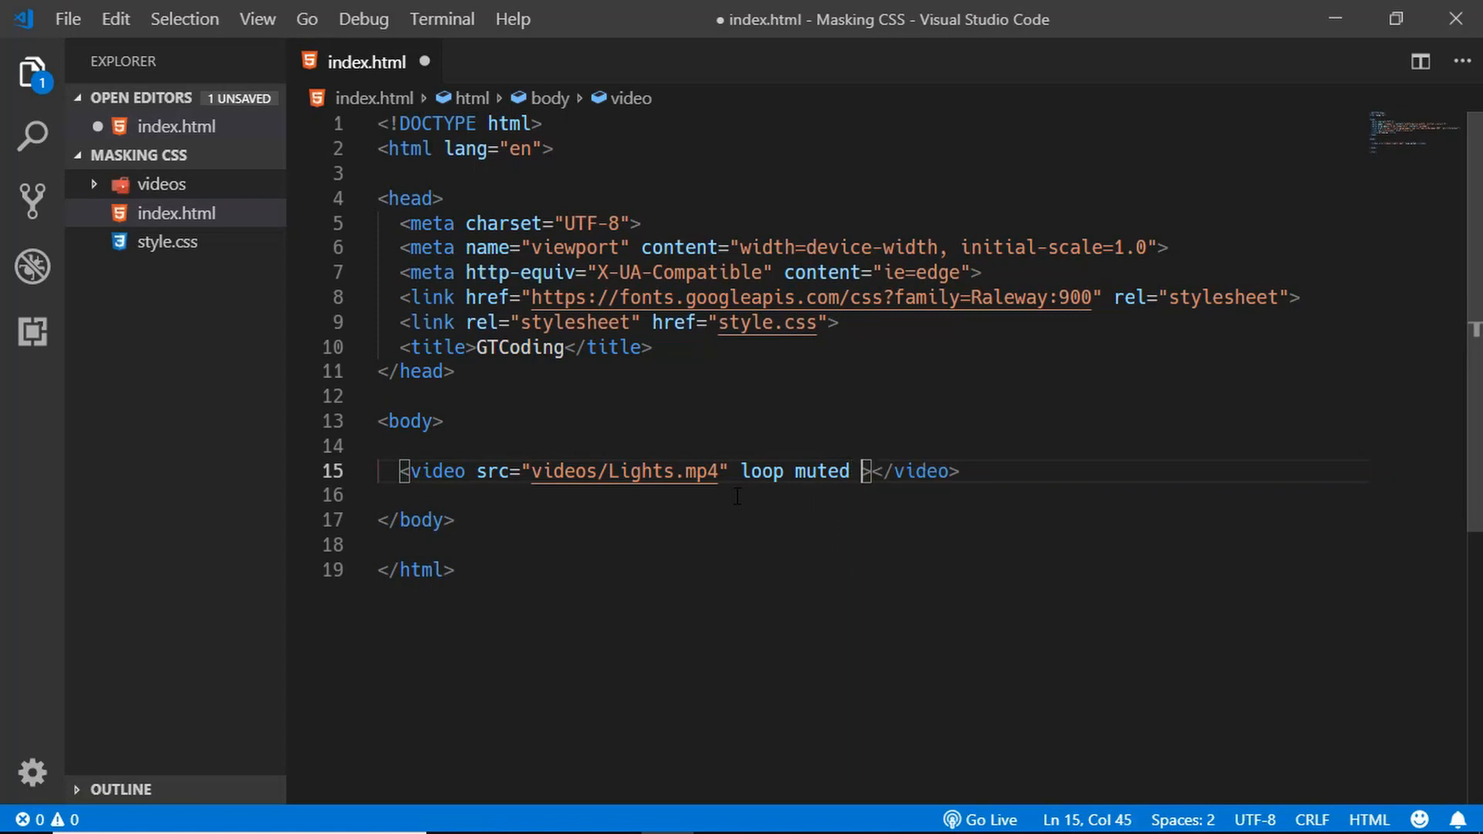
{"action": "type", "text": "aut"}
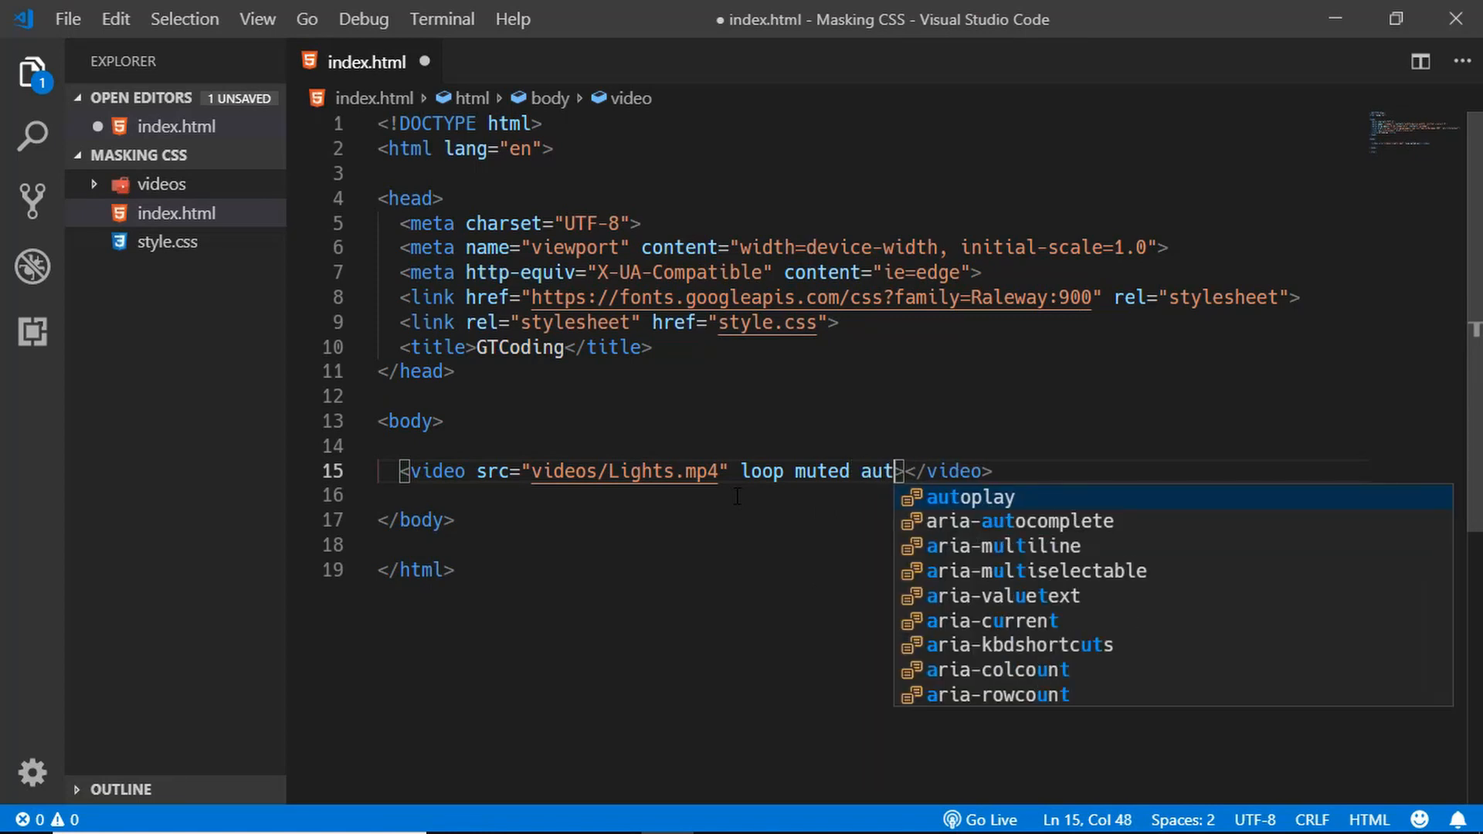
{"action": "key", "text": "Tab"}
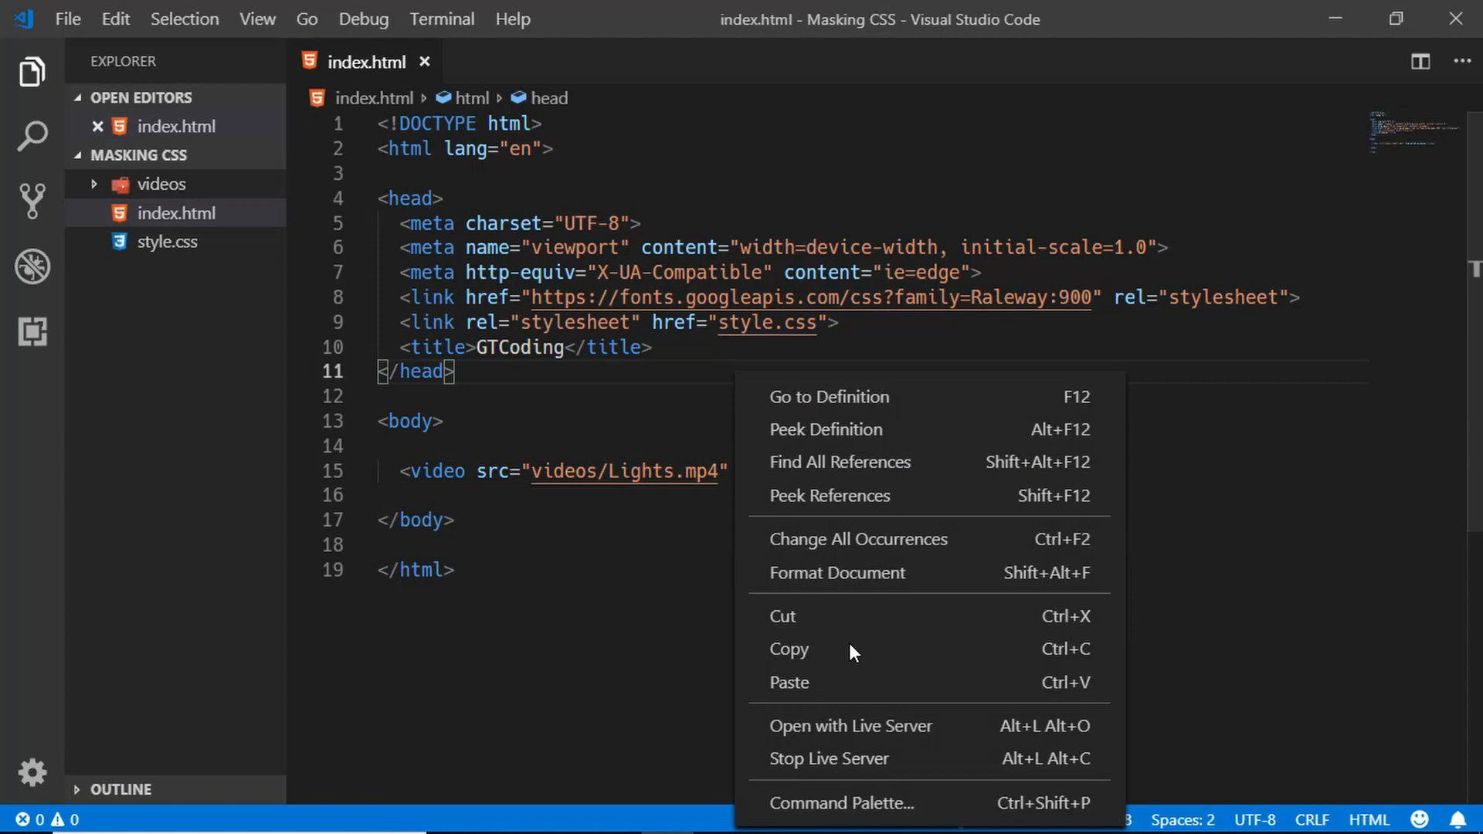
{"action": "mouse_move", "coordinate": [893, 726]}
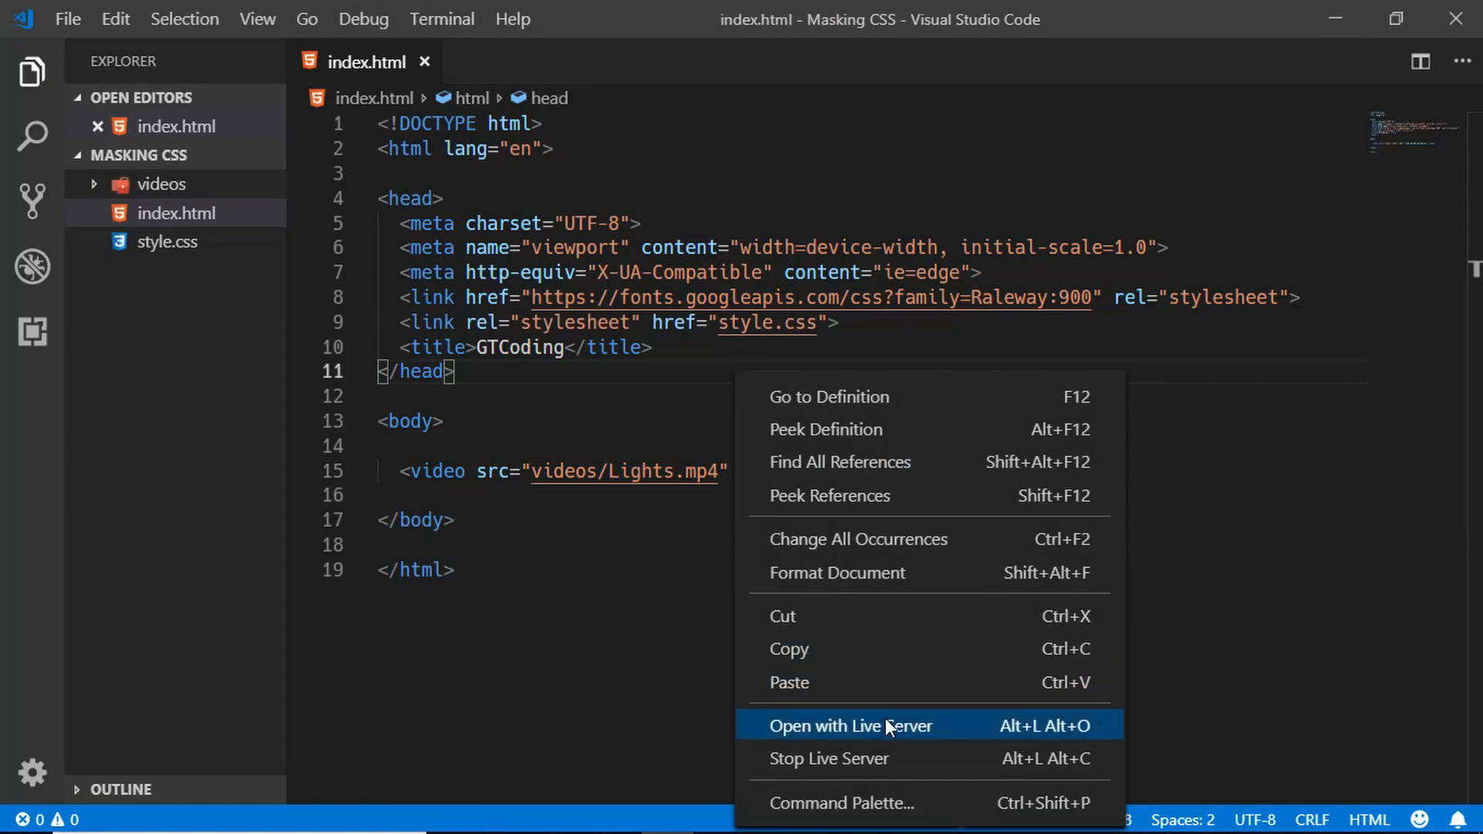
- Launch the page on a live-reloading local server via Open with Live Server
{"action": "left_click", "coordinate": [850, 726]}
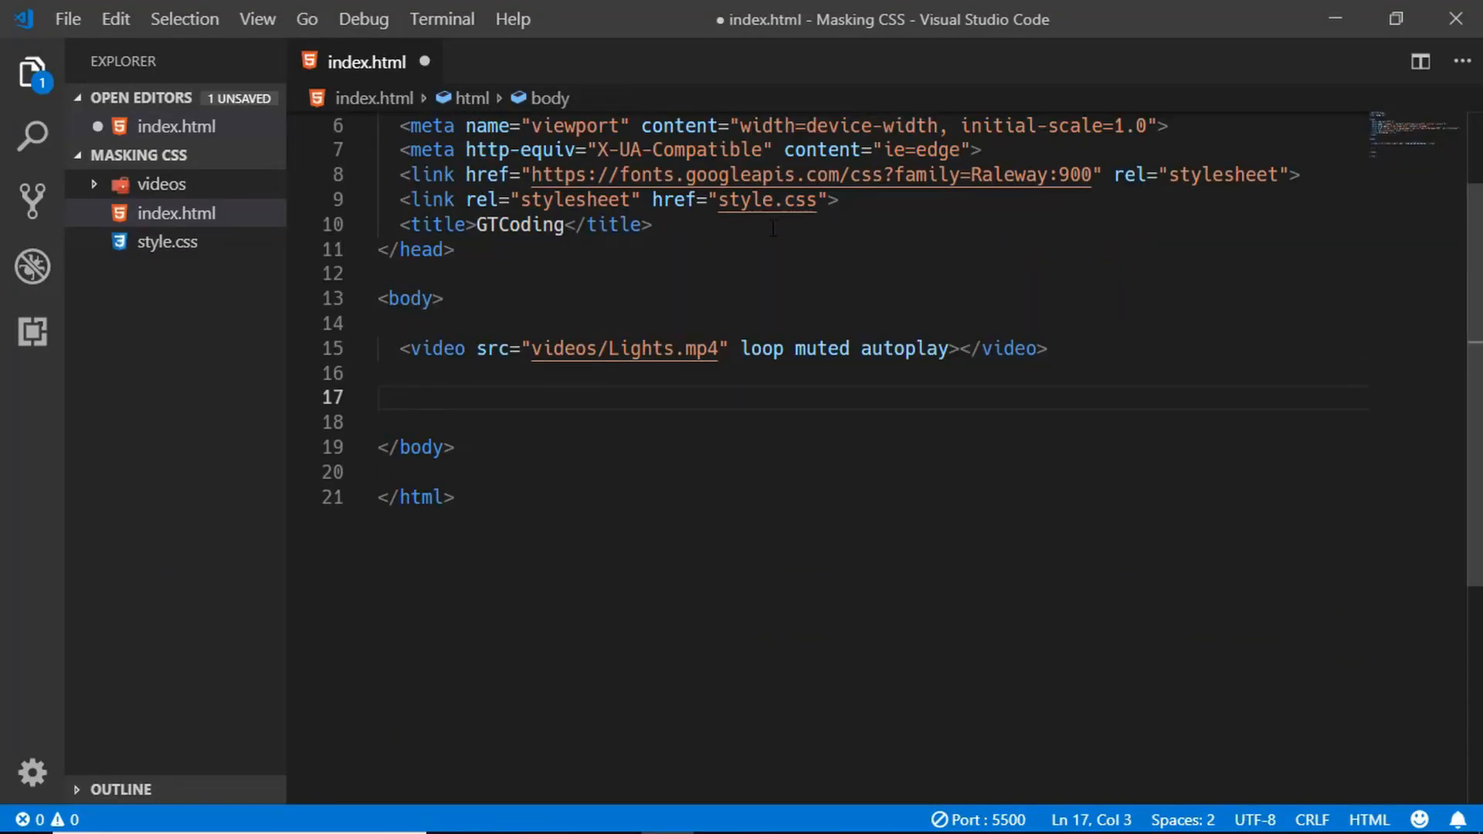
{"action": "mouse_move", "coordinate": [800, 452]}
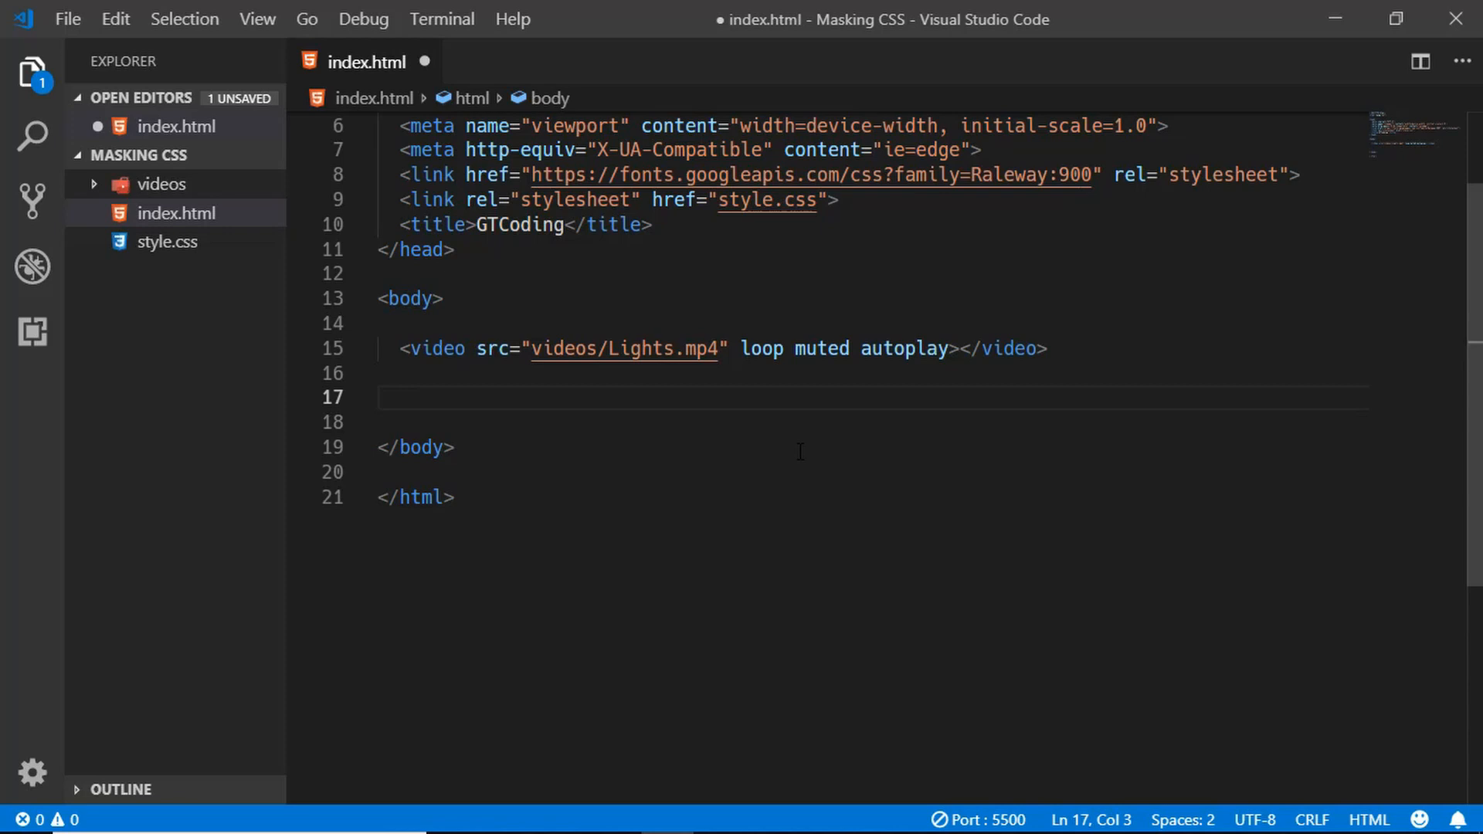
- Add an svg element with class banner below the video
{"action": "type", "text": "<svg"}
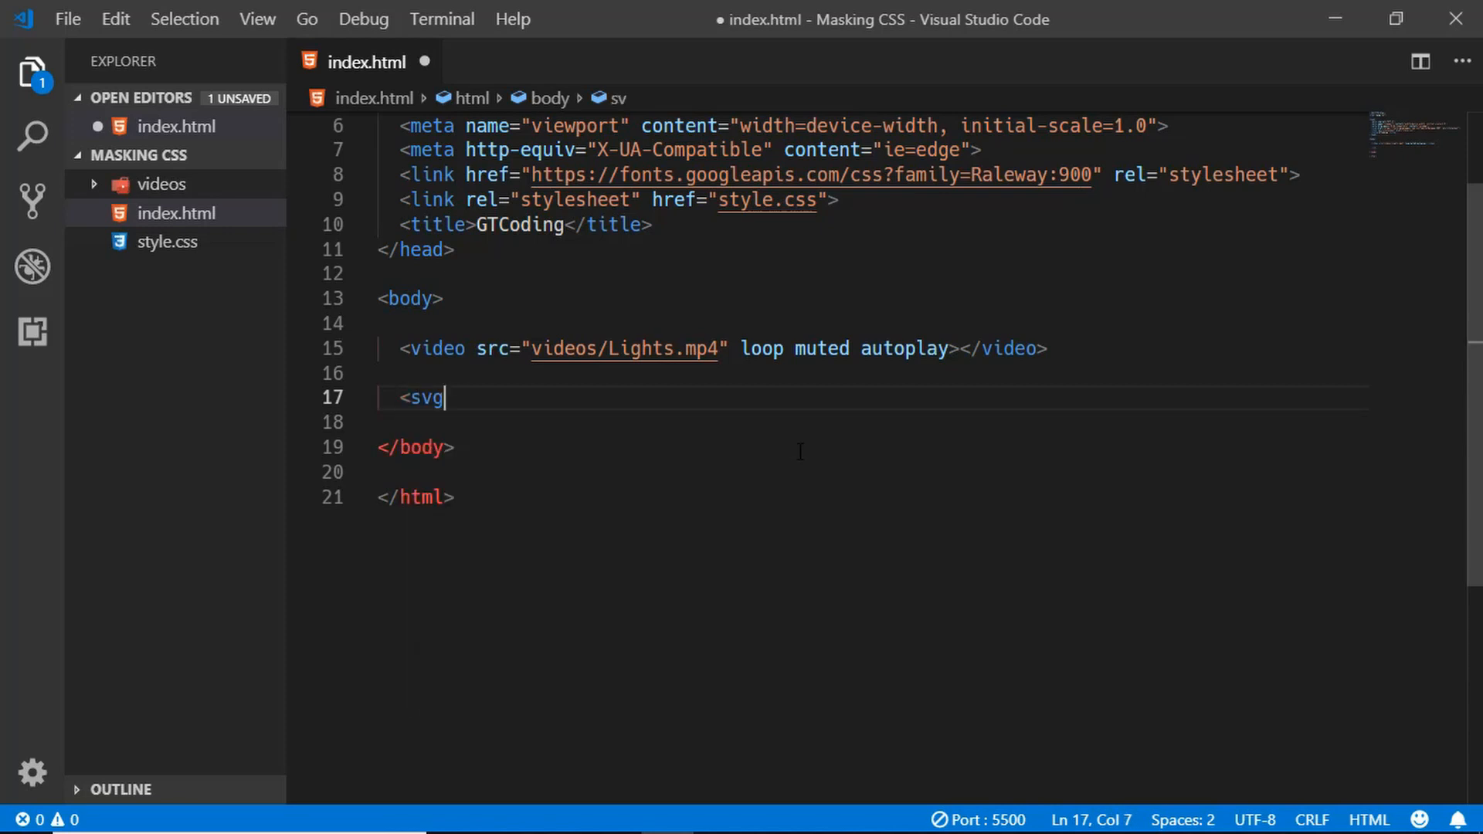
{"action": "key", "text": ">"}
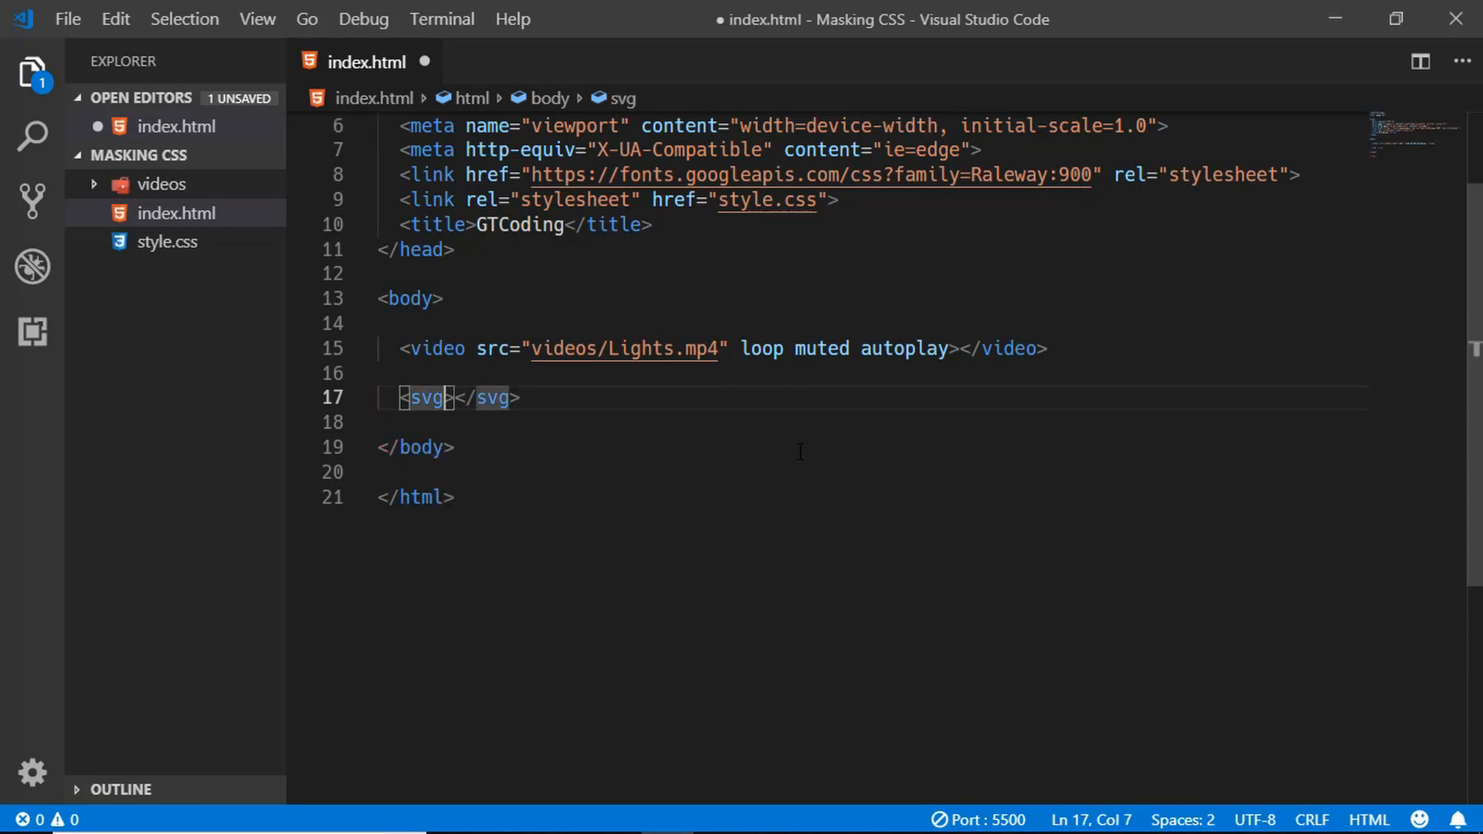
{"action": "key", "text": "Enter"}
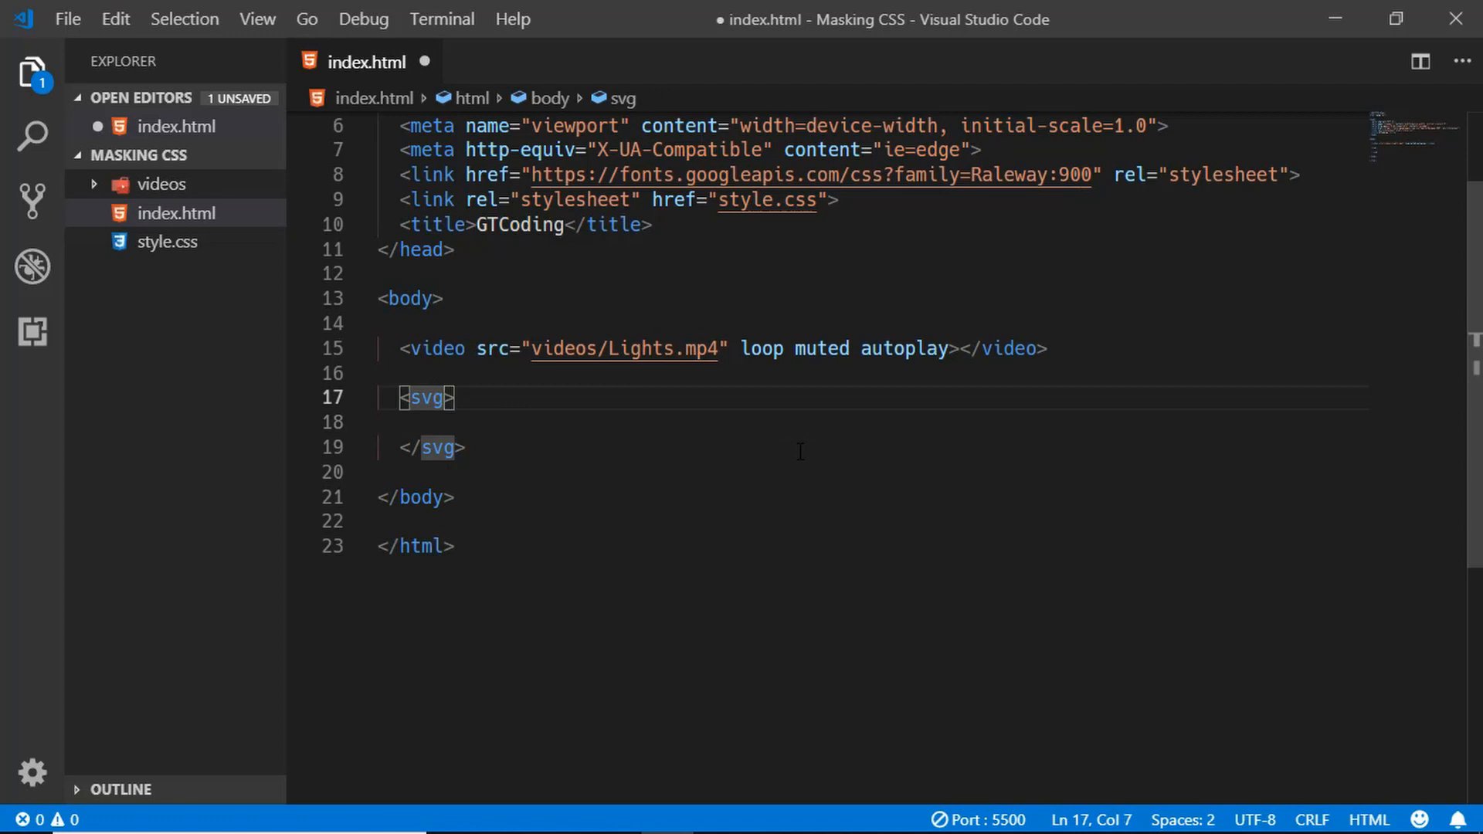
{"action": "type", "text": "class=\"\""}
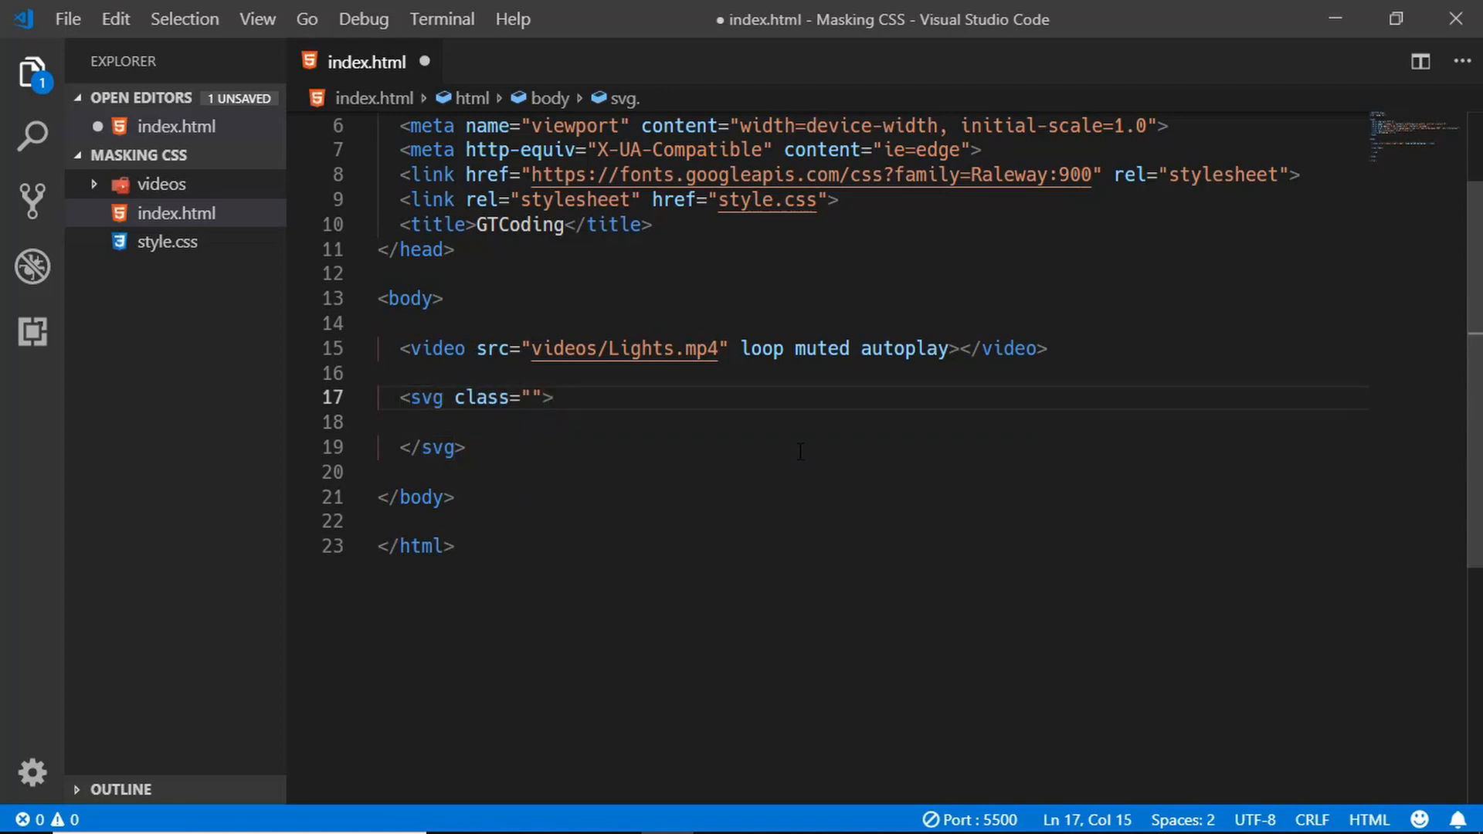
{"action": "type", "text": "banner"}
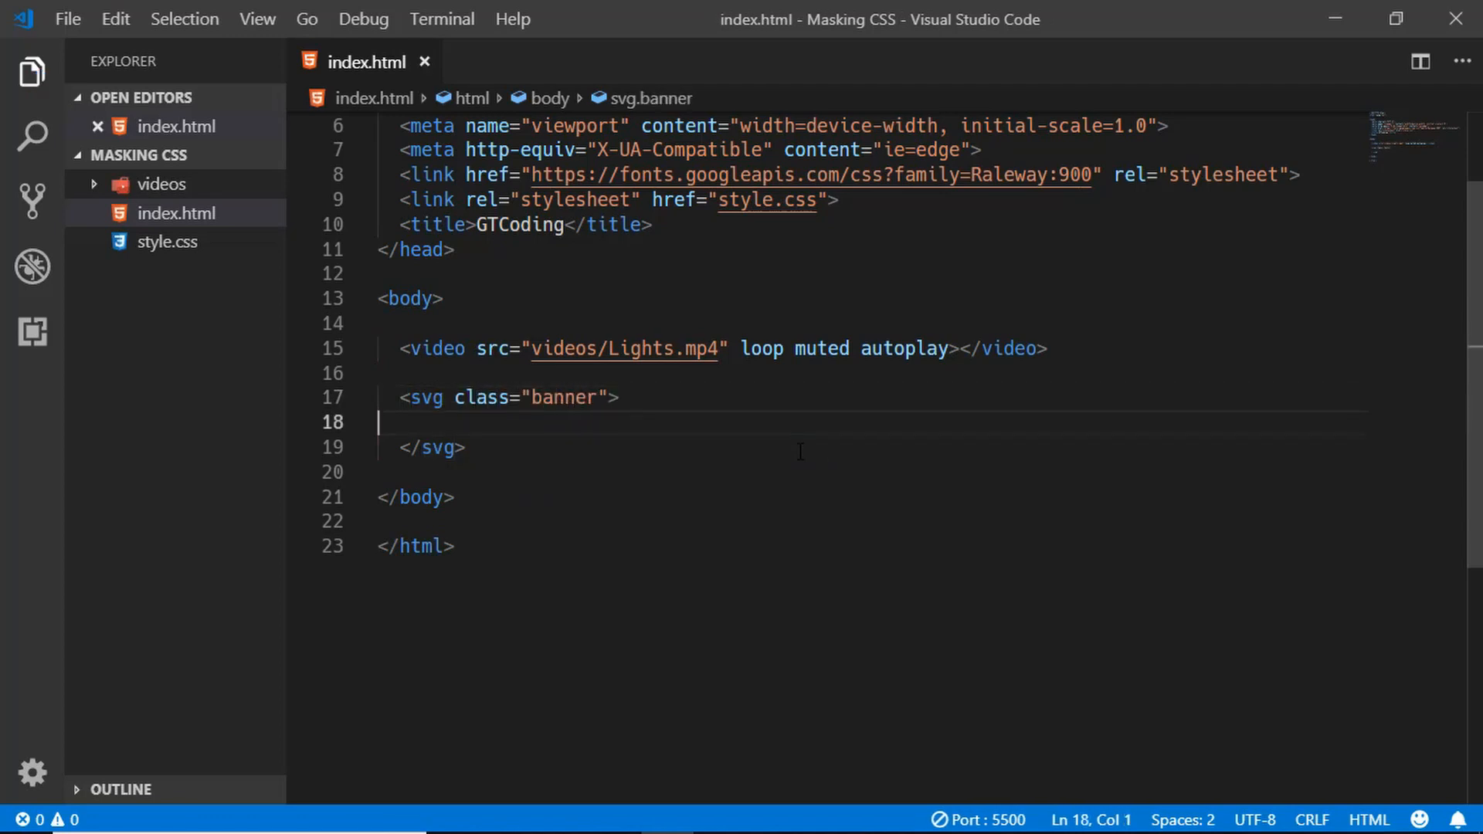
- Add a GTCoding text child at x 50% and y 50%, and save the page
{"action": "type", "text": "<text></text>"}
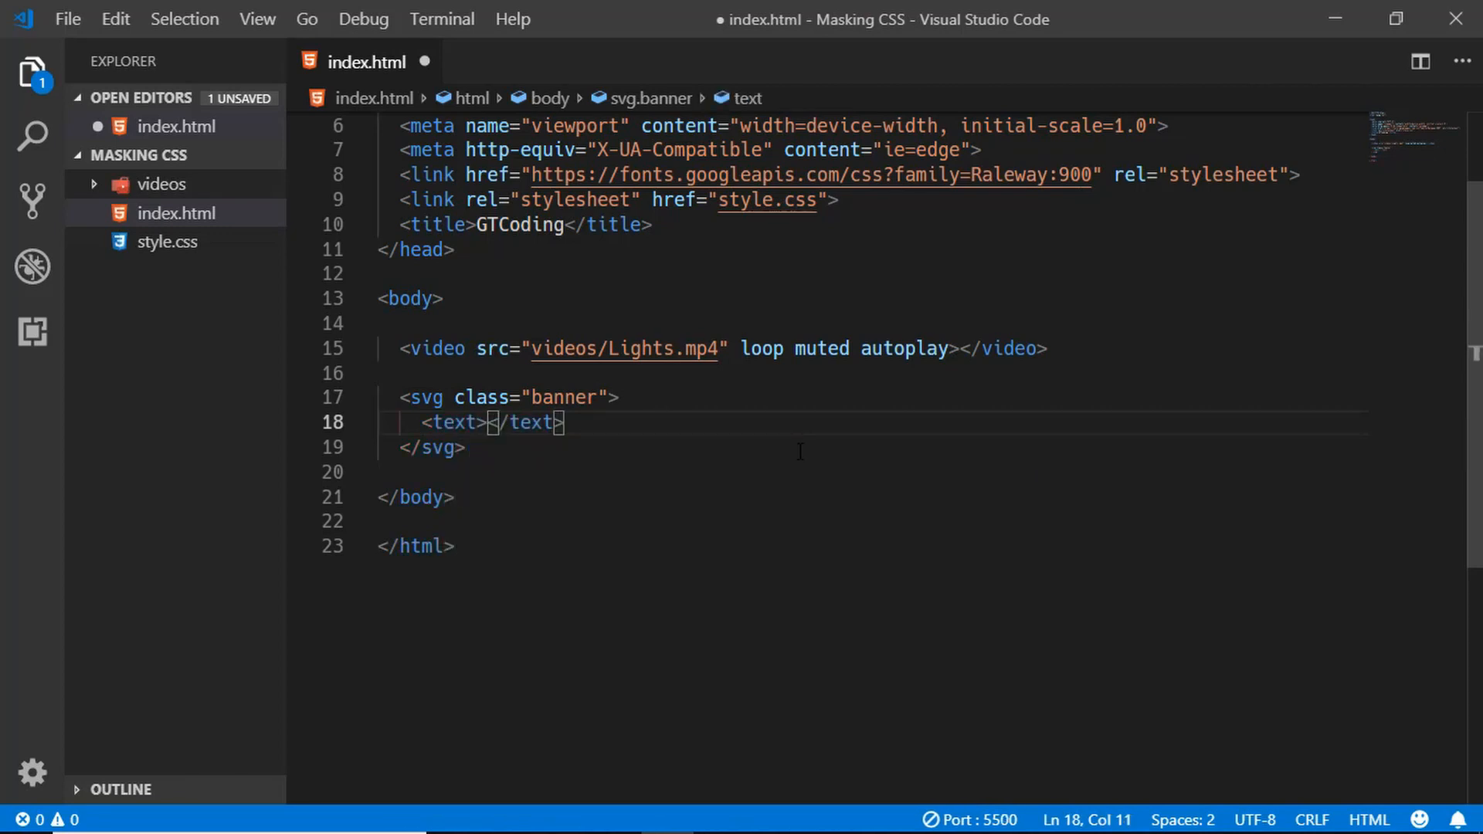
{"action": "type", "text": "GTCoding"}
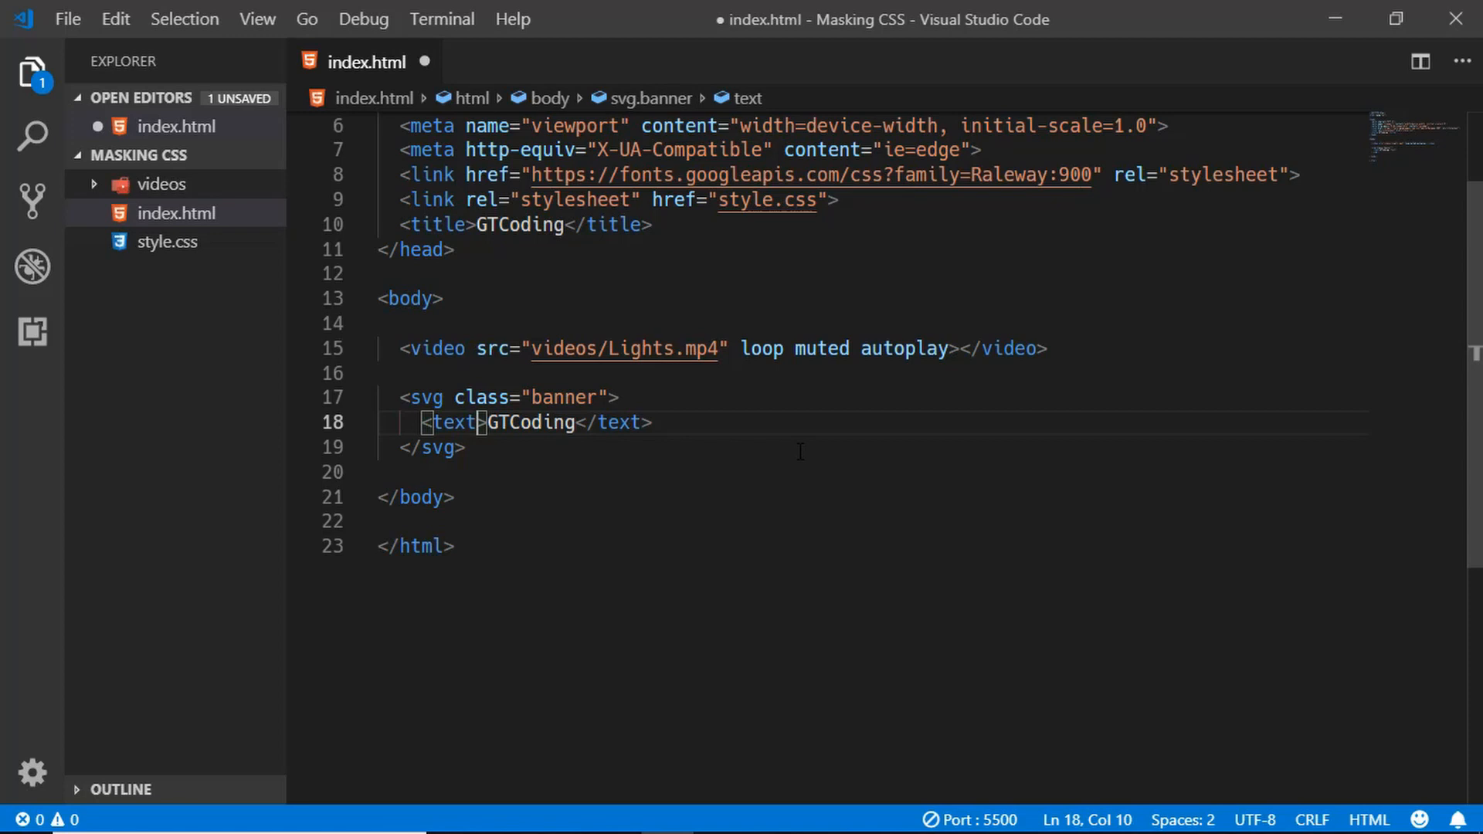
{"action": "key", "text": "Ctrl+S"}
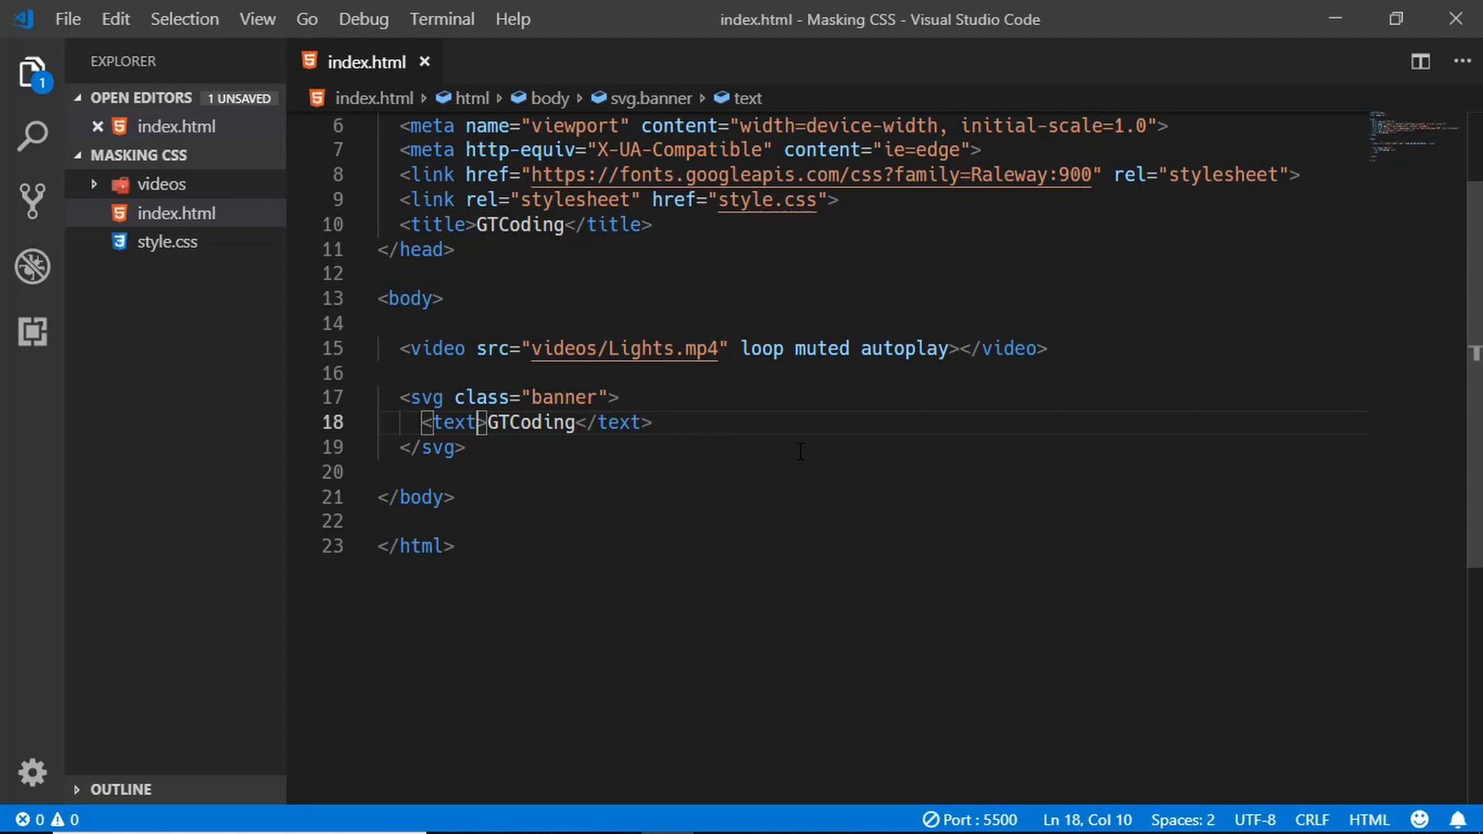
{"action": "type", "text": "x="}
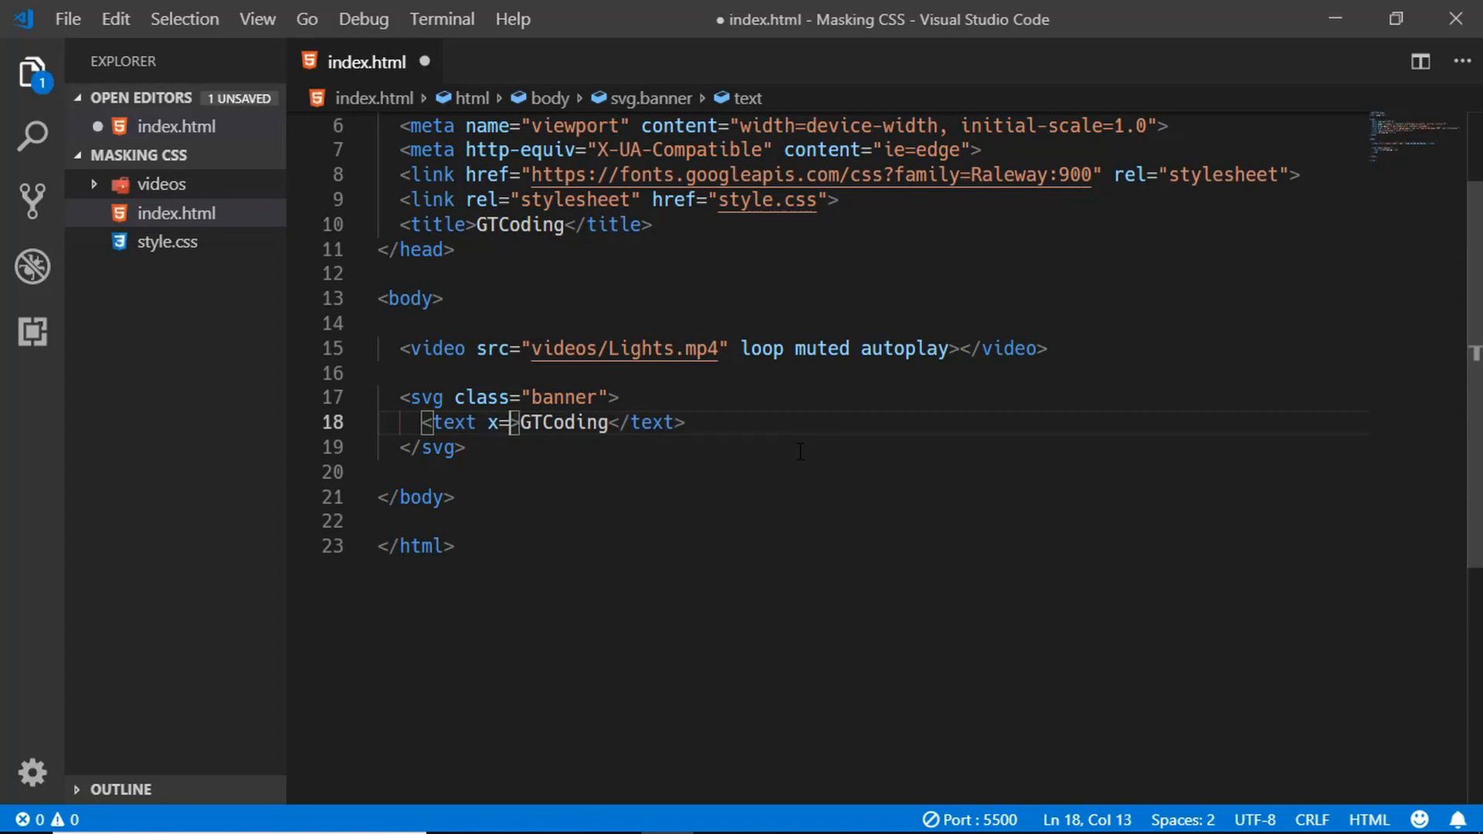
{"action": "type", "text": "\"5\""}
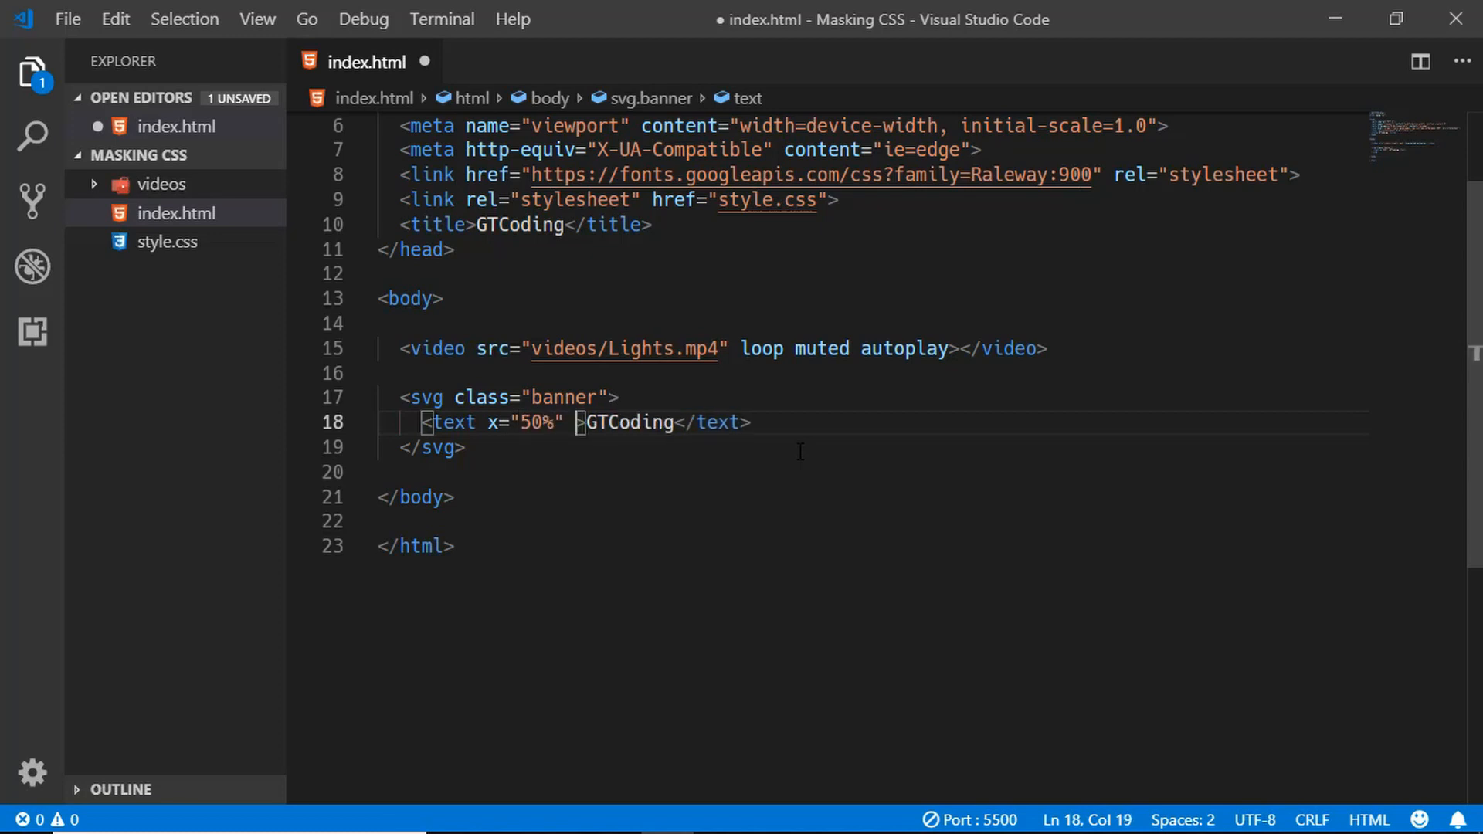
{"action": "type", "text": "y=\"\""}
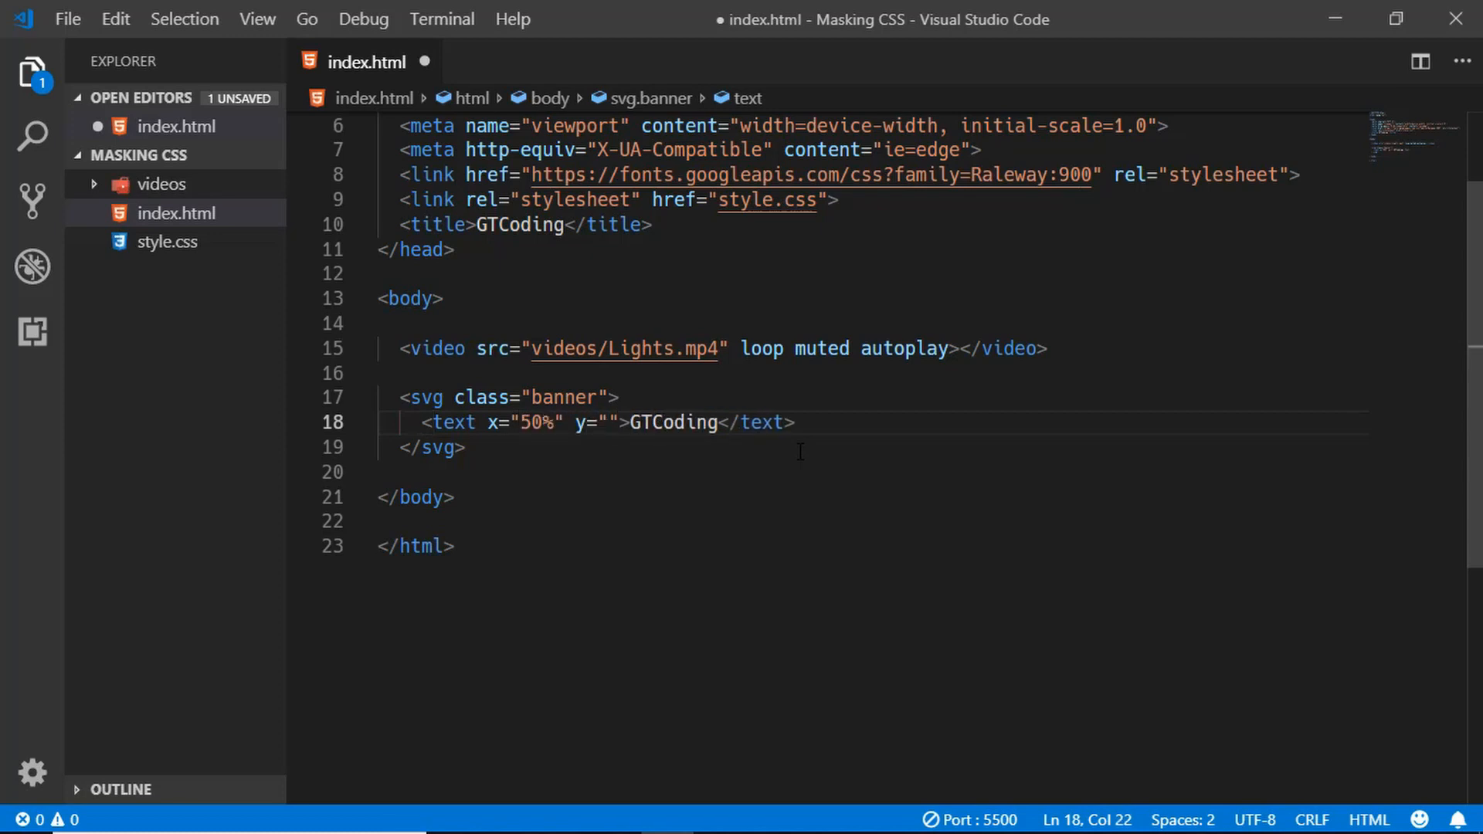
{"action": "type", "text": "50%"}
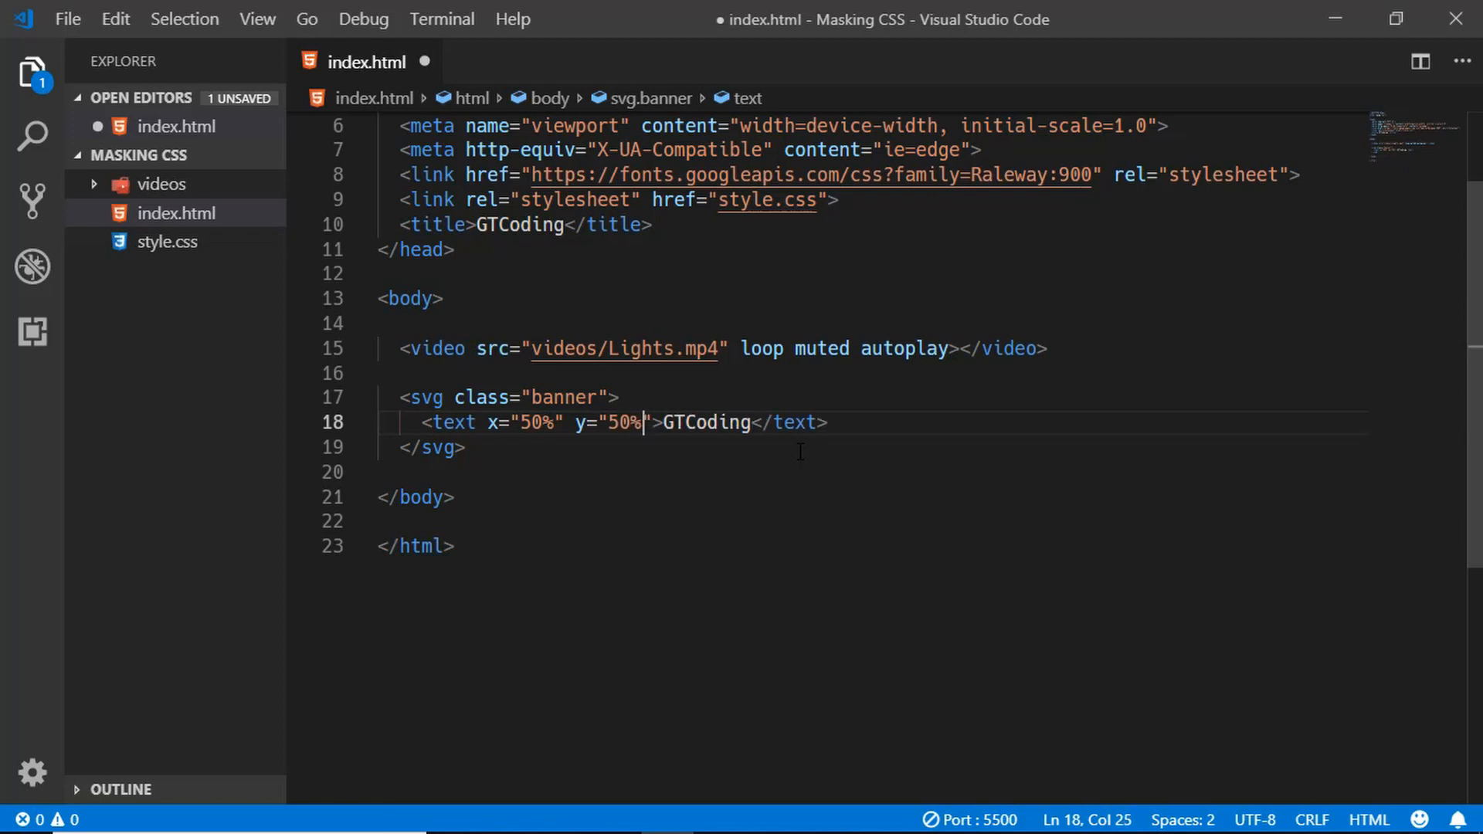
{"action": "key", "text": "Ctrl+s"}
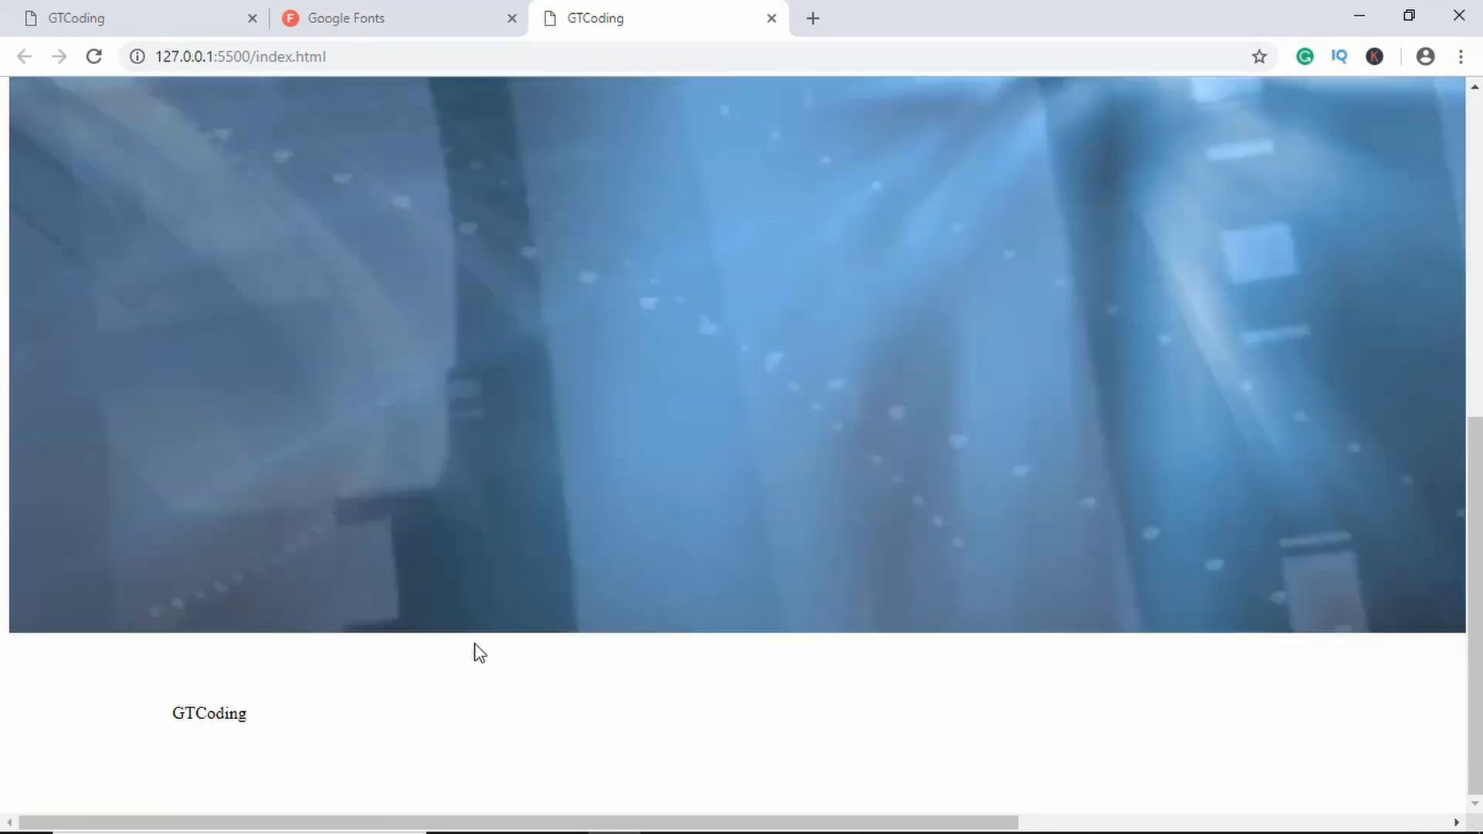
{"action": "key", "text": "F12"}
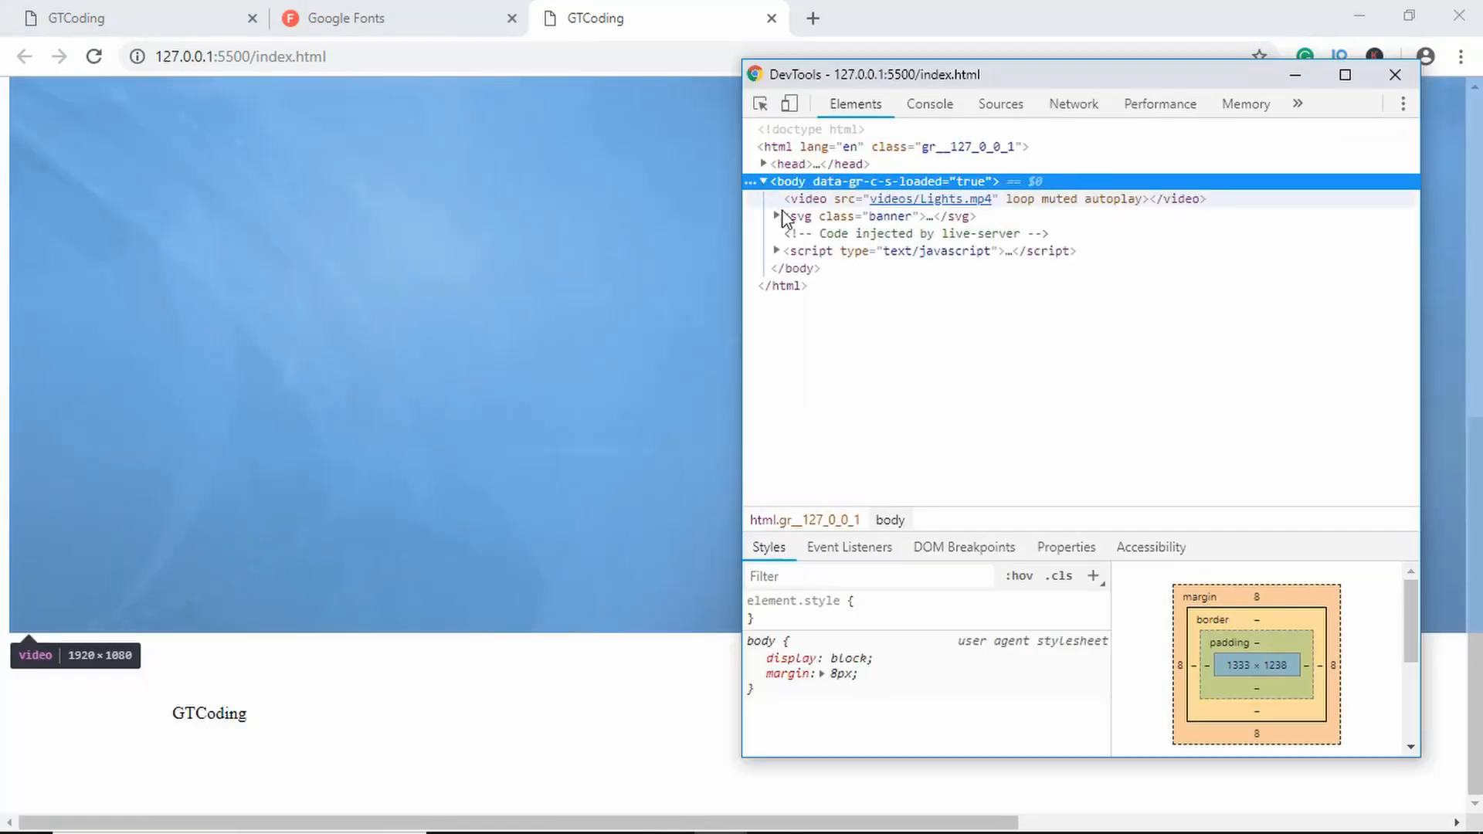
{"action": "left_click", "coordinate": [801, 216]}
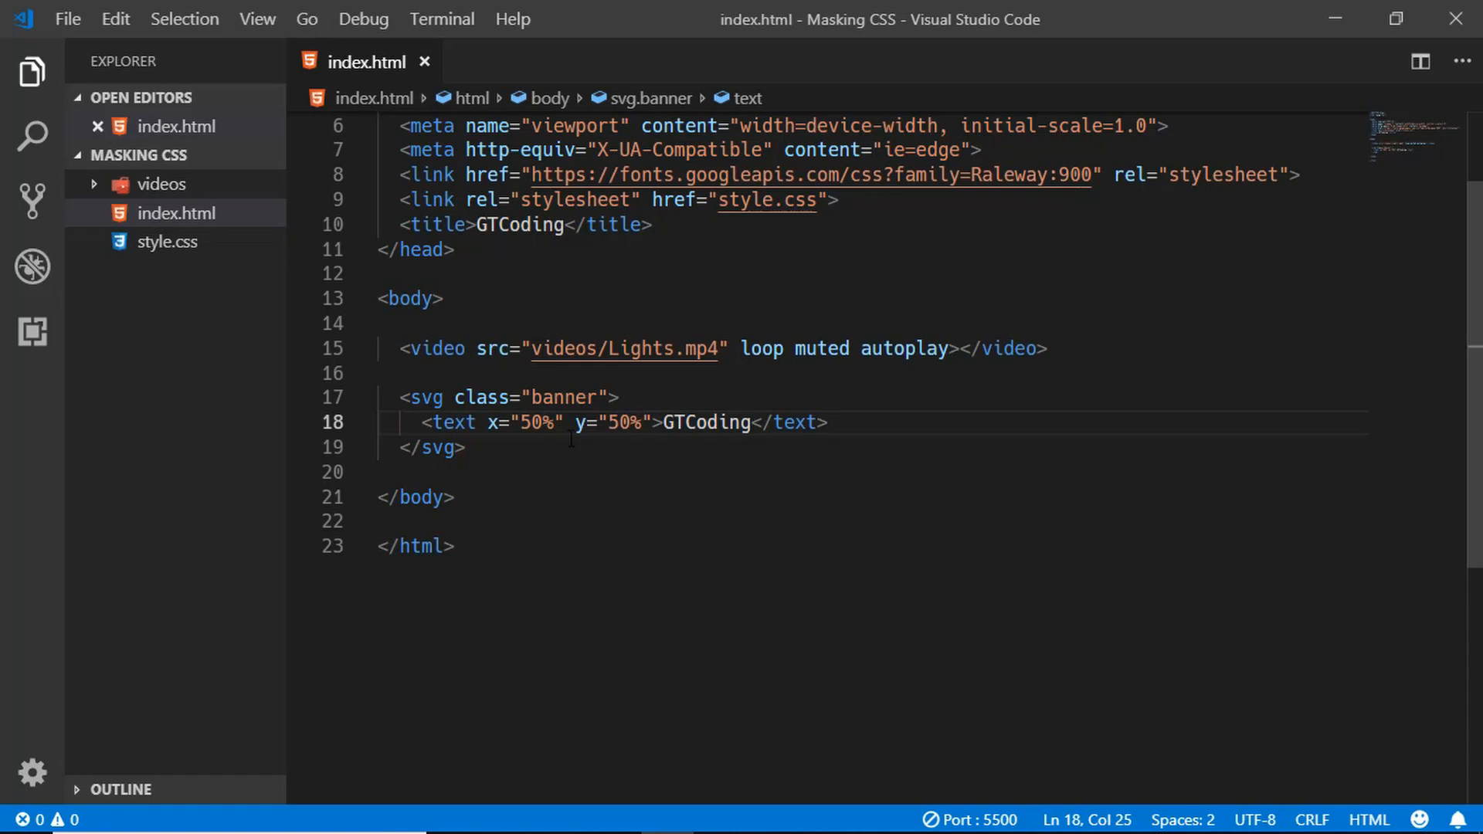
- Tidy the y value and give the GTCoding text a middle text-anchor
{"action": "type", "text": "\" \""}
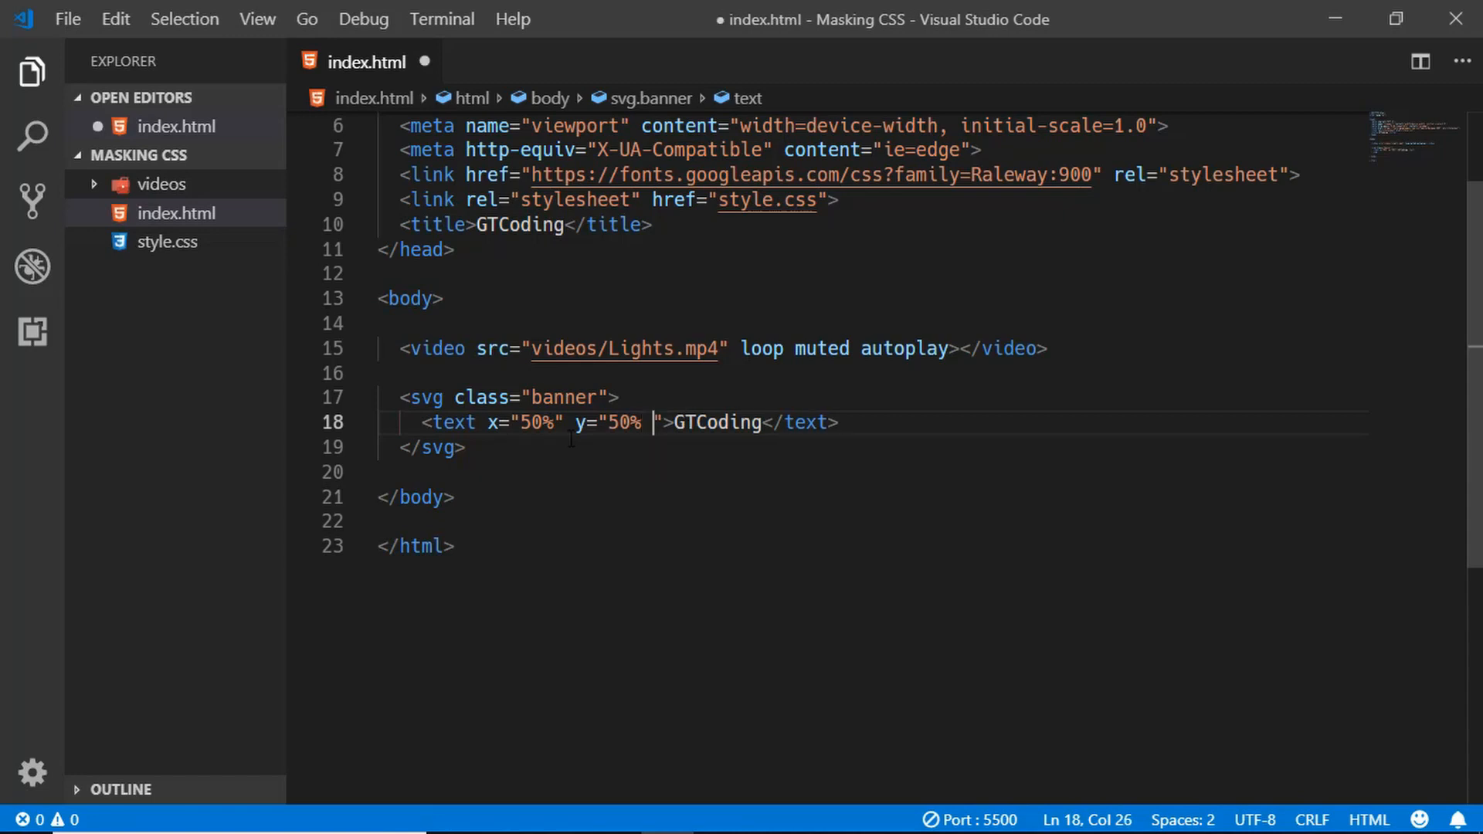
{"action": "key", "text": "Backspace"}
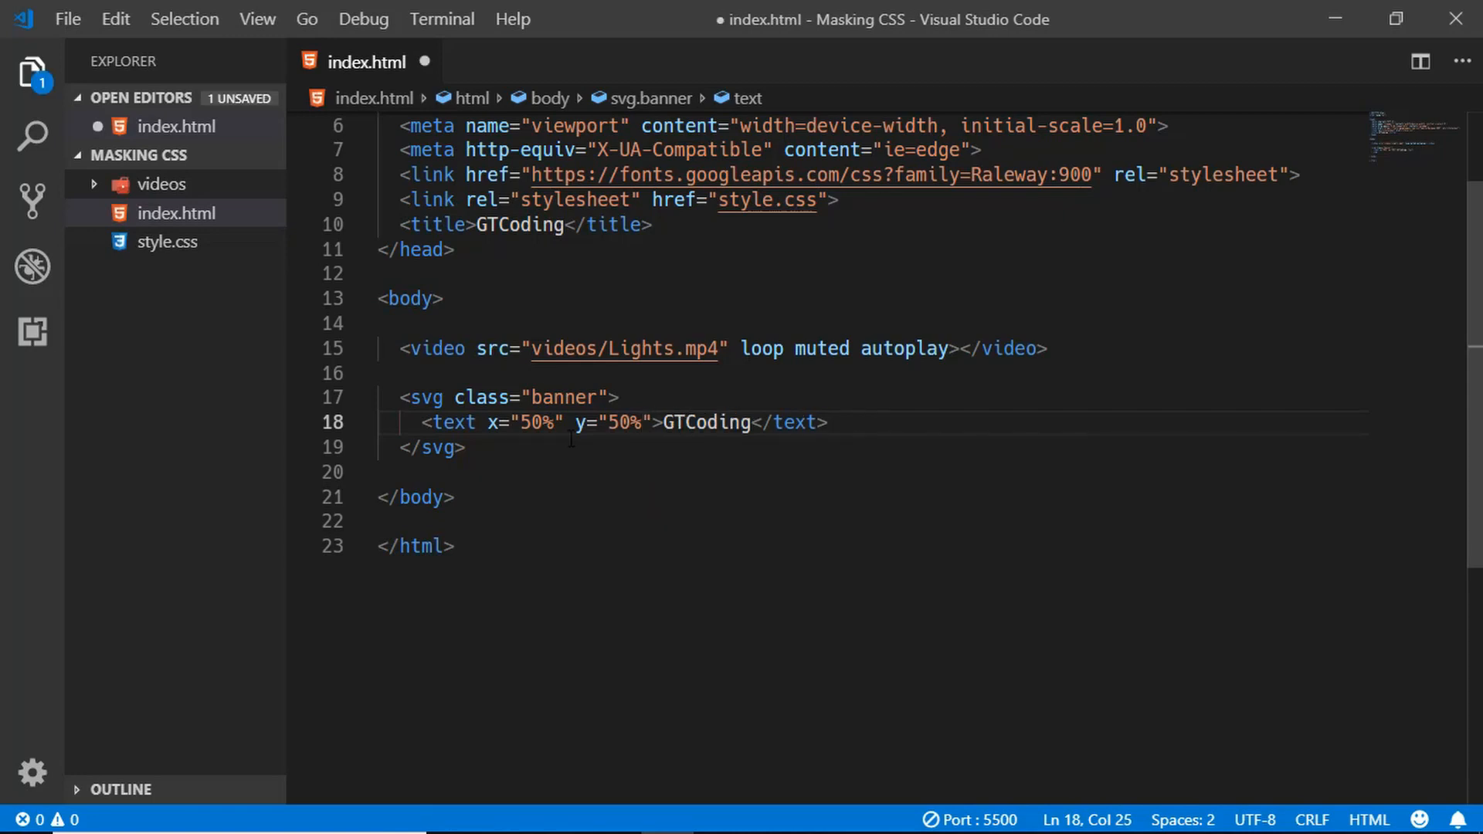
{"action": "type", "text": "text-a"}
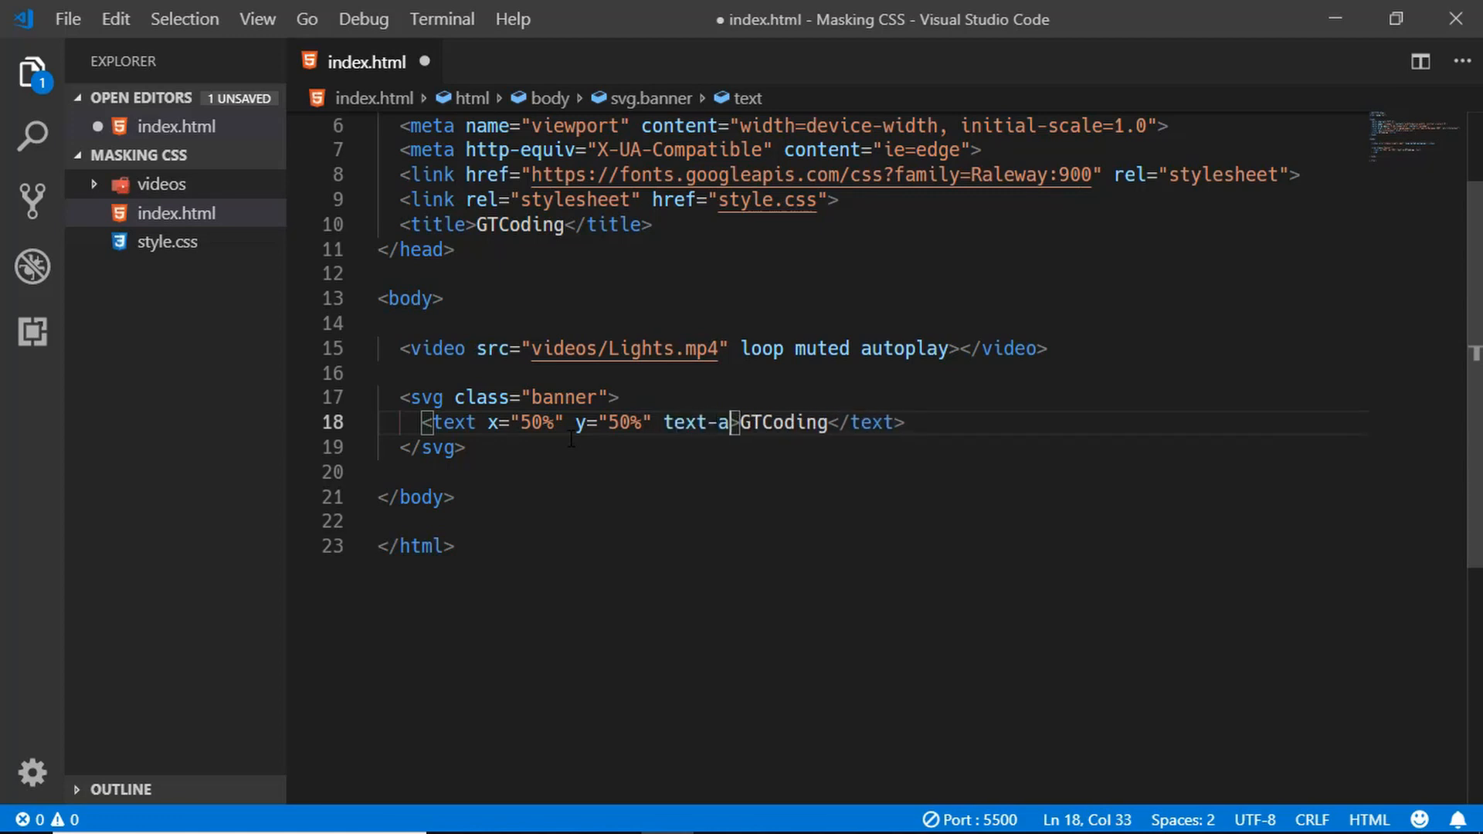
{"action": "type", "text": "nchor-"}
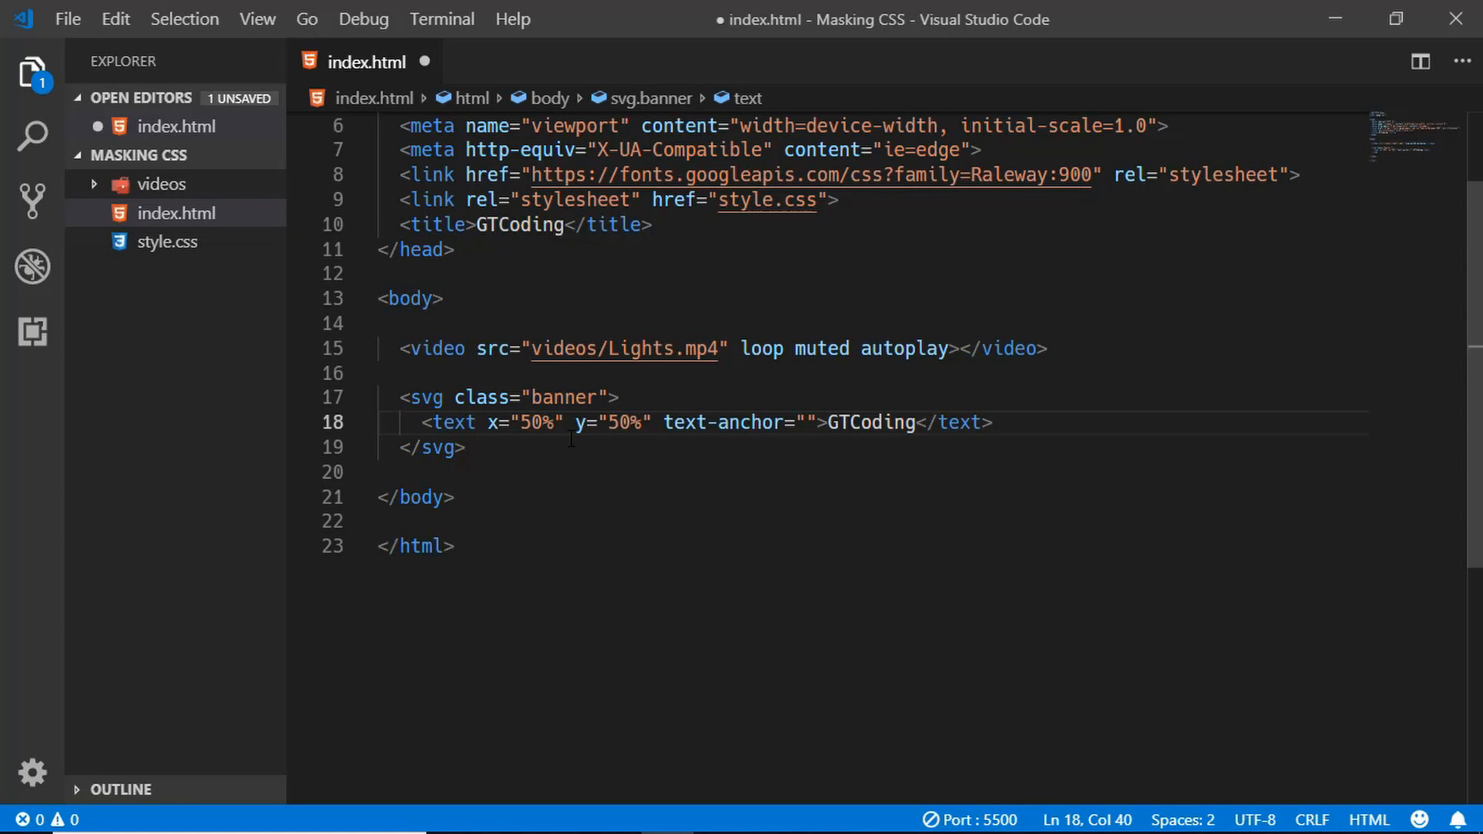
{"action": "type", "text": "middle"}
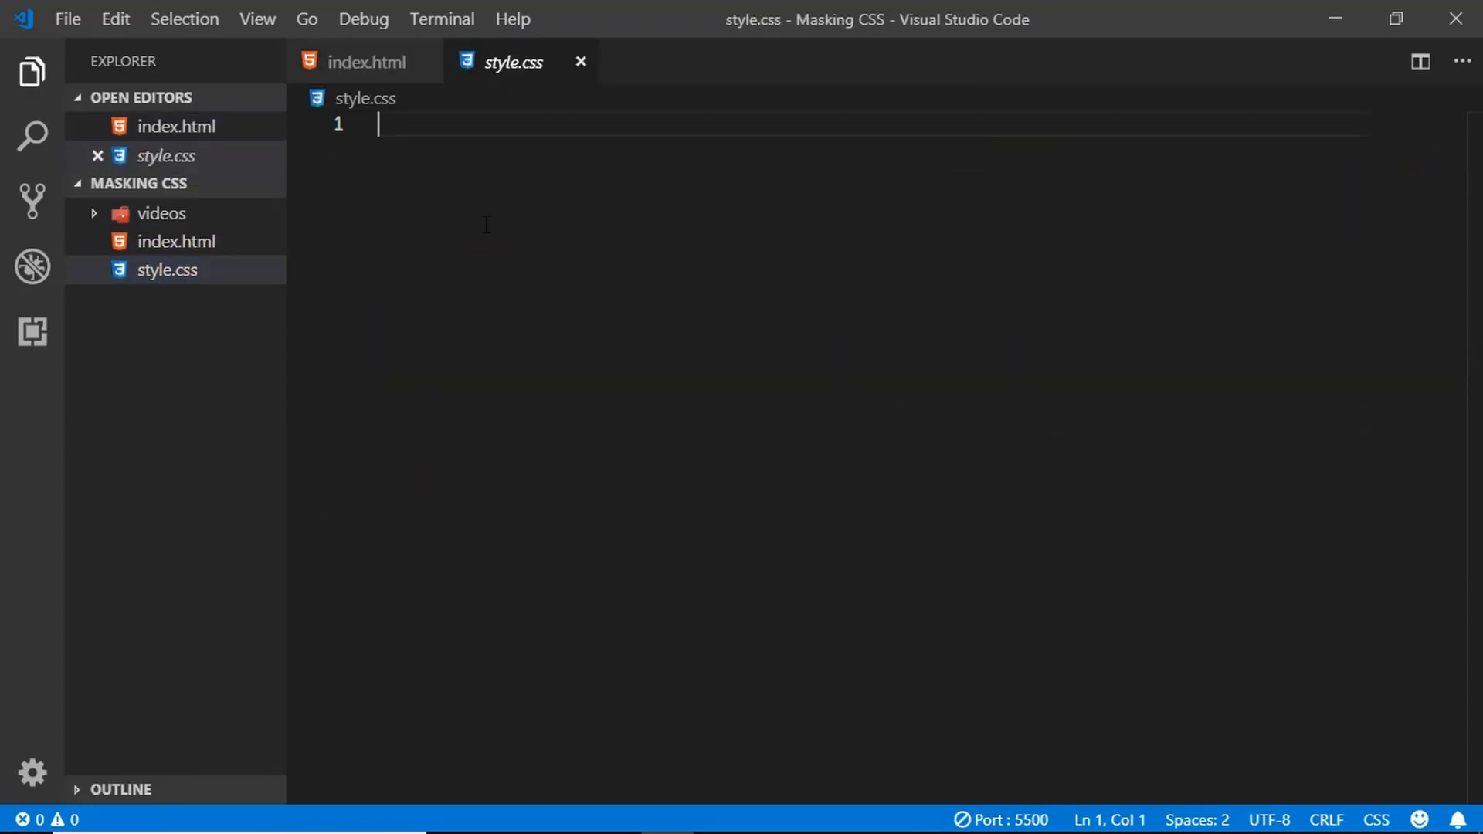
- Write an svg rule in style.css with a red background
{"action": "type", "text": "sv"}
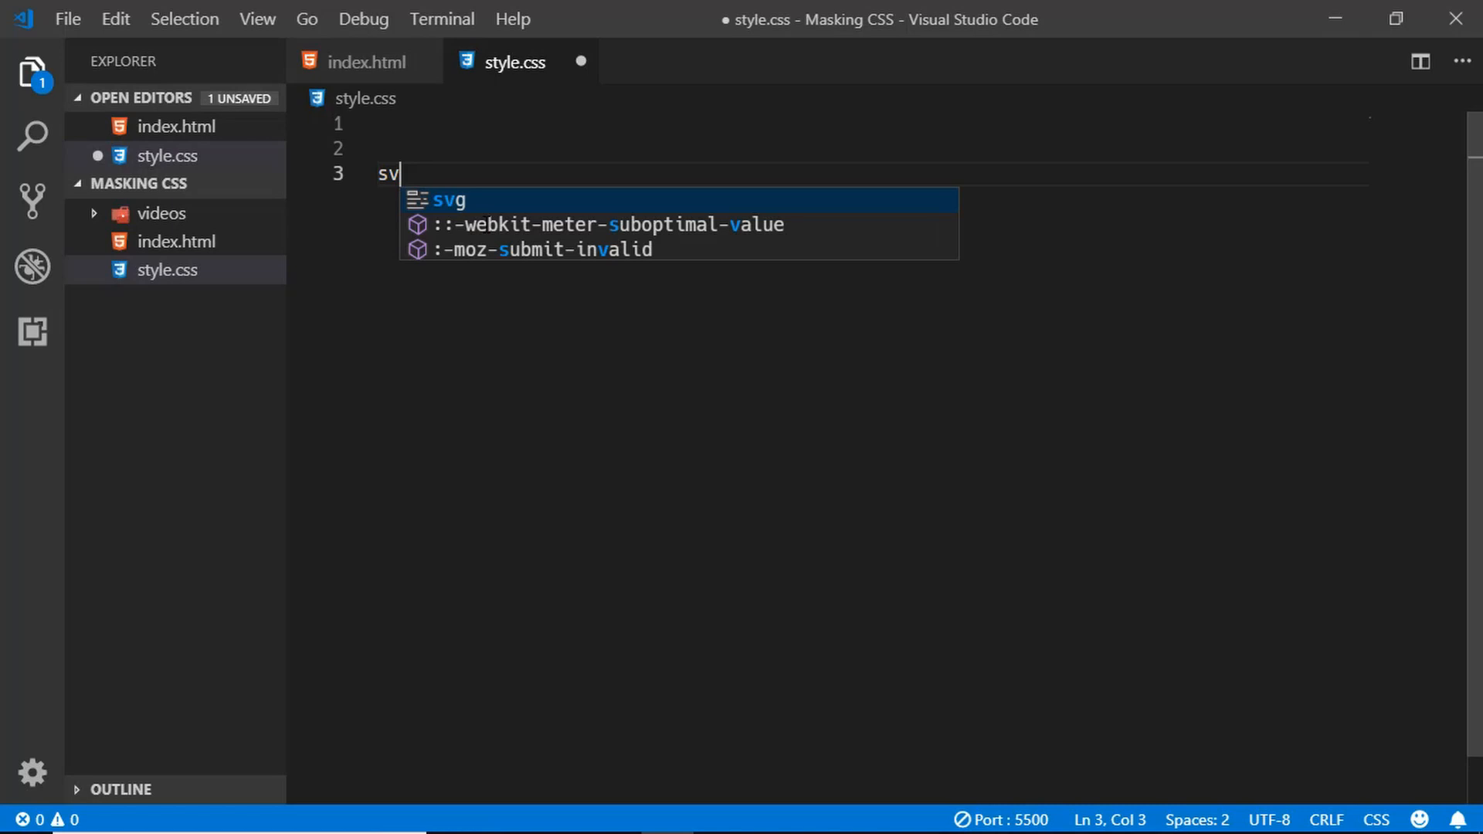
{"action": "key", "text": "Tab"}
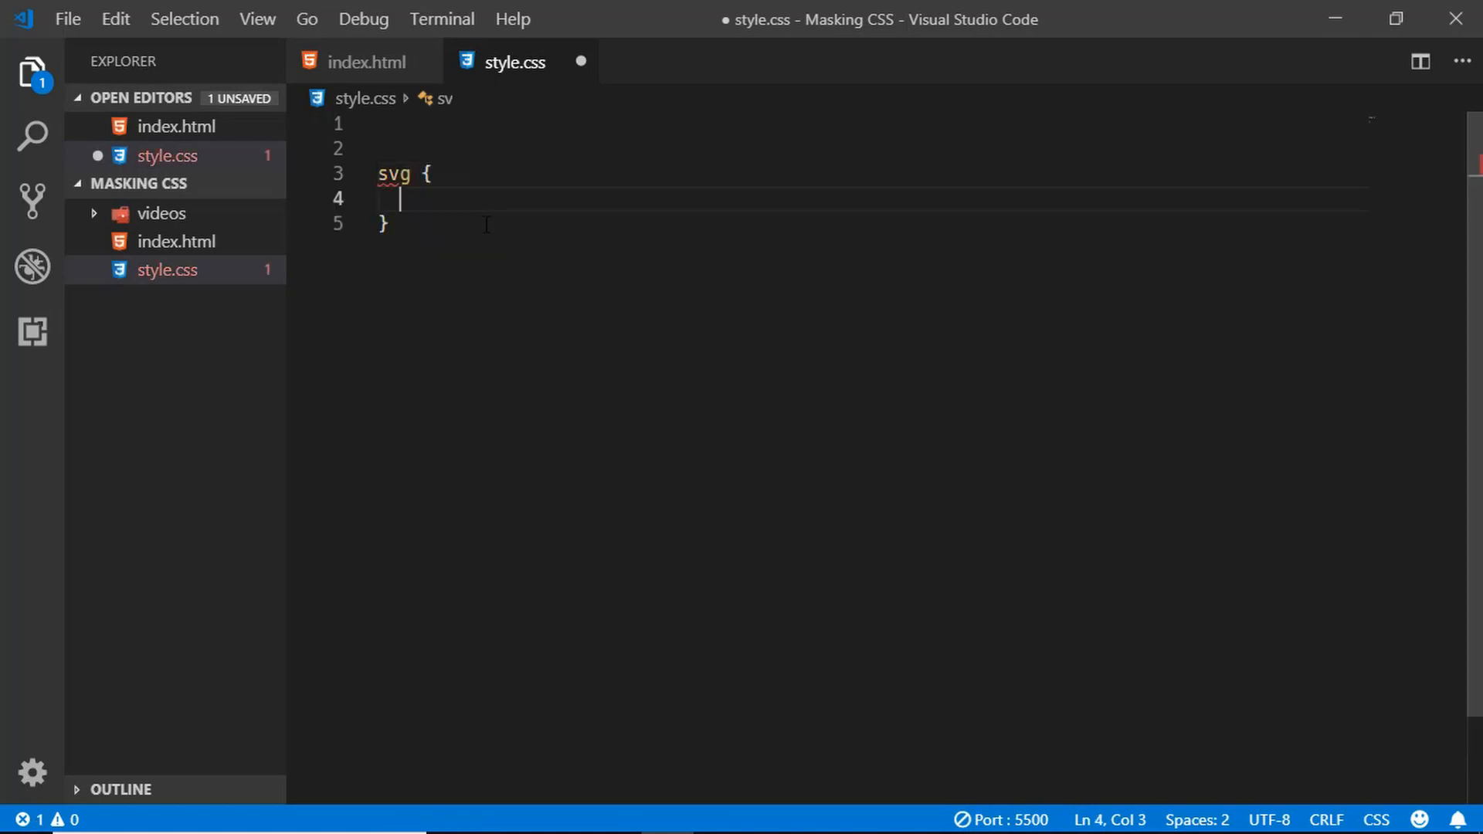
{"action": "type", "text": "background:red;"}
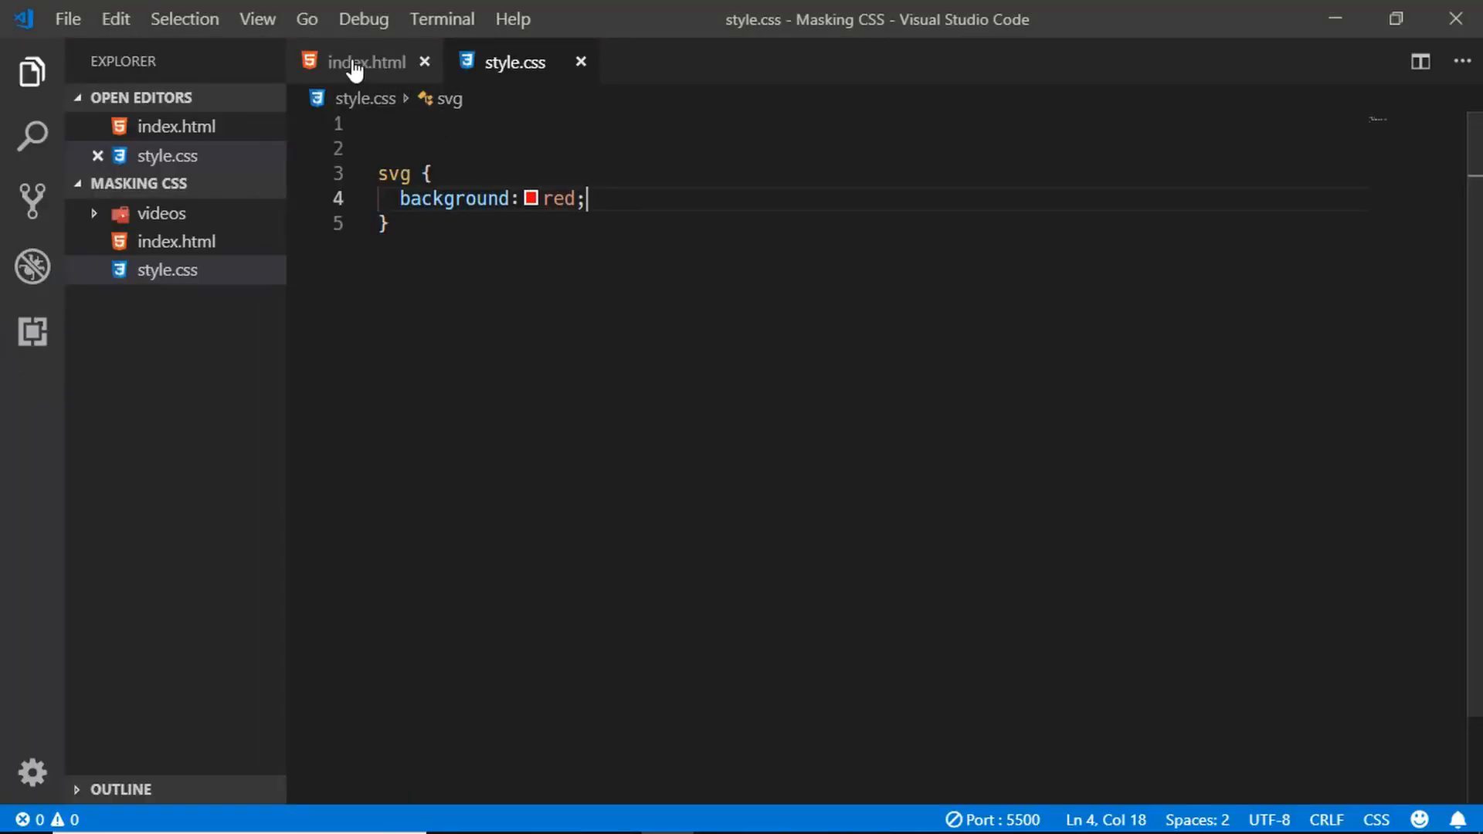
- Back in index.html, start an id attribute on the GTCoding text element
{"action": "left_click", "coordinate": [366, 62]}
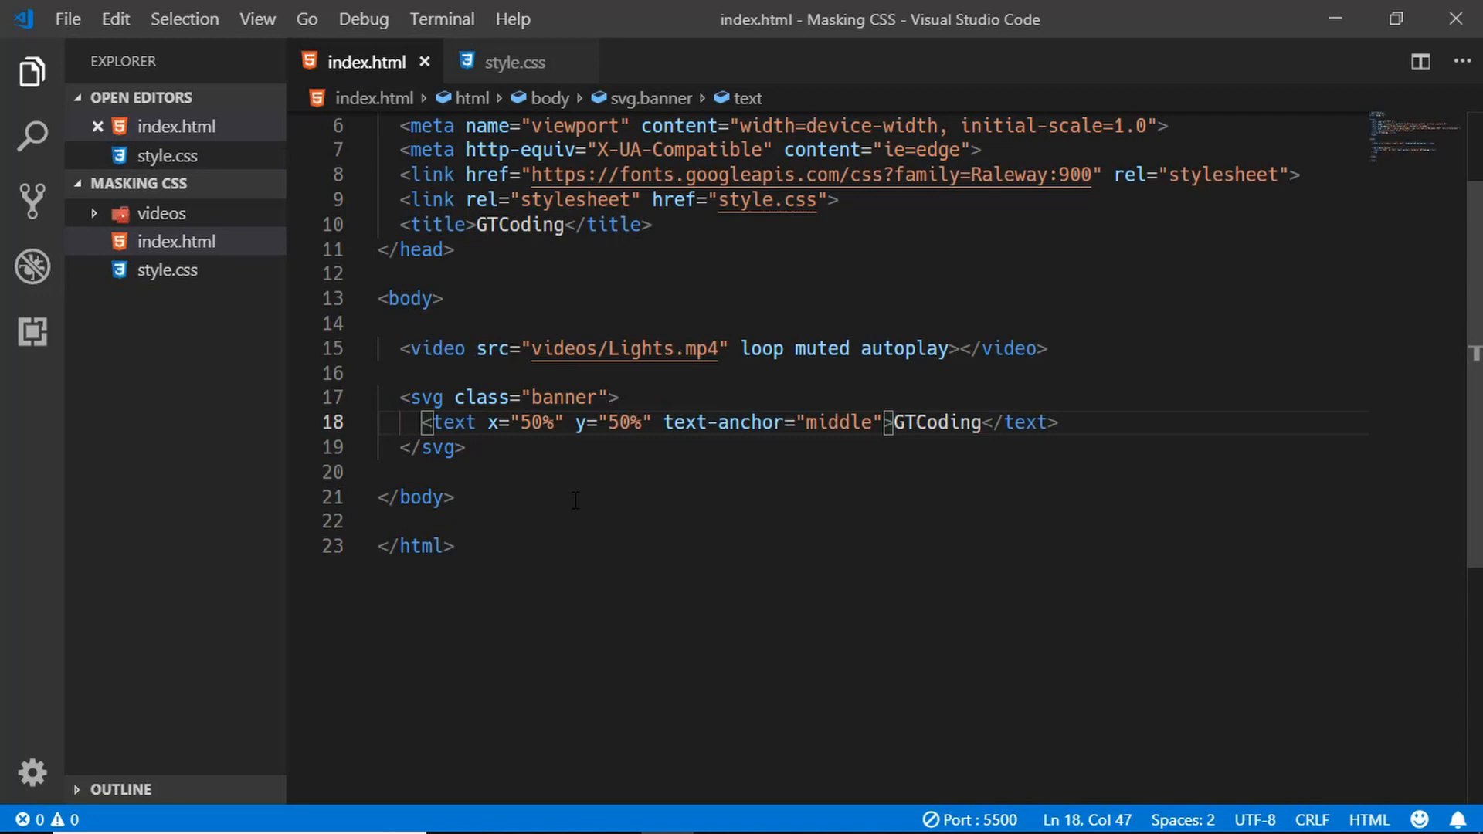
{"action": "type", "text": "id=\"gthe"}
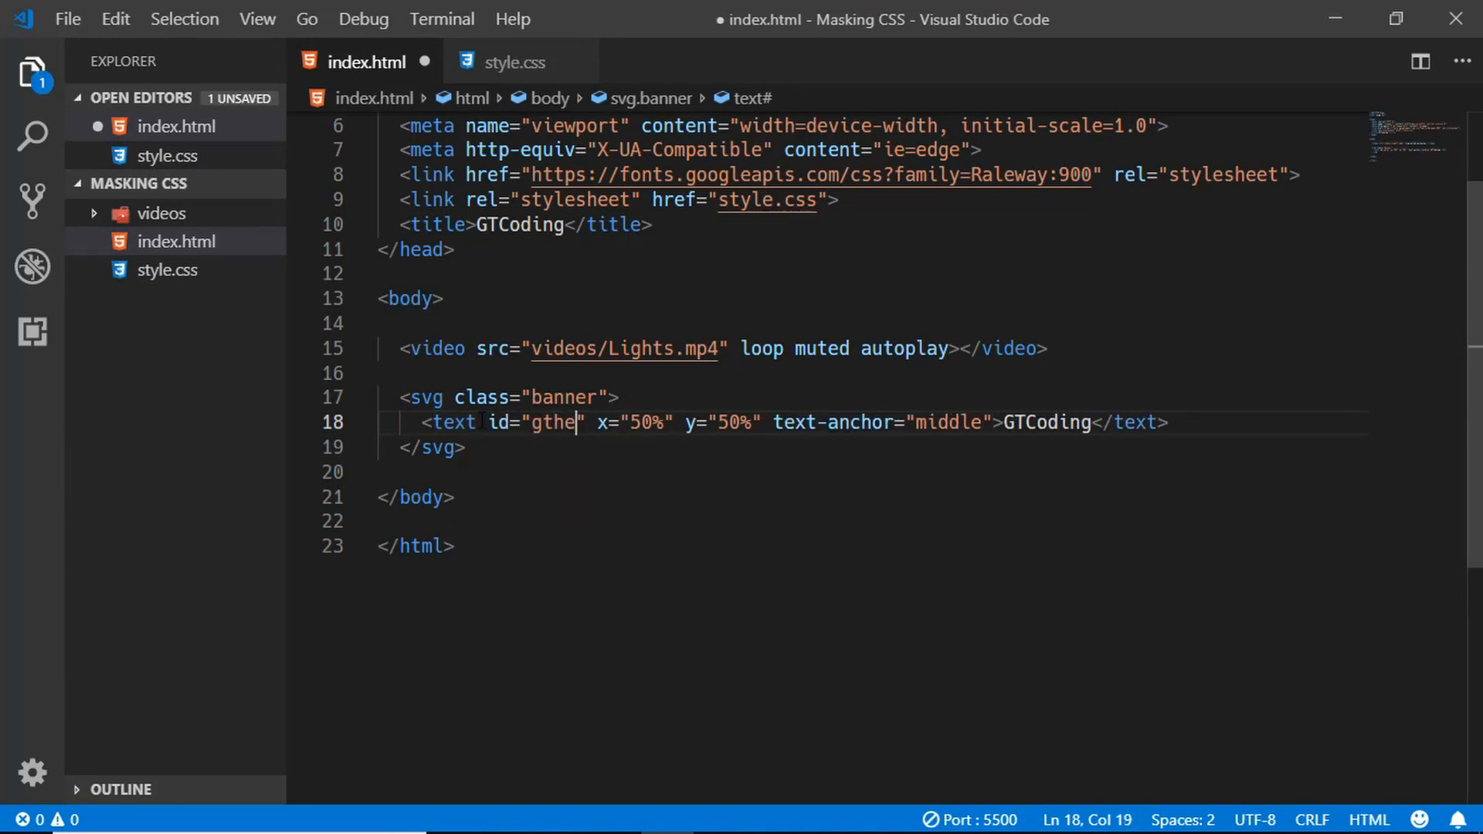
- Add a #gtheading rule in style.css with font-size 32px
{"action": "left_click", "coordinate": [516, 61]}
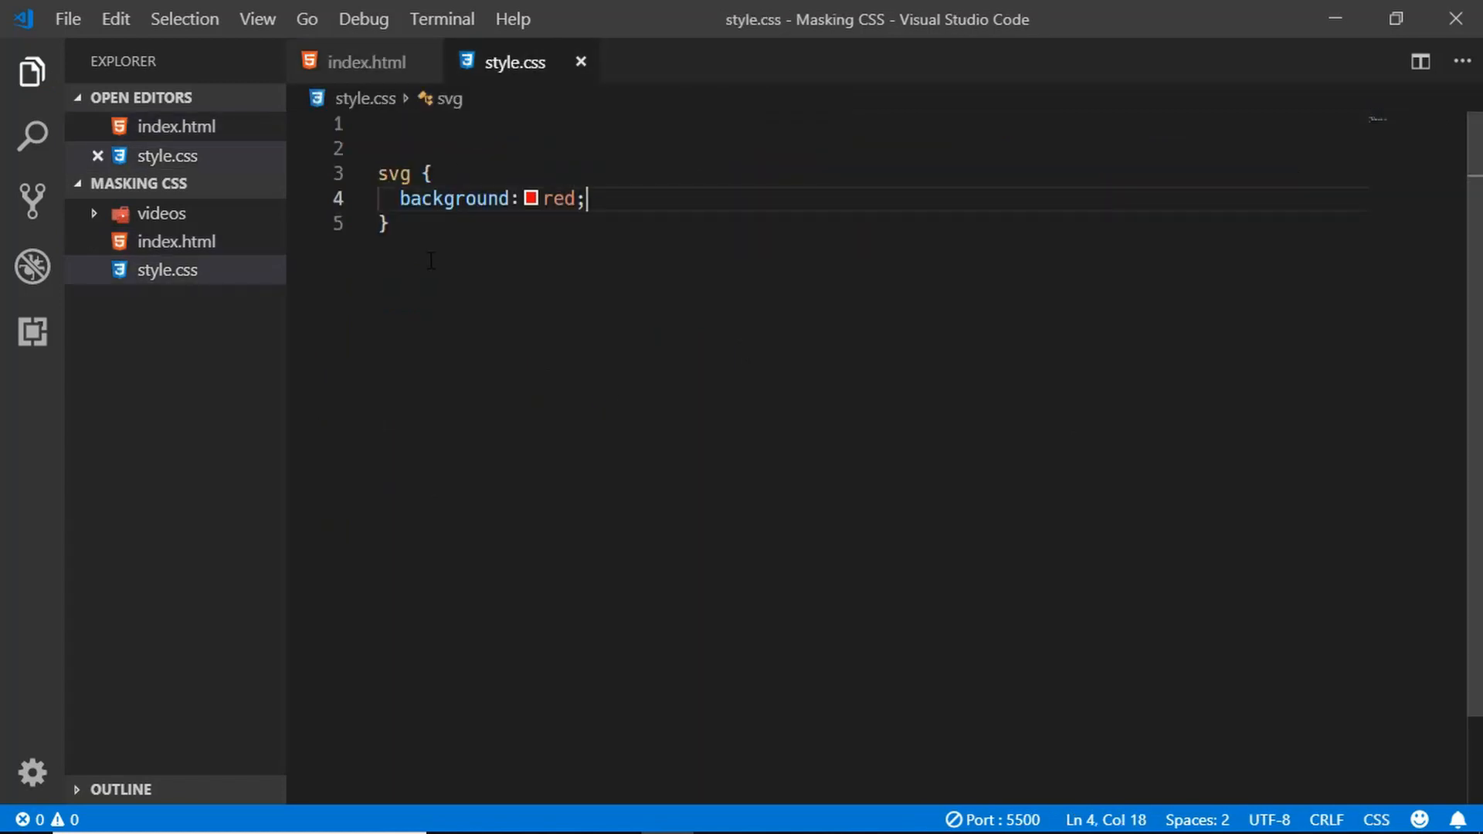
{"action": "type", "text": "#gtheading {"}
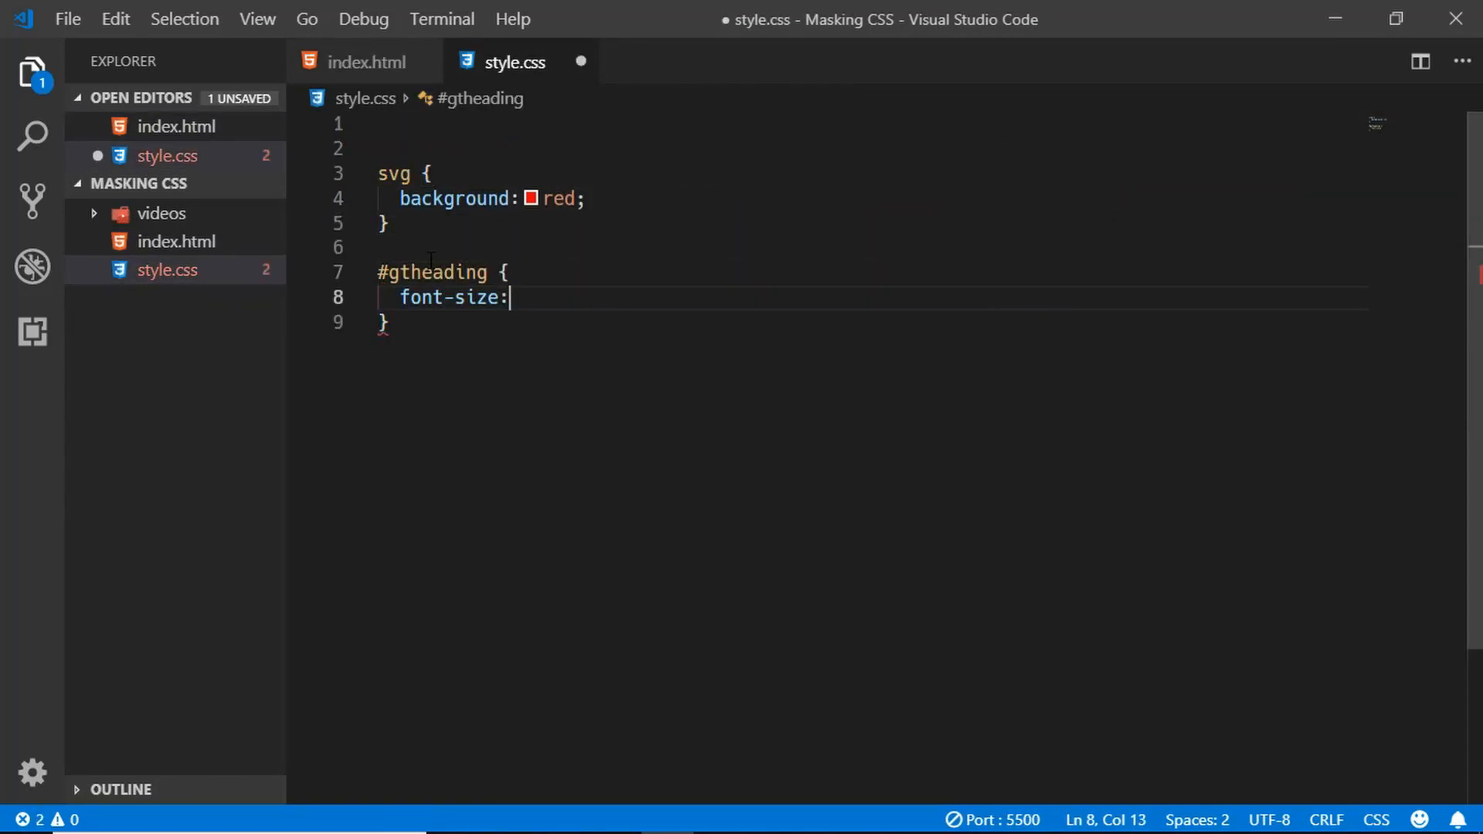
{"action": "type", "text": "32"}
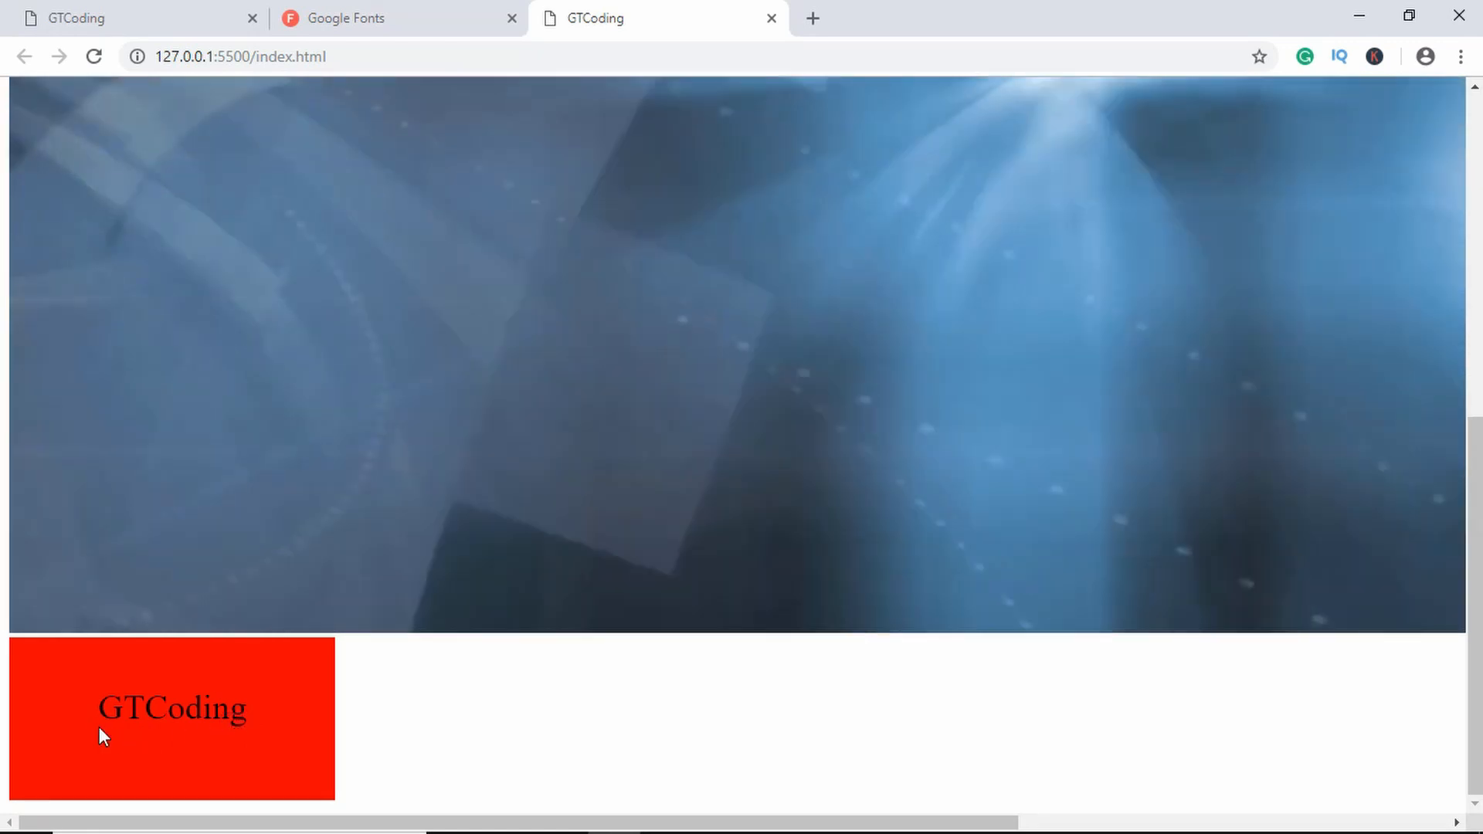
{"action": "mouse_move", "coordinate": [167, 747]}
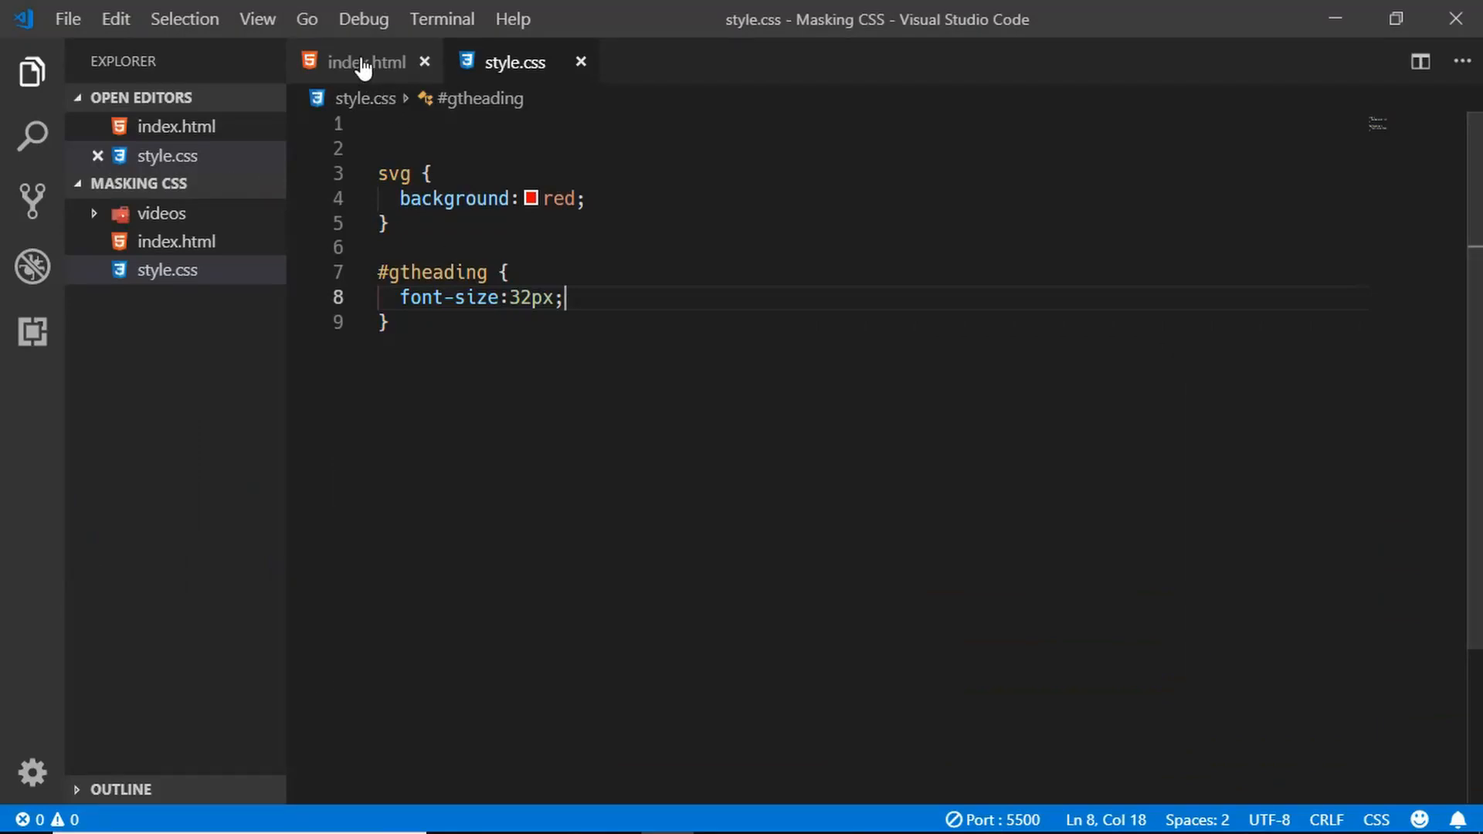
- Give the GTCoding text dominant-baseline central in index.html and open a line above it
{"action": "left_click", "coordinate": [363, 61]}
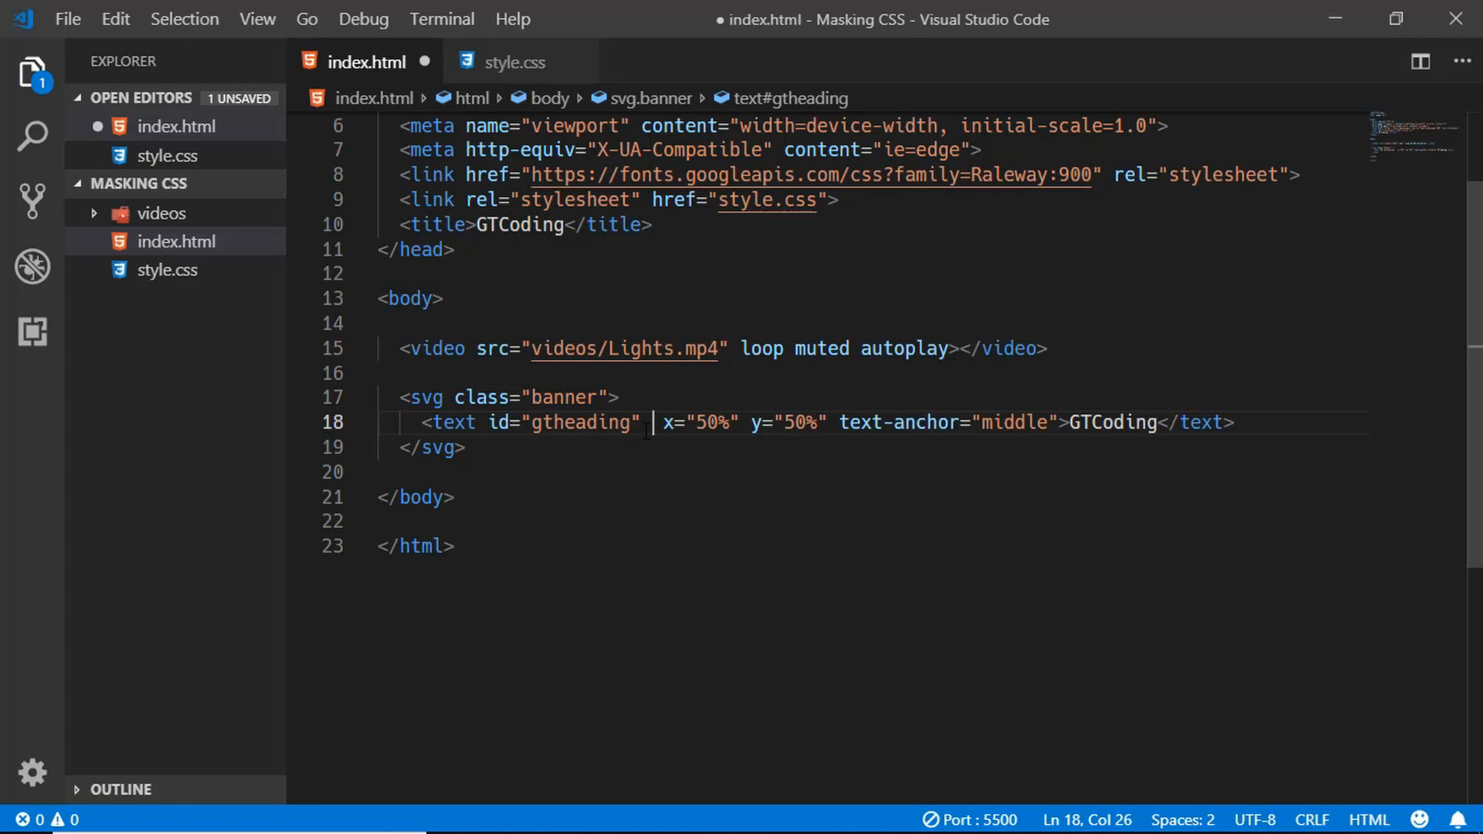
{"action": "type", "text": "domina"}
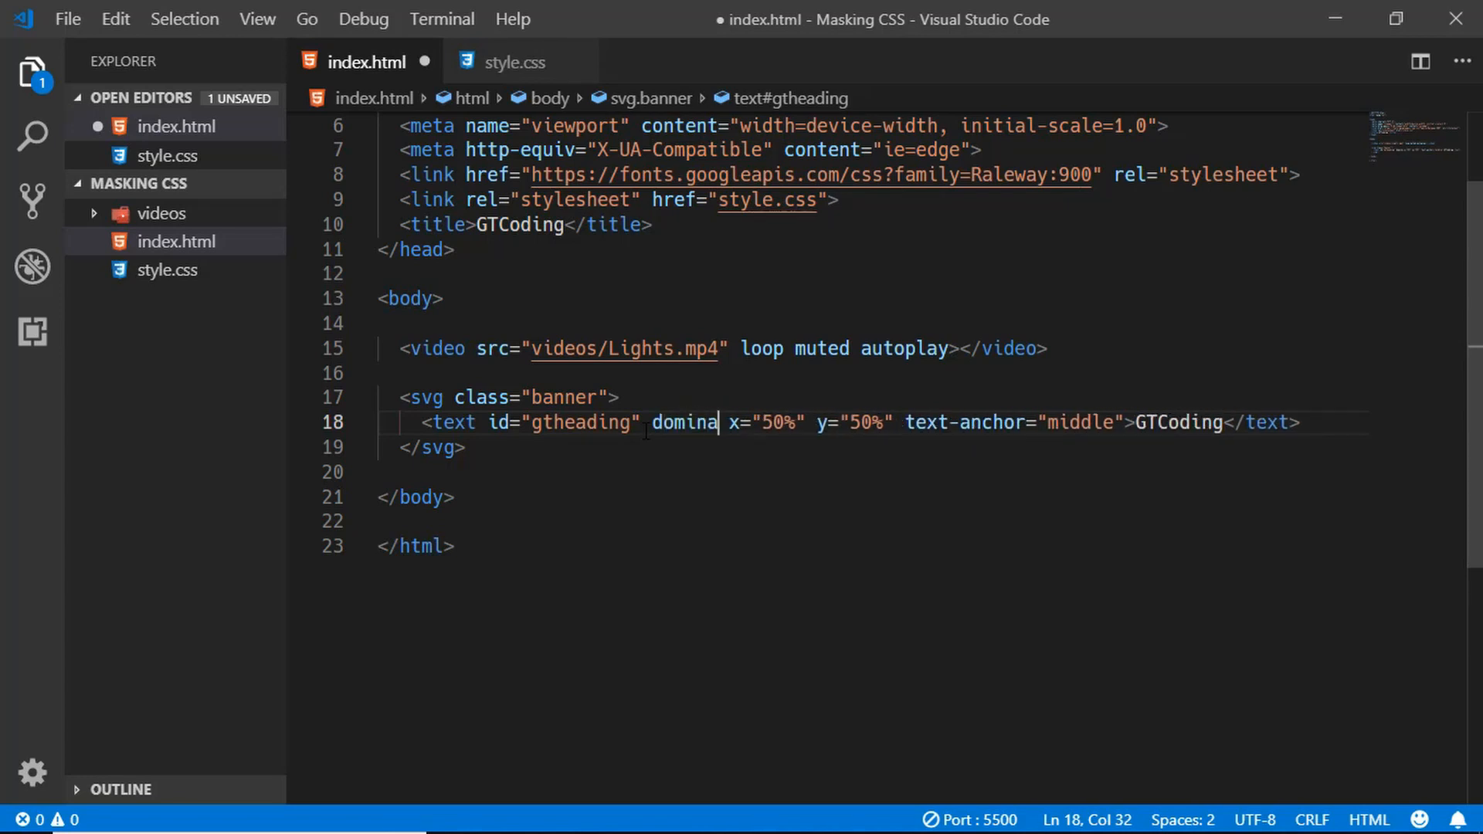
{"action": "type", "text": "nt-baseline=\"\""}
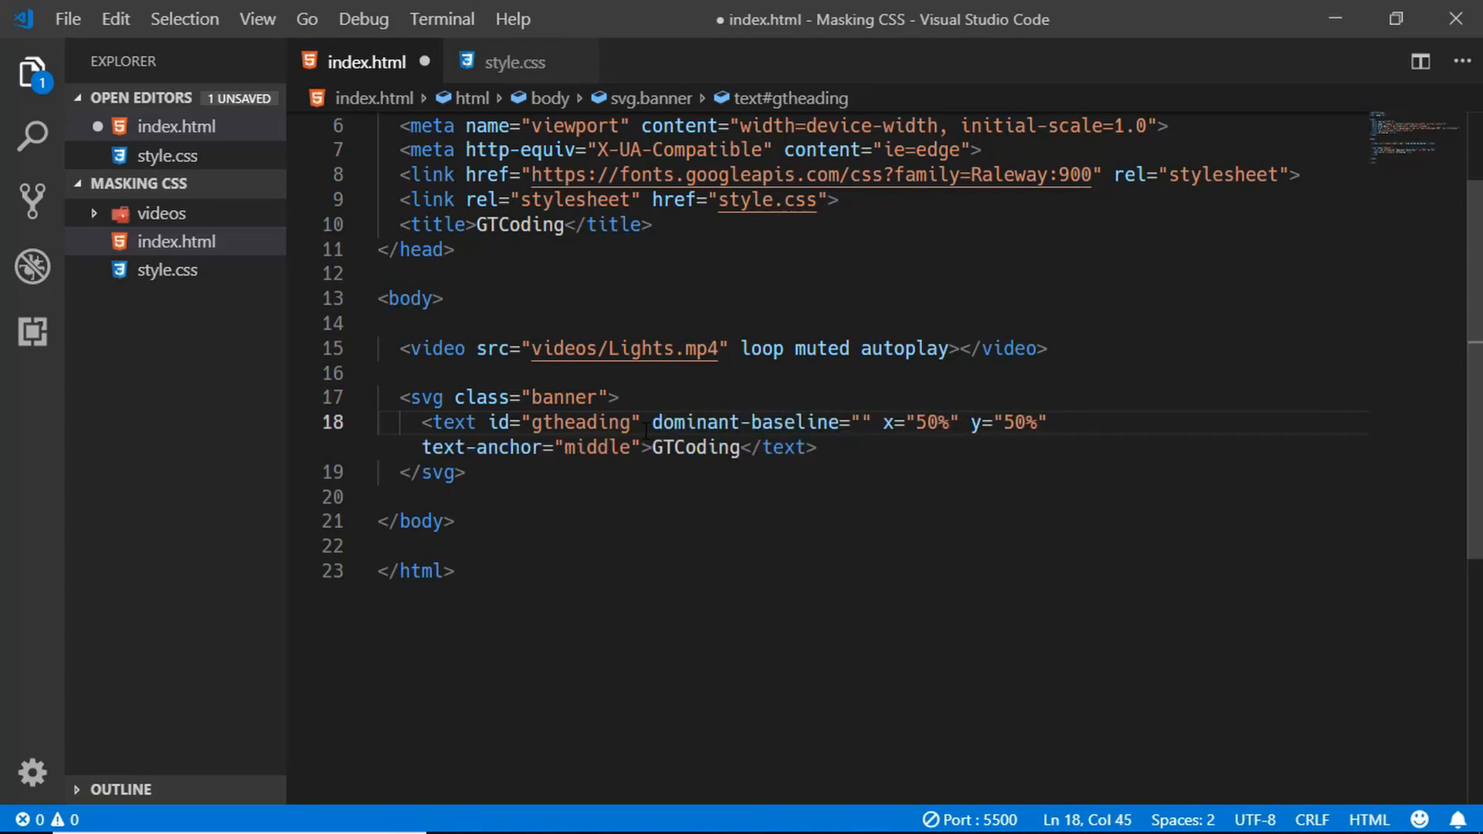
{"action": "type", "text": "central"}
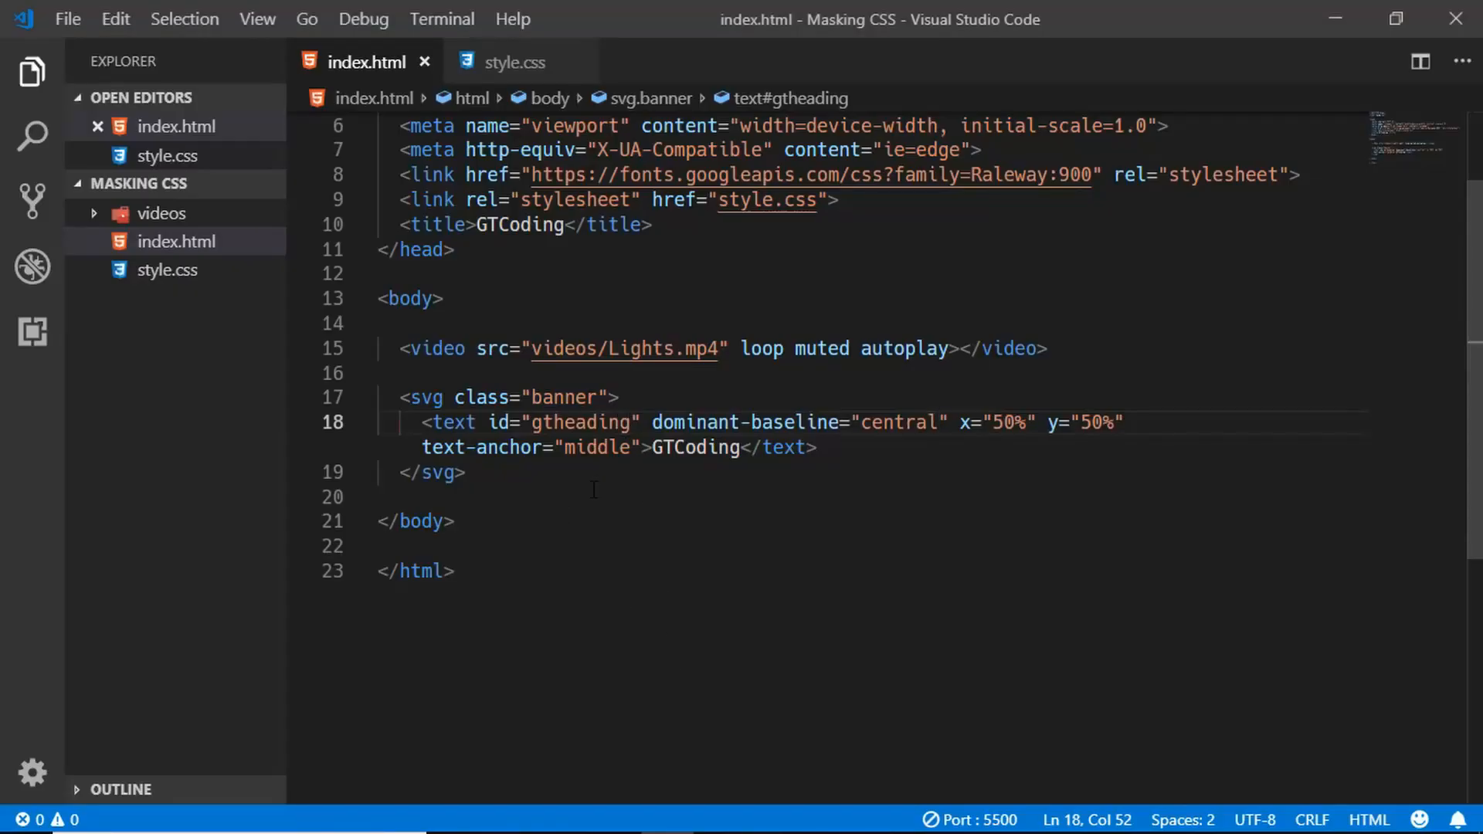
{"action": "key", "text": "Enter"}
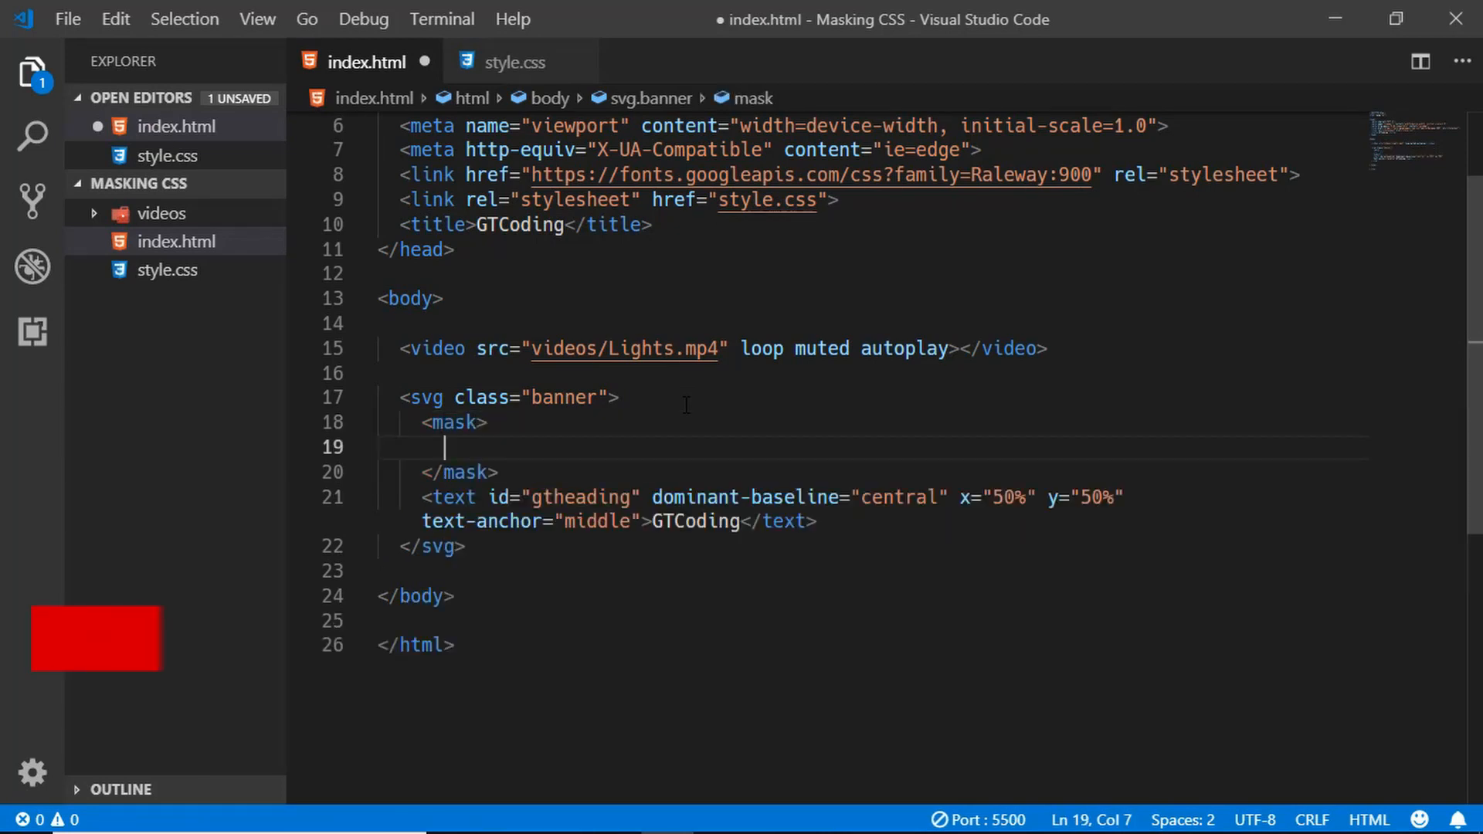
- Inside the mask, add a white-filled rect with 100% width and height
{"action": "type", "text": "<rect></rect>"}
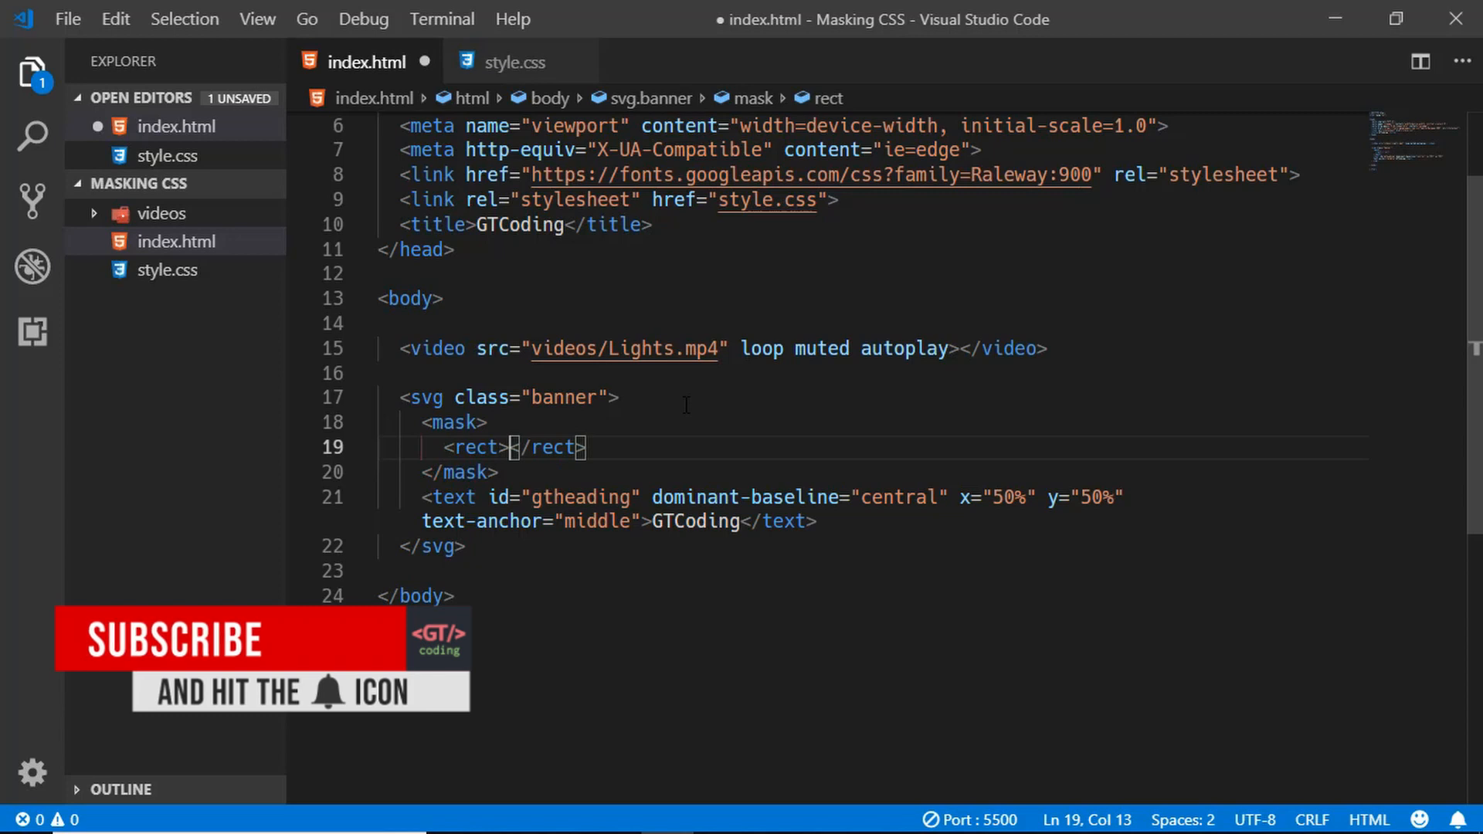
{"action": "type", "text": "fill=\""}
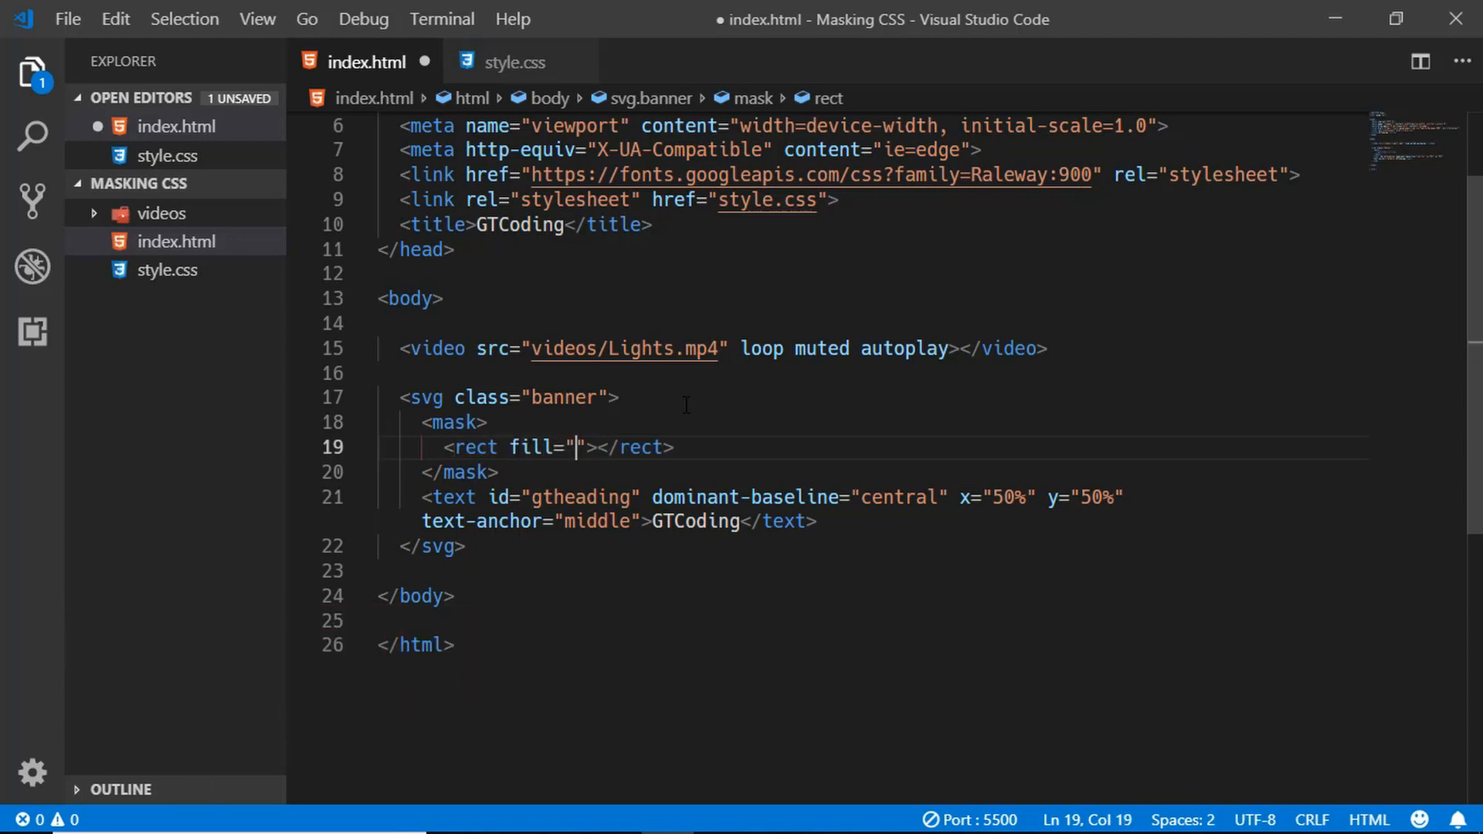
{"action": "type", "text": "white"}
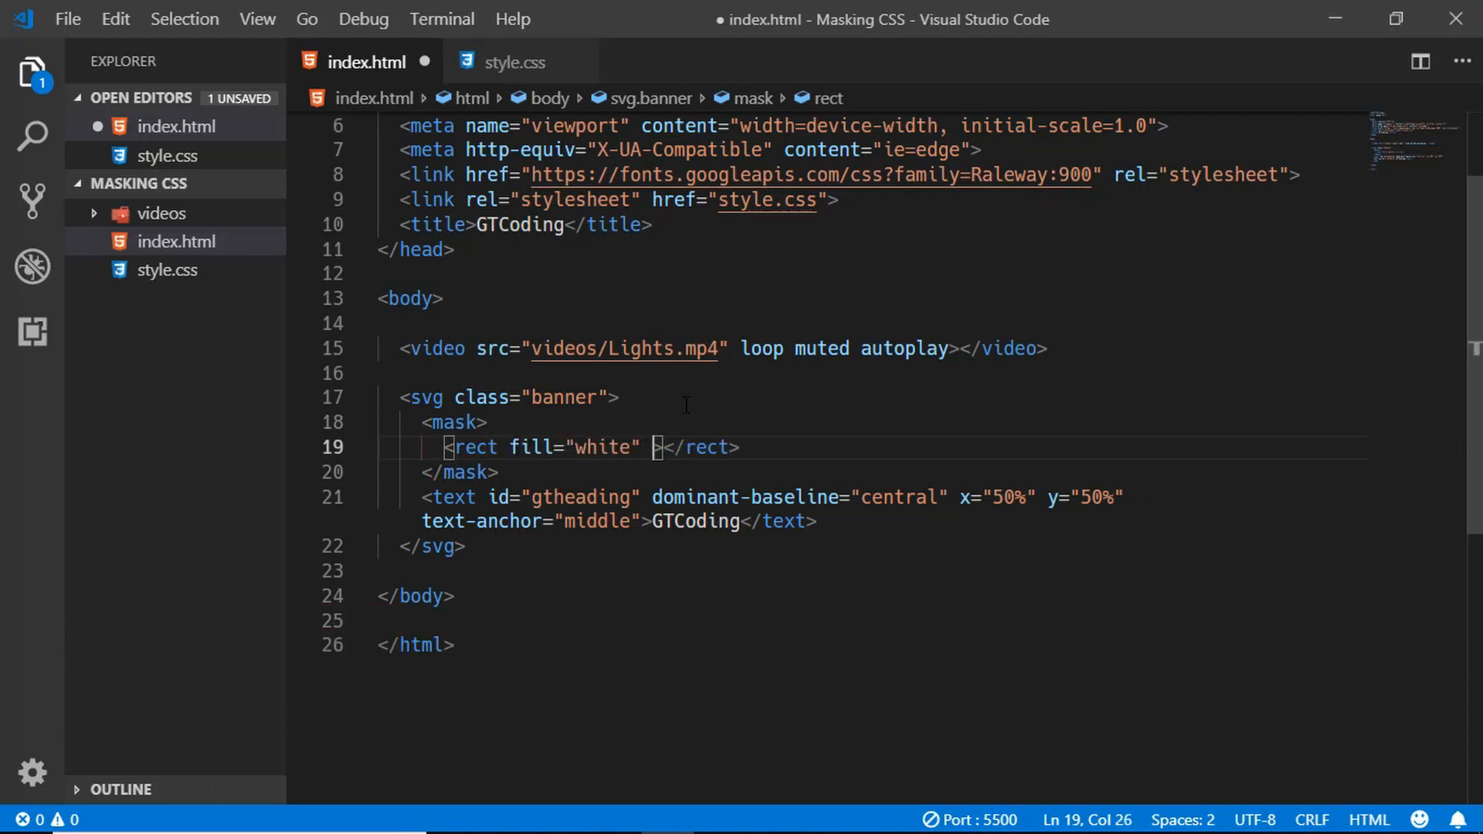
{"action": "type", "text": "width=\"10\""}
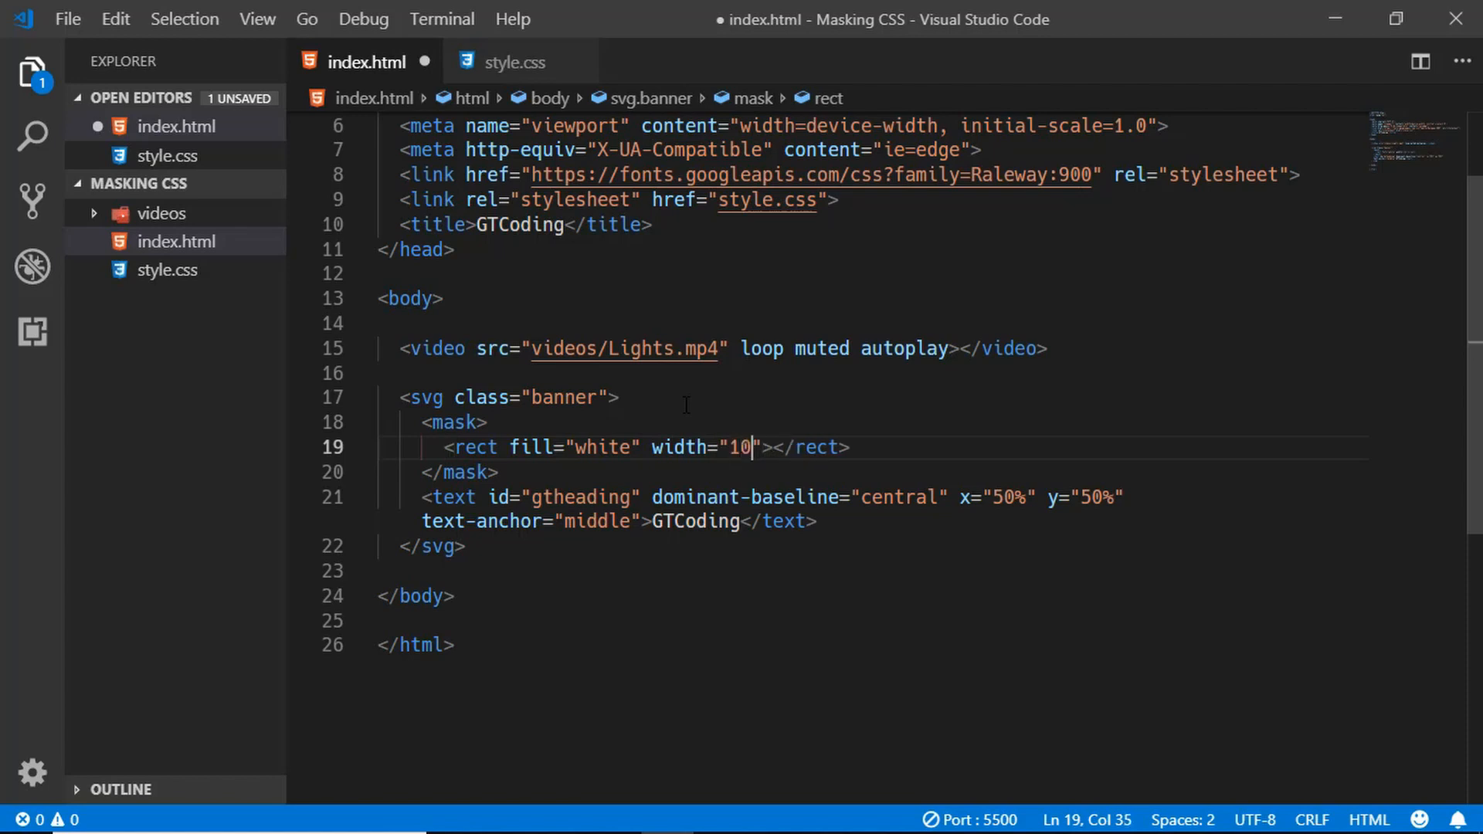
{"action": "type", "text": "0% height=\"100%"}
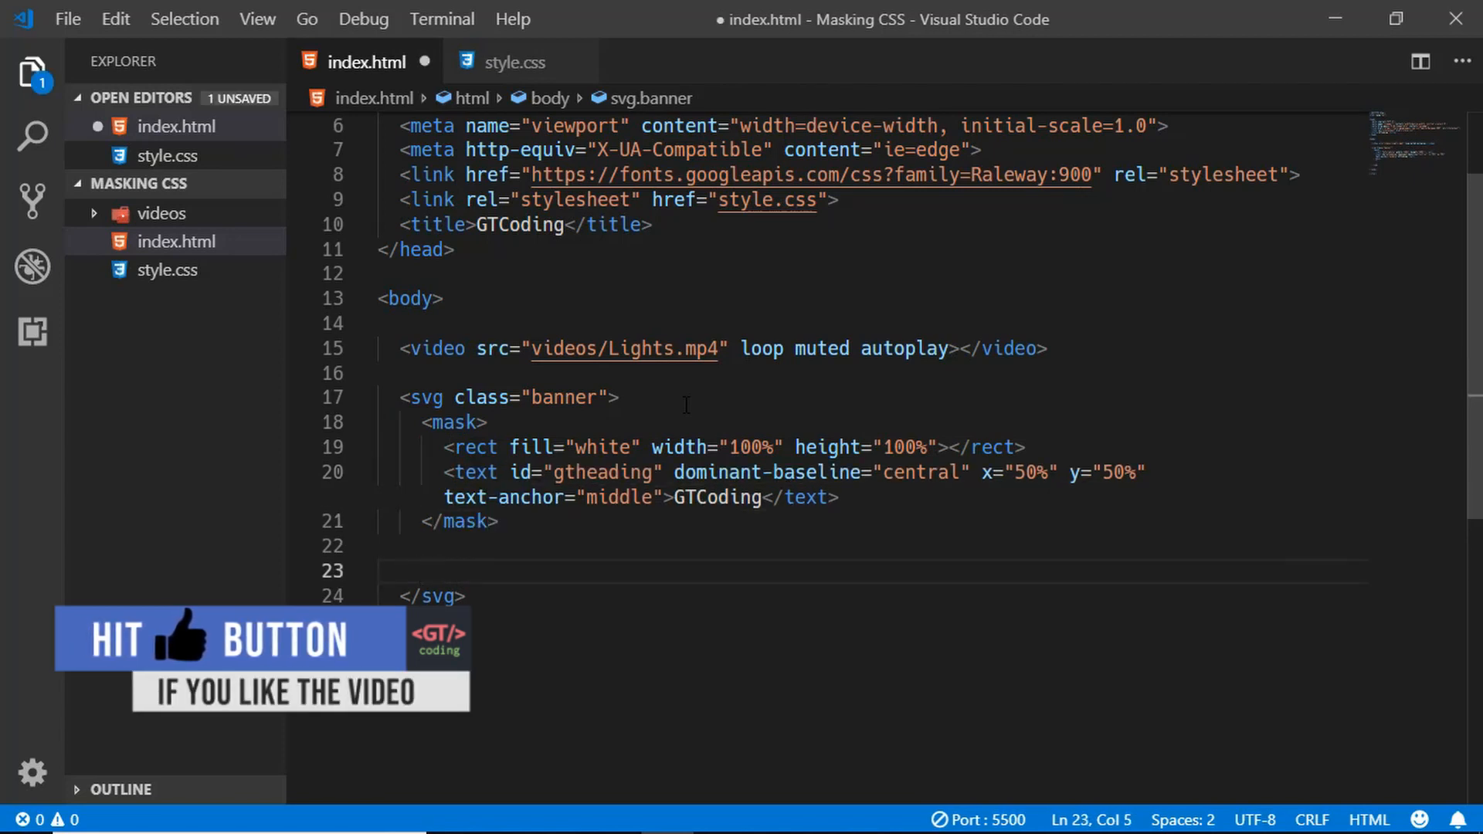
- After the mask, add a 100% by 100% rect with id mask
{"action": "type", "text": "<rect></rect>"}
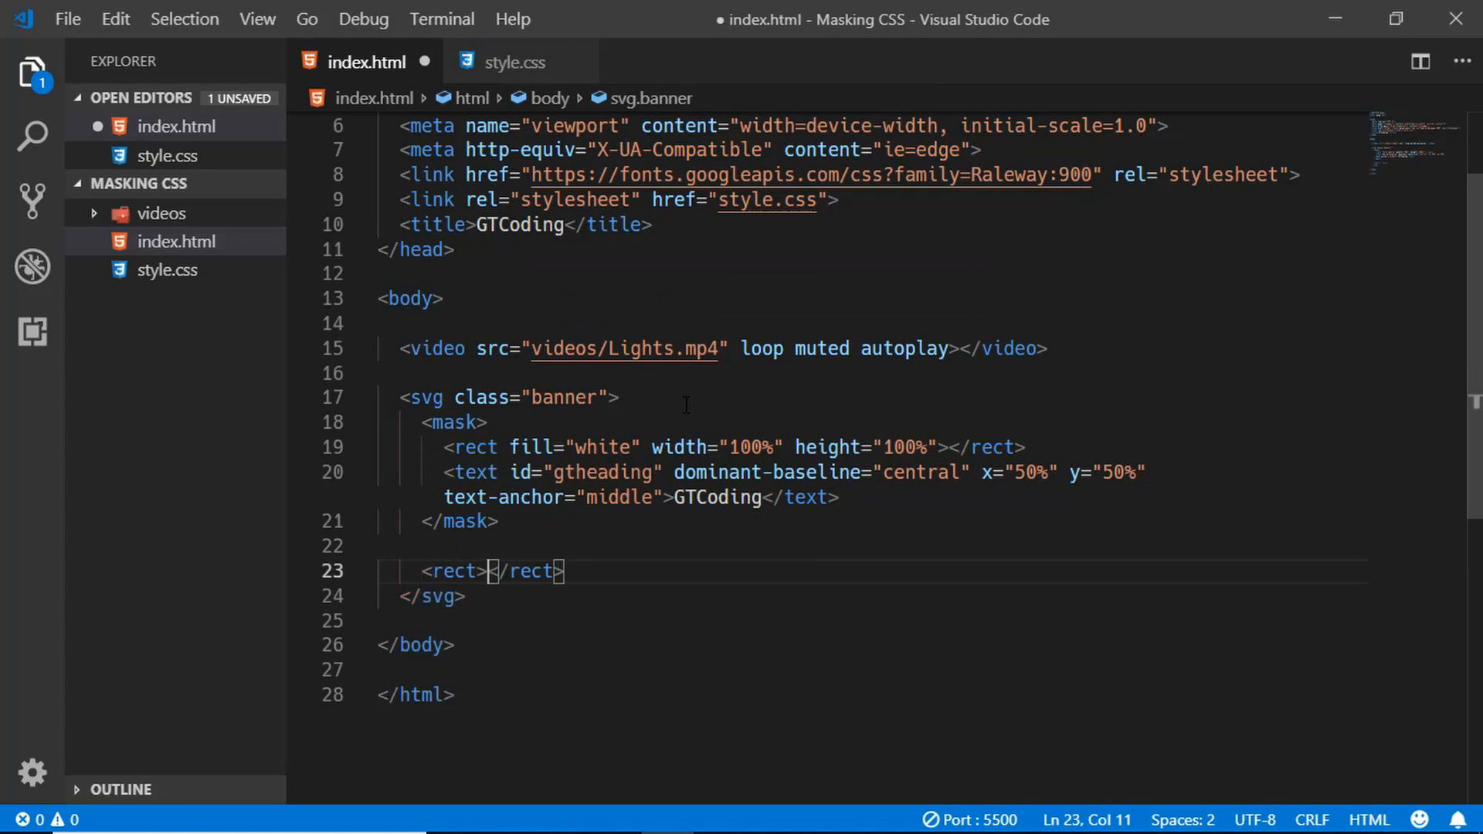
{"action": "type", "text": "widt"}
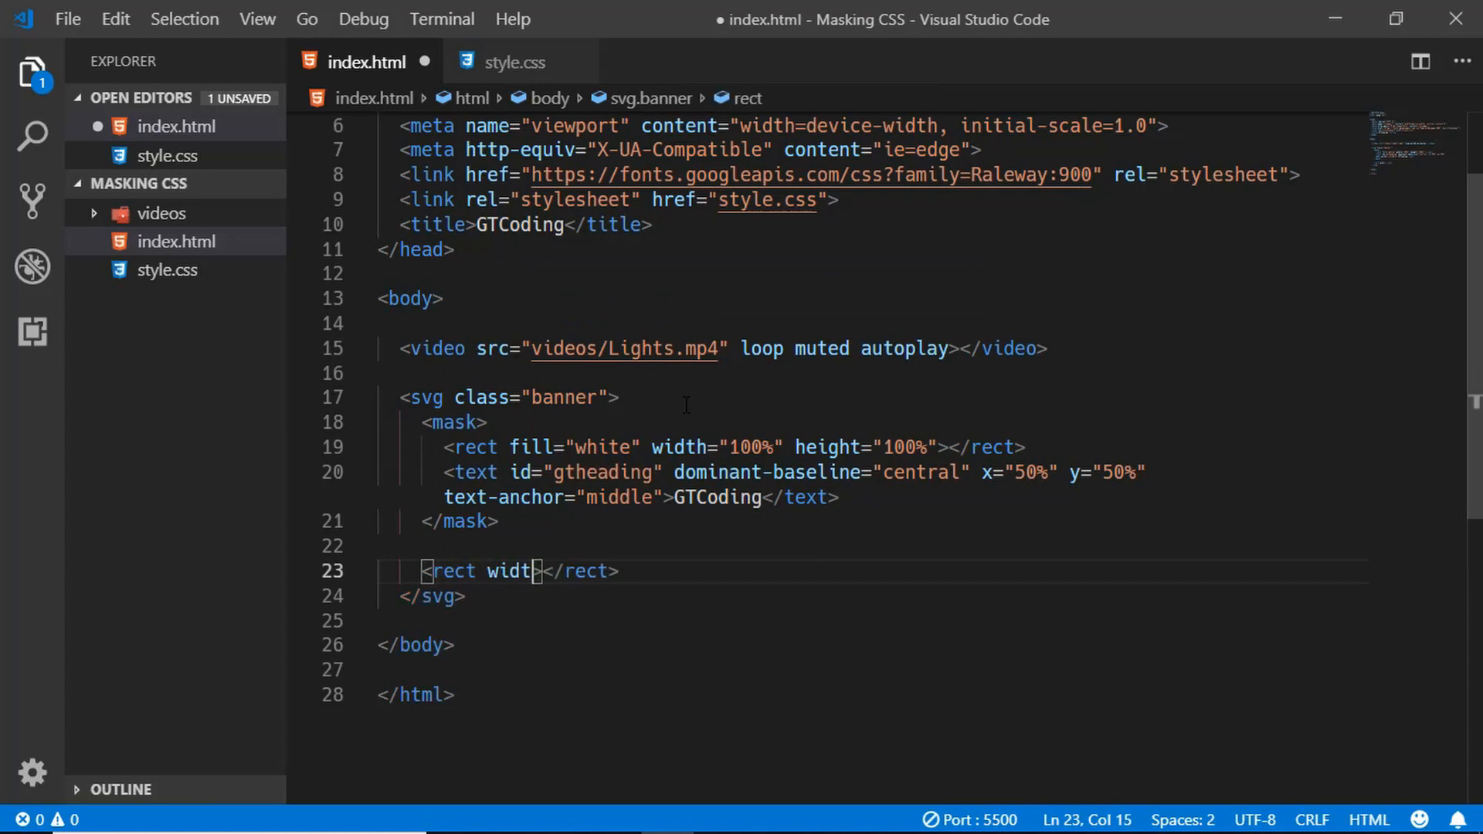
{"action": "type", "text": "=\"100%\""}
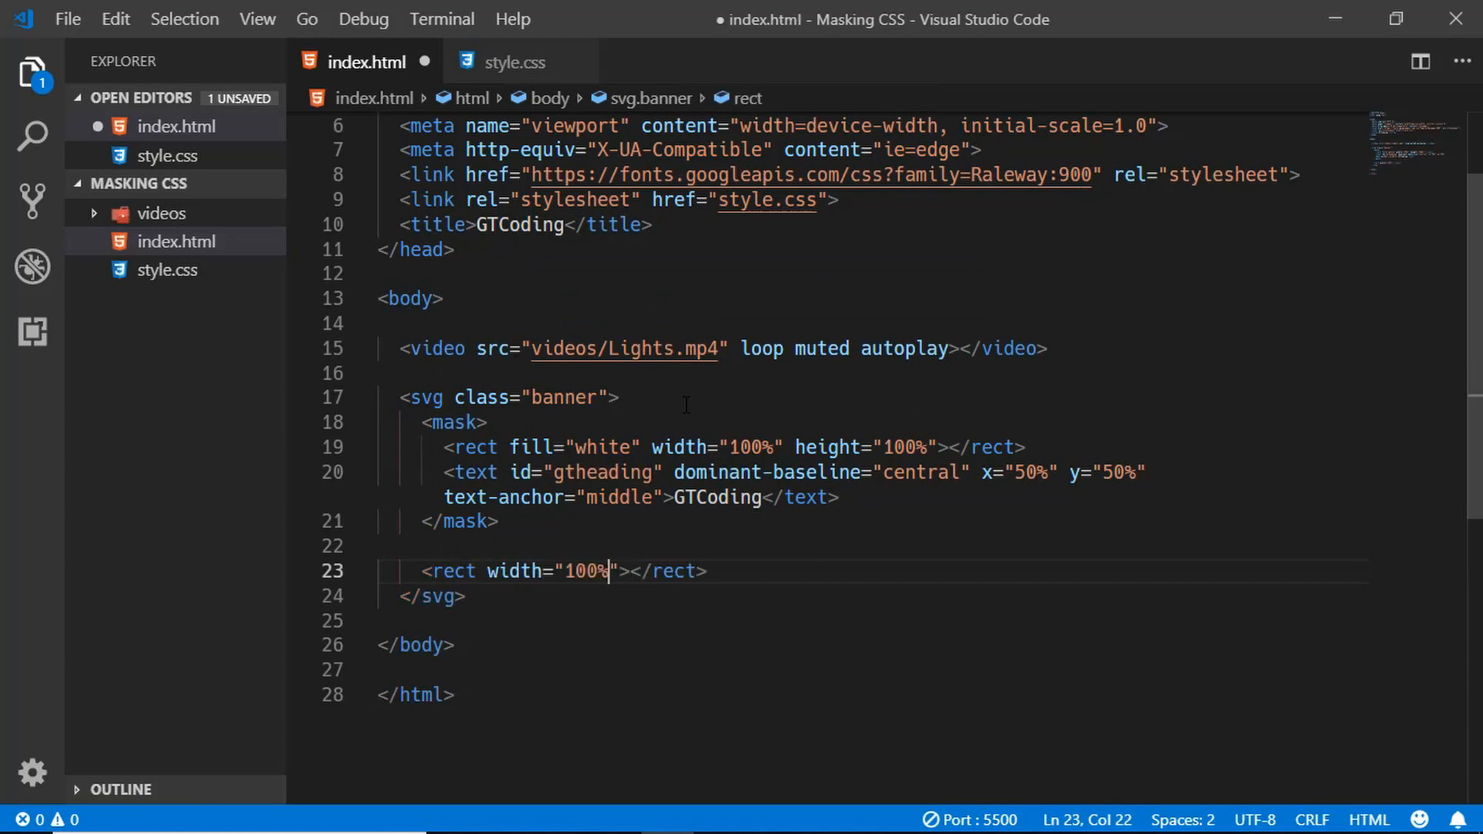
{"action": "type", "text": "height"}
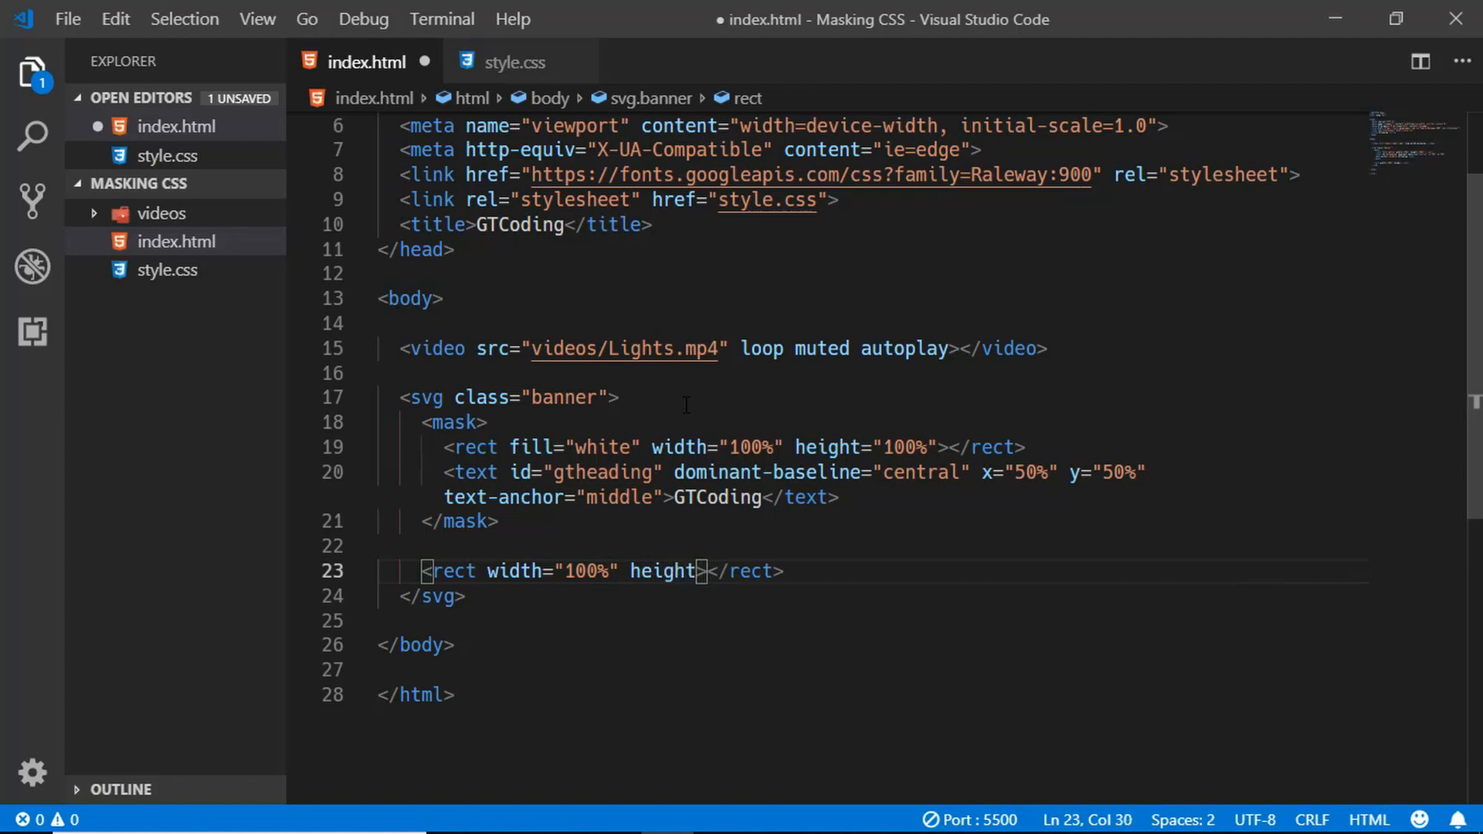
{"action": "type", "text": "=\"100%\""}
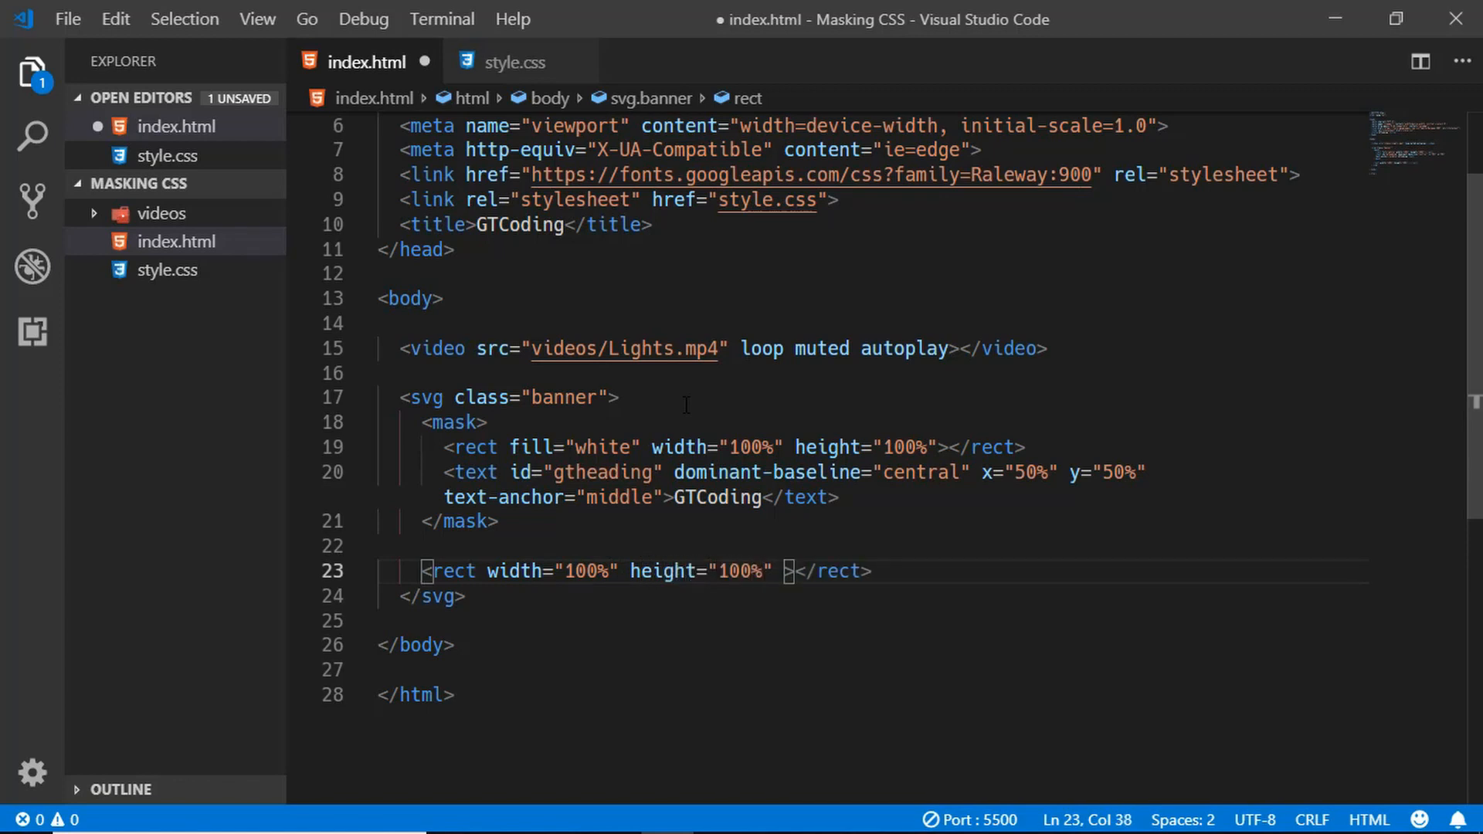
{"action": "type", "text": "id"}
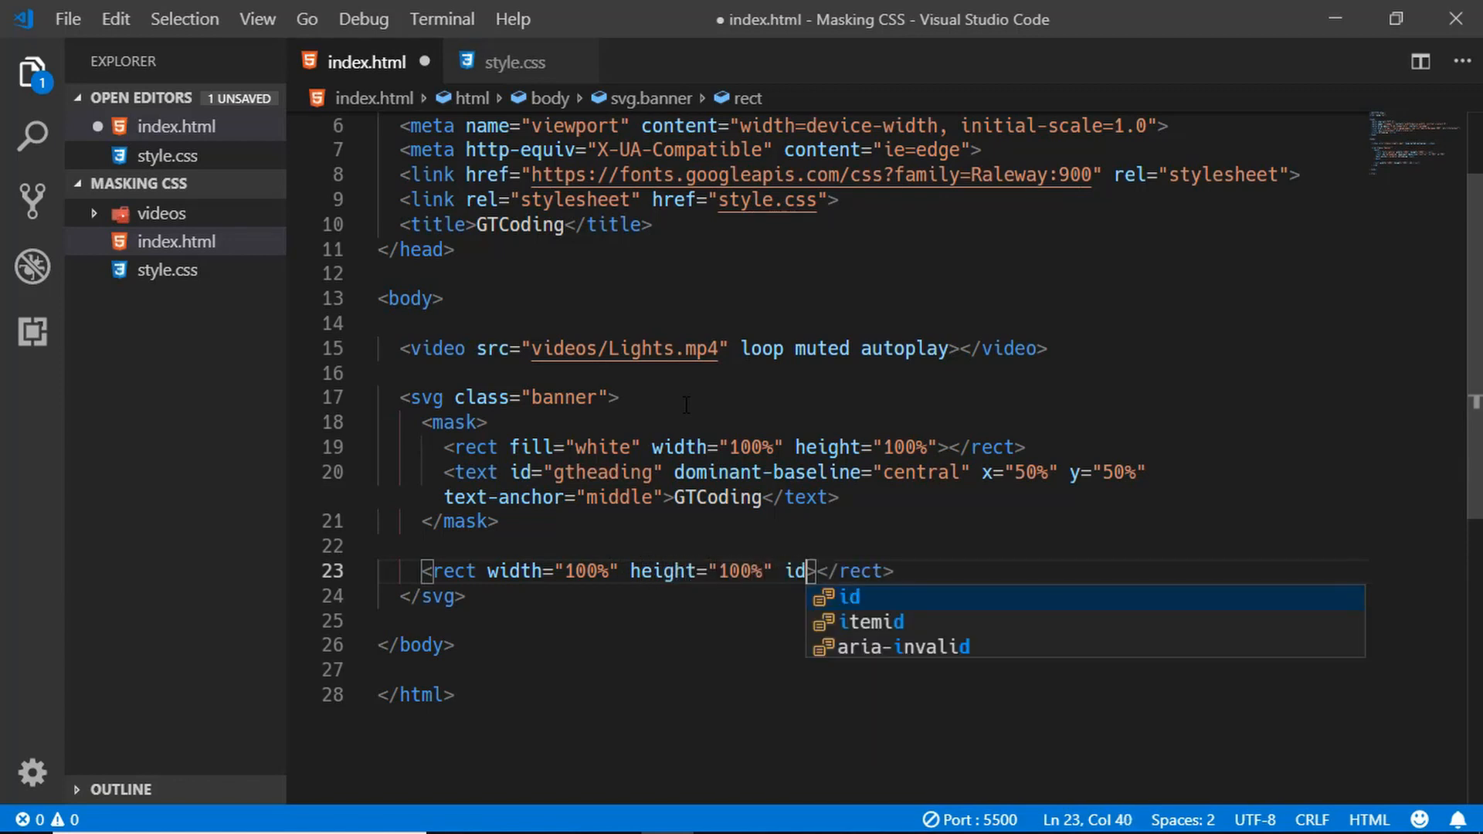
{"action": "type", "text": "=\"mask\""}
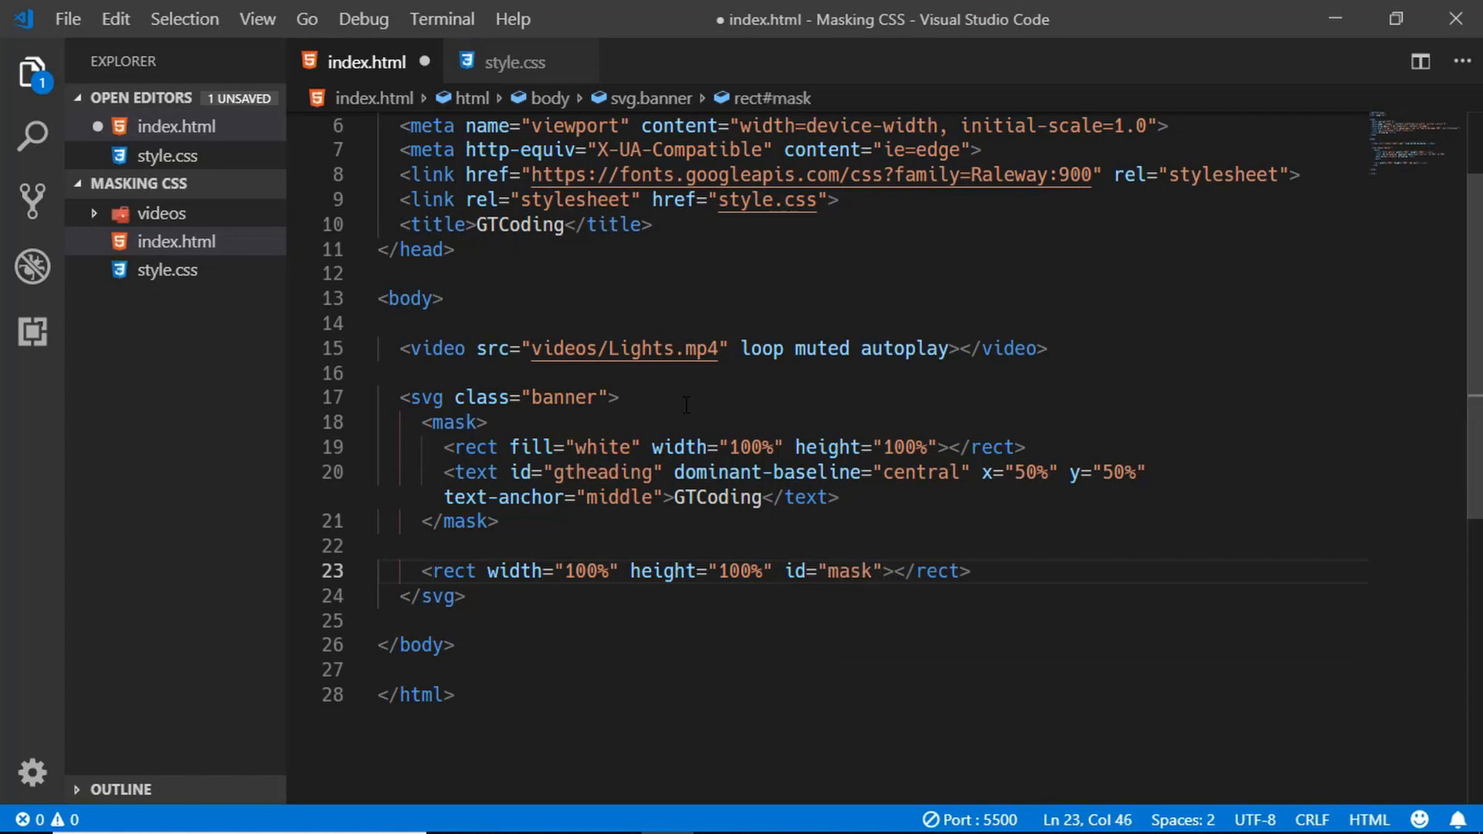
{"action": "left_click", "coordinate": [516, 62]}
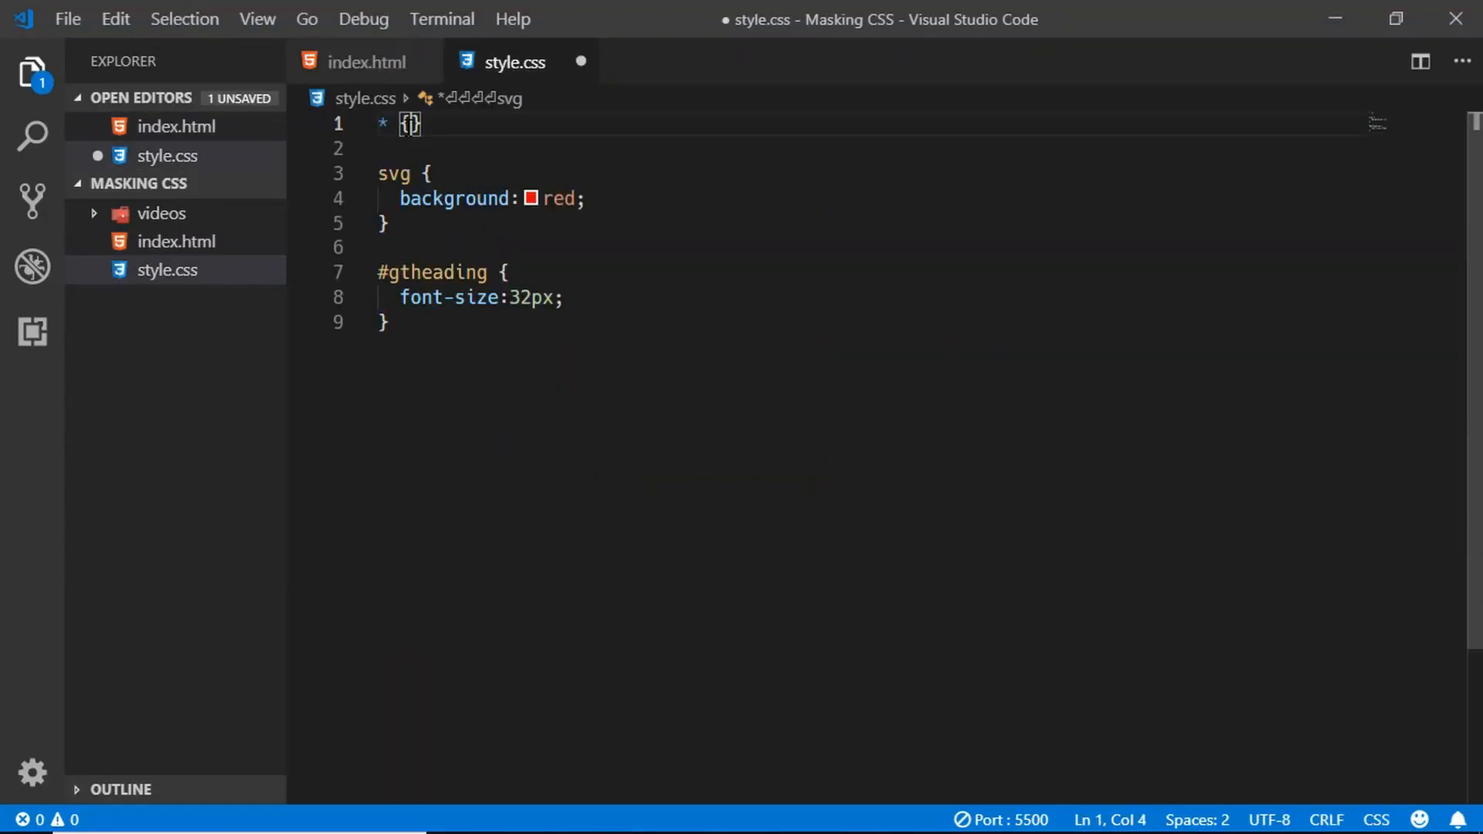
- Add a universal * rule with padding 0, margin 0 and border-box sizing, then save
{"action": "type", "text": "padding:0;"}
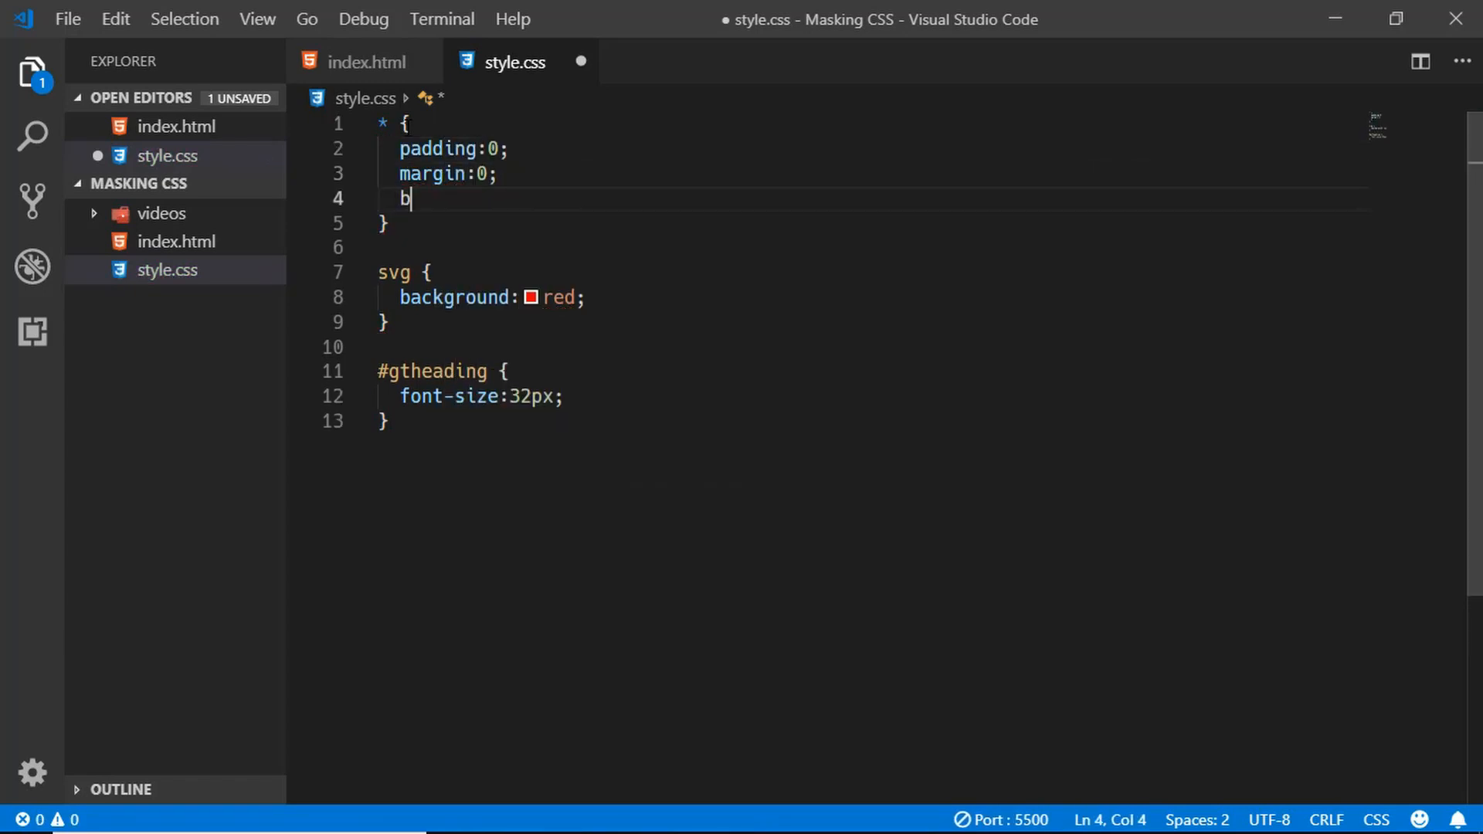
{"action": "type", "text": "ox-sizing: border-box;"}
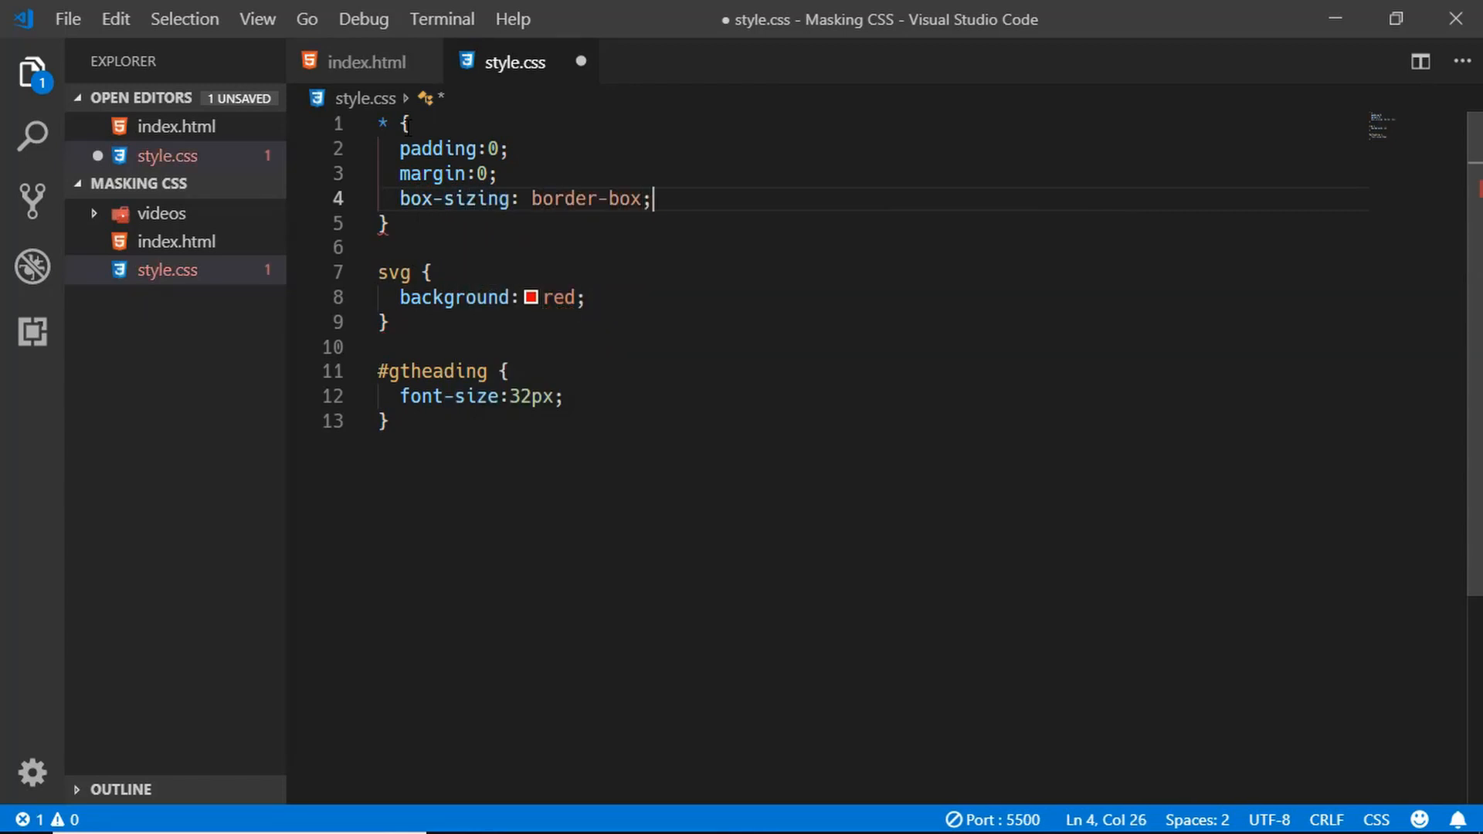
{"action": "key", "text": "Ctrl+s"}
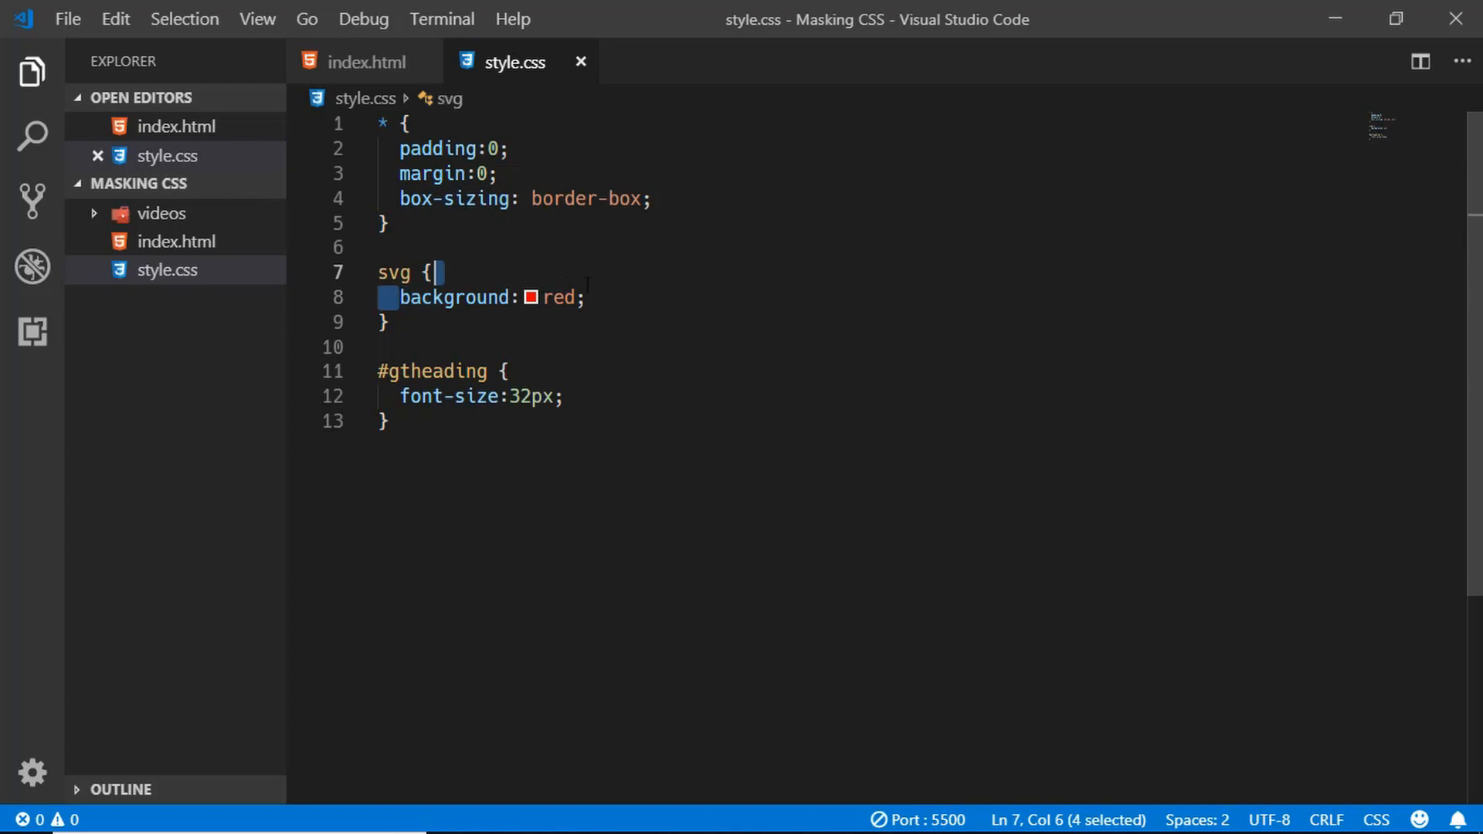
- Give the svg rule position absolute, top 0, left 0, height 100vh and width 100%, saved
{"action": "type", "text": "postii"}
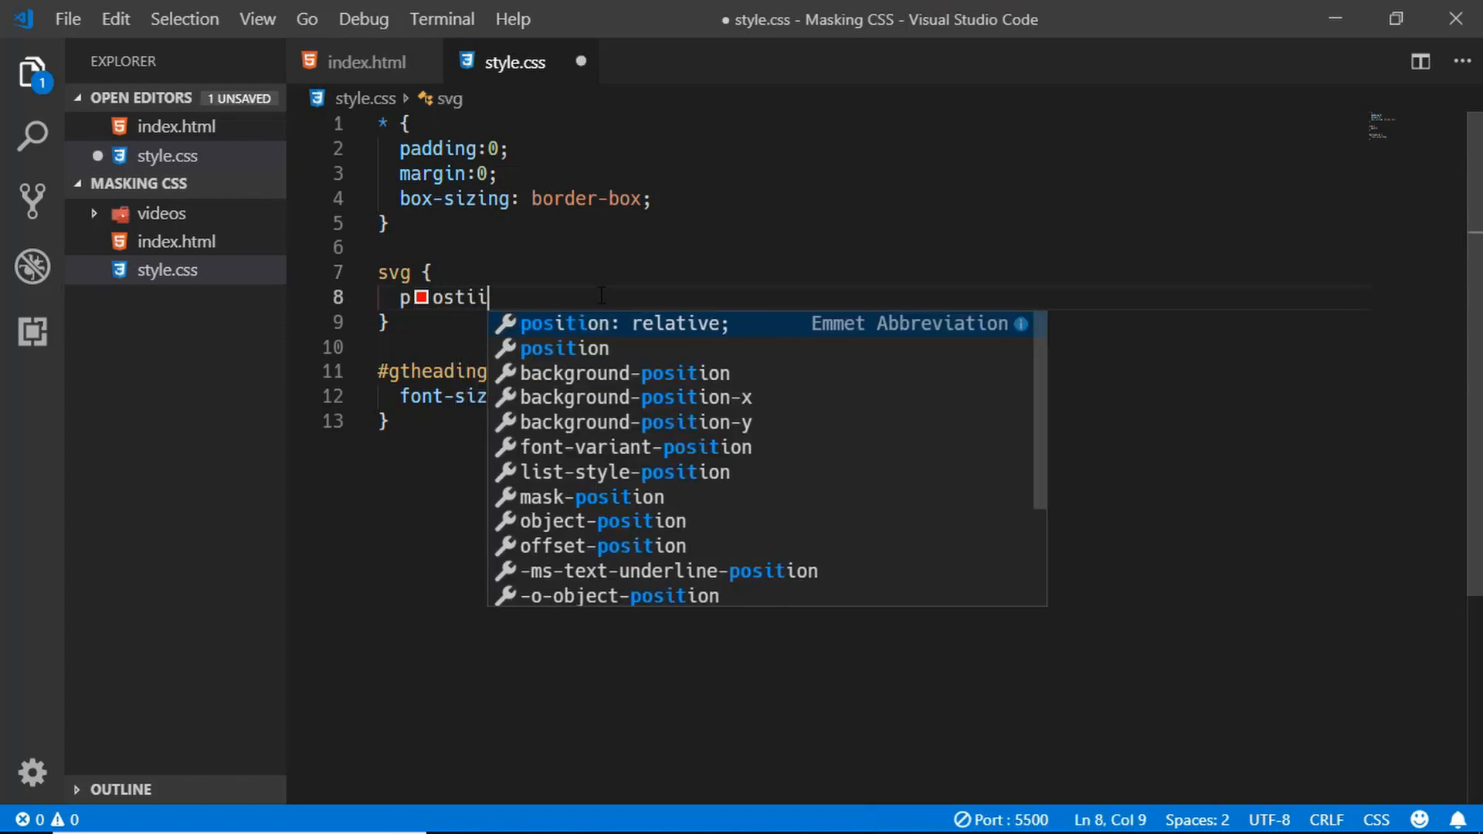
{"action": "type", "text": "position: absolute;"}
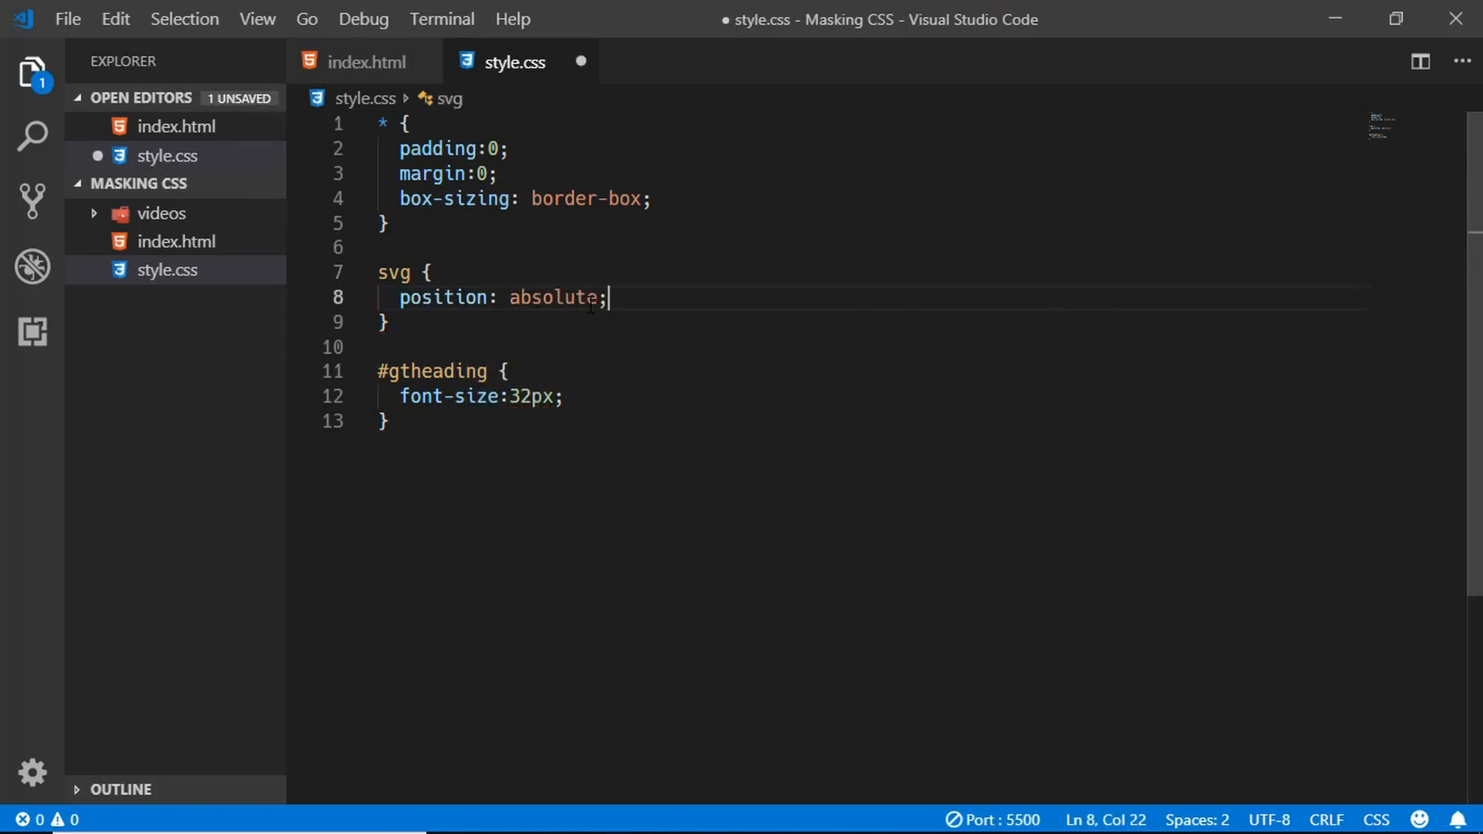
{"action": "type", "text": "top:0;"}
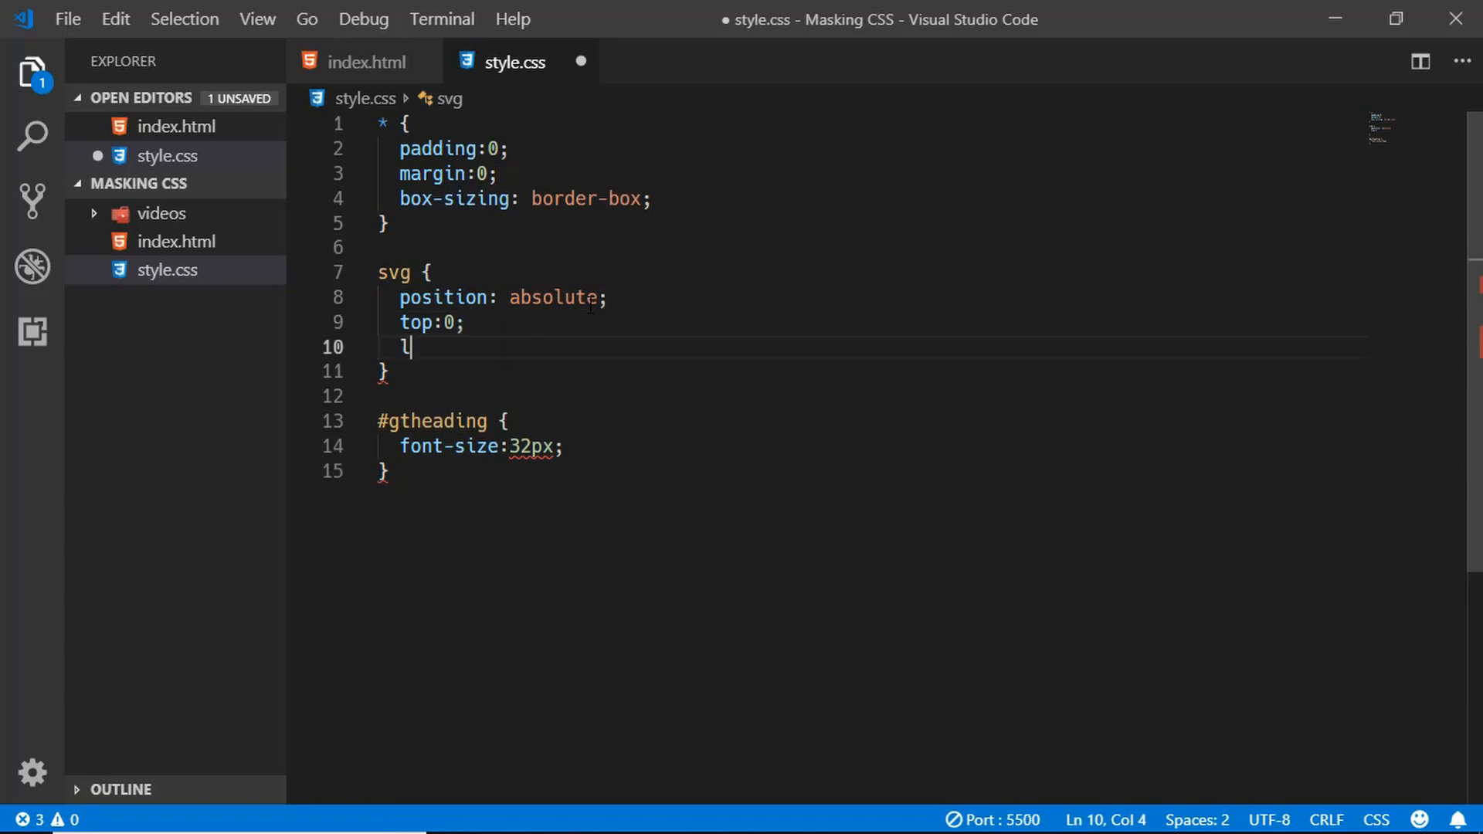
{"action": "type", "text": "eft:0;"}
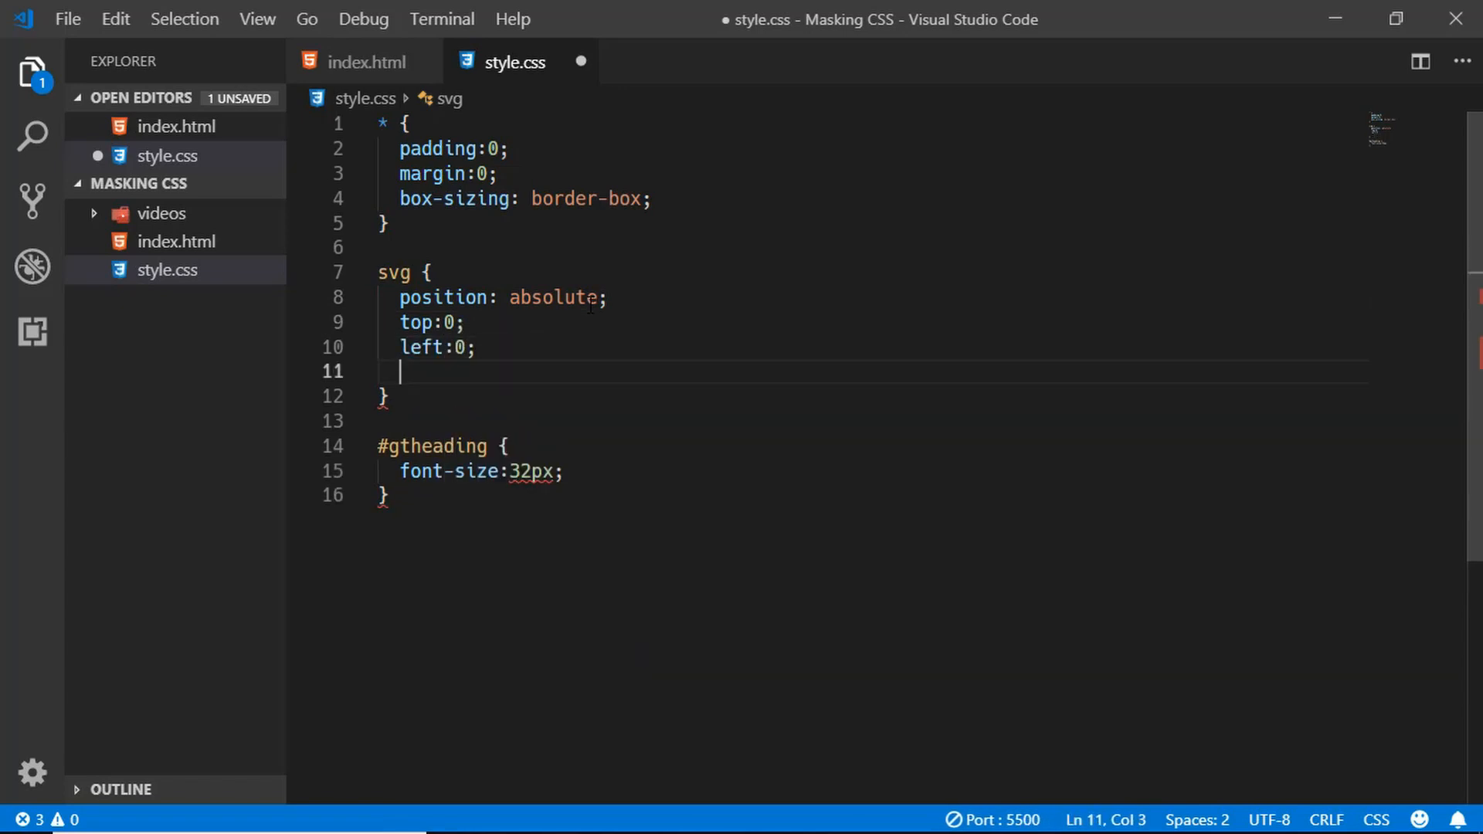
{"action": "type", "text": "height:10"}
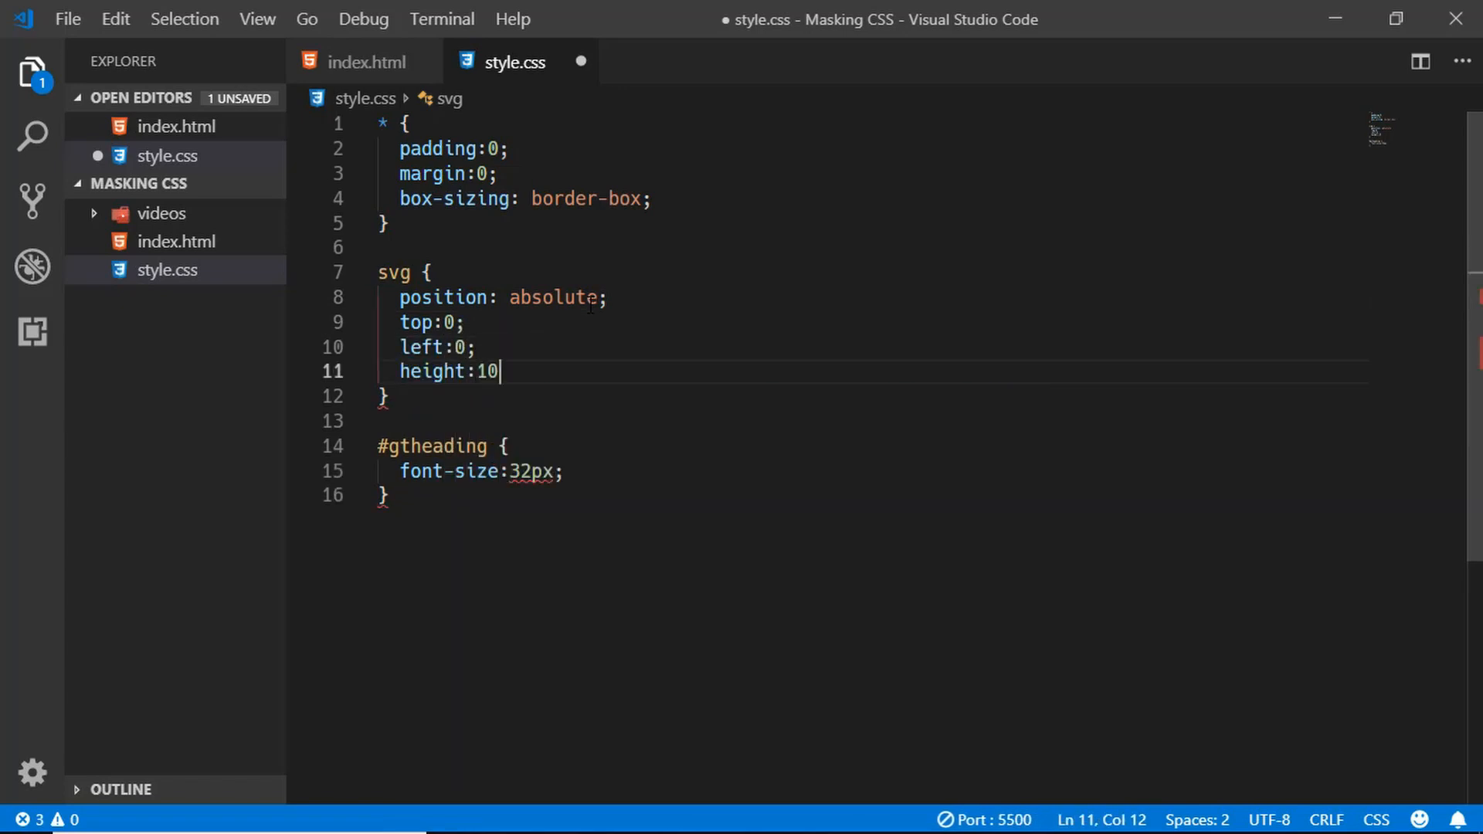
{"action": "type", "text": "0vh;"}
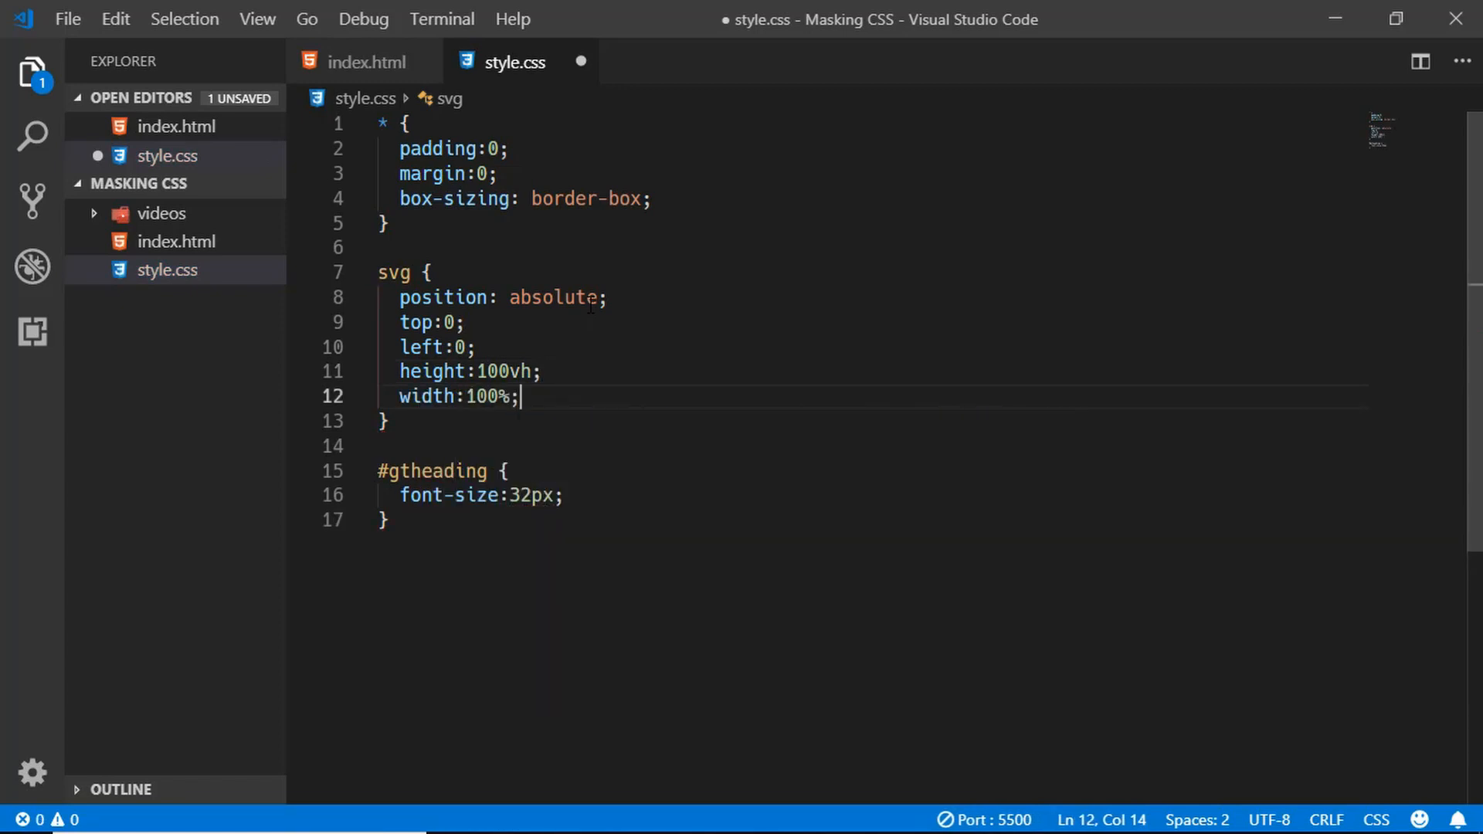
{"action": "key", "text": "Ctrl+s"}
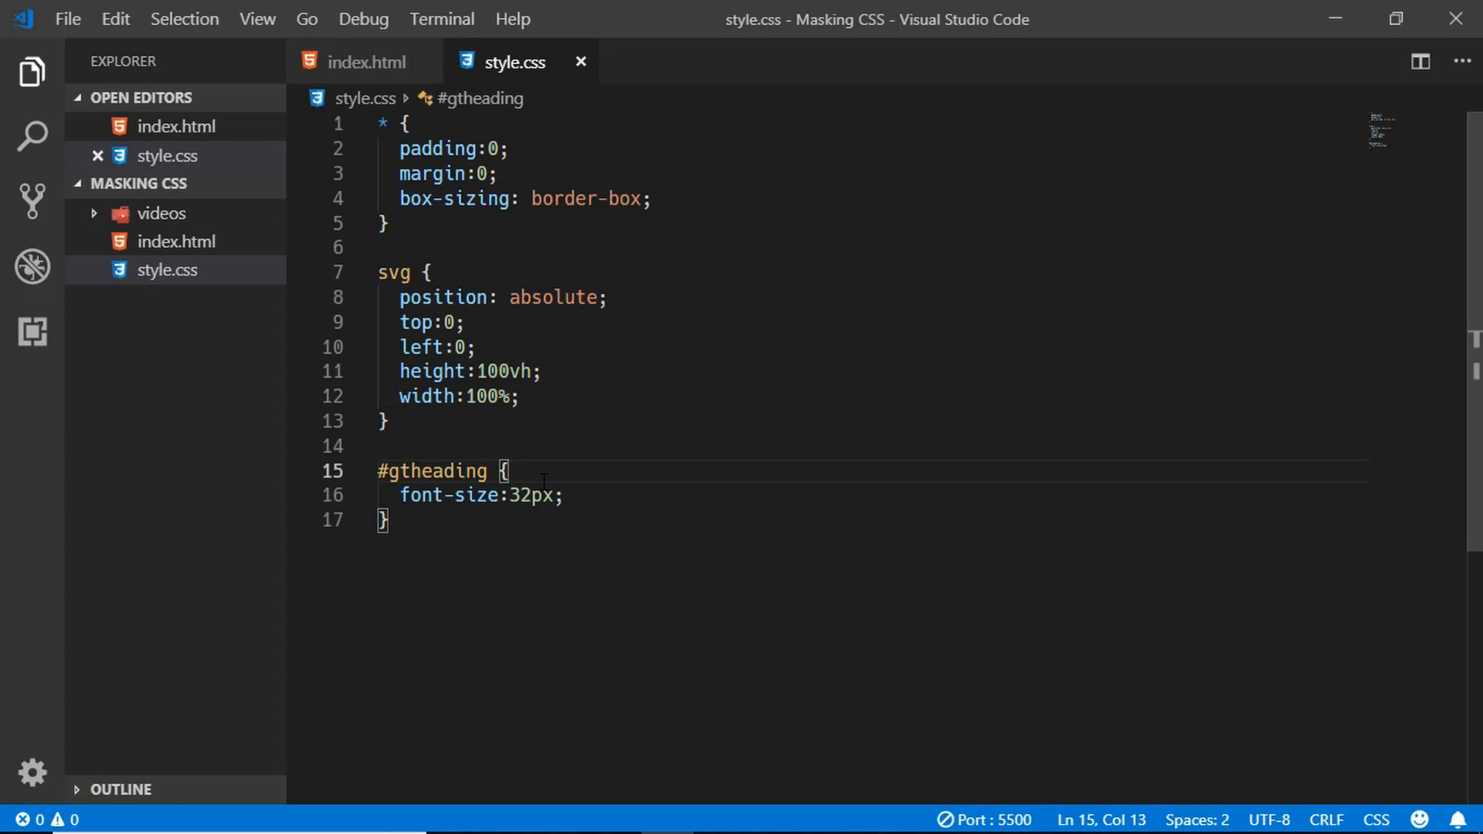
- Set #gtheading to font-family Raleway, 120px size, 16px letter spacing and uppercase
{"action": "type", "text": "font-family:\""}
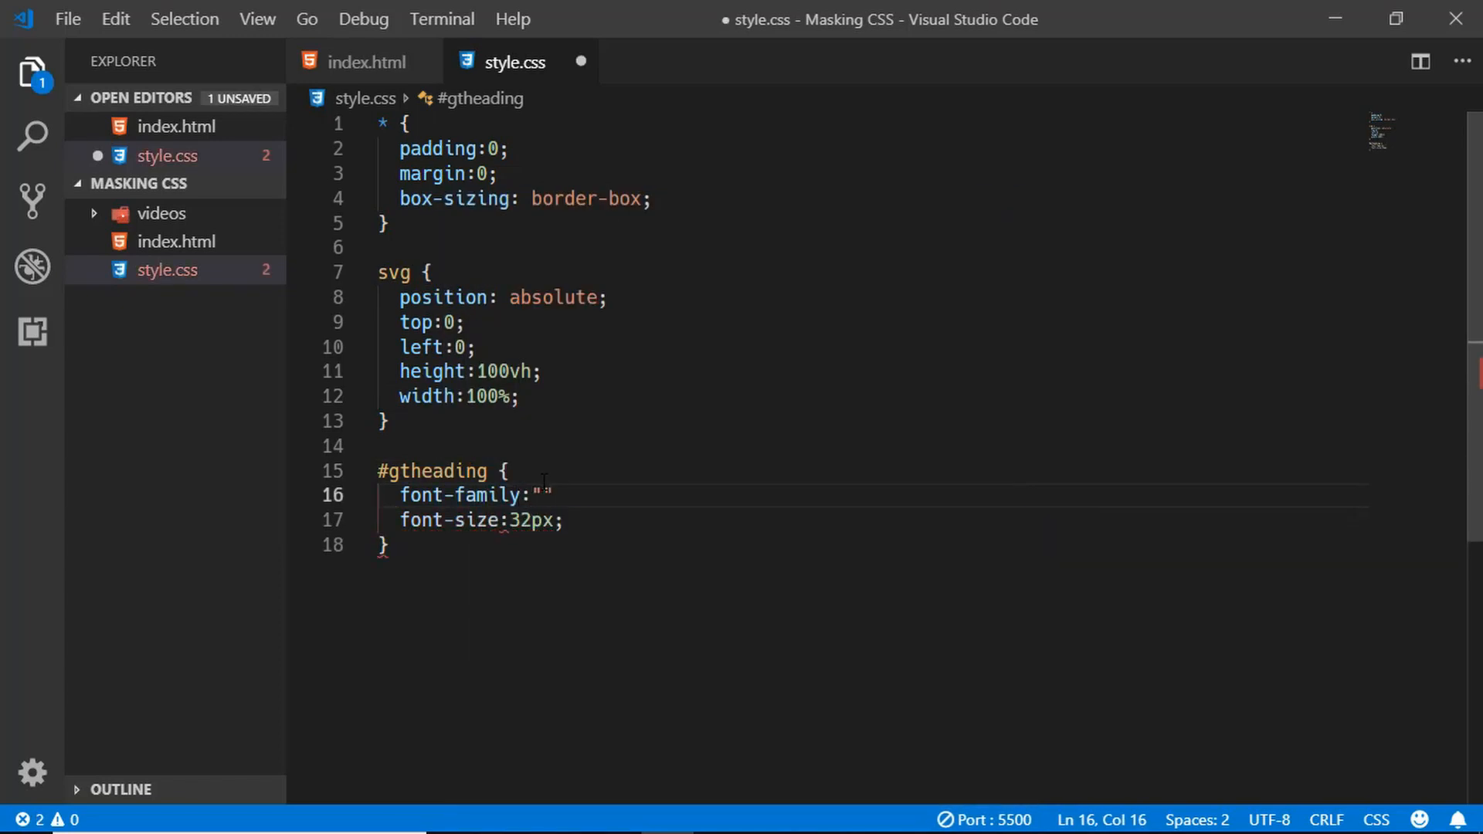
{"action": "type", "text": "Raleway"}
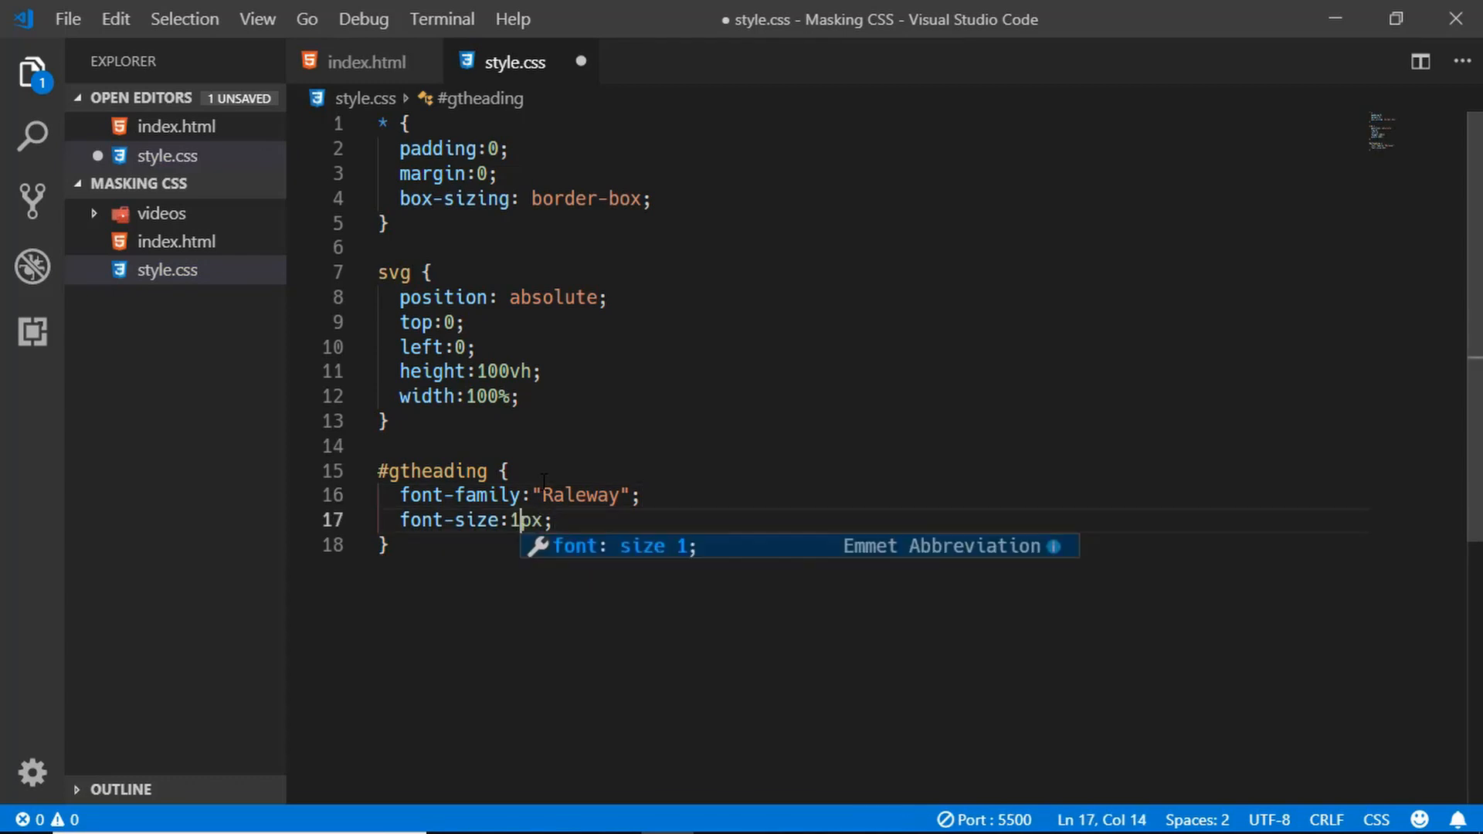
{"action": "type", "text": "letter-spacing:16px;"}
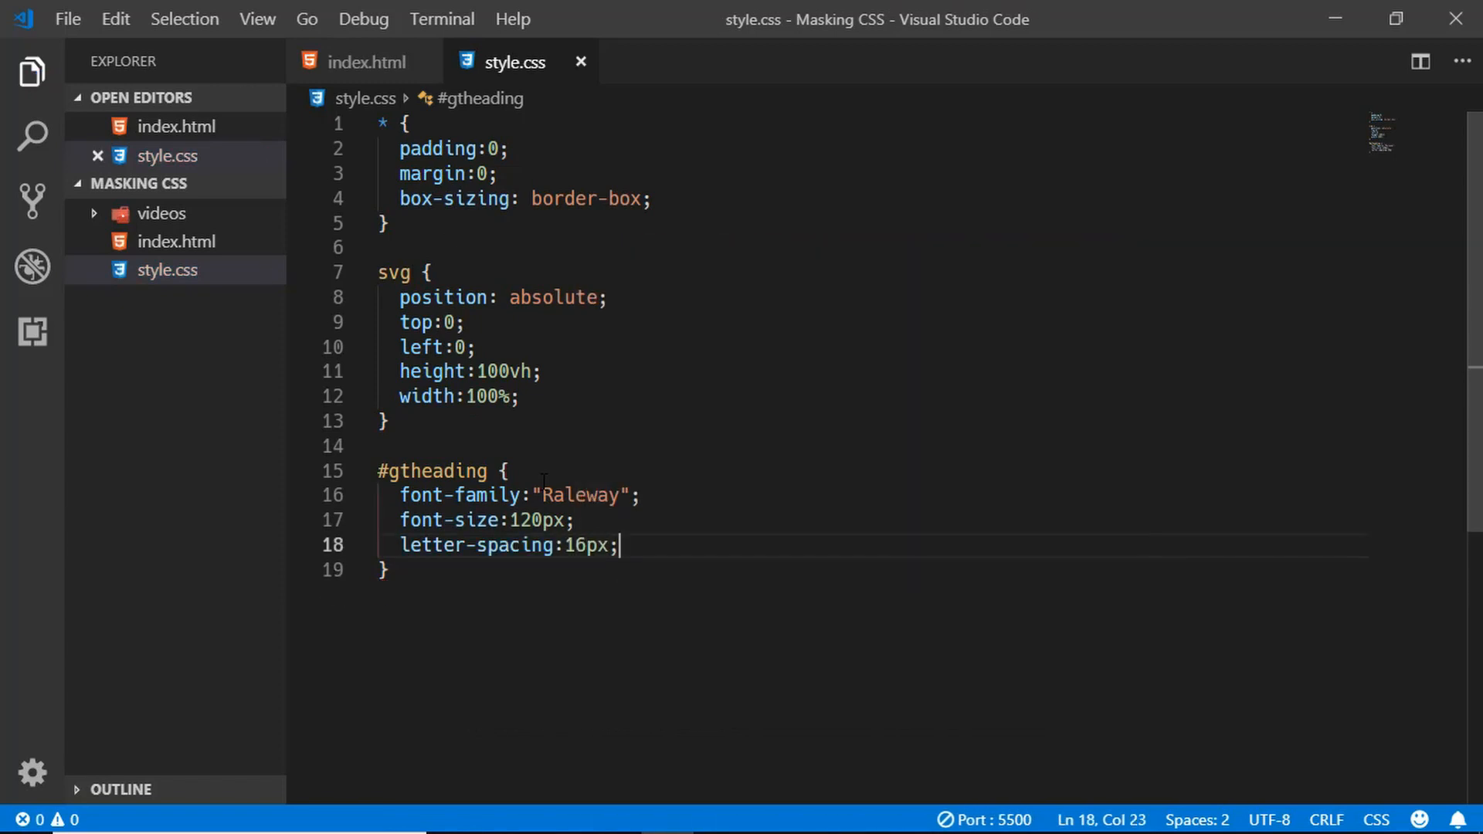
{"action": "type", "text": "text-transform: uppercase;"}
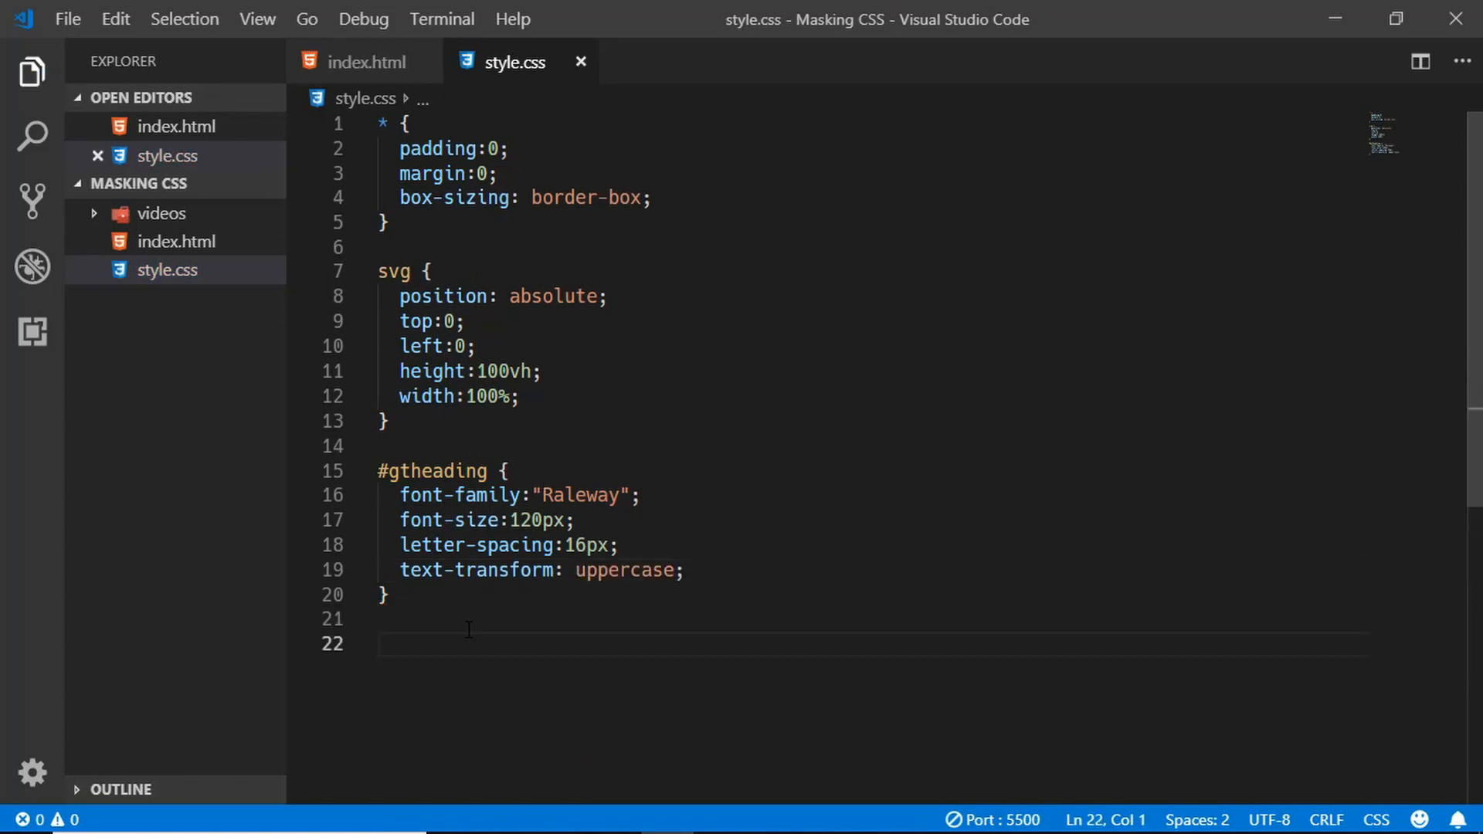
{"action": "scroll", "scroll_direction": "down", "scroll_amount": 3}
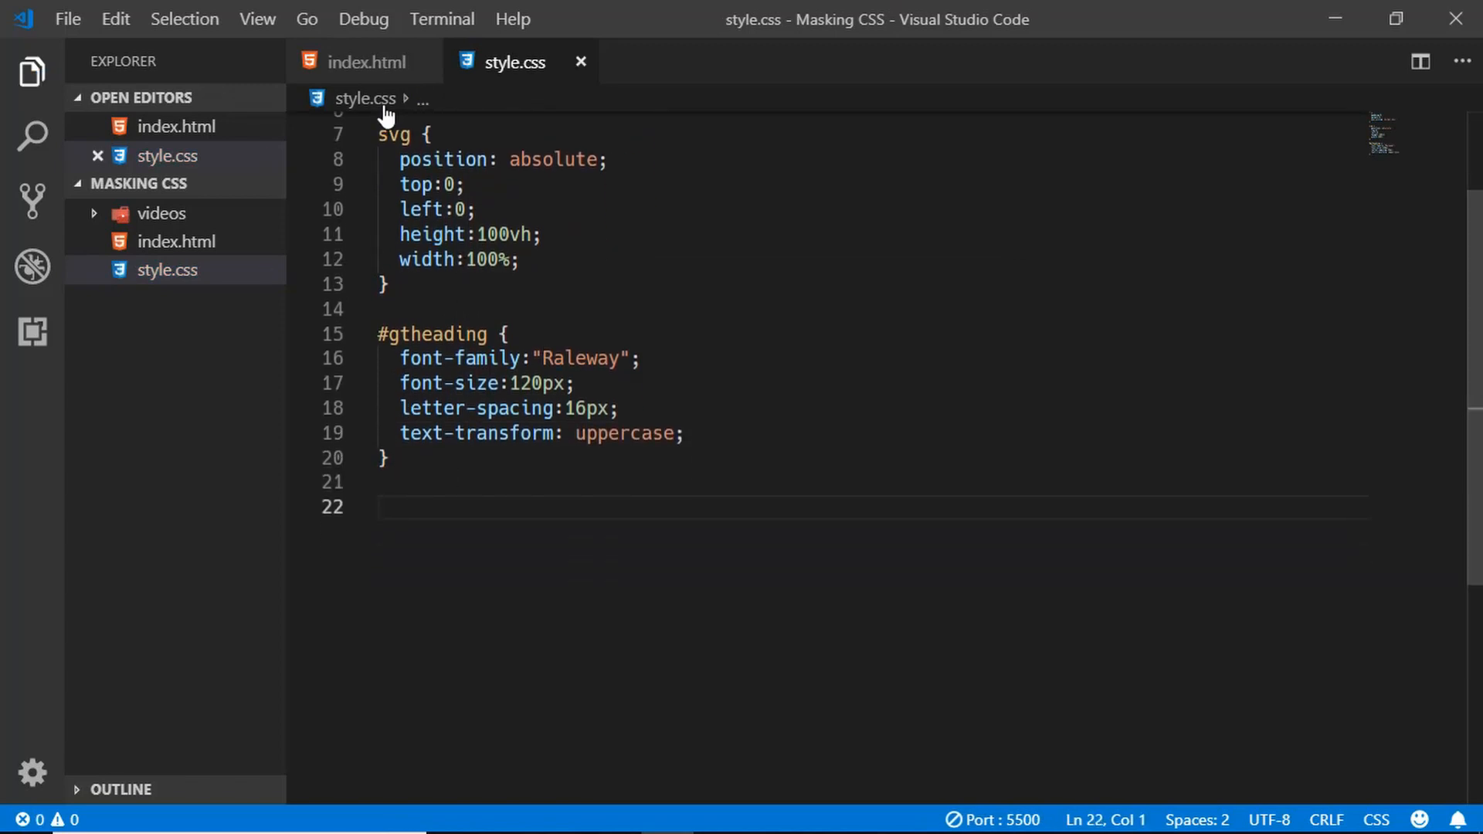
- Add class="bg-video" to the video tag in index.html, then return to style.css
{"action": "left_click", "coordinate": [363, 62]}
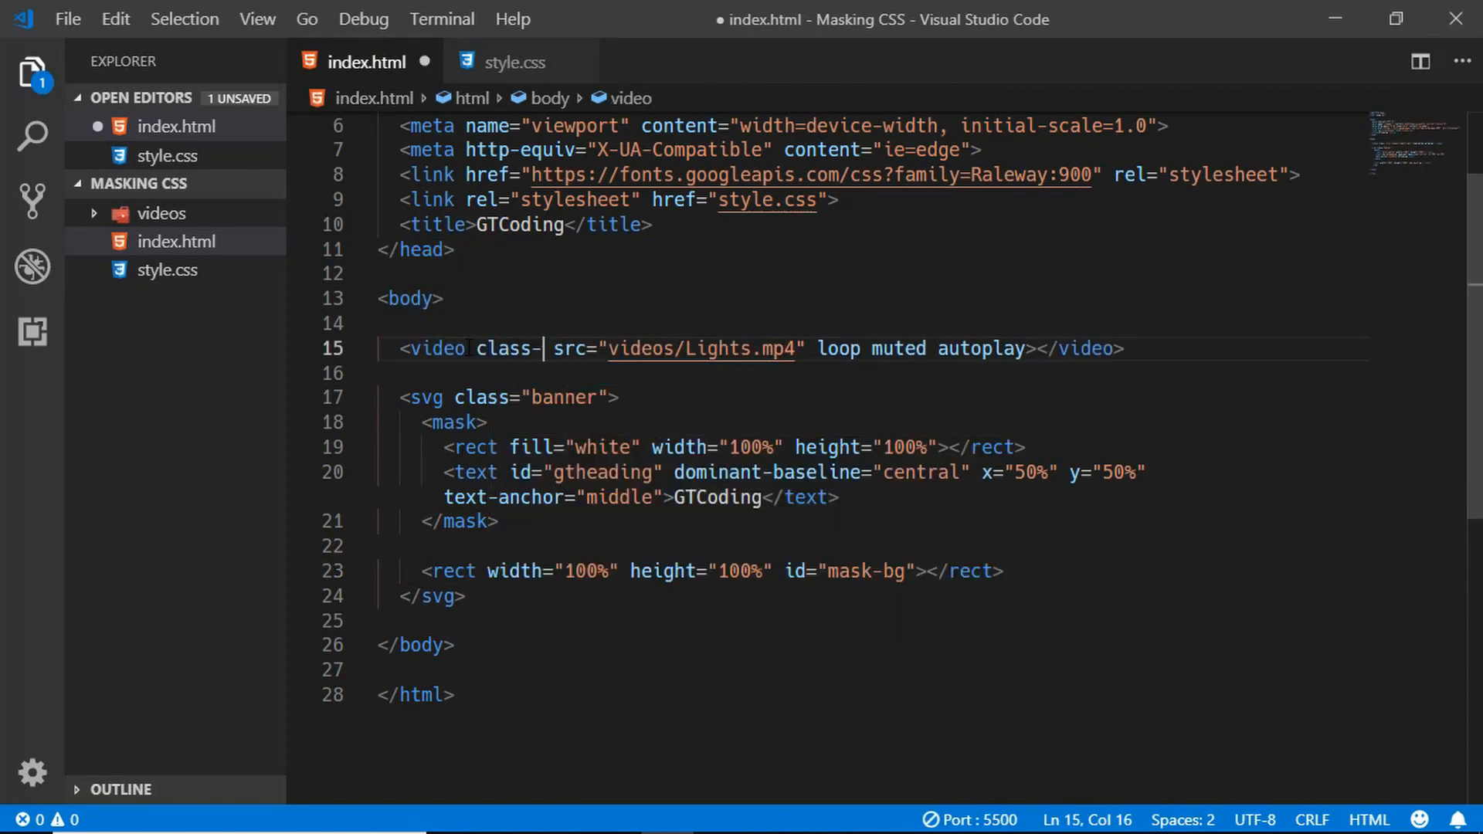
{"action": "type", "text": "=\""}
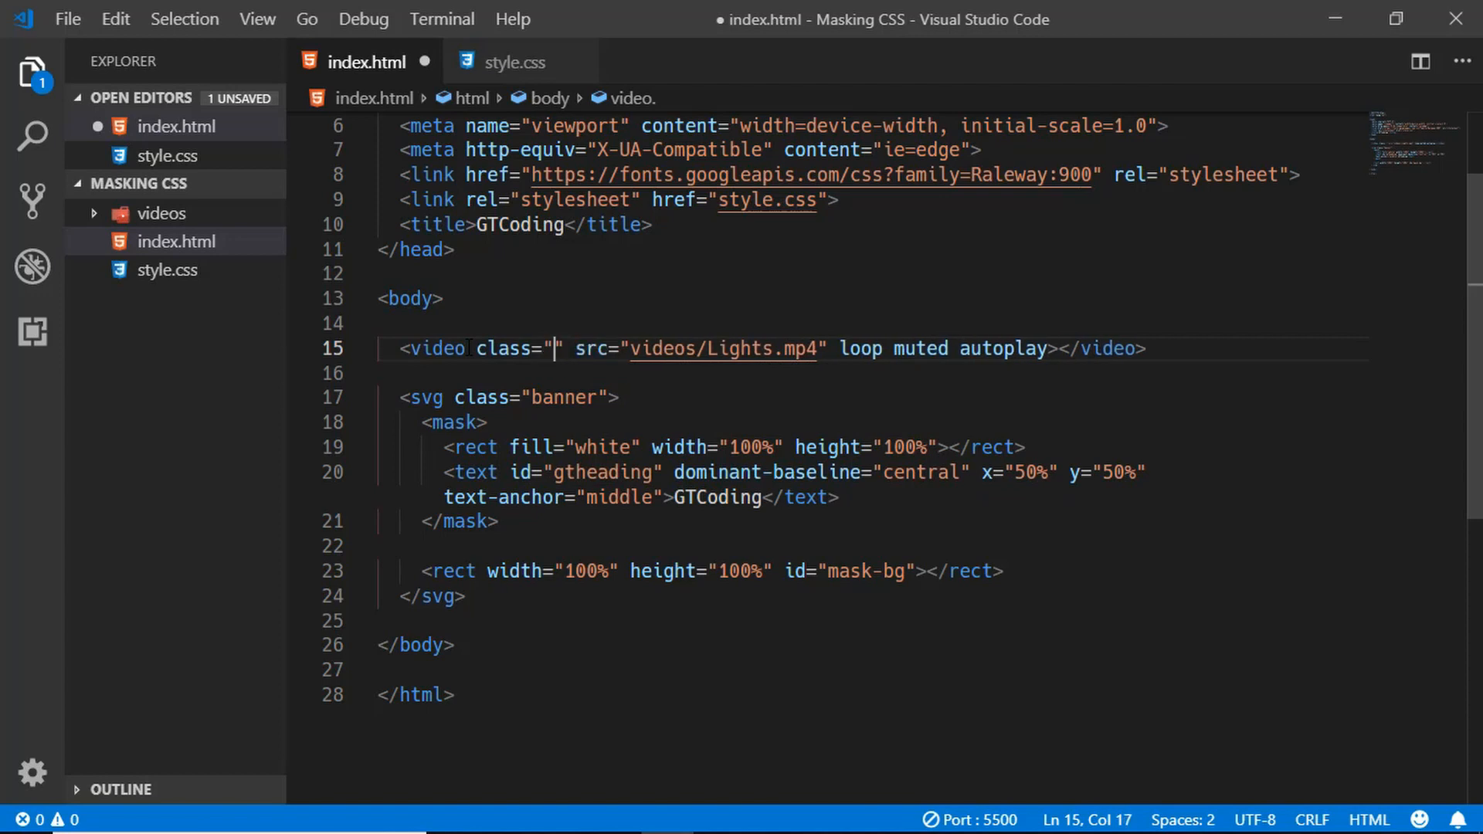
{"action": "type", "text": "bg-video"}
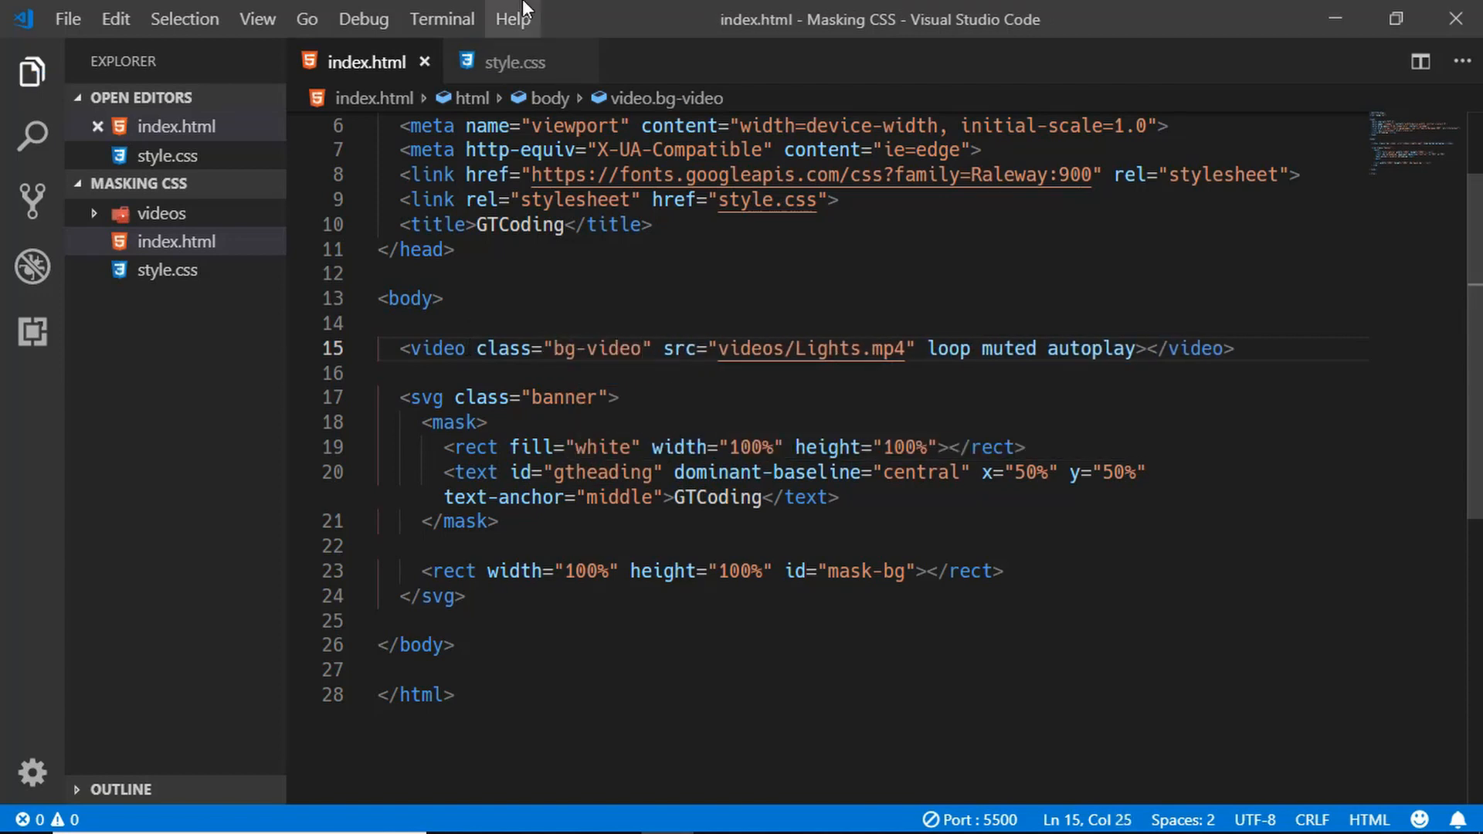
{"action": "left_click", "coordinate": [513, 62]}
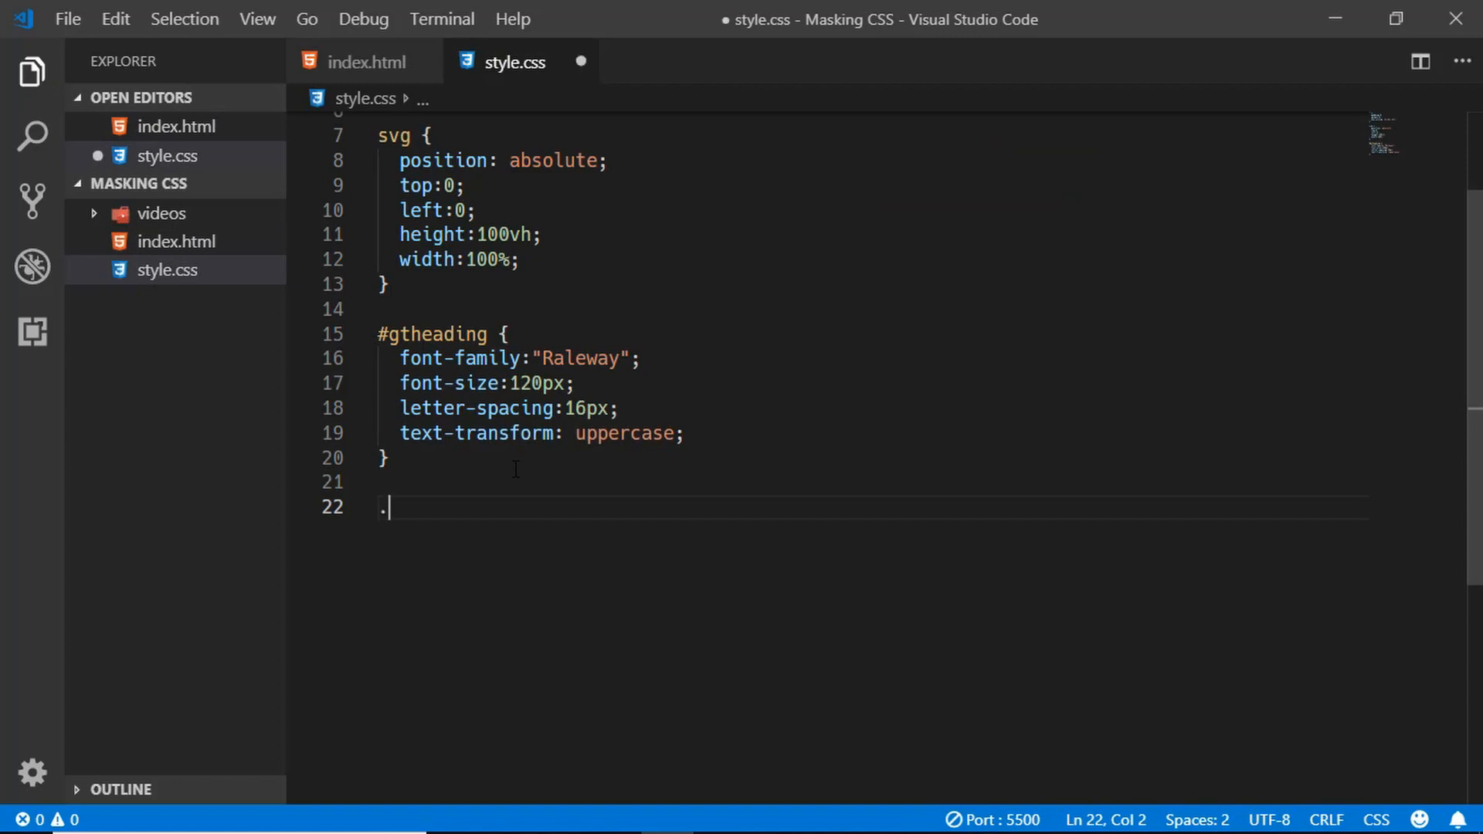
- Write .bg-video with margin 0 auto, overflow hidden, width 100% and height 100vh
{"action": "type", "text": "bg-video {"}
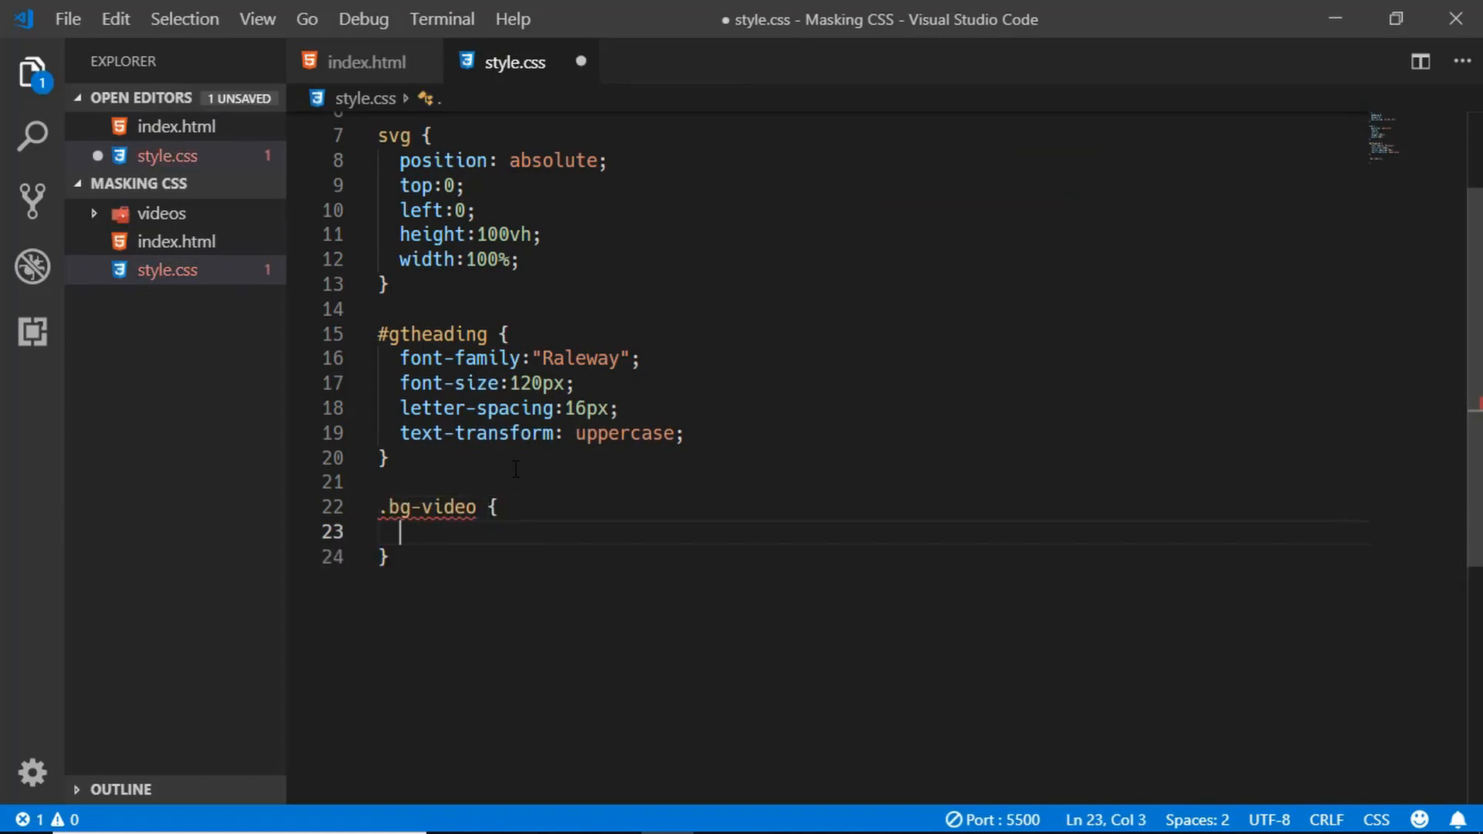
{"action": "type", "text": "margin"}
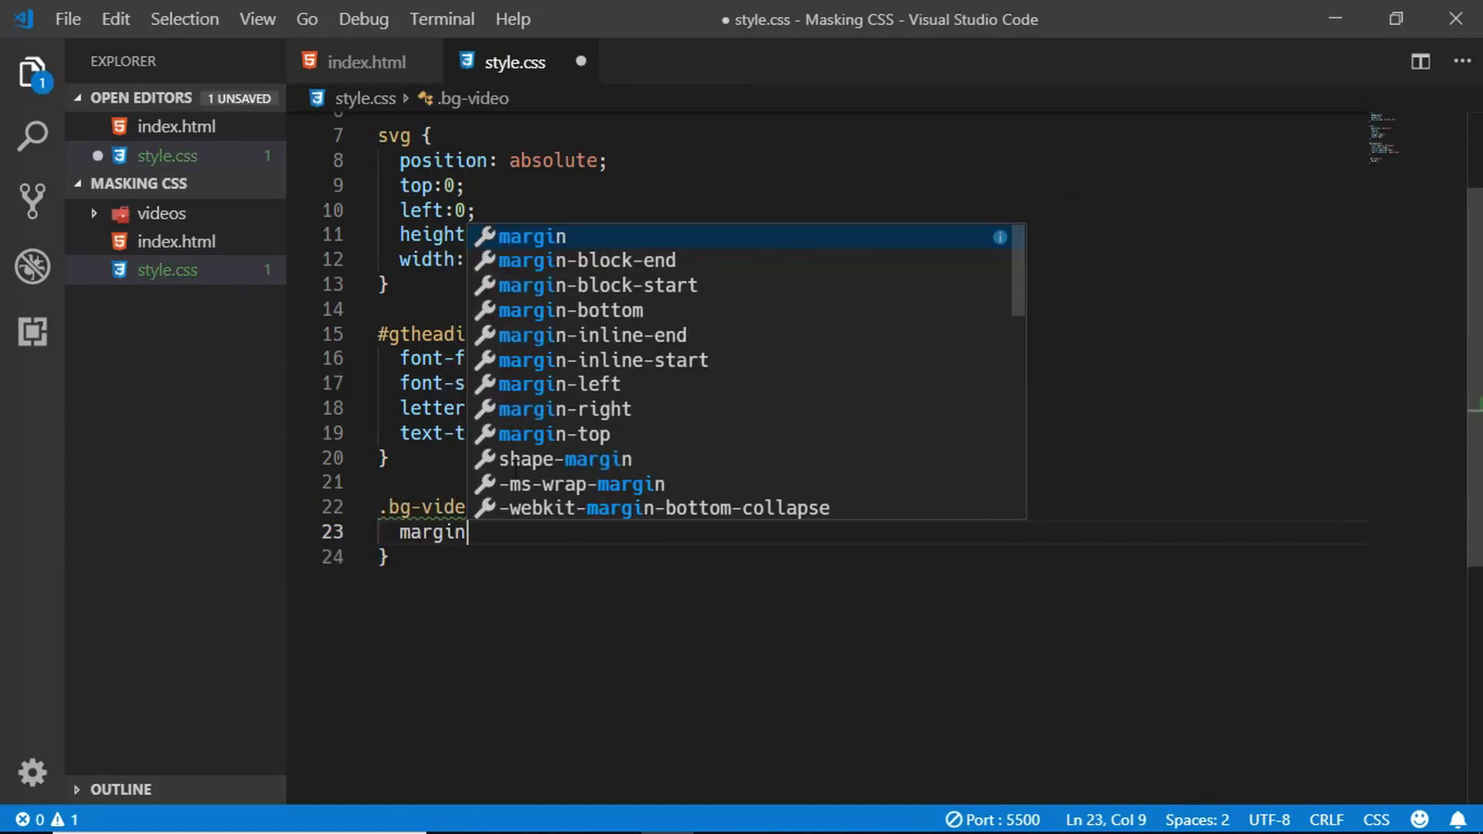
{"action": "type", "text": ":0 auto;"}
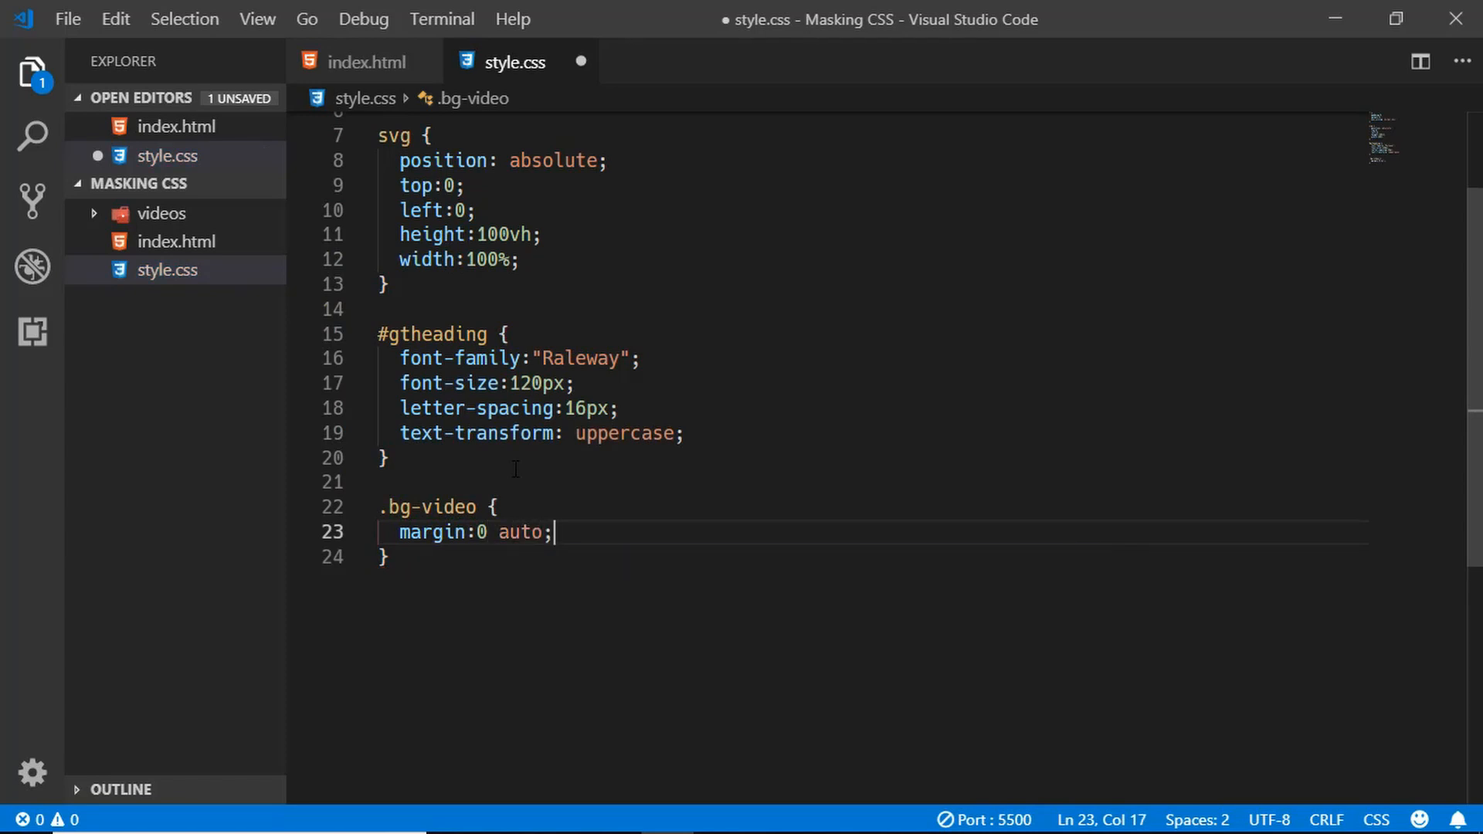
{"action": "type", "text": "ove"}
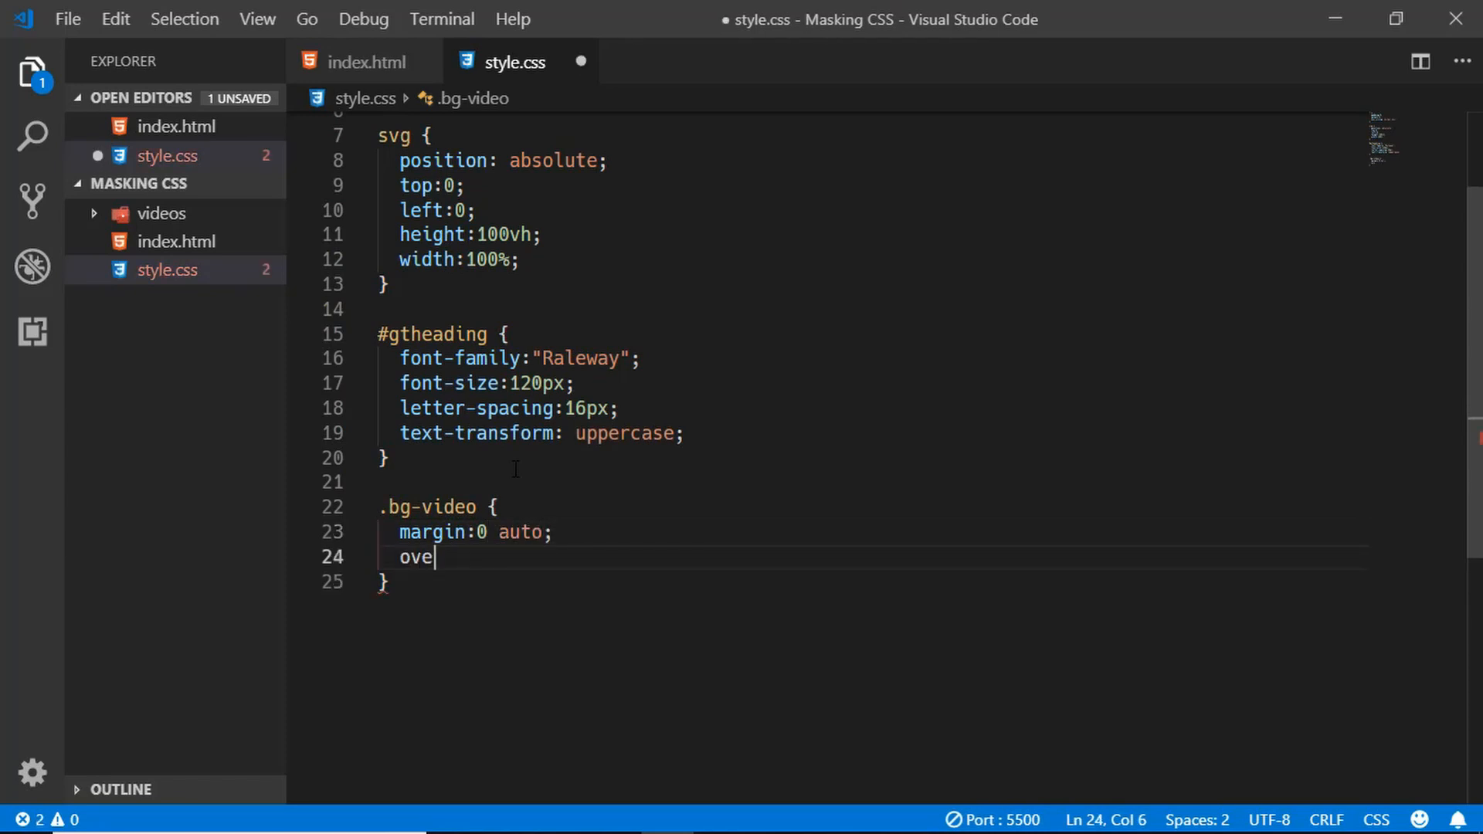
{"action": "type", "text": "rflow:hh"}
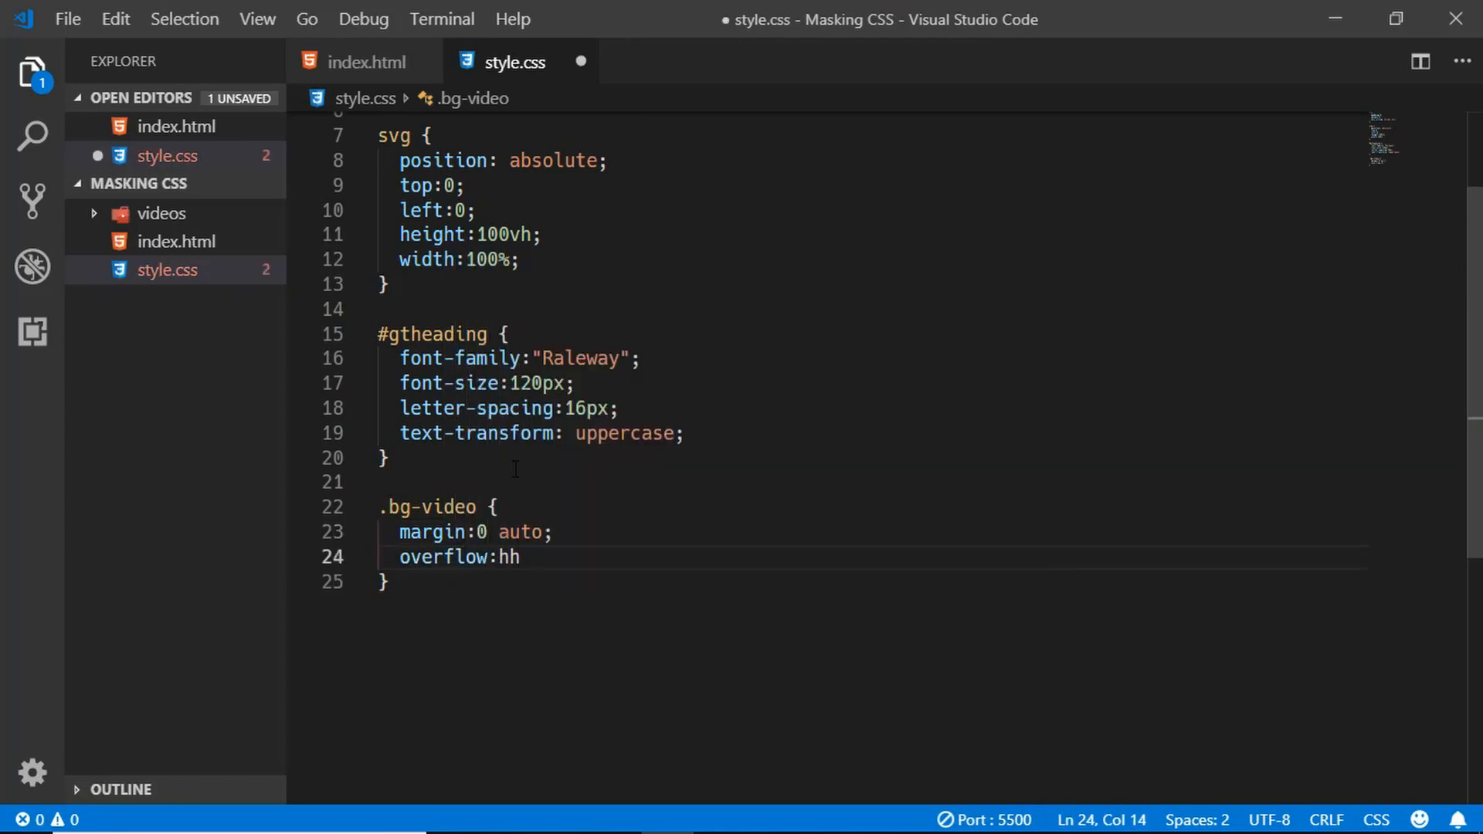
{"action": "type", "text": "idden;"}
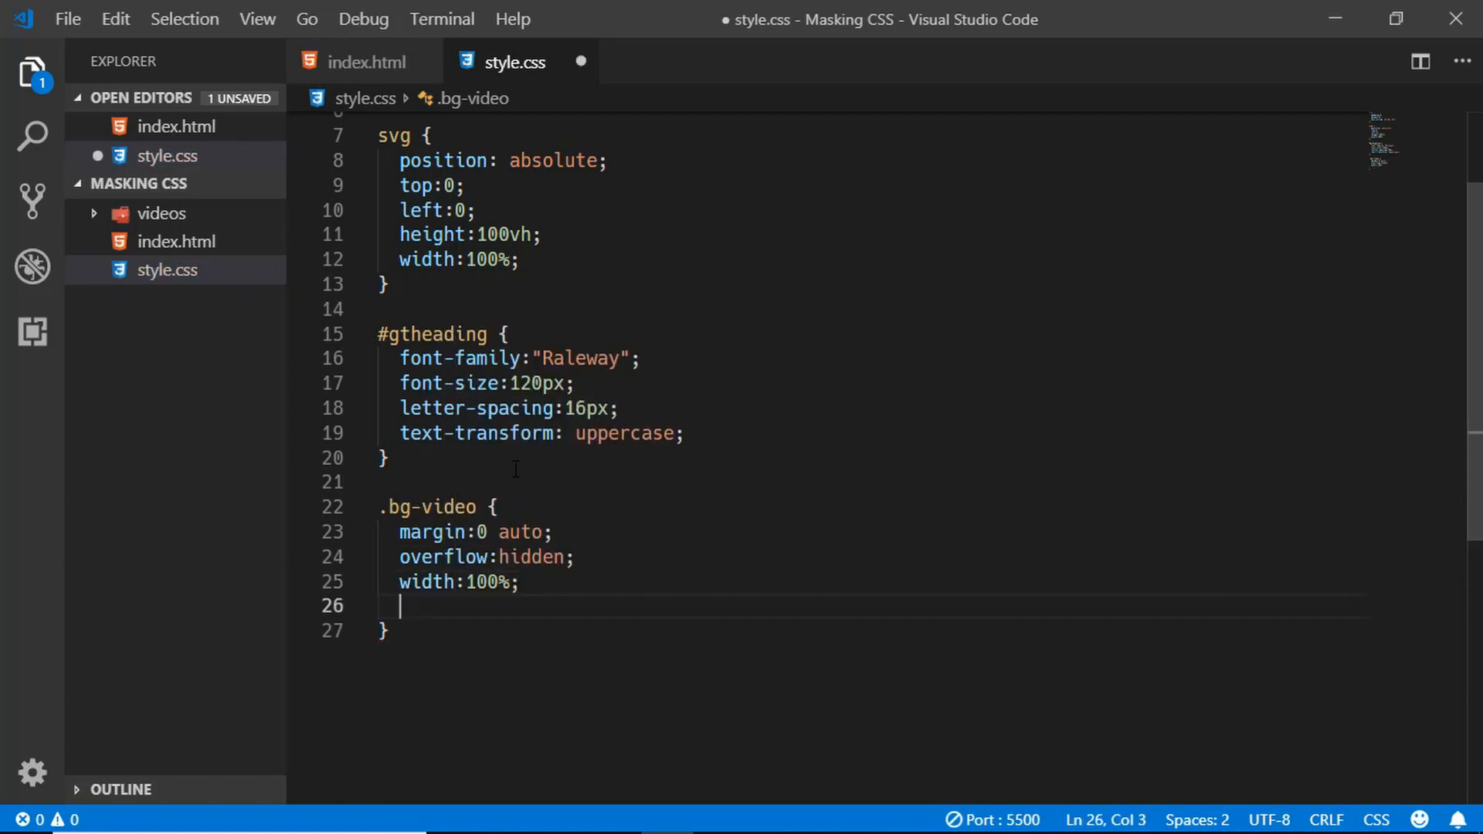
{"action": "type", "text": "height:100vh;"}
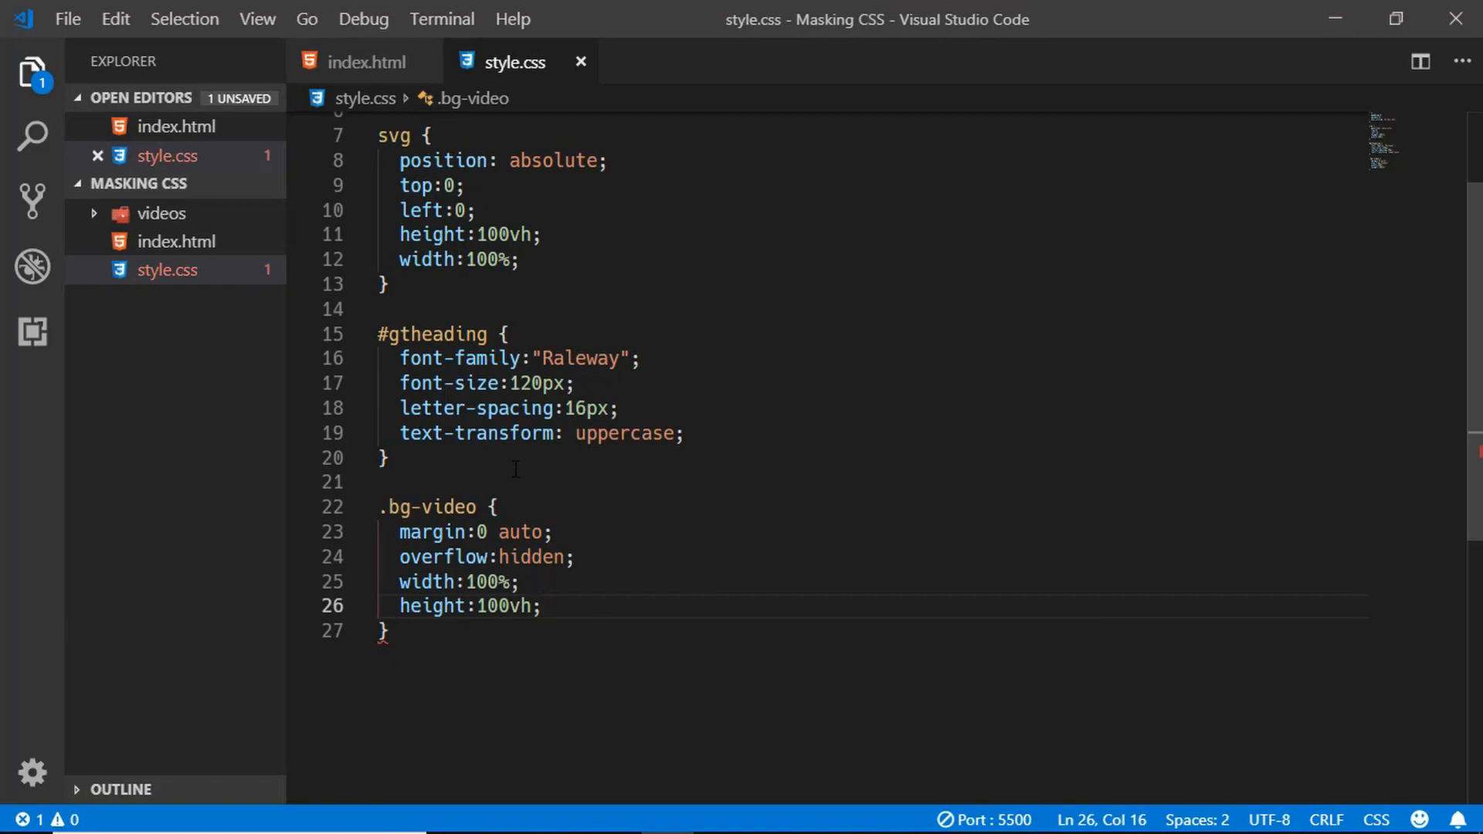
{"action": "key", "text": "alt+tab"}
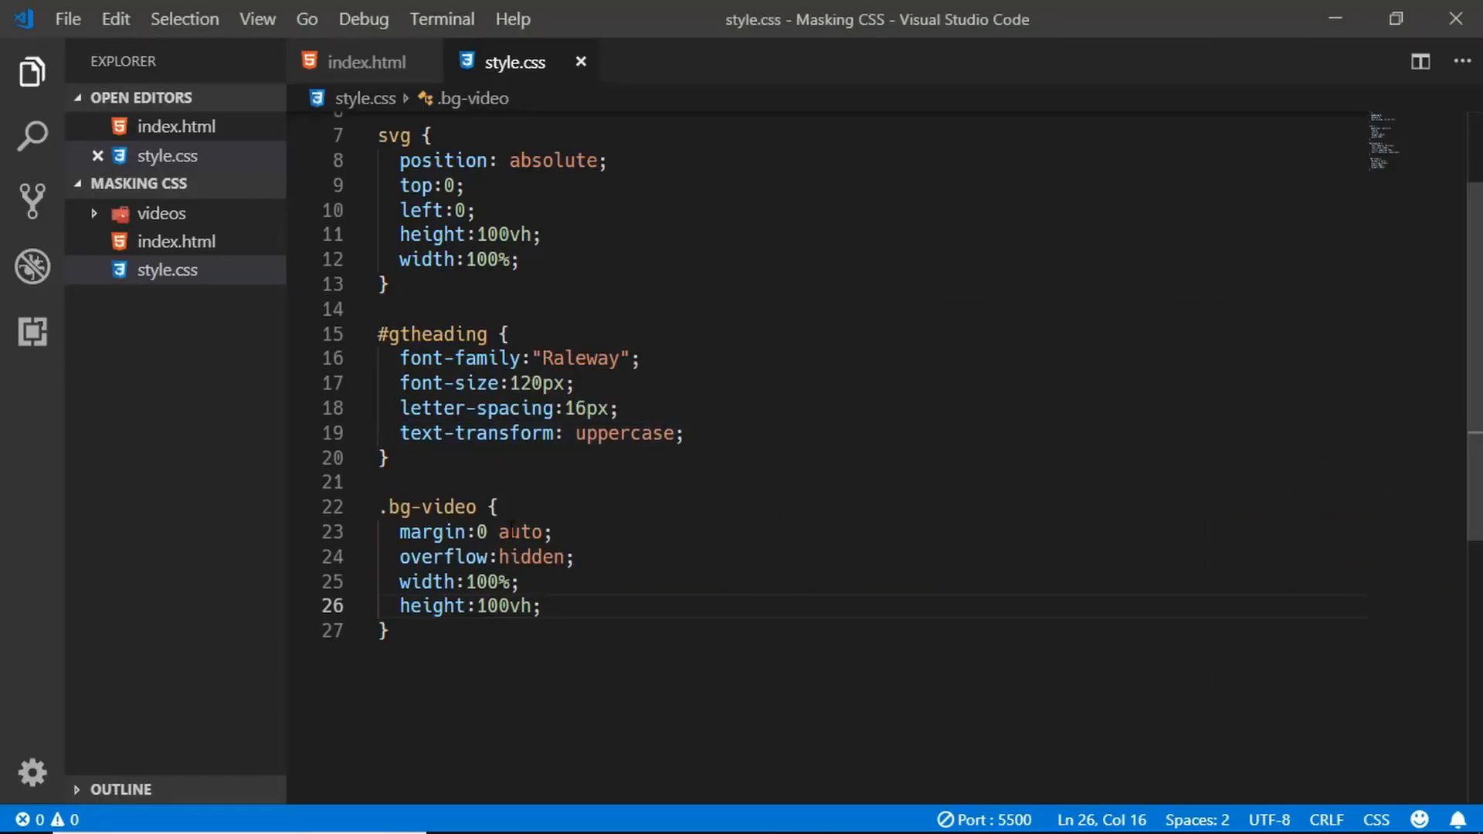
{"action": "key", "text": "Enter"}
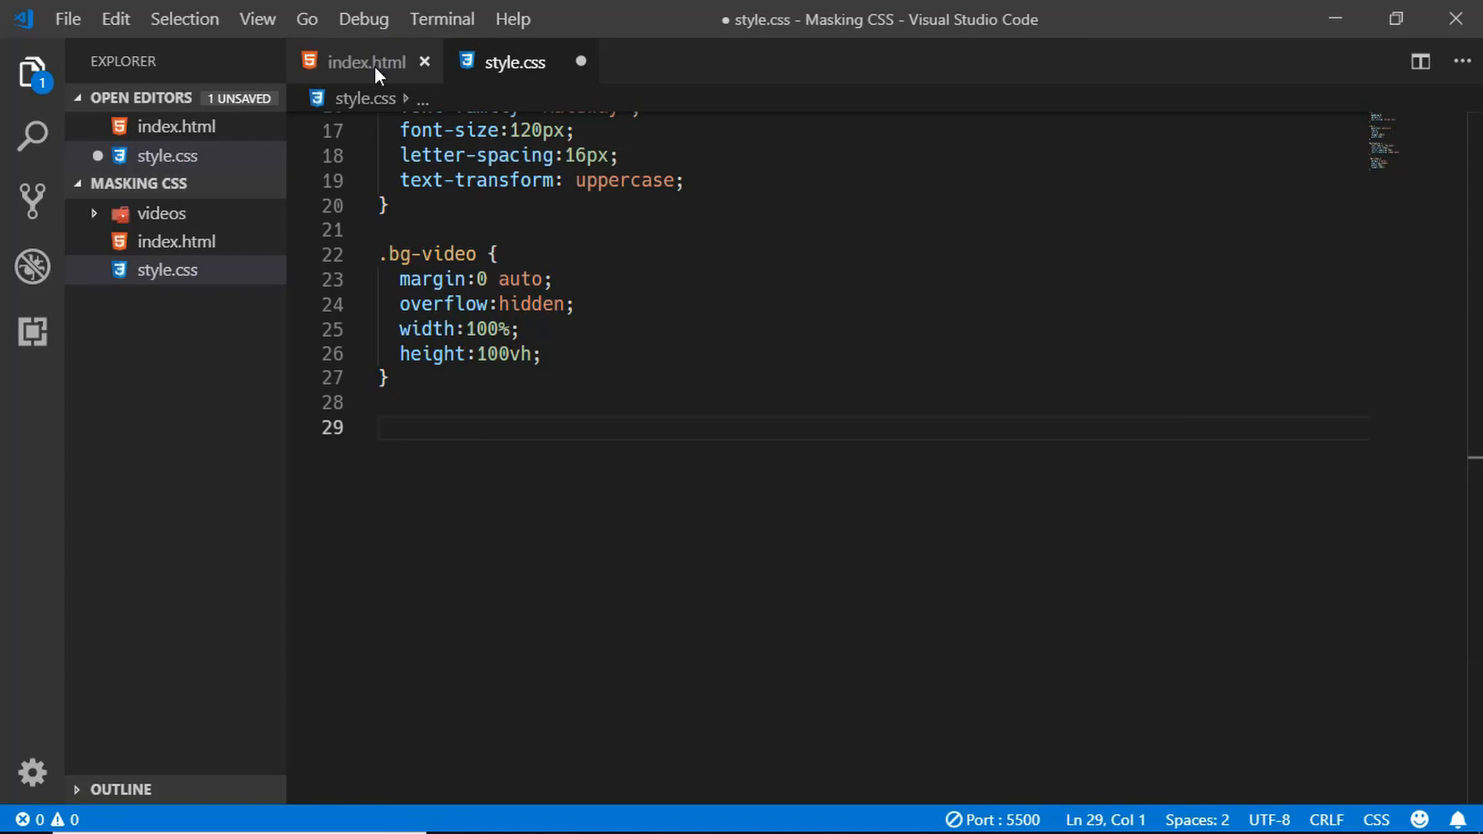
- Start a #mask-bg rule with an empty mask: url("") declaration in style.css
{"action": "left_click", "coordinate": [367, 61]}
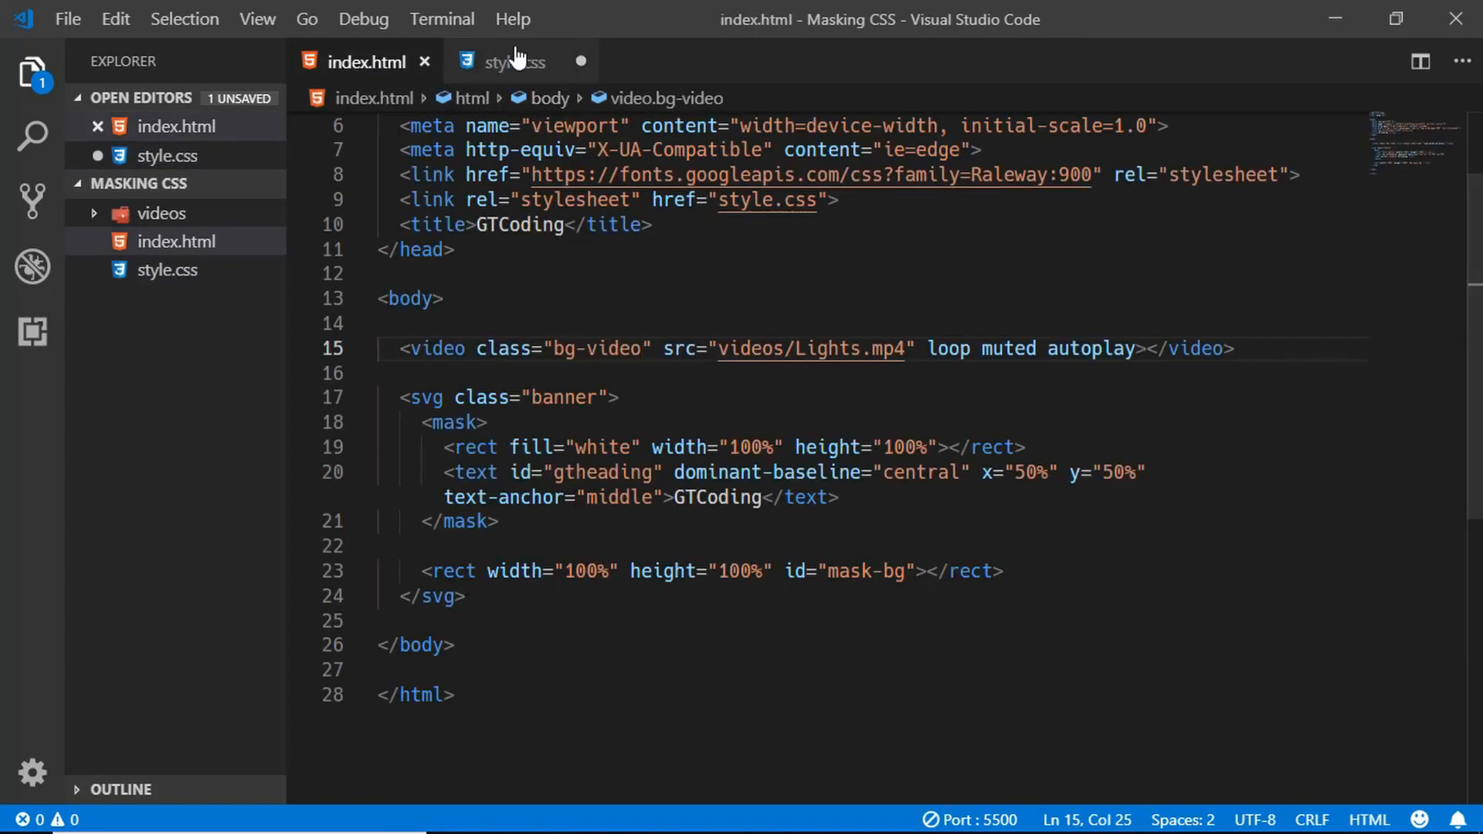
{"action": "left_click", "coordinate": [516, 62]}
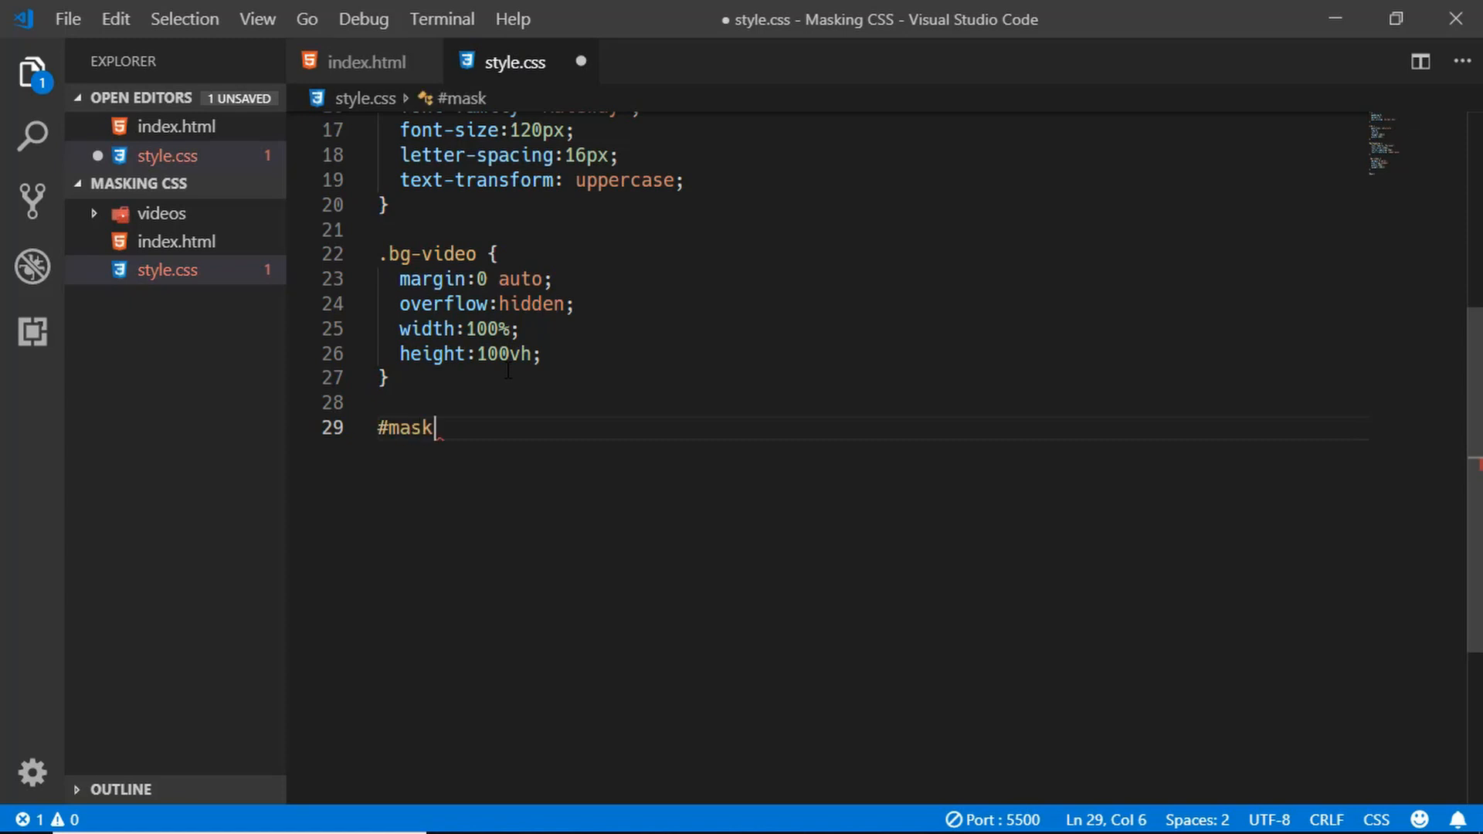
{"action": "type", "text": "-bg {"}
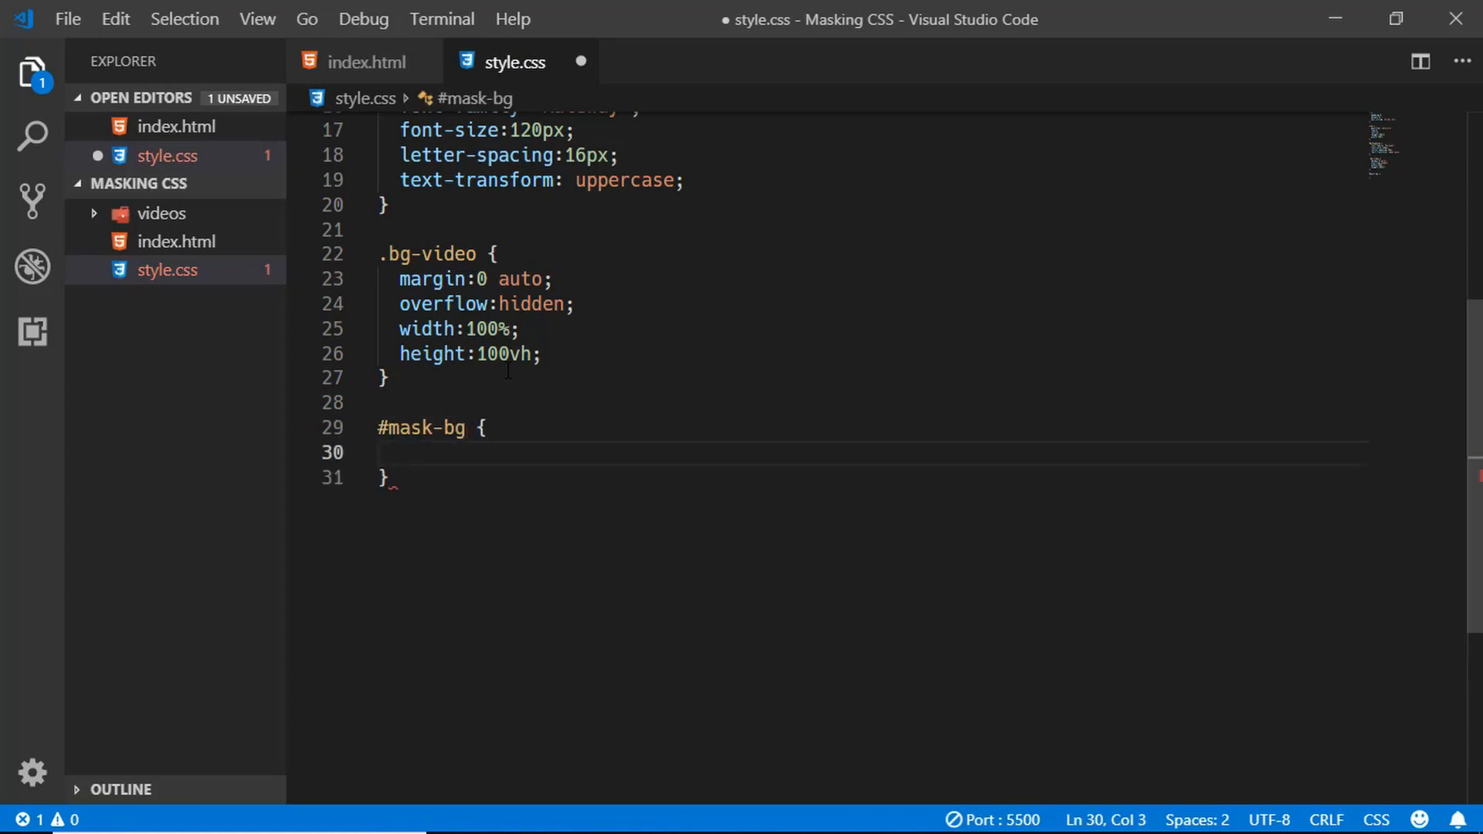
{"action": "type", "text": "mas"}
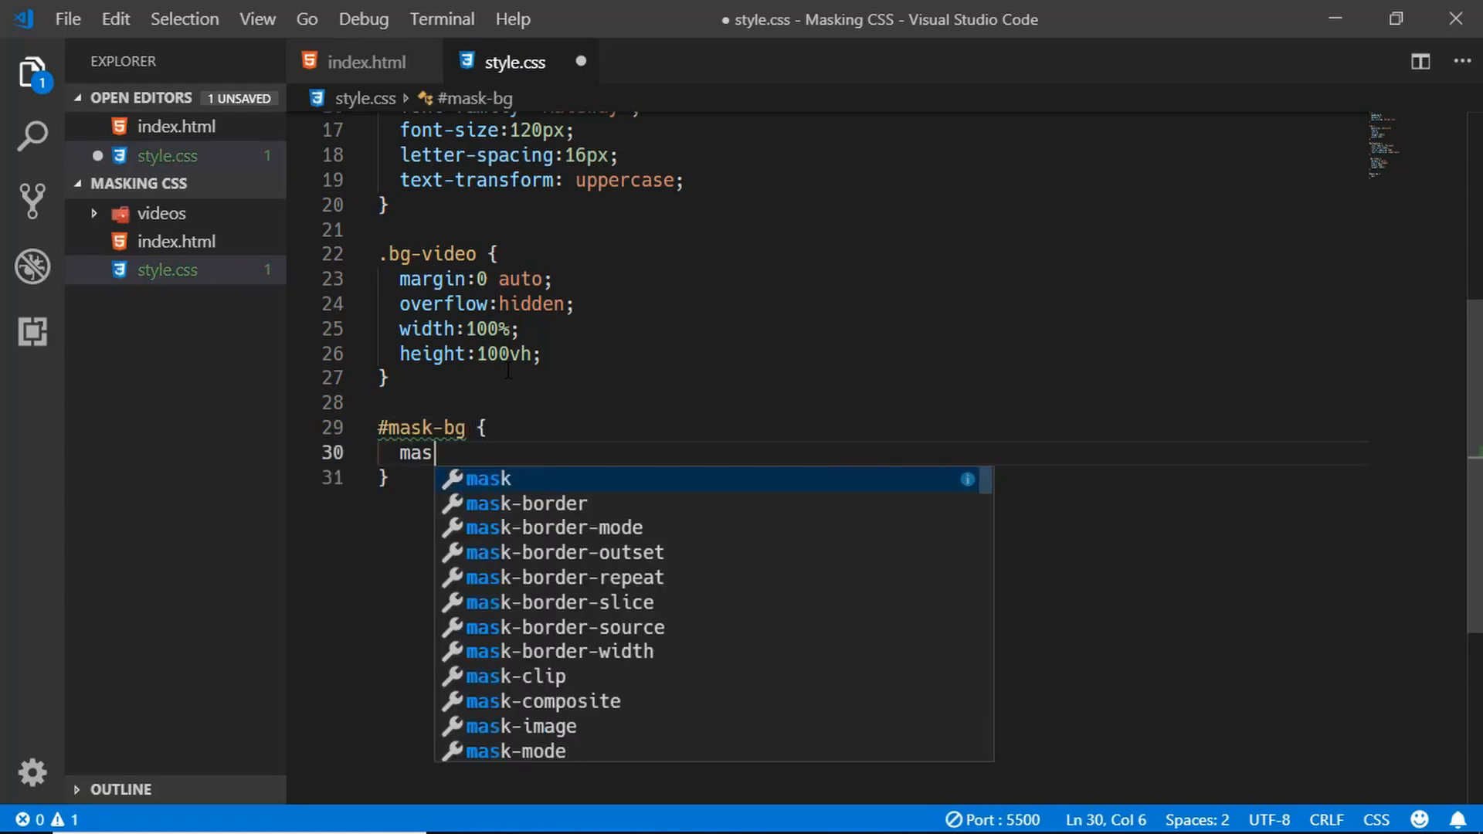
{"action": "type", "text": "k:url()"}
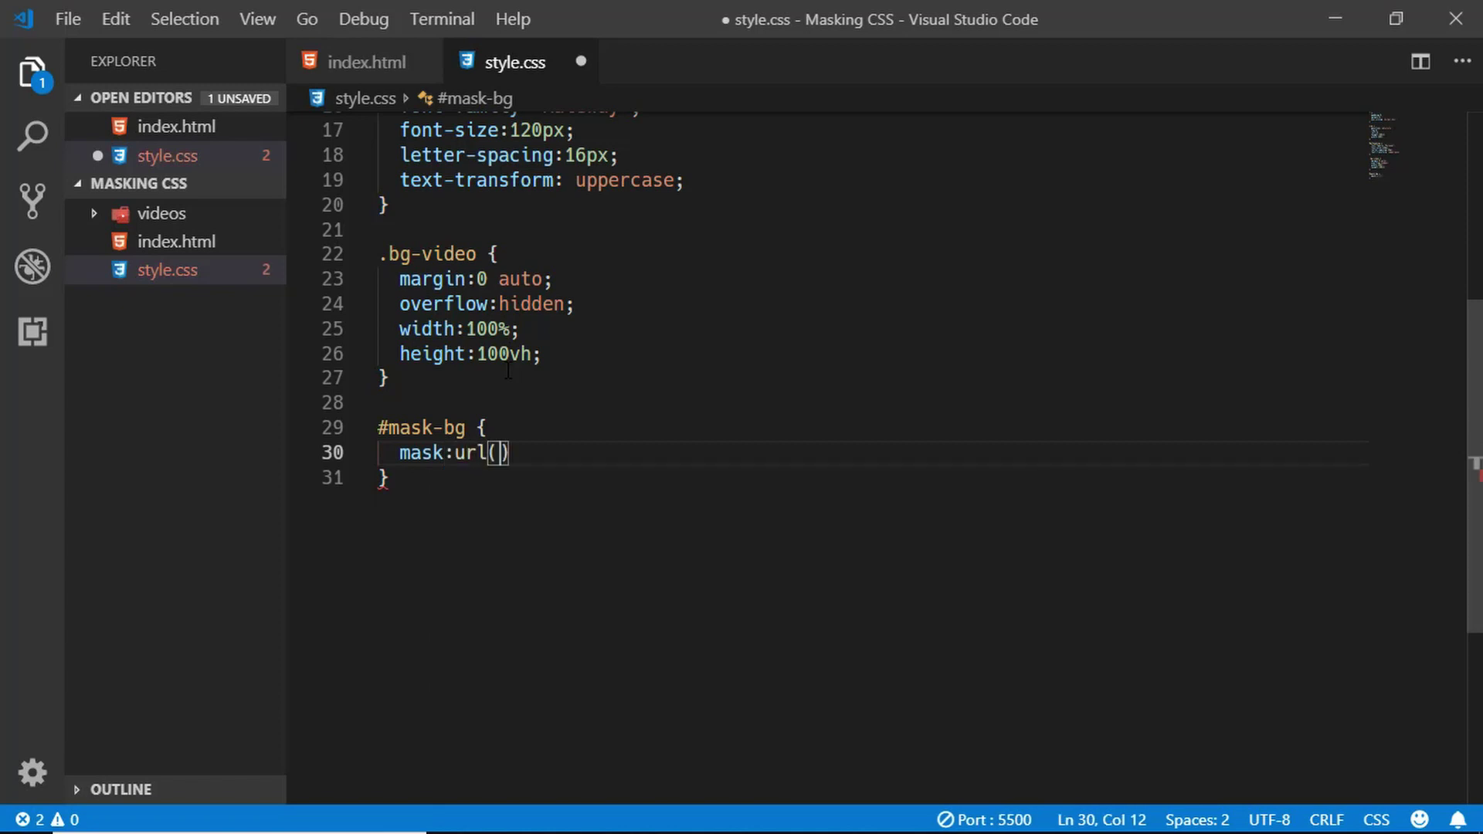
{"action": "type", "text": "\"\""}
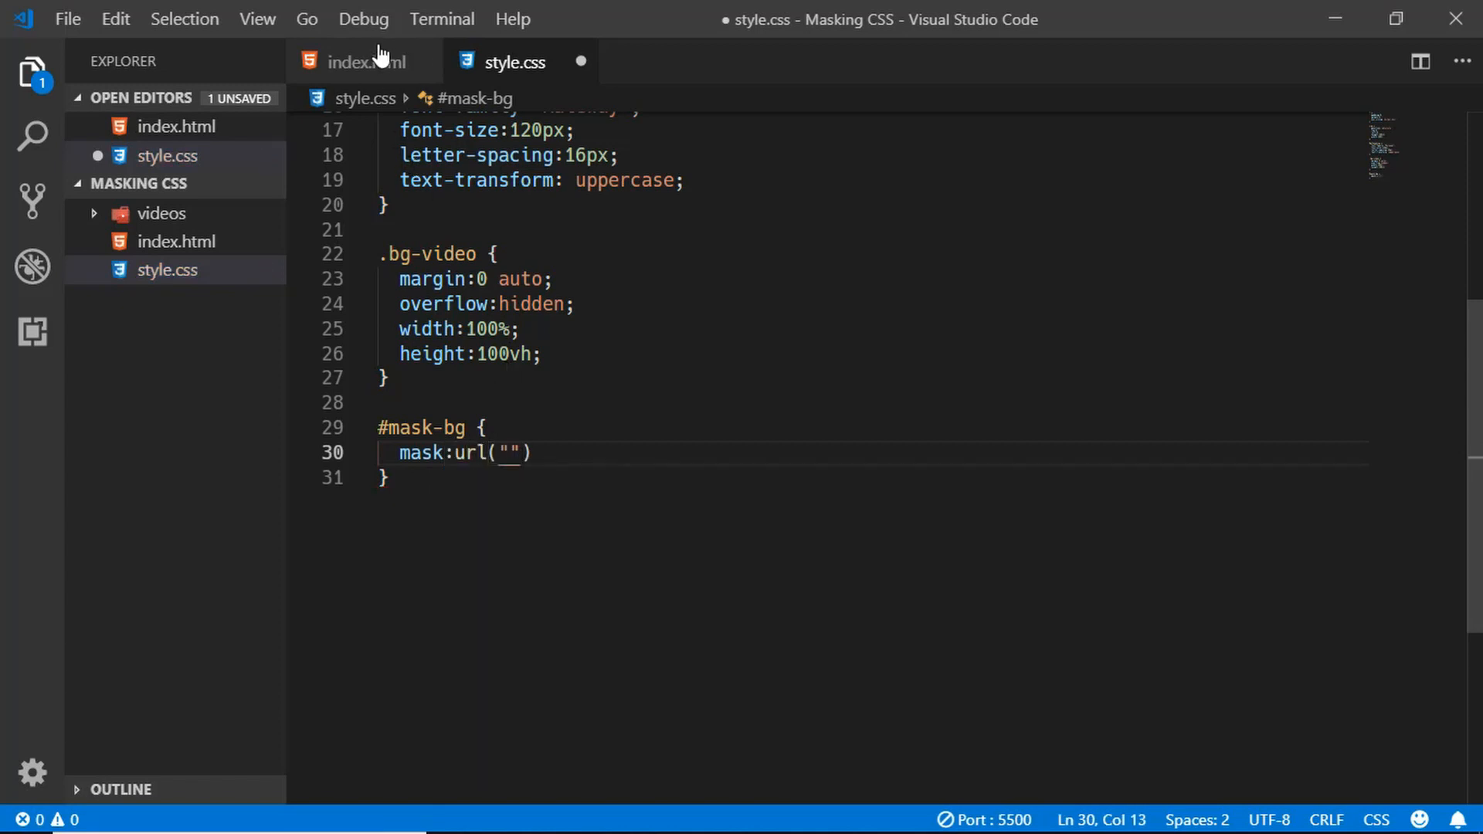
- Give the SVG mask element id="mask" and reference #mask inside the mask url
{"action": "left_click", "coordinate": [360, 62]}
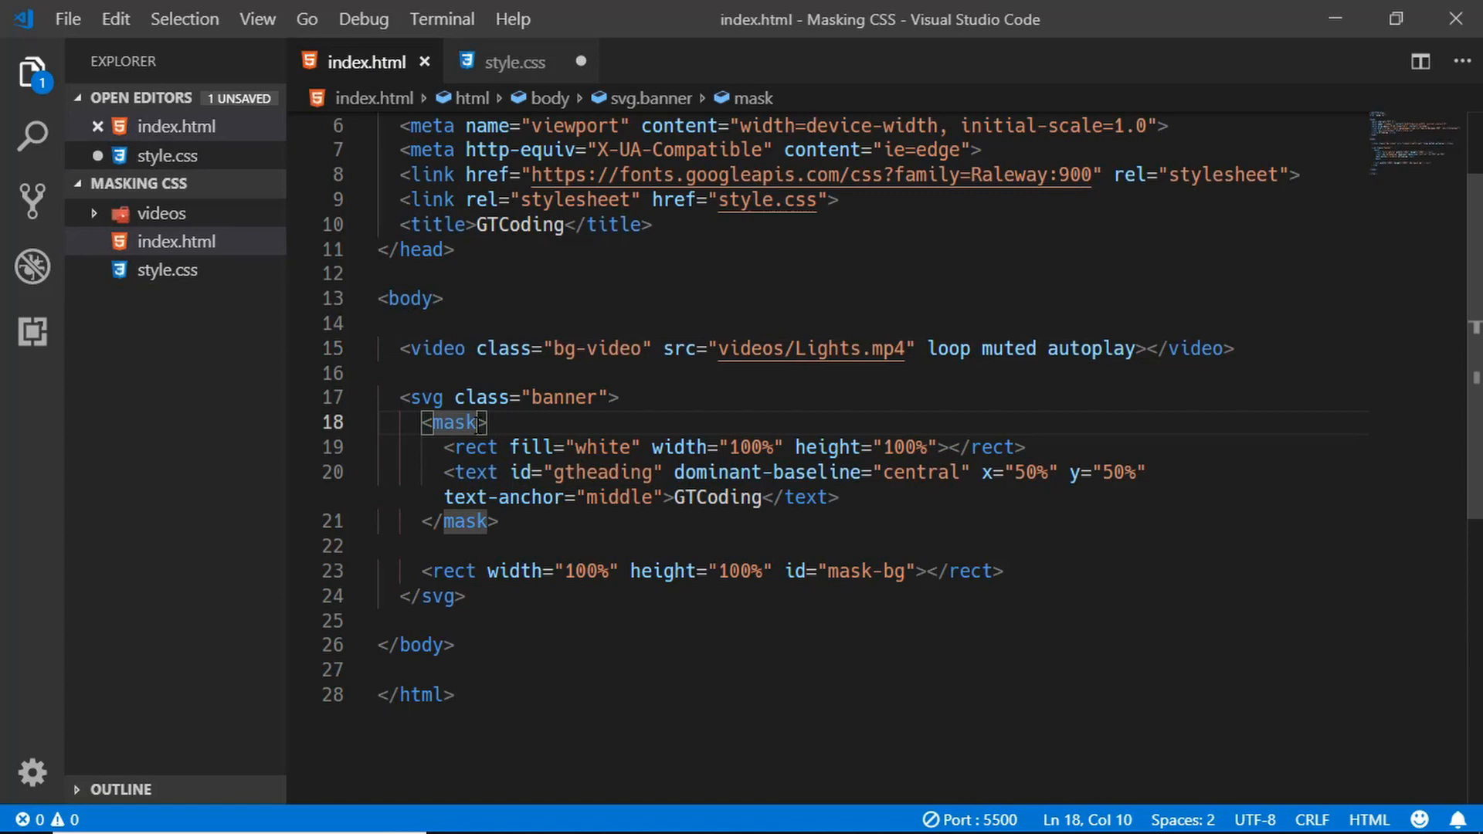
{"action": "type", "text": "id=\"mask\""}
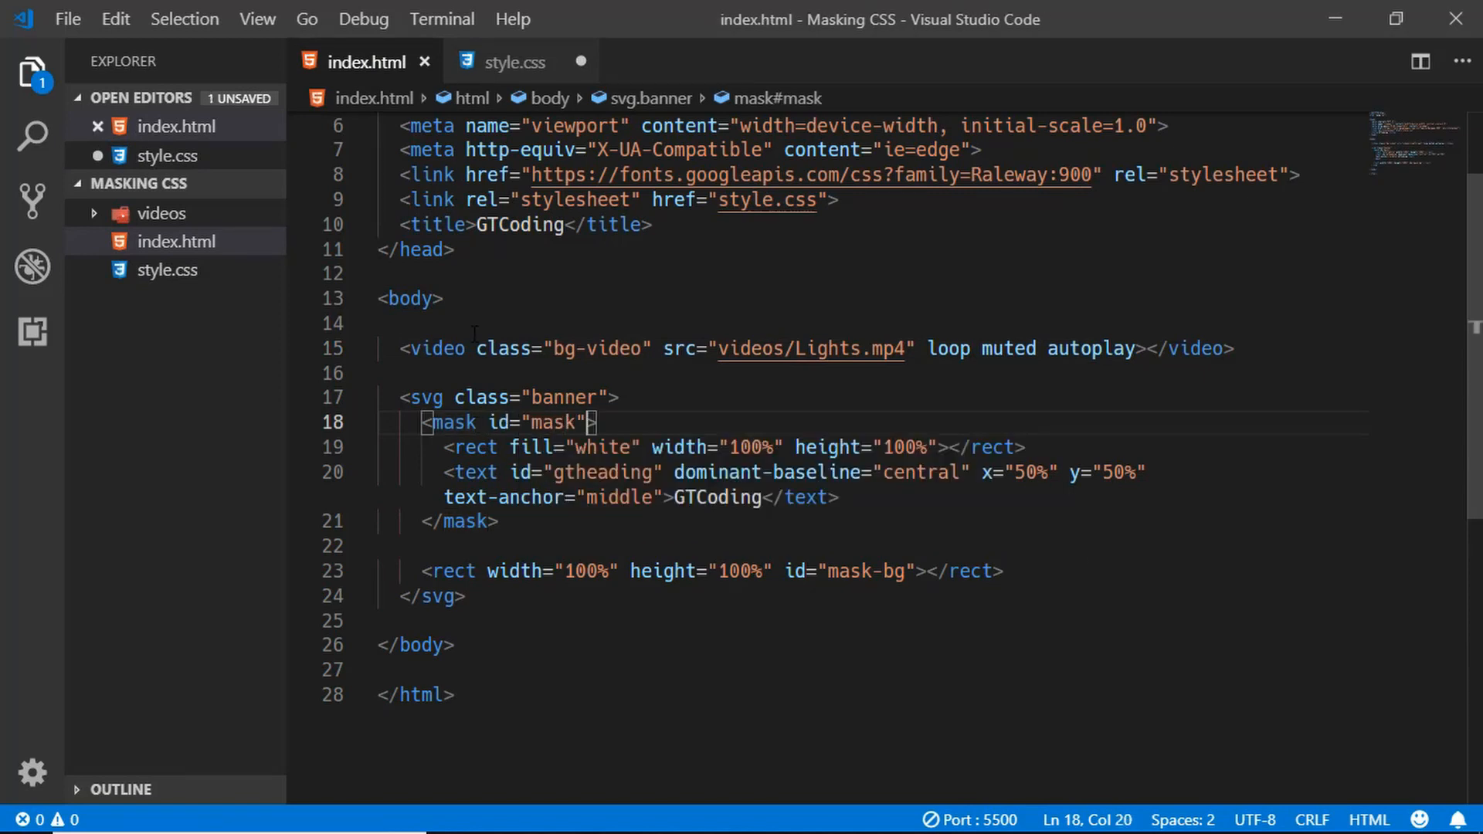
{"action": "left_click", "coordinate": [516, 62]}
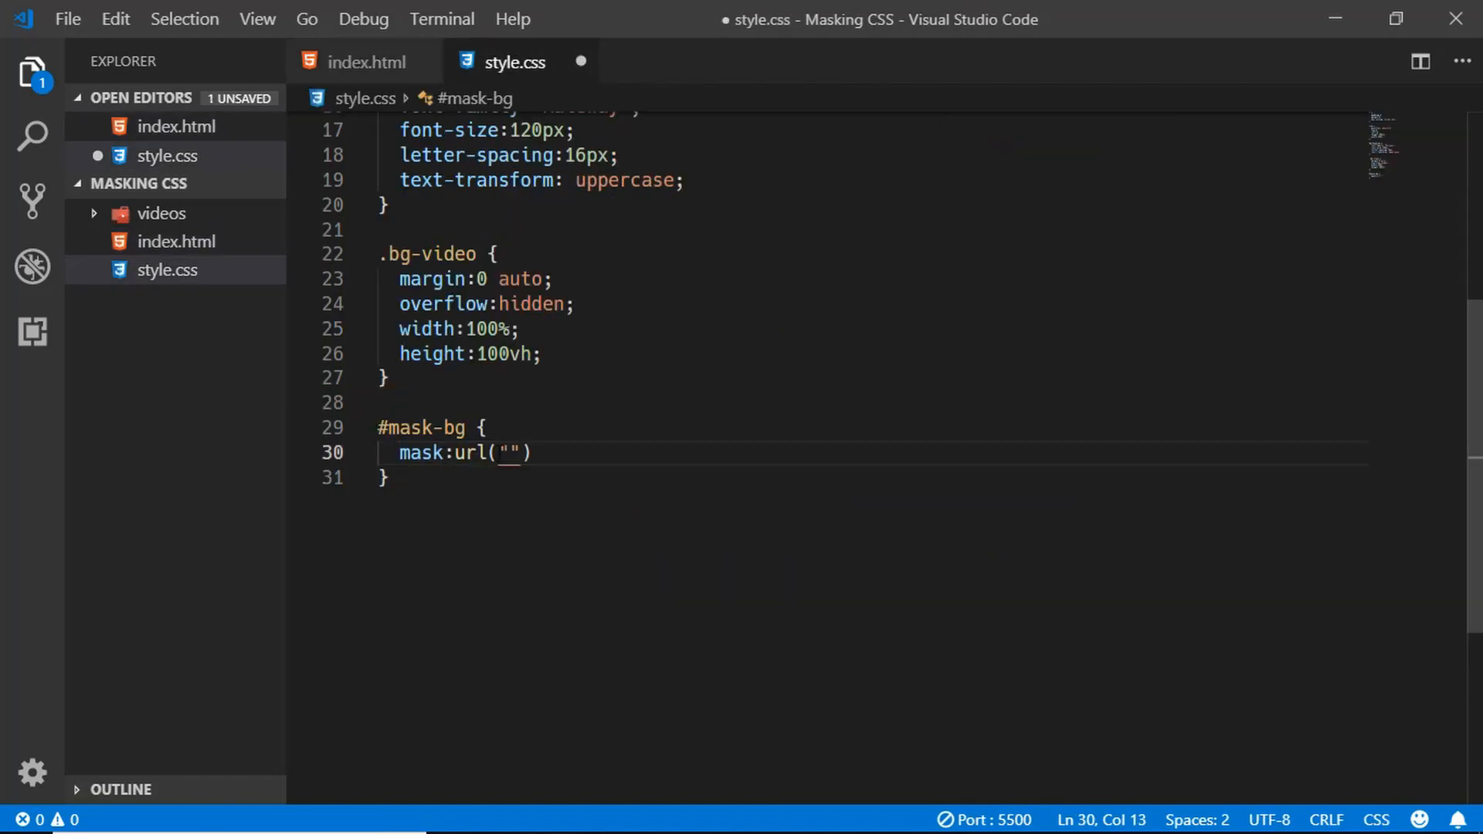
{"action": "type", "text": "#mask"}
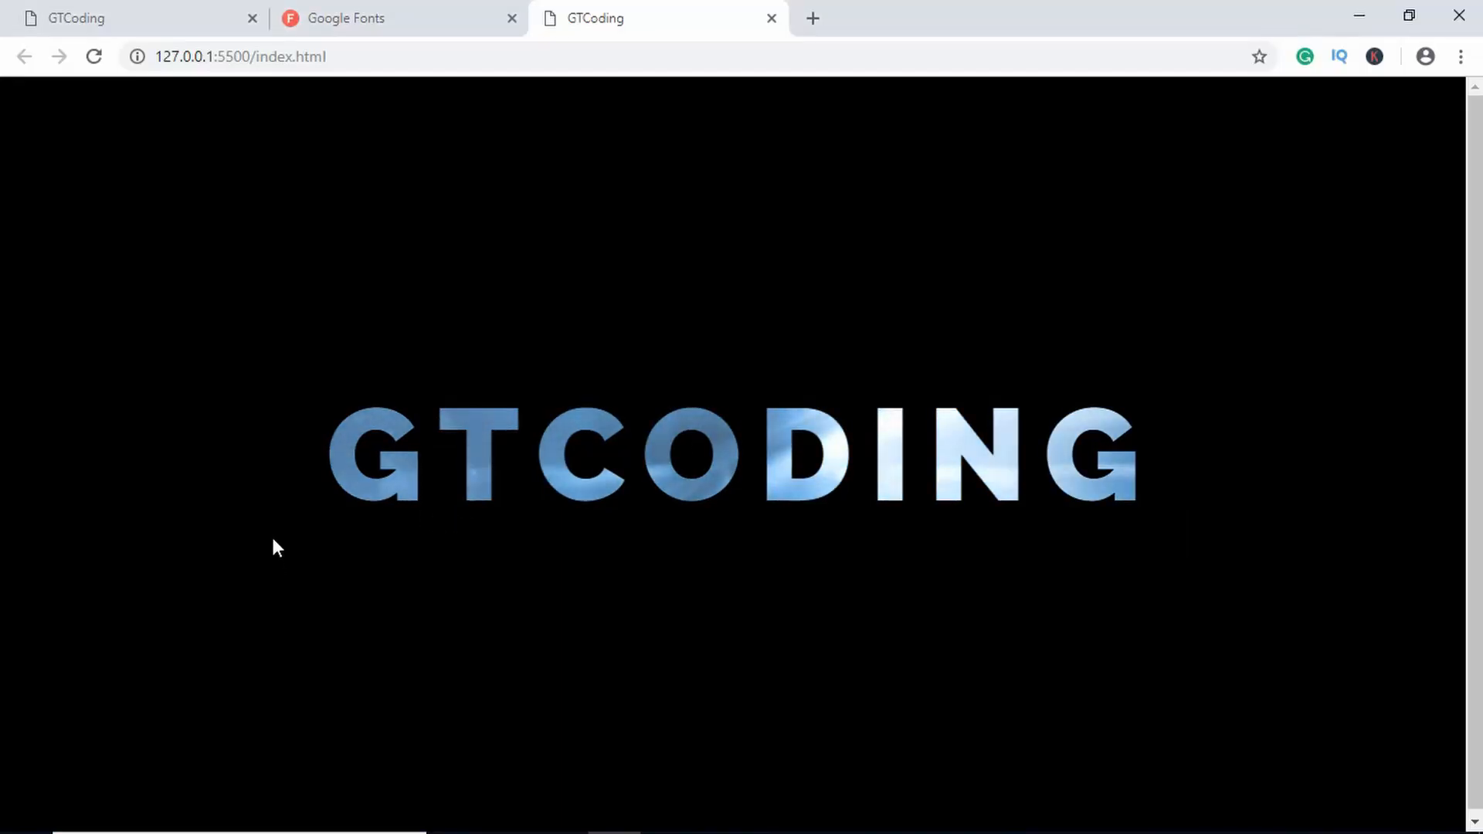
{"action": "mouse_move", "coordinate": [664, 497]}
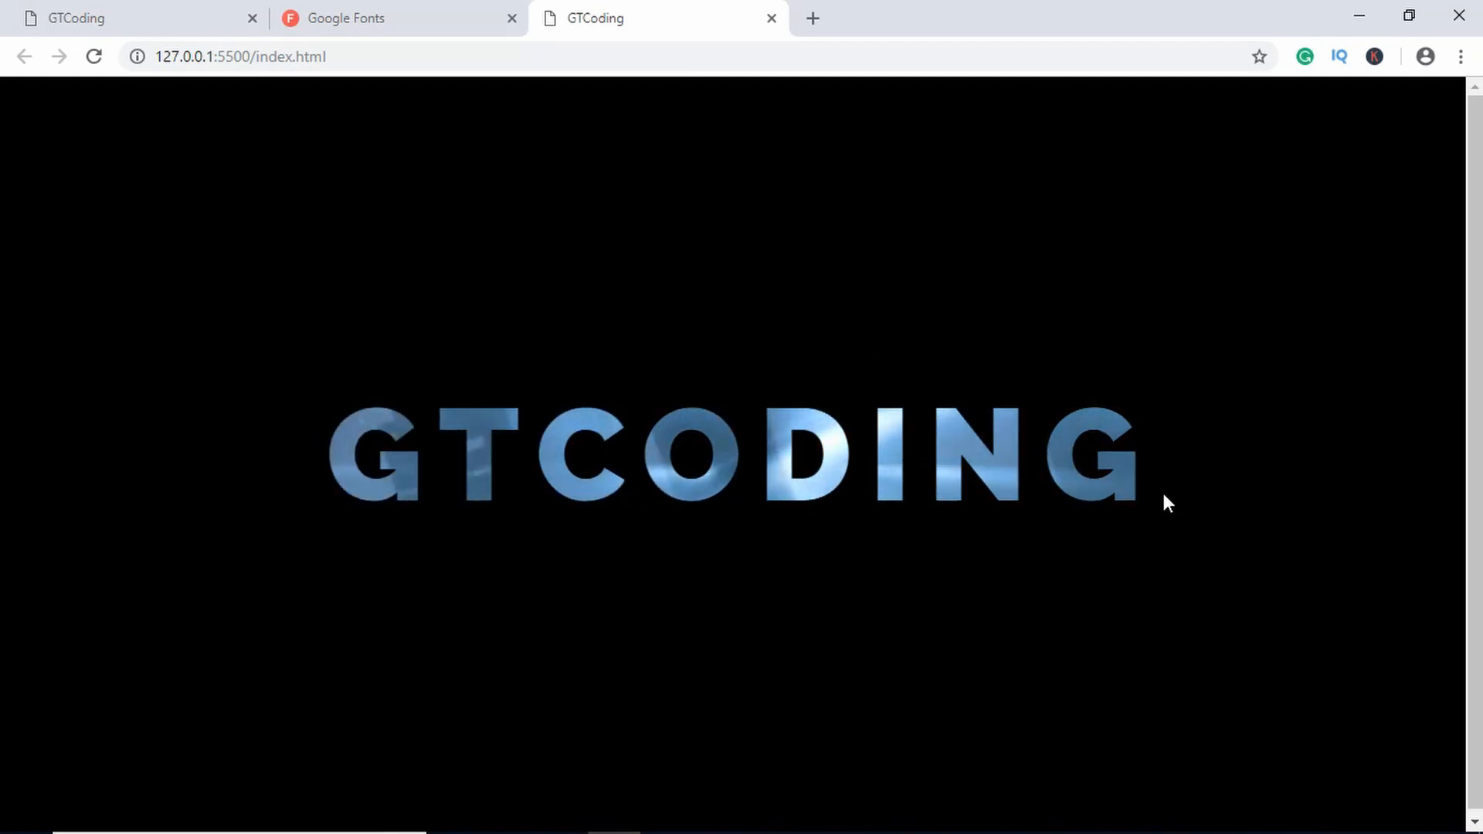
{"action": "mouse_move", "coordinate": [1356, 370]}
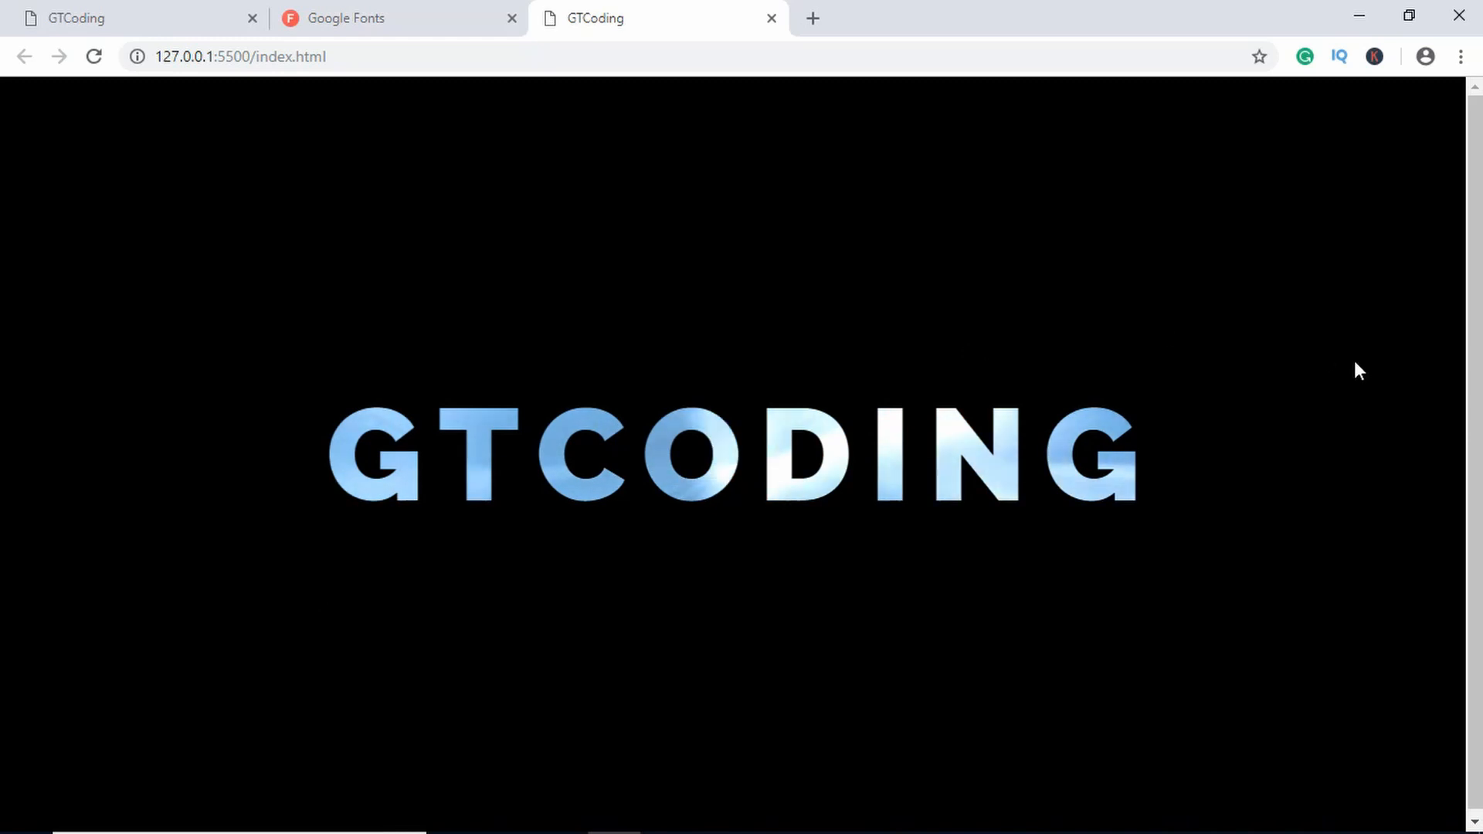
{"action": "mouse_move", "coordinate": [876, 370]}
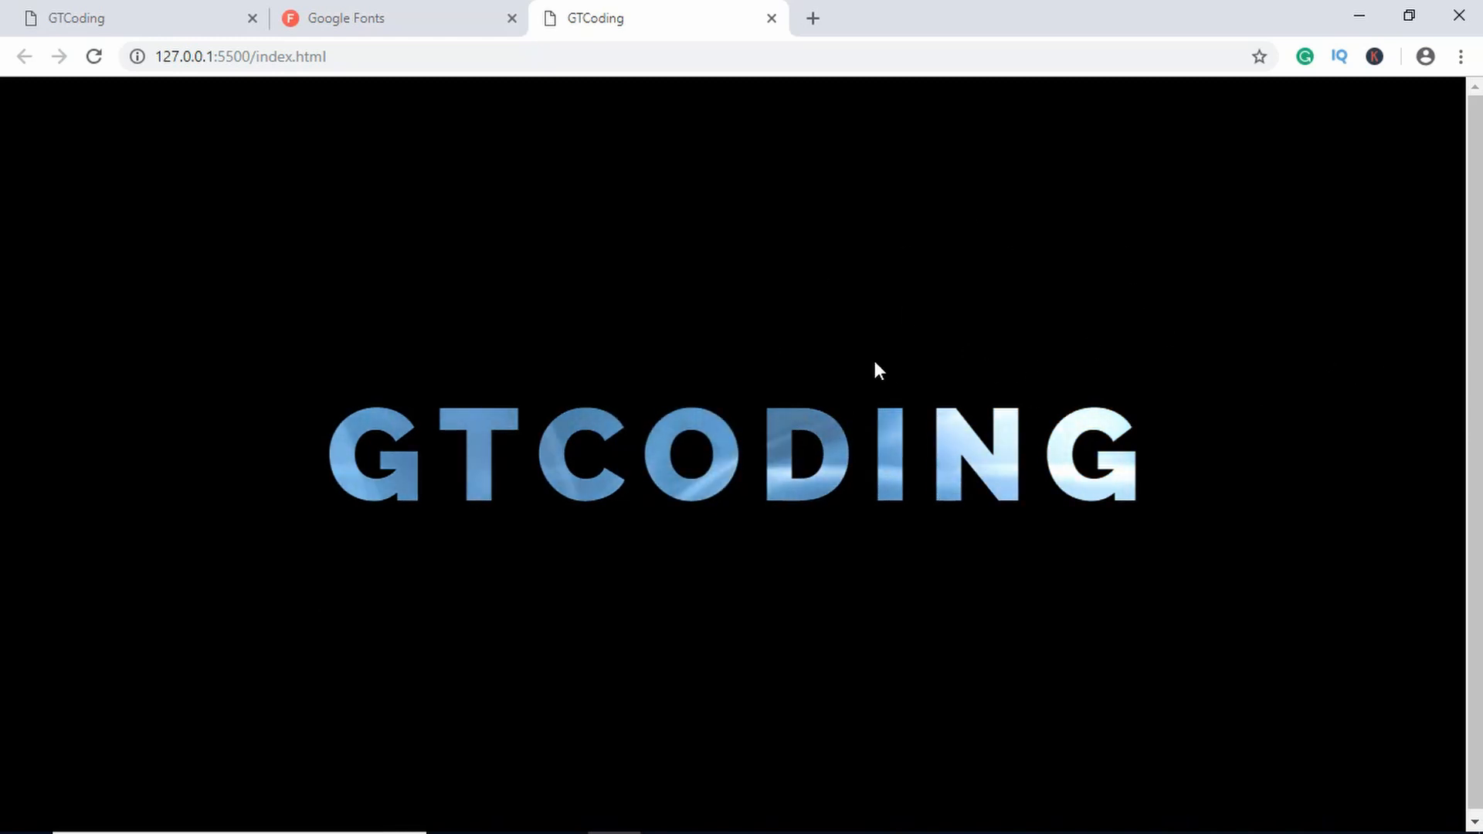
{"action": "mouse_move", "coordinate": [438, 497]}
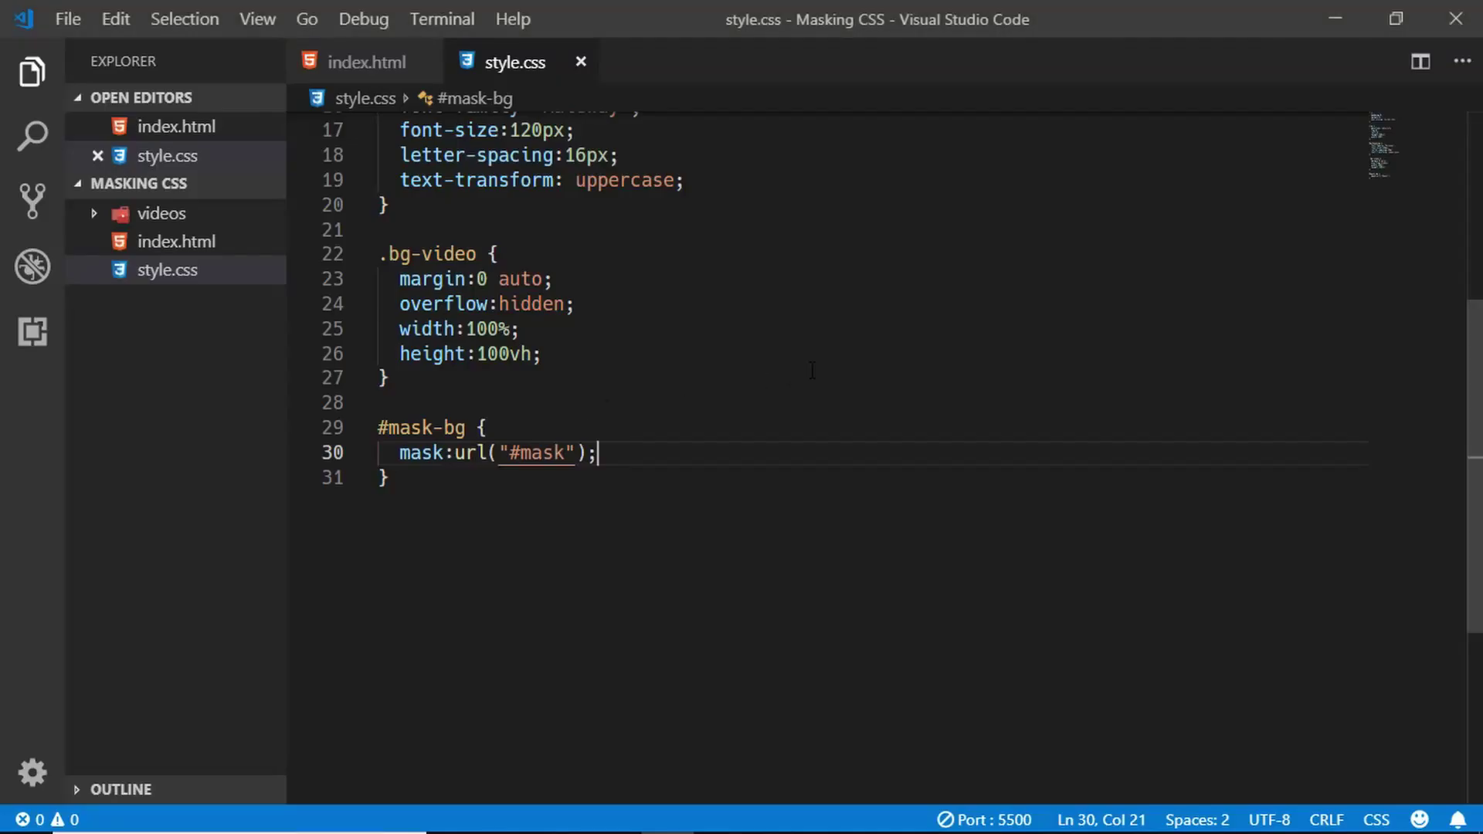
{"action": "type", "text": "@media(max-widt"}
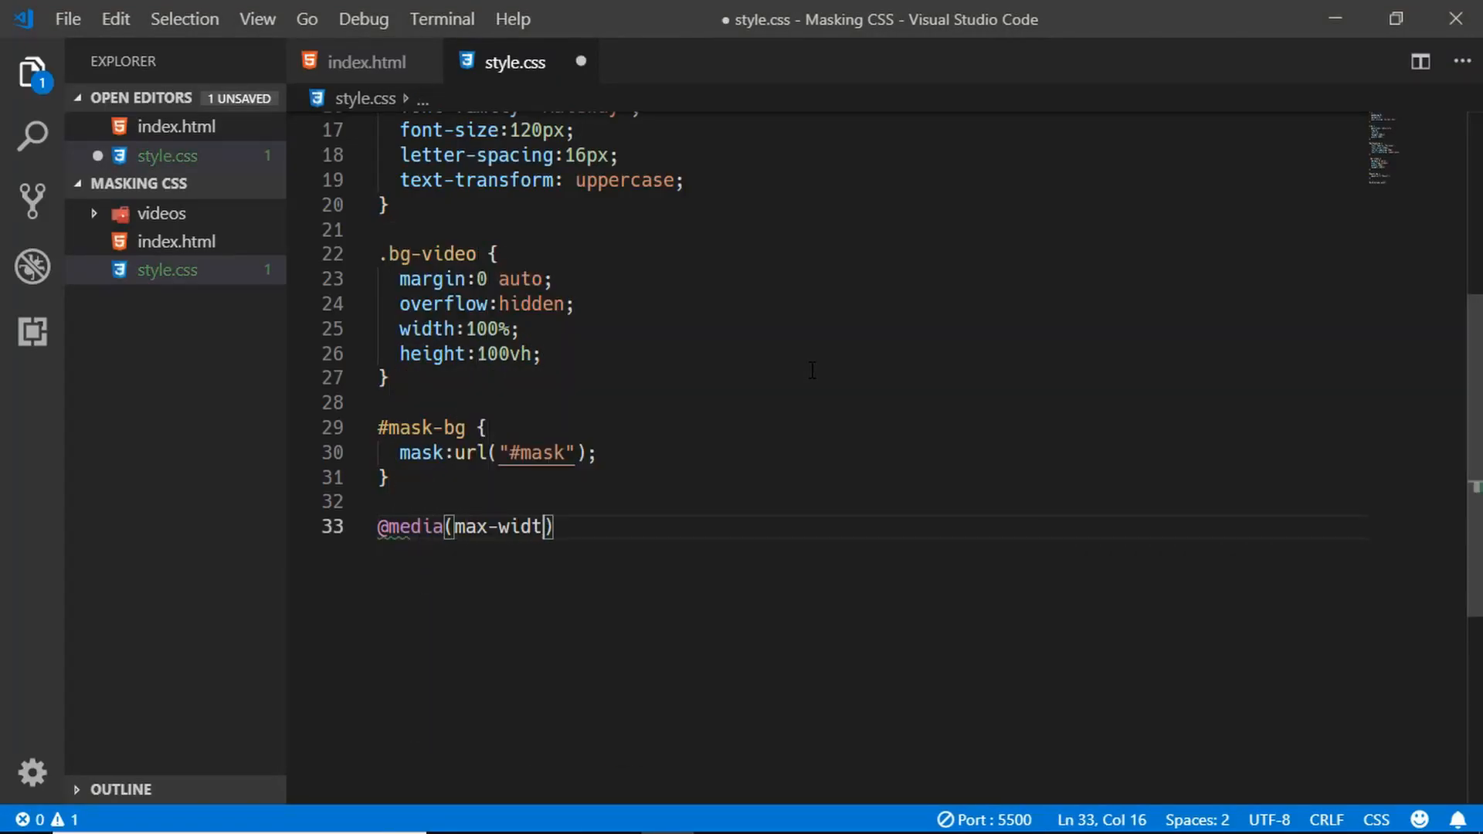
{"action": "type", "text": "h:1"}
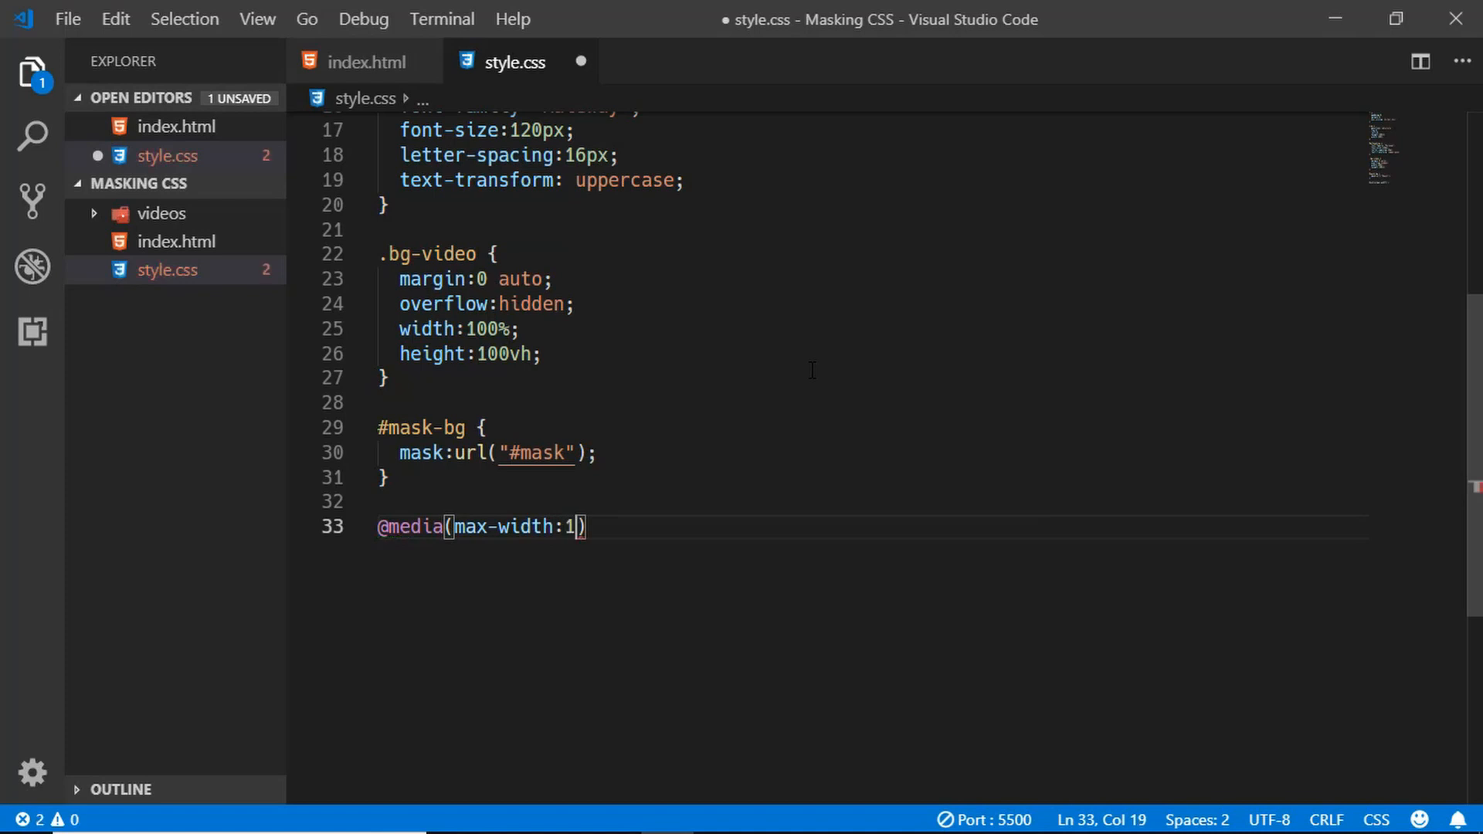
{"action": "type", "text": "024px"}
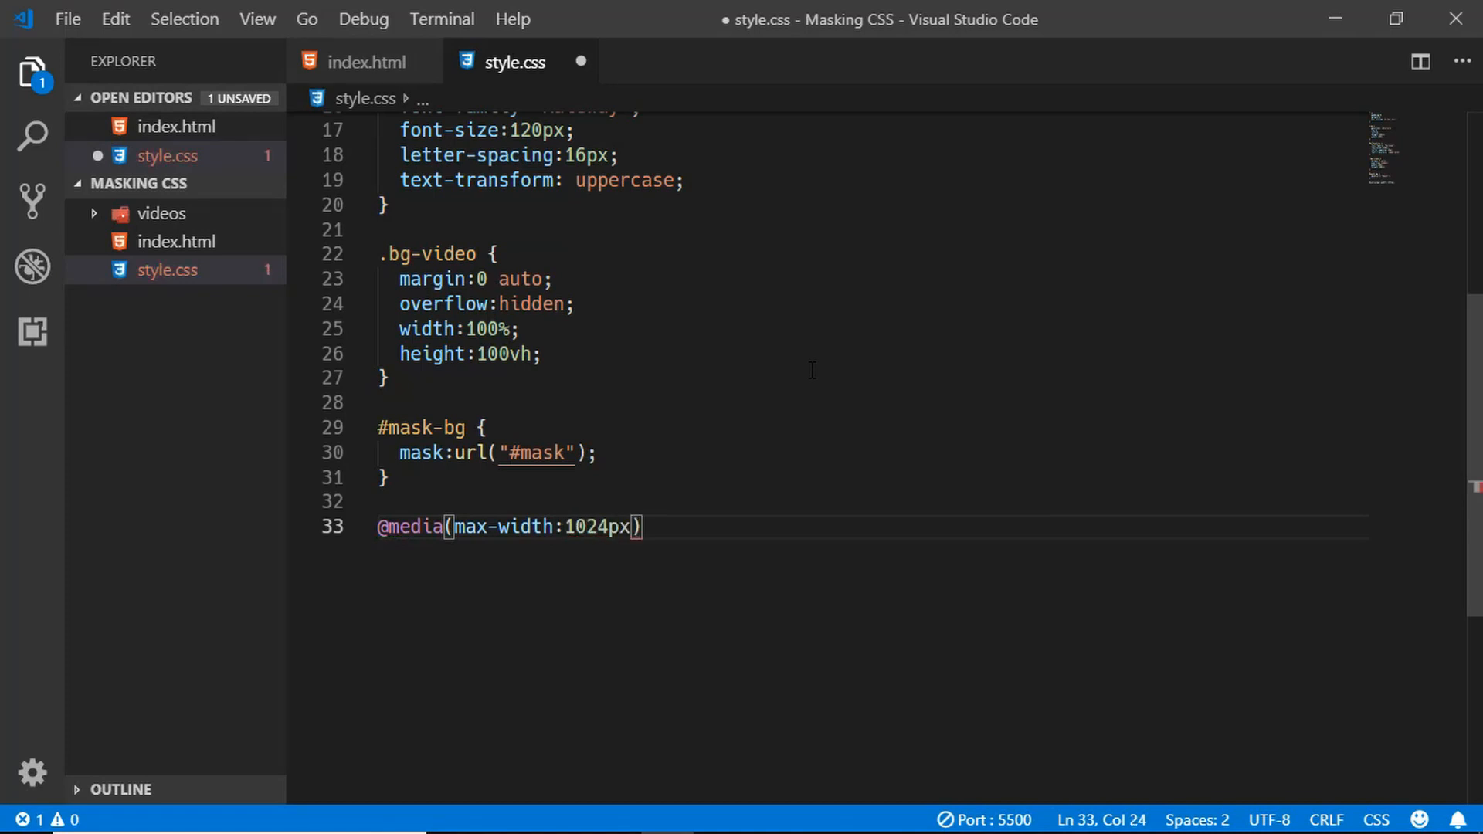
{"action": "type", "text": "{"}
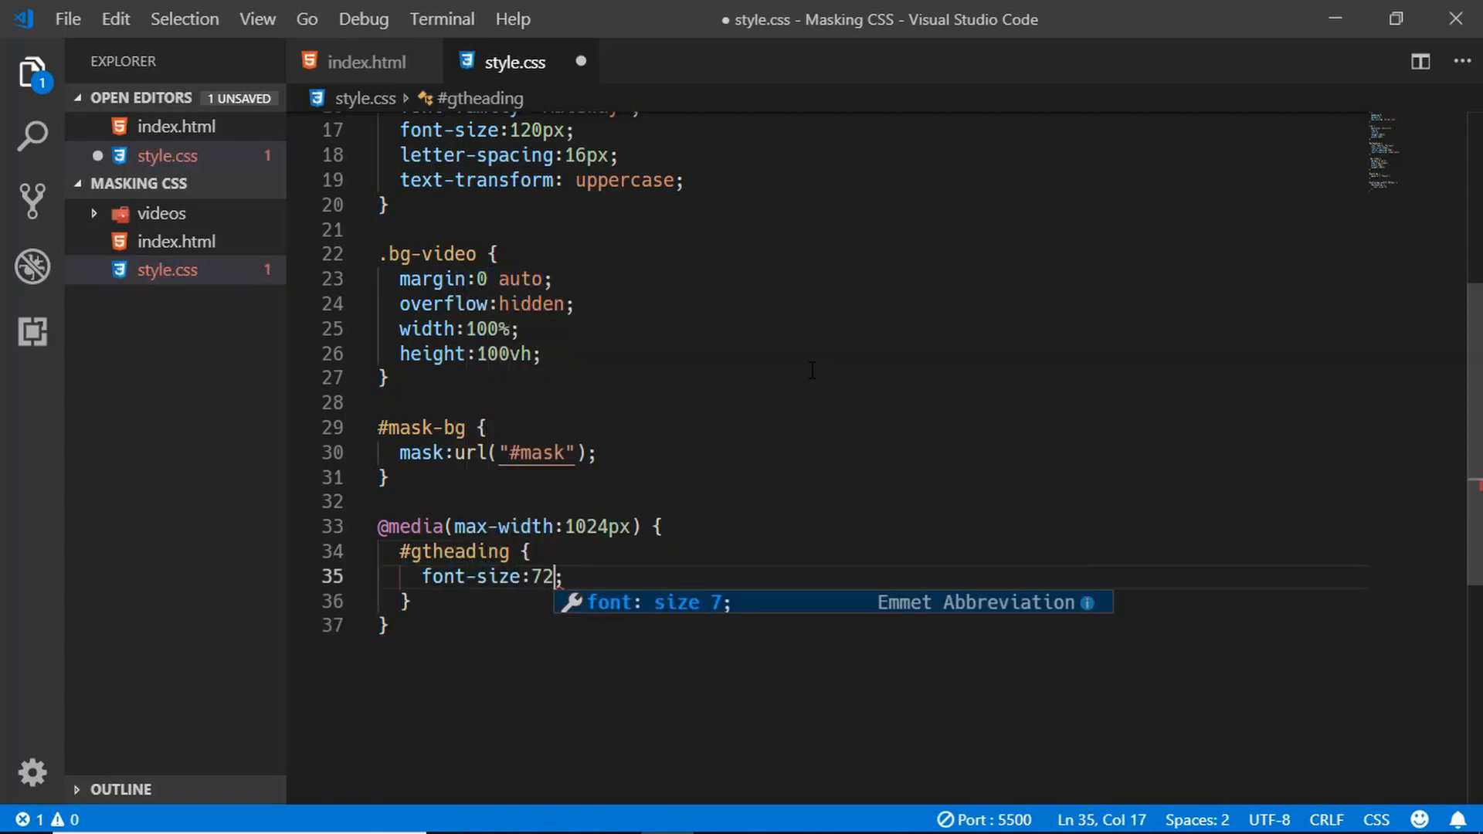
{"action": "type", "text": "px"}
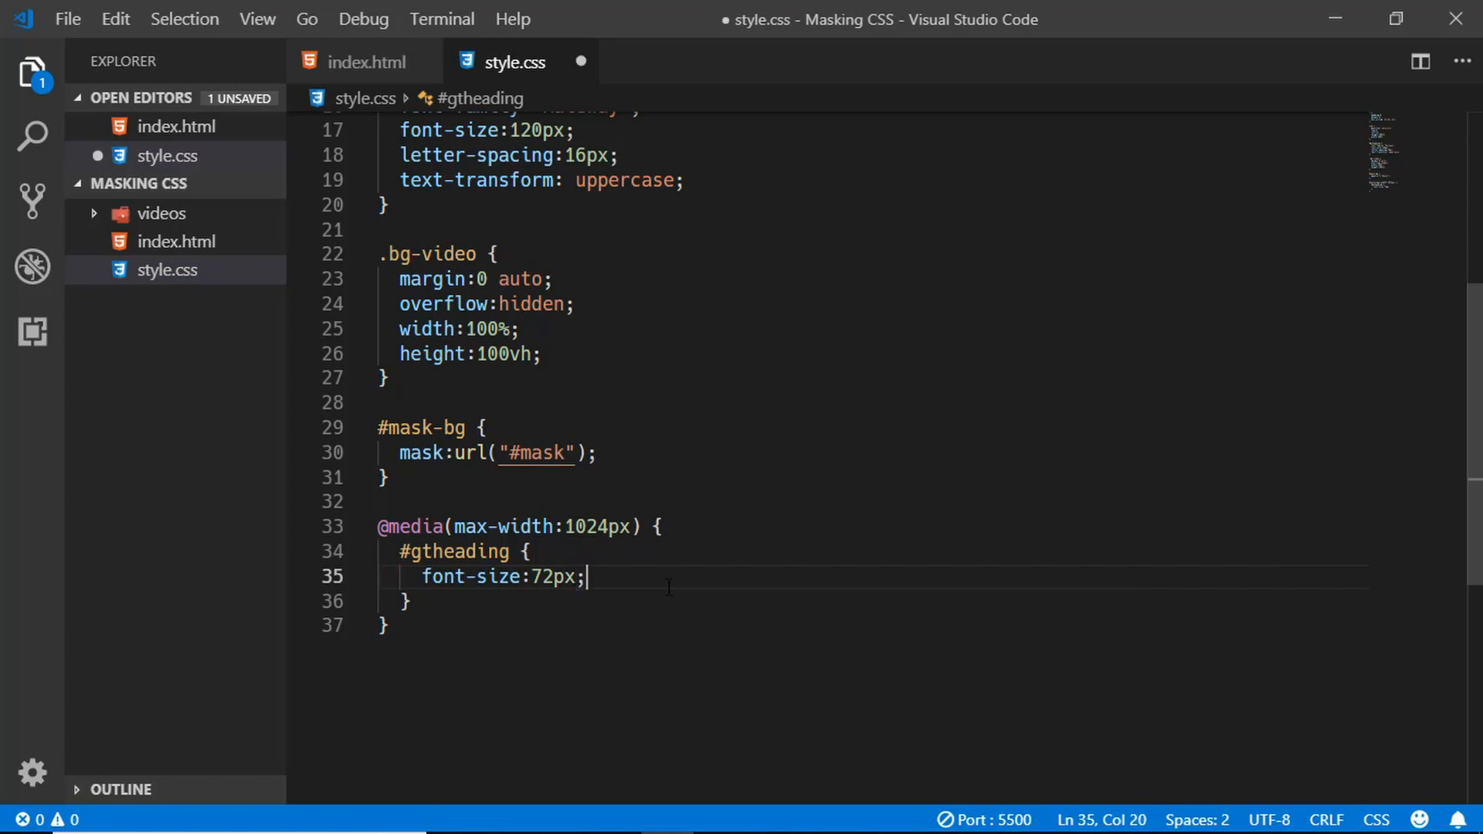
{"action": "type", "text": "l"}
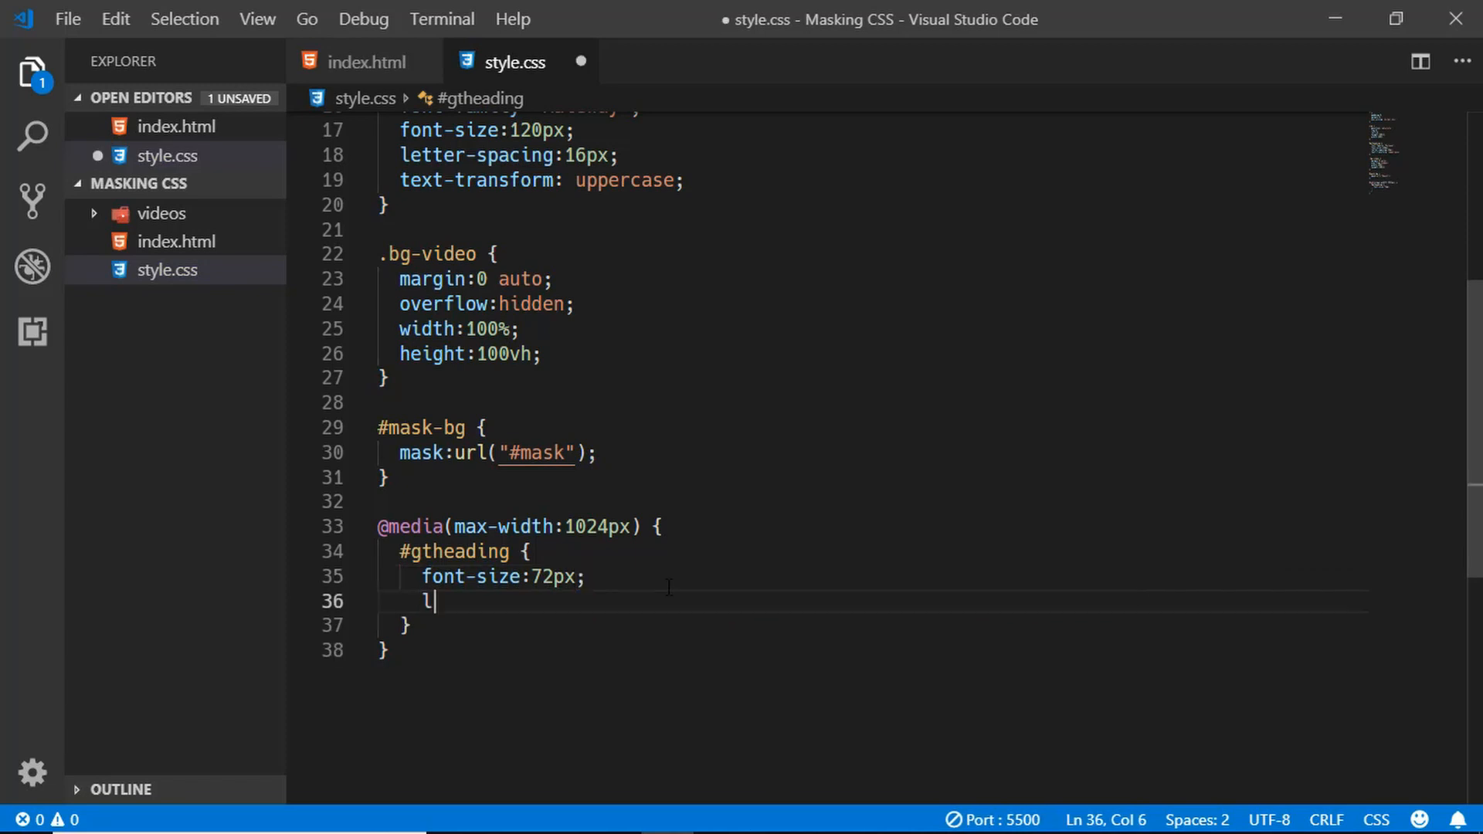
{"action": "type", "text": "etter-spacing:unset;"}
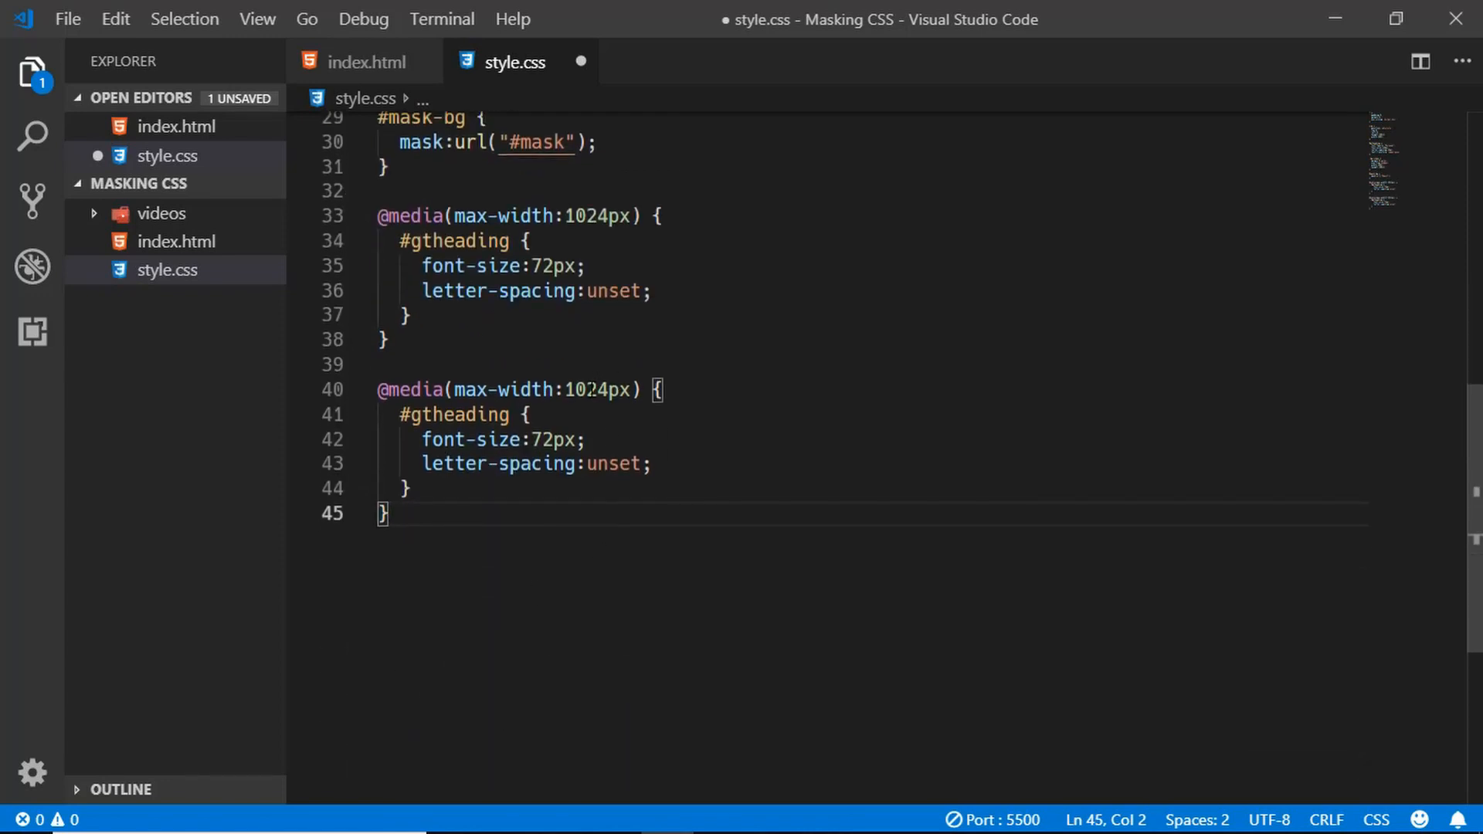
- Turn the copied query into max-width 600px with #gtheading at 60px, and save
{"action": "type", "text": "600"}
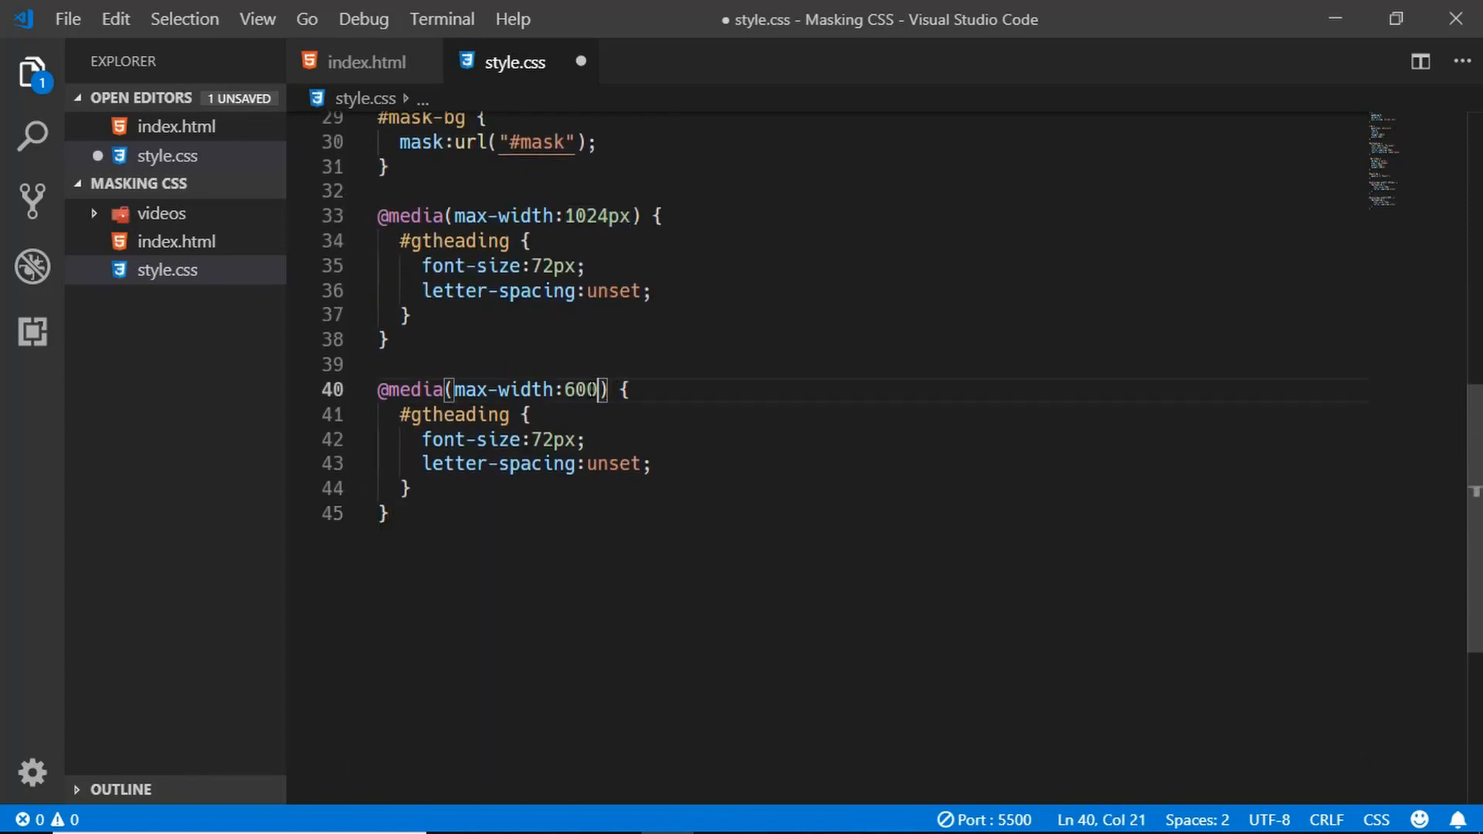
{"action": "type", "text": "px"}
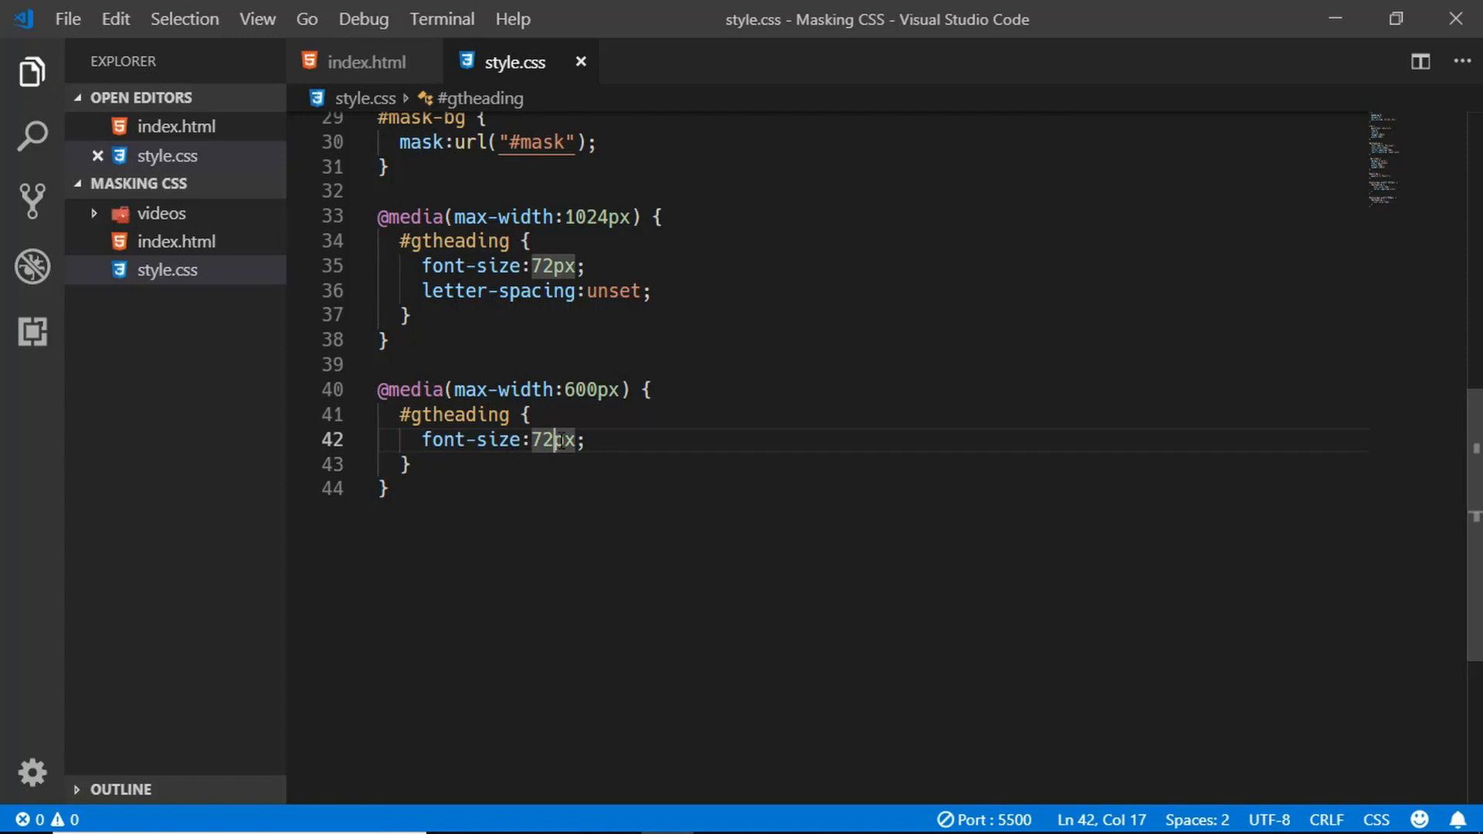
{"action": "type", "text": "600"}
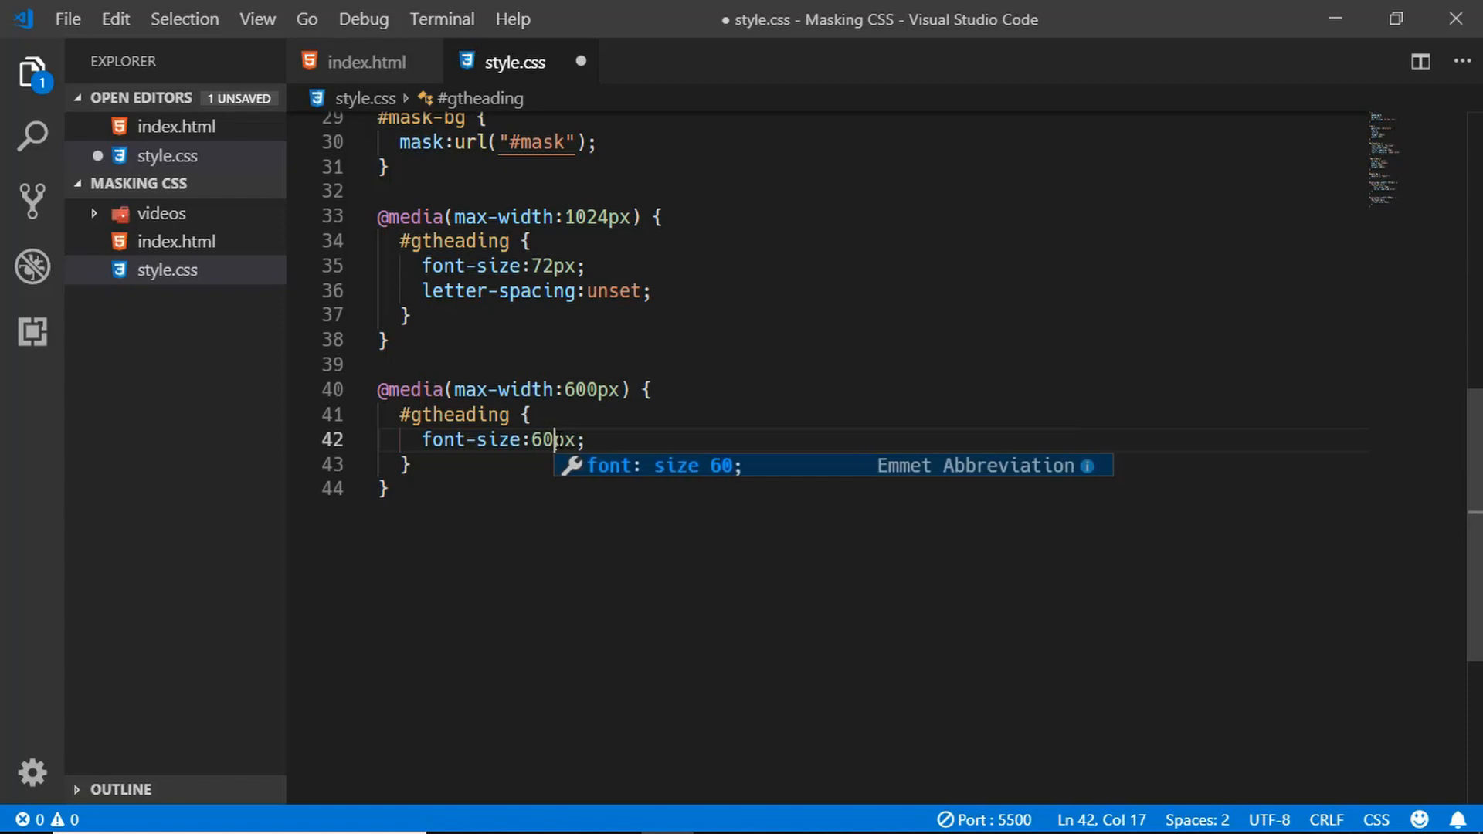
{"action": "key", "text": "Ctrl+s"}
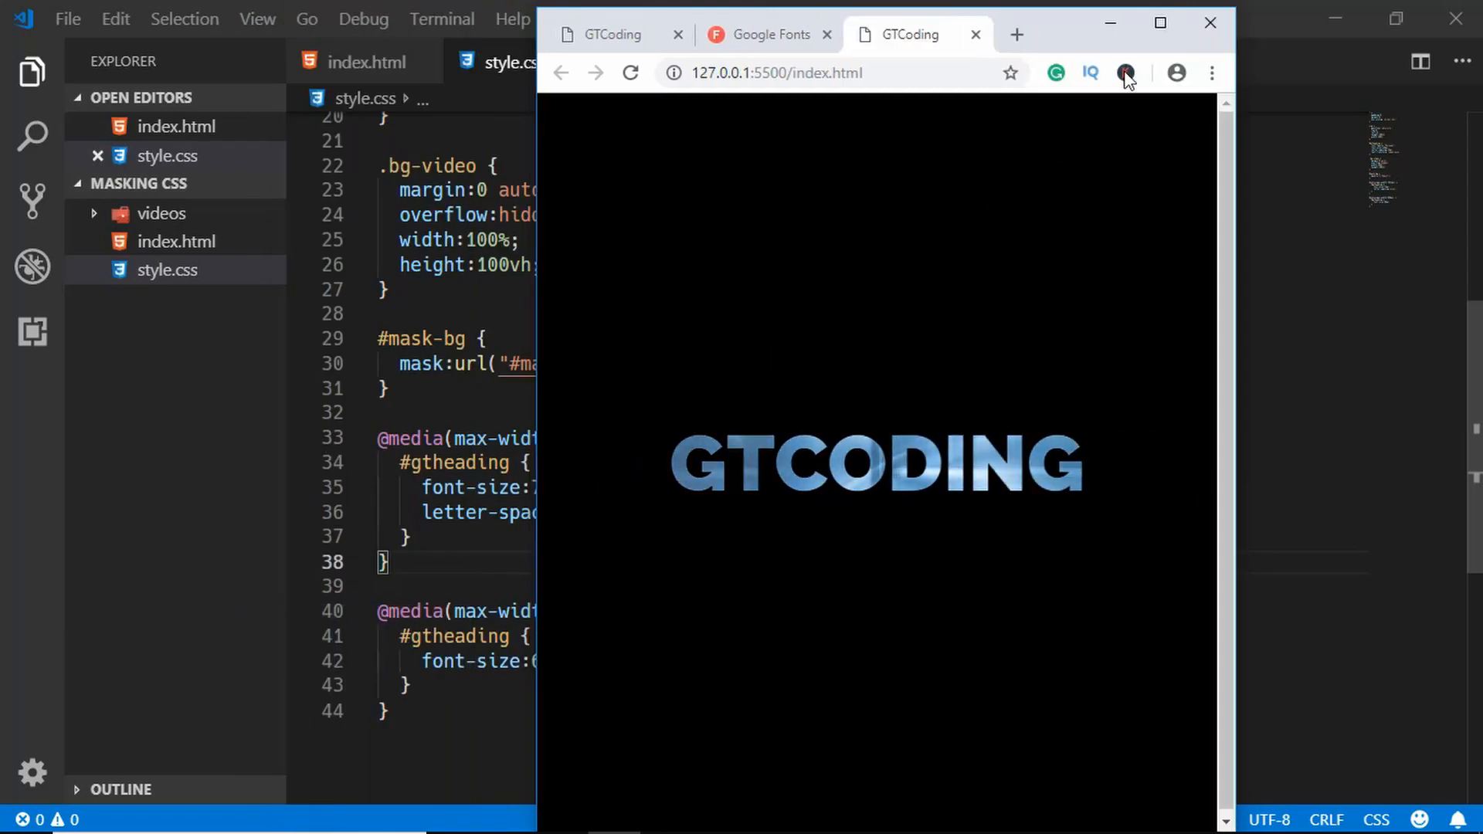
- Maximize the Chrome window after checking GTCODING at a narrow width
{"action": "left_click", "coordinate": [1160, 22]}
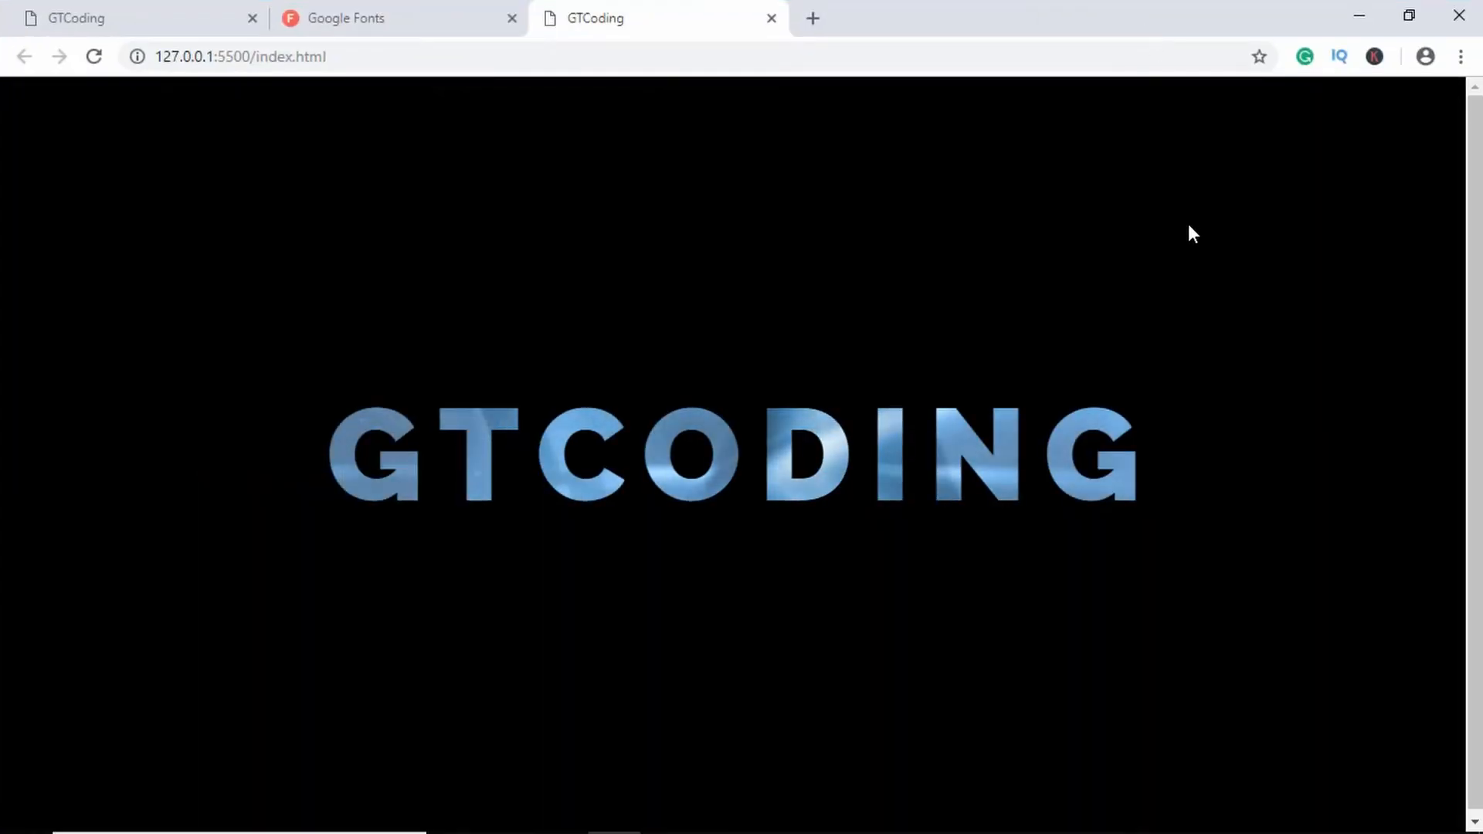